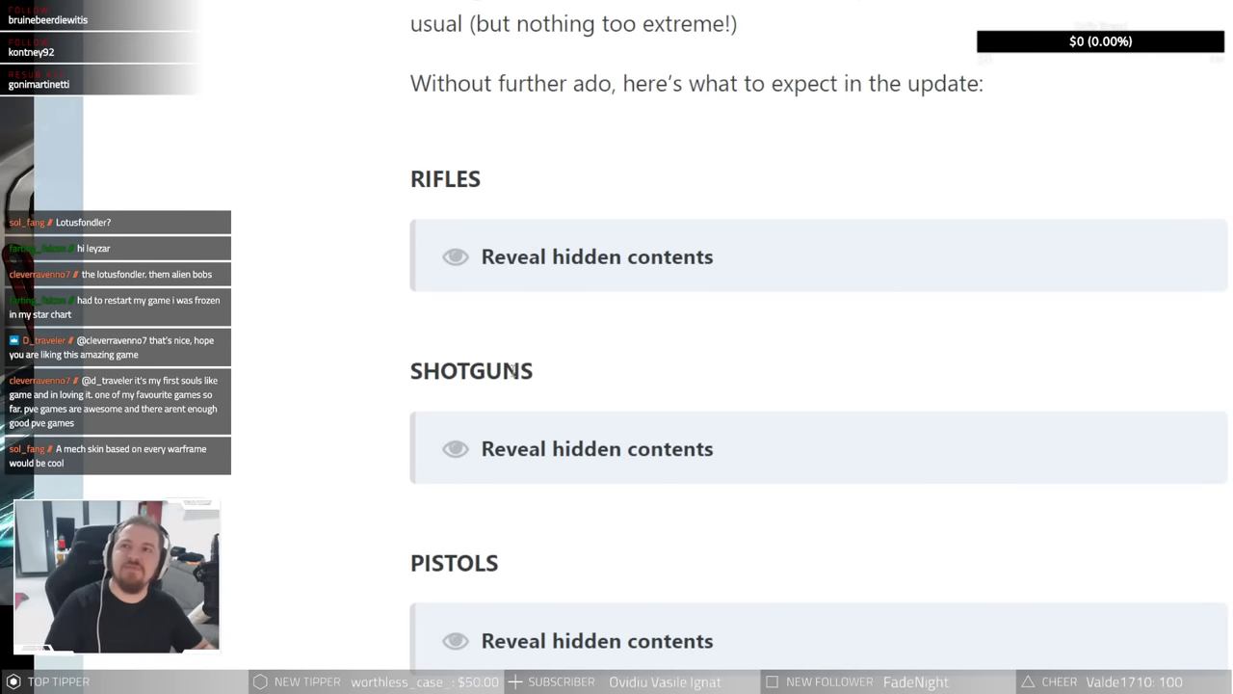
mouse_move(608, 244)
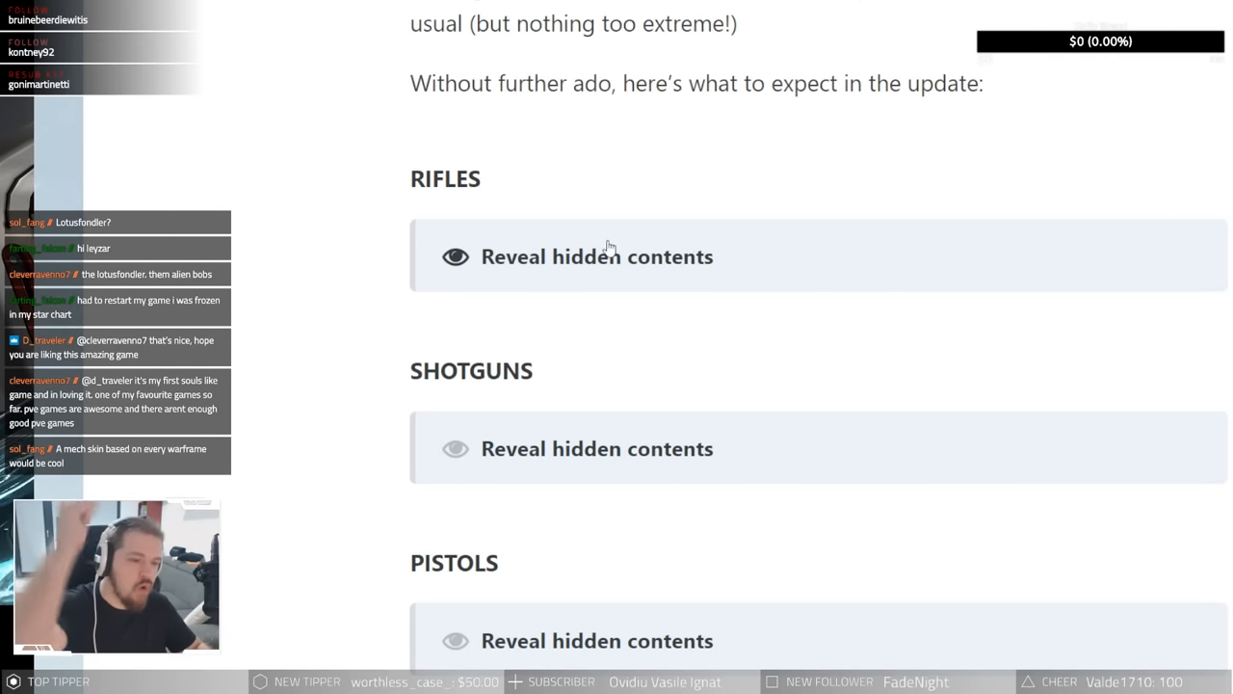
Step: Reveal the Rifles disposition list and read down, clearing the Tenet Flux Rifle highlight
left_click(597, 257)
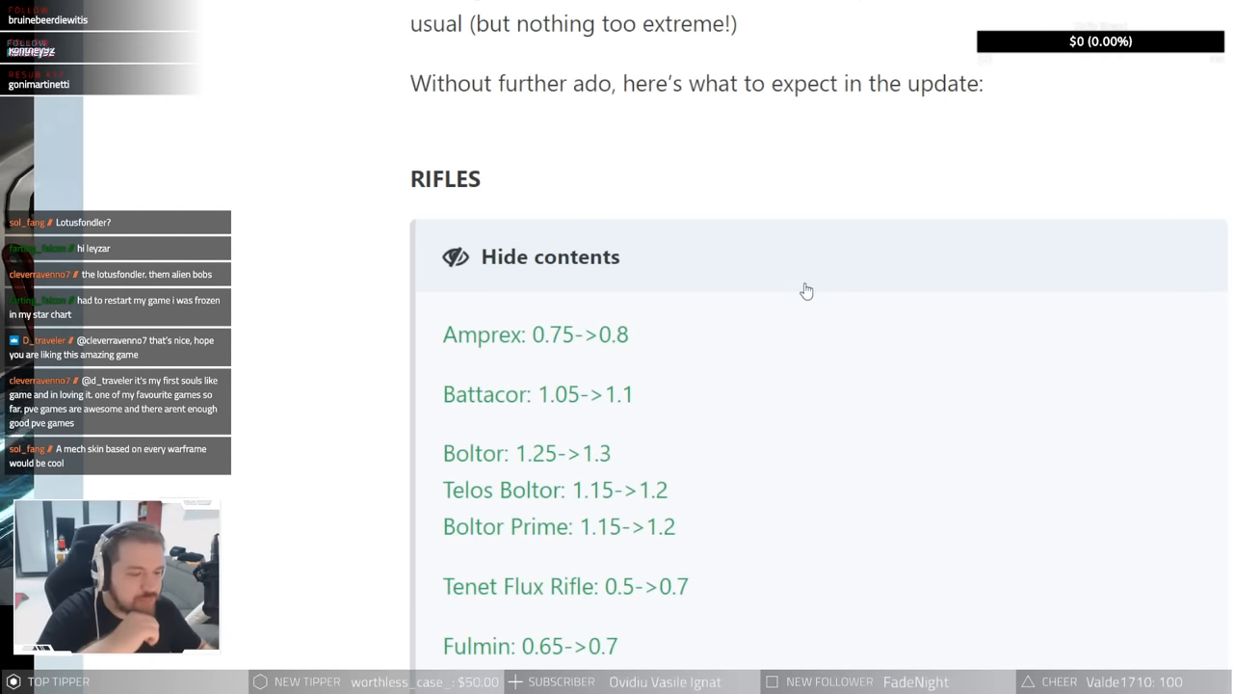
mouse_move(646, 340)
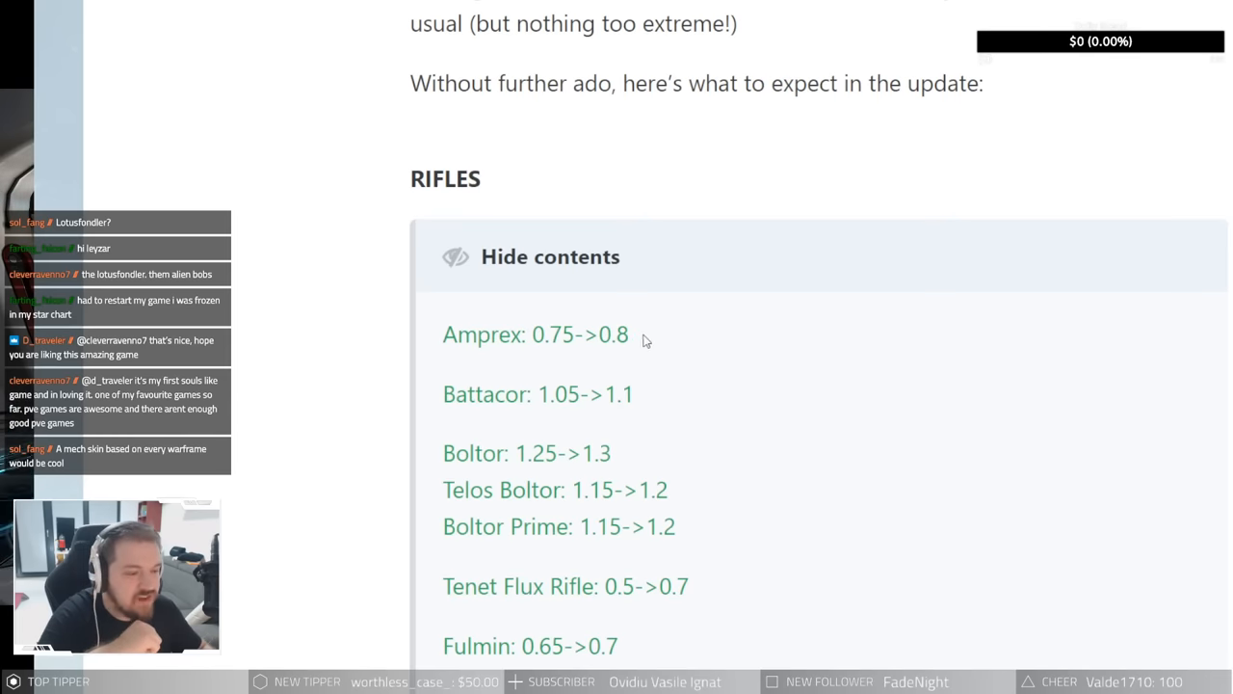
scroll("down", 3)
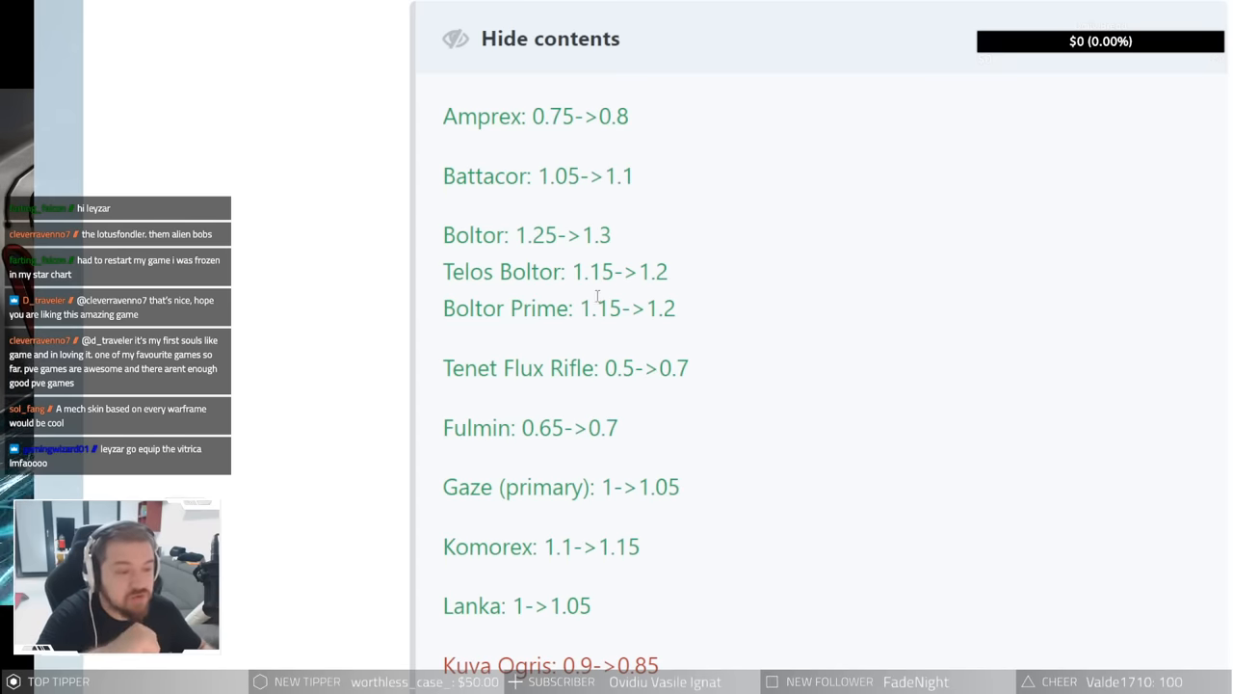
mouse_move(525, 345)
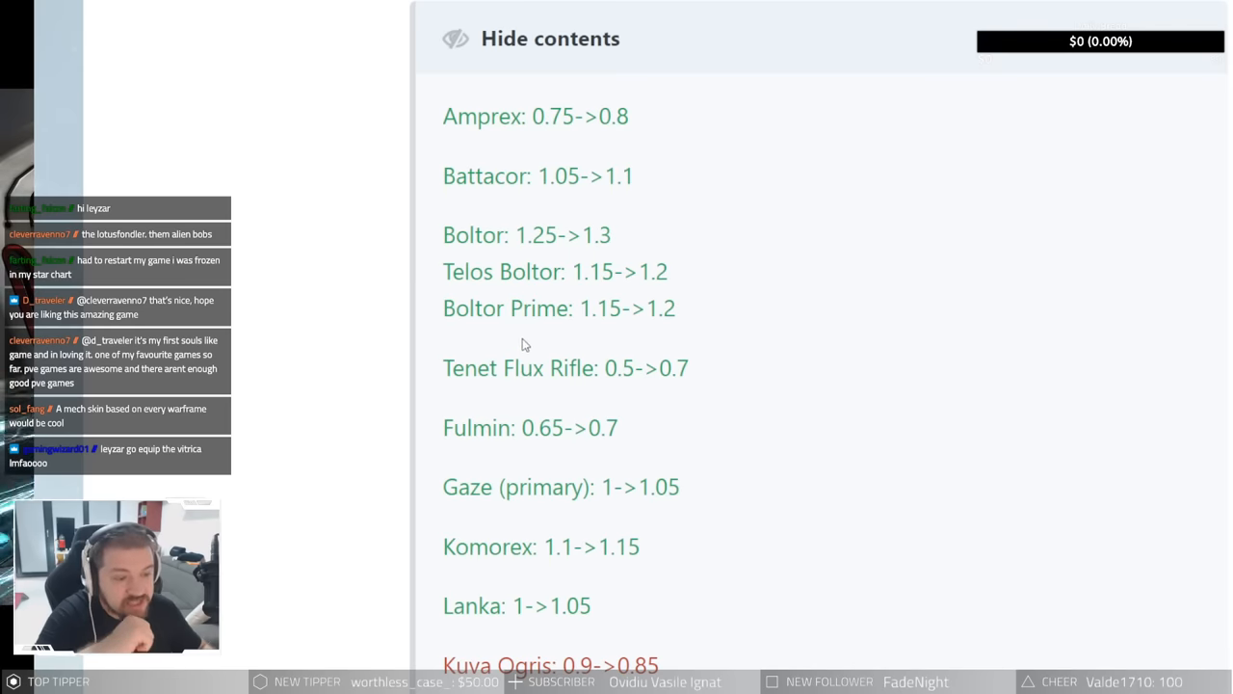
mouse_move(673, 318)
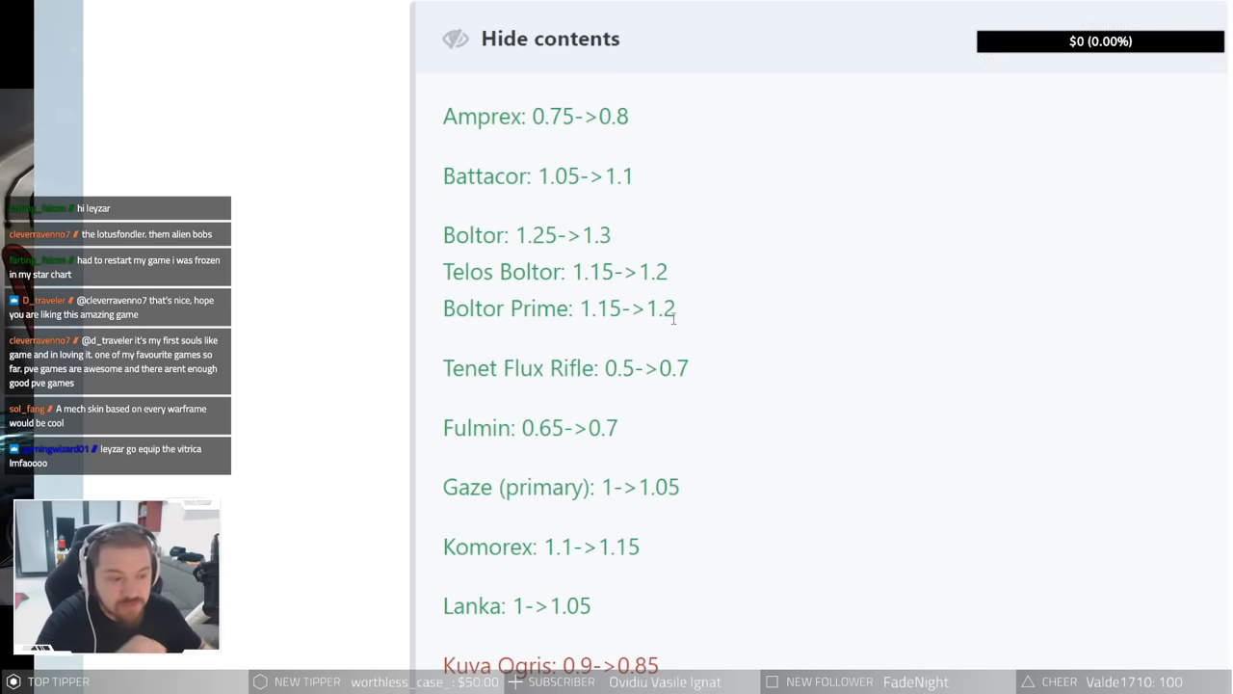
mouse_move(636, 390)
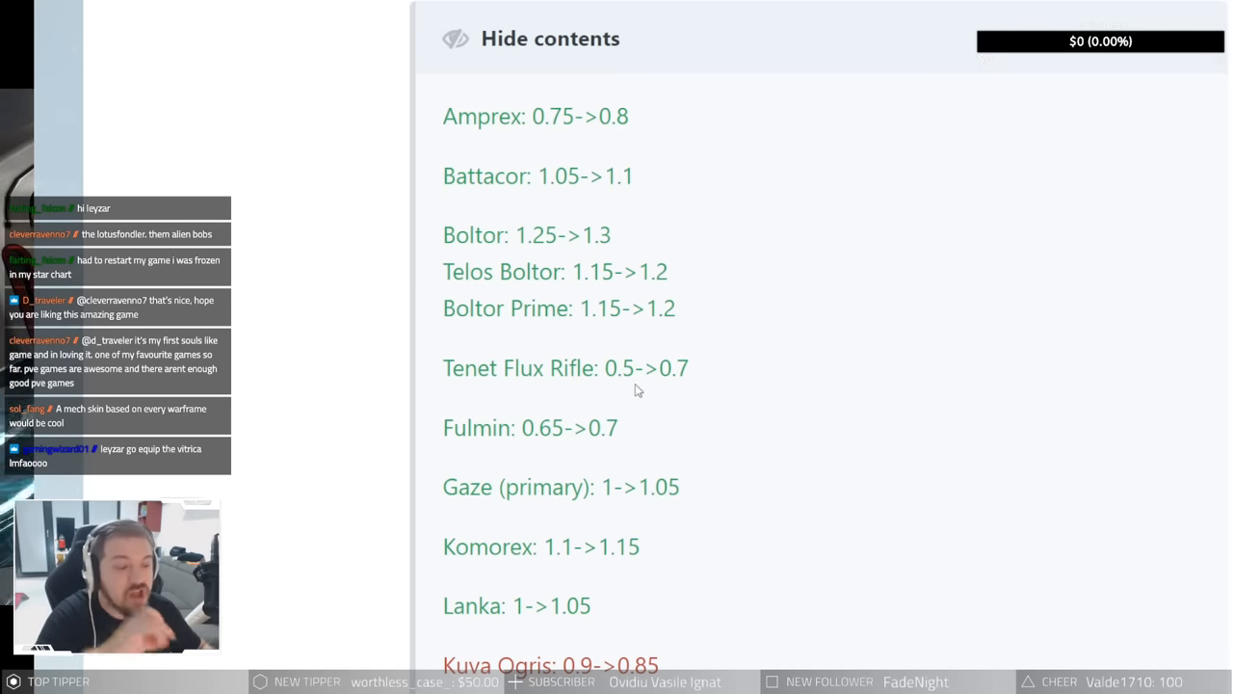
mouse_move(737, 380)
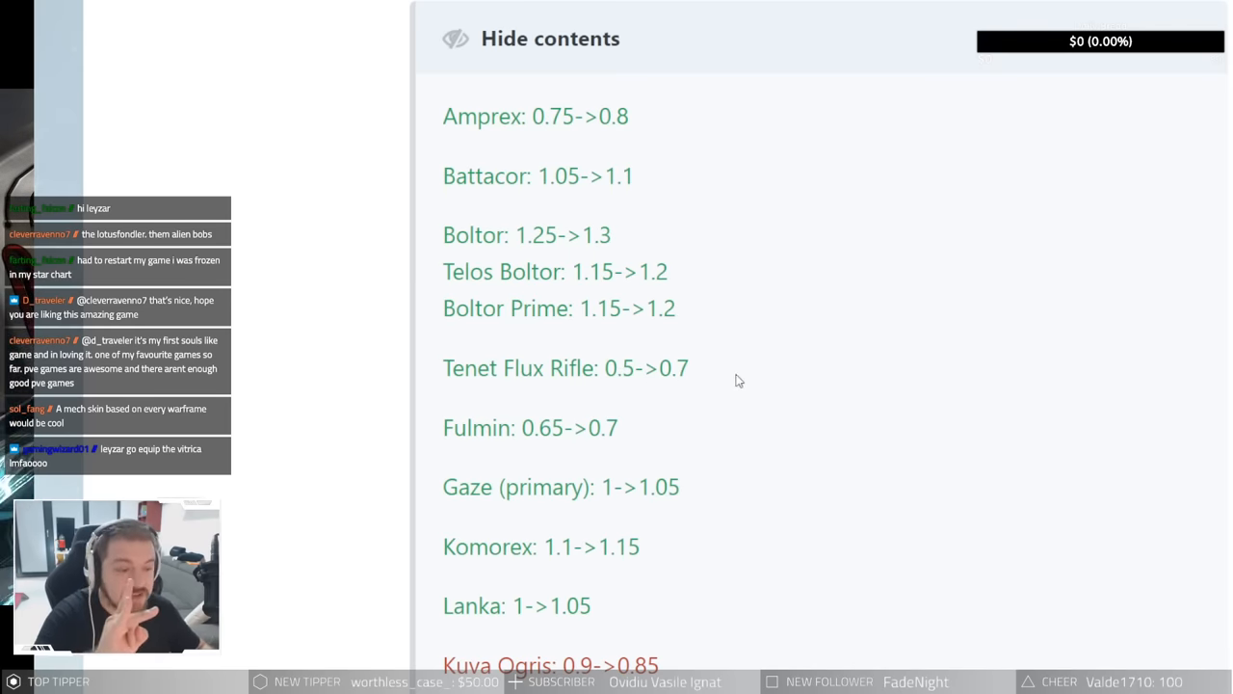
mouse_move(689, 373)
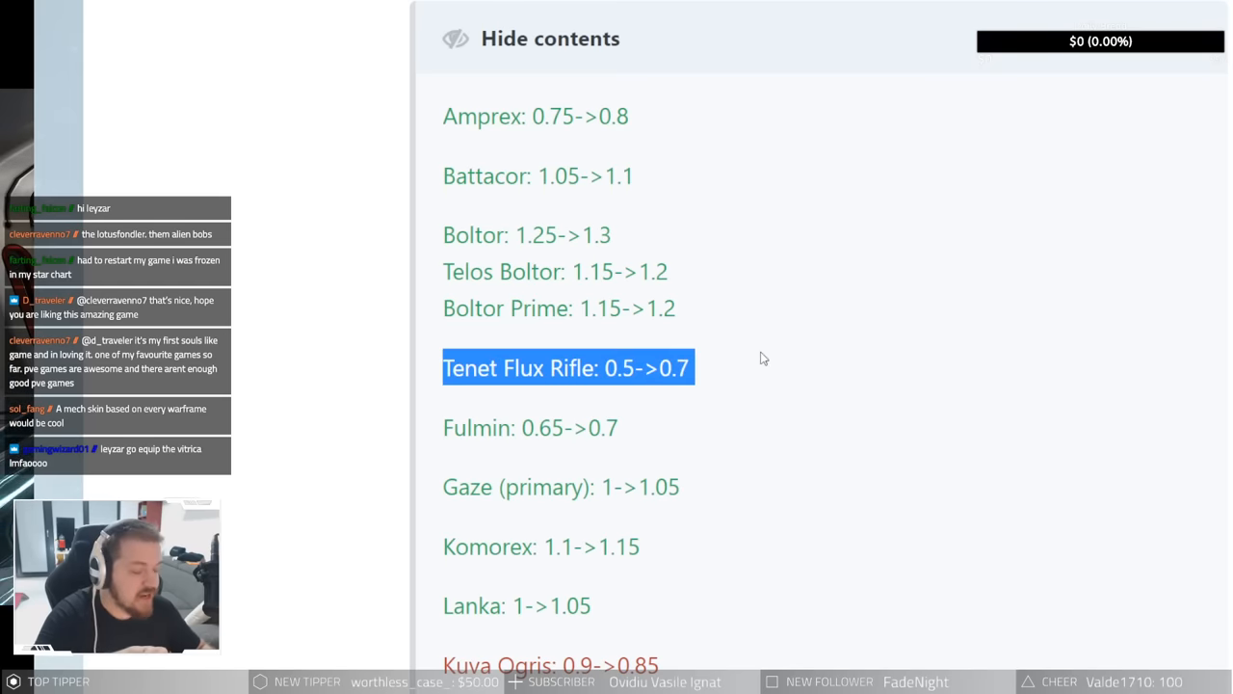
left_click(761, 358)
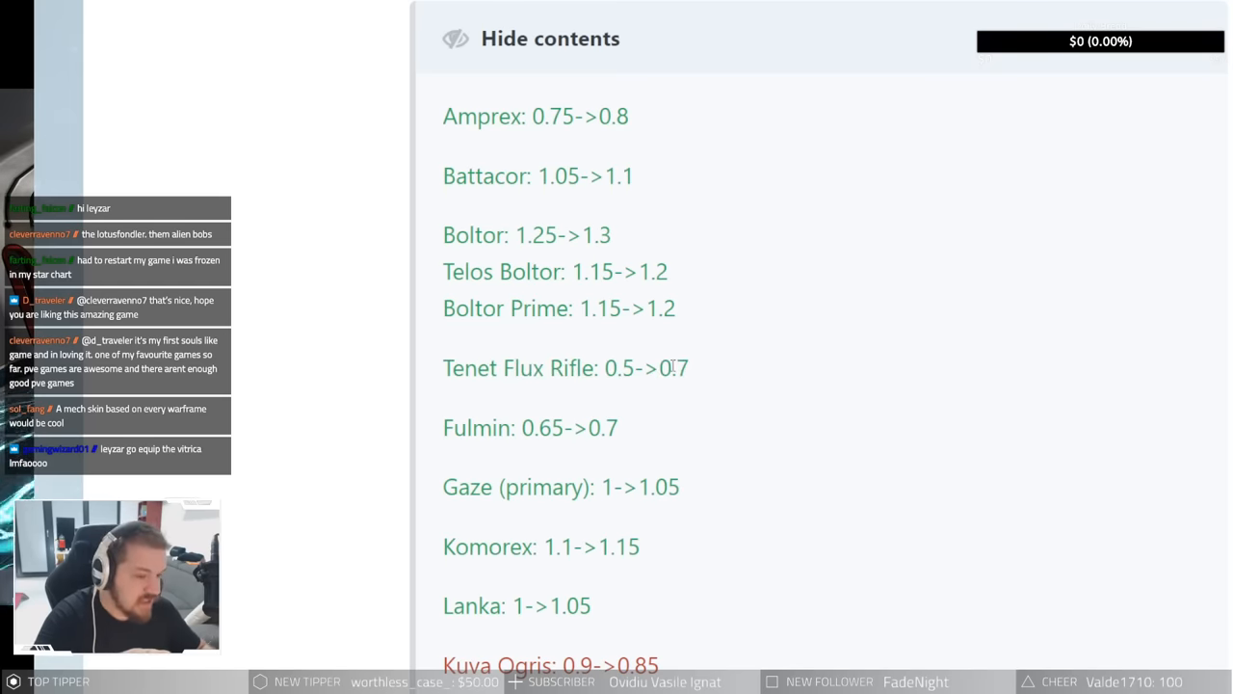
mouse_move(747, 381)
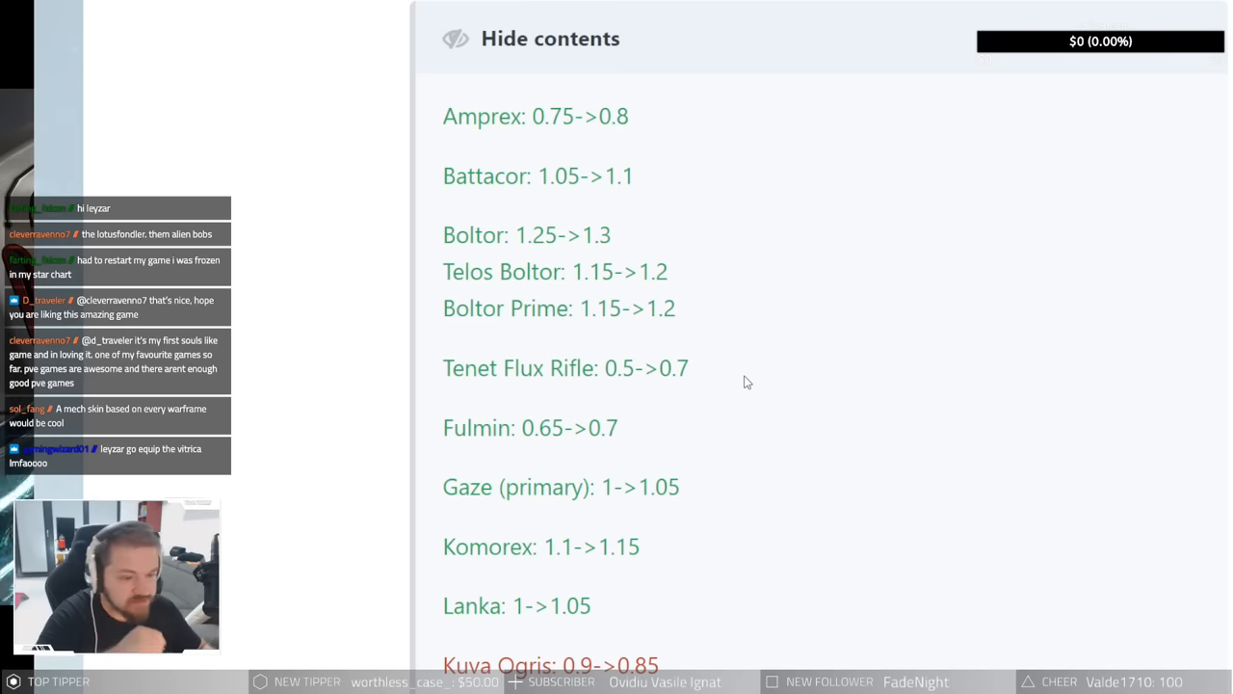
scroll("down", 3)
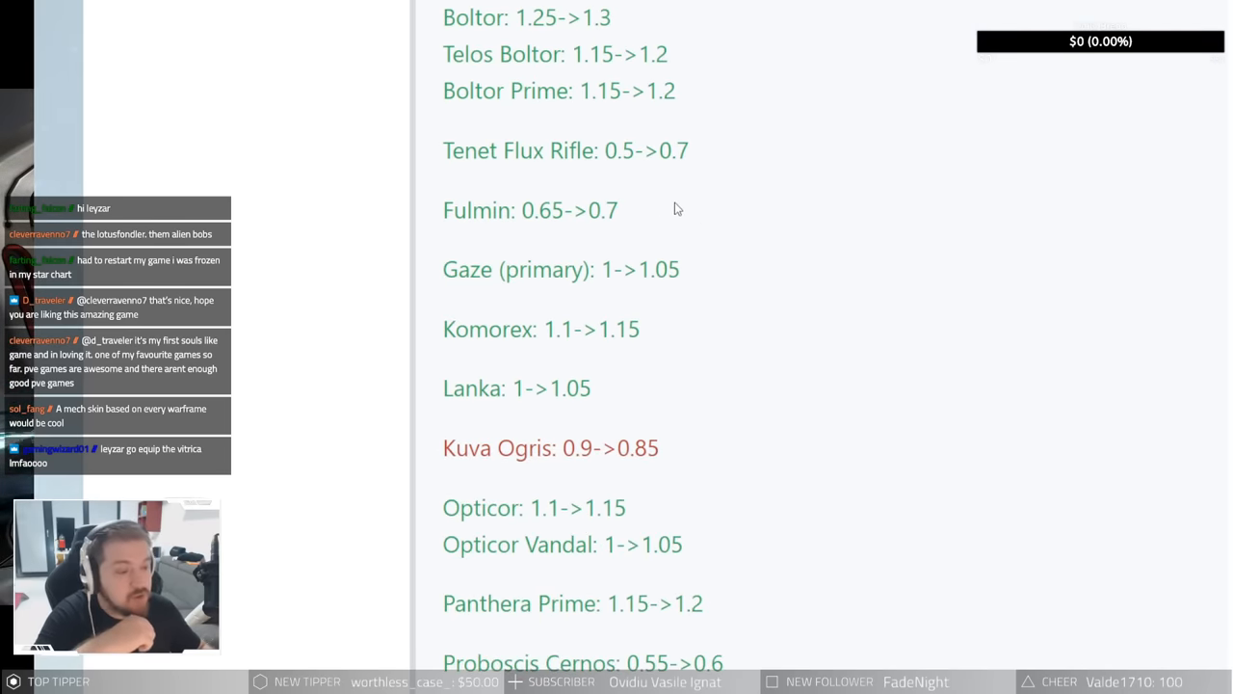
mouse_move(743, 237)
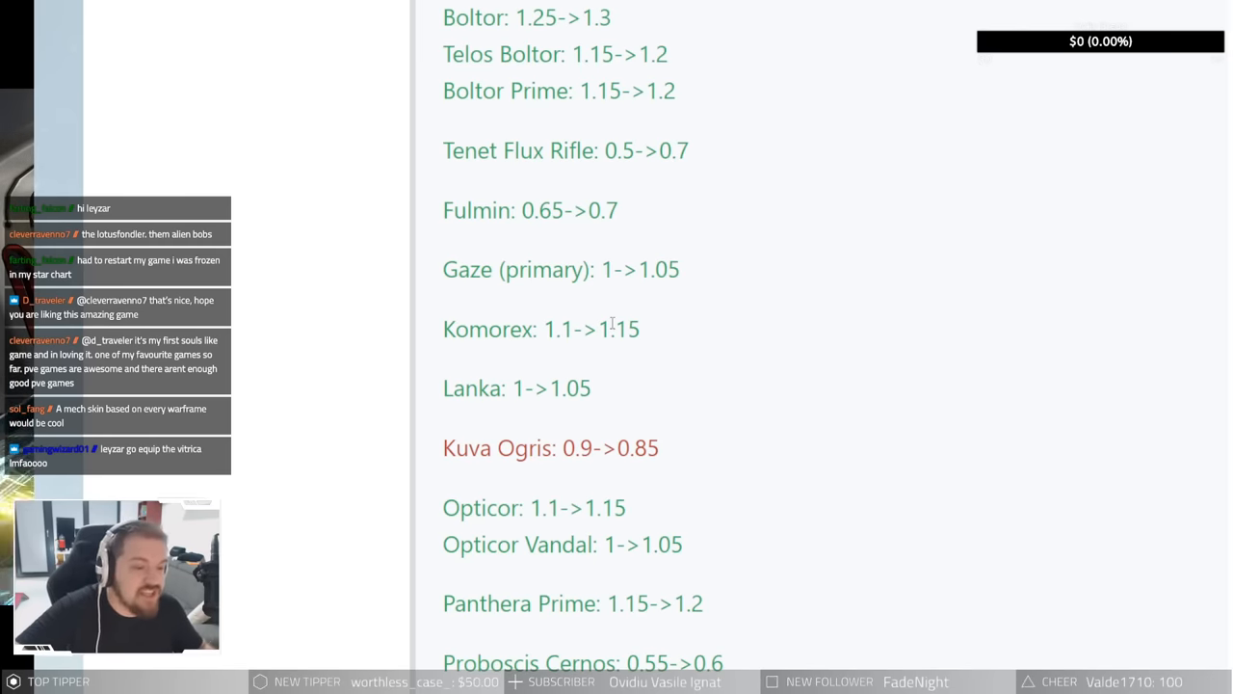
double_click(541, 328)
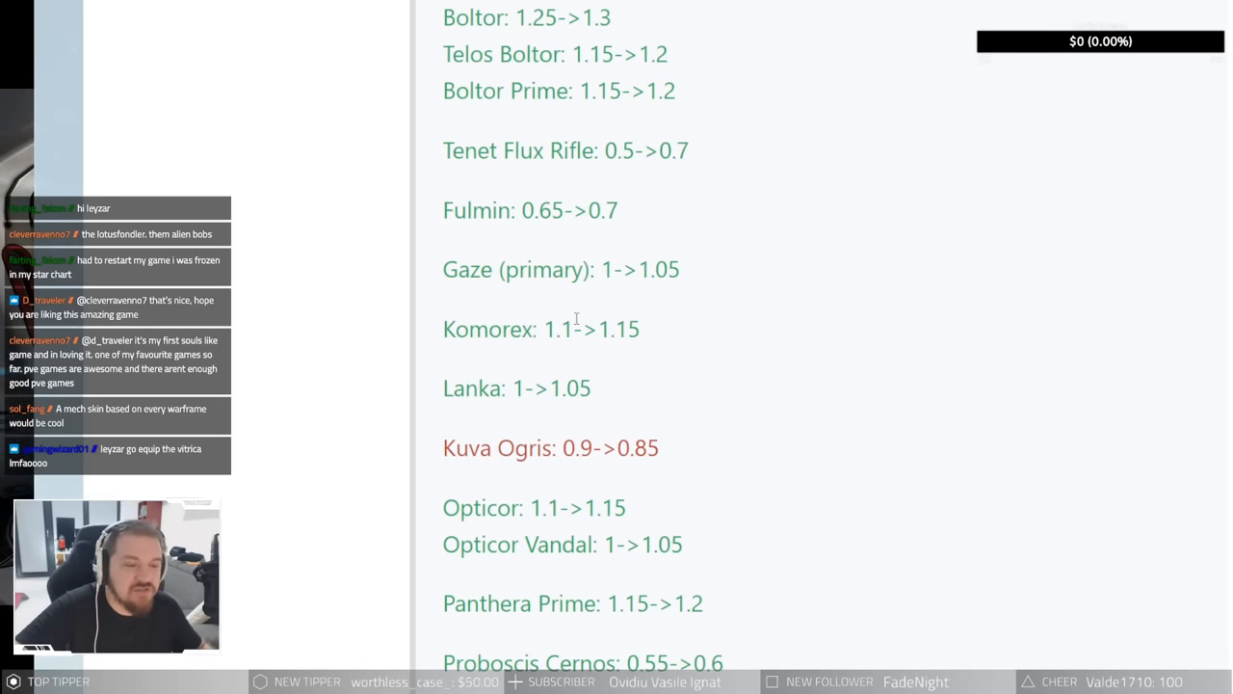
mouse_move(700, 324)
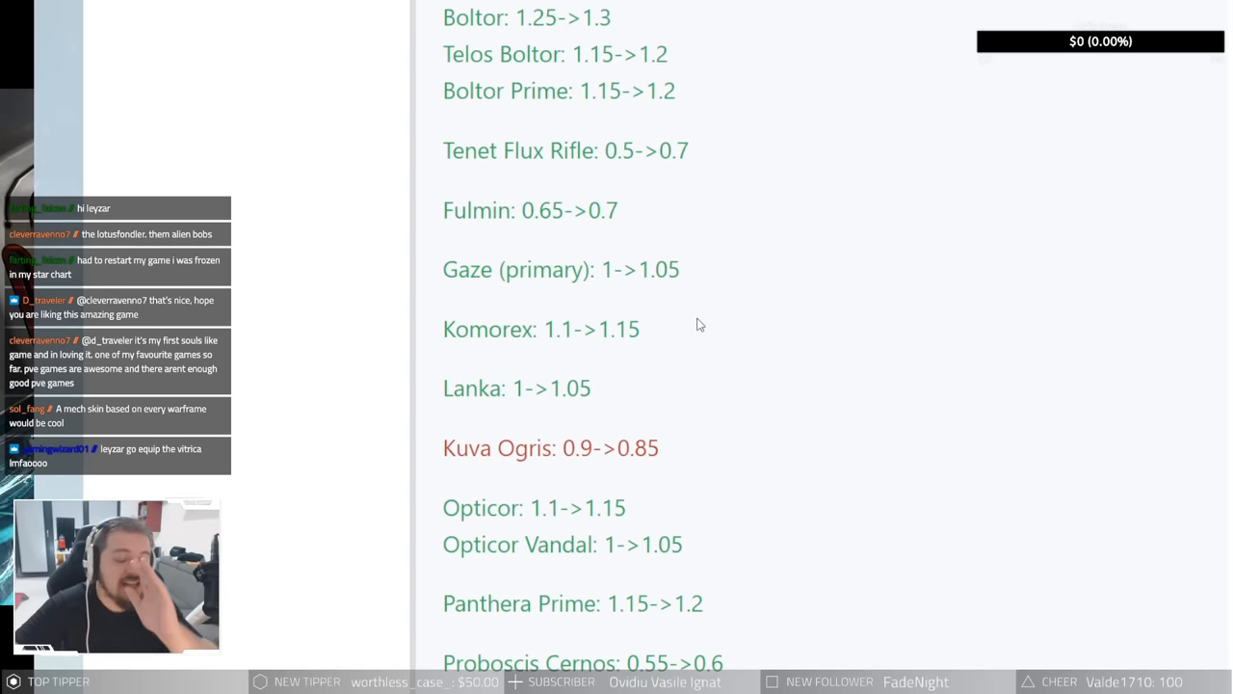
double_click(618, 328)
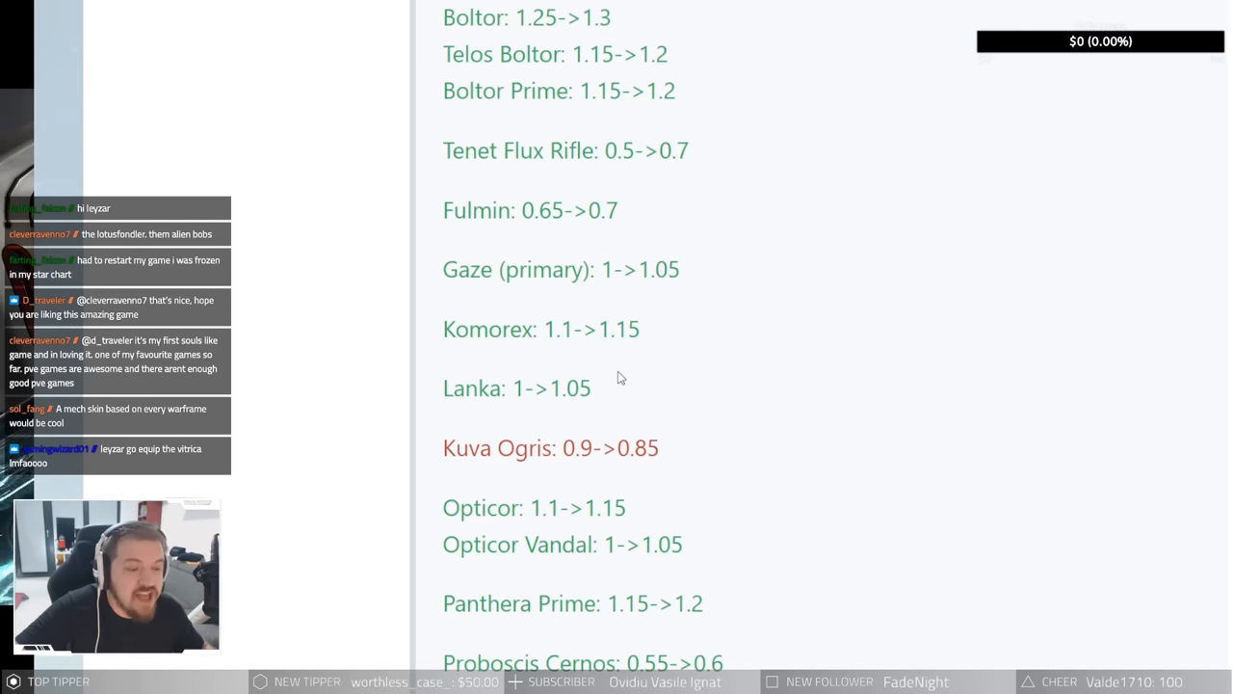
double_click(561, 387)
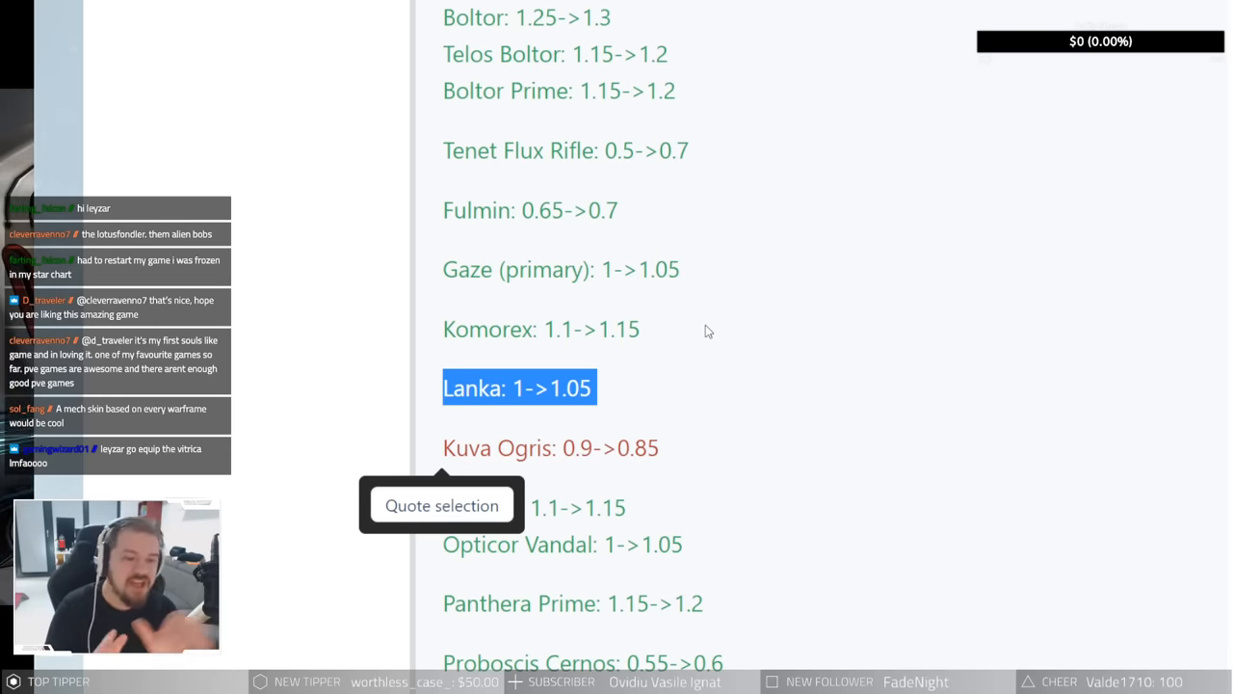
Step: Read the rifle dispositions from Opticor to Sybaris, highlighting the Proboscis Cernos entry
scroll("down", 3)
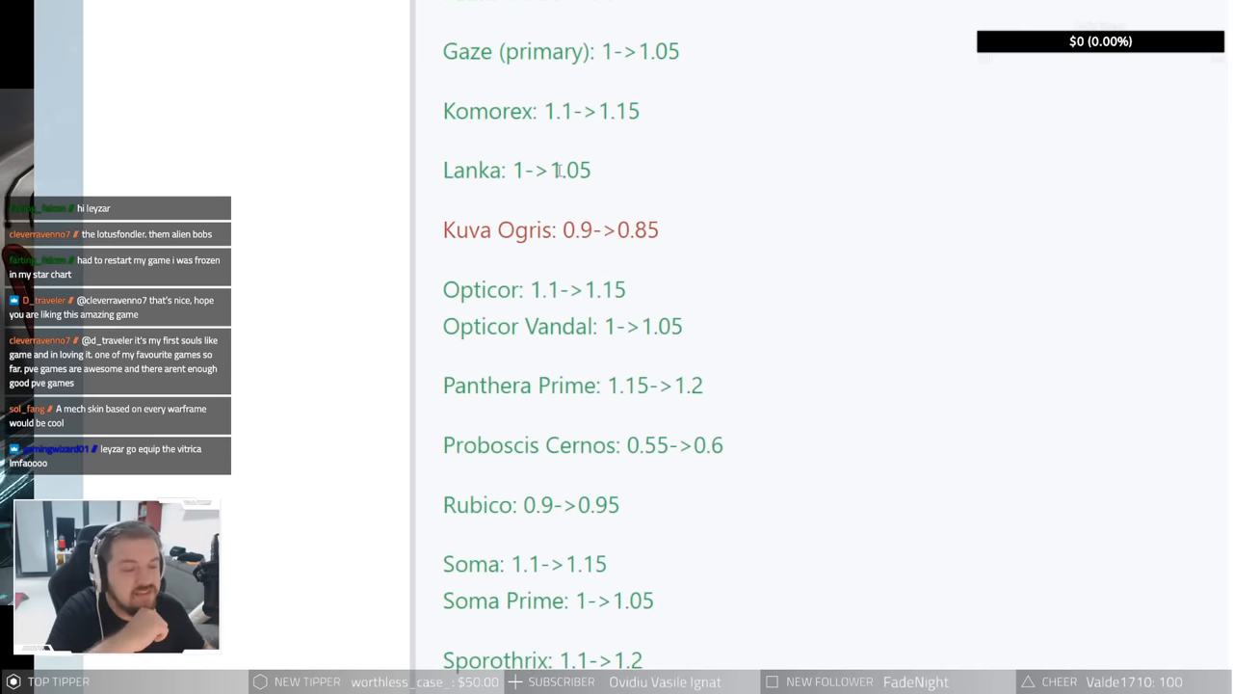
mouse_move(655, 270)
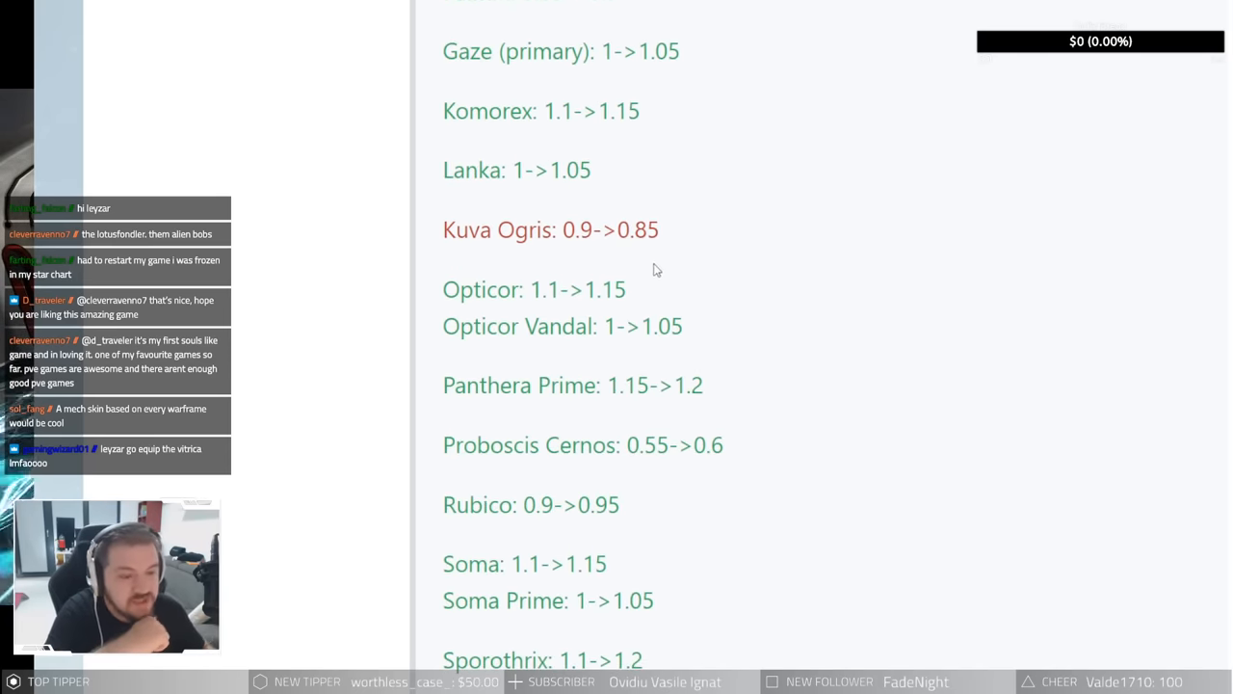
mouse_move(708, 143)
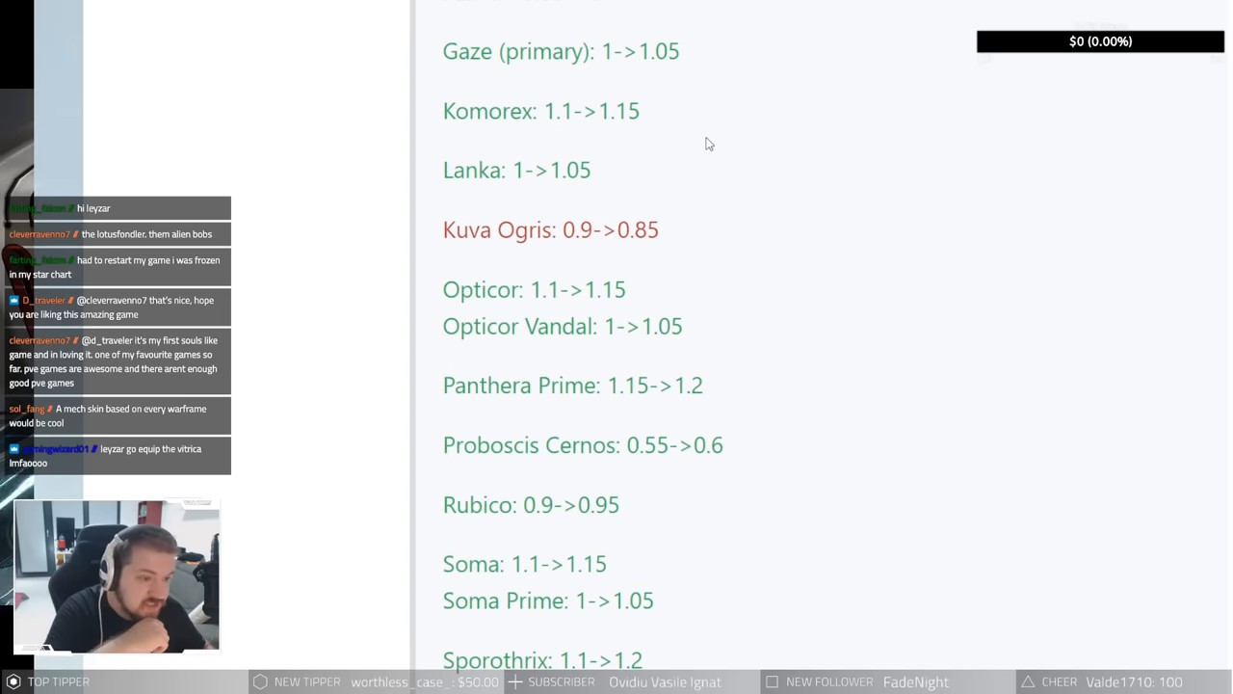
mouse_move(719, 167)
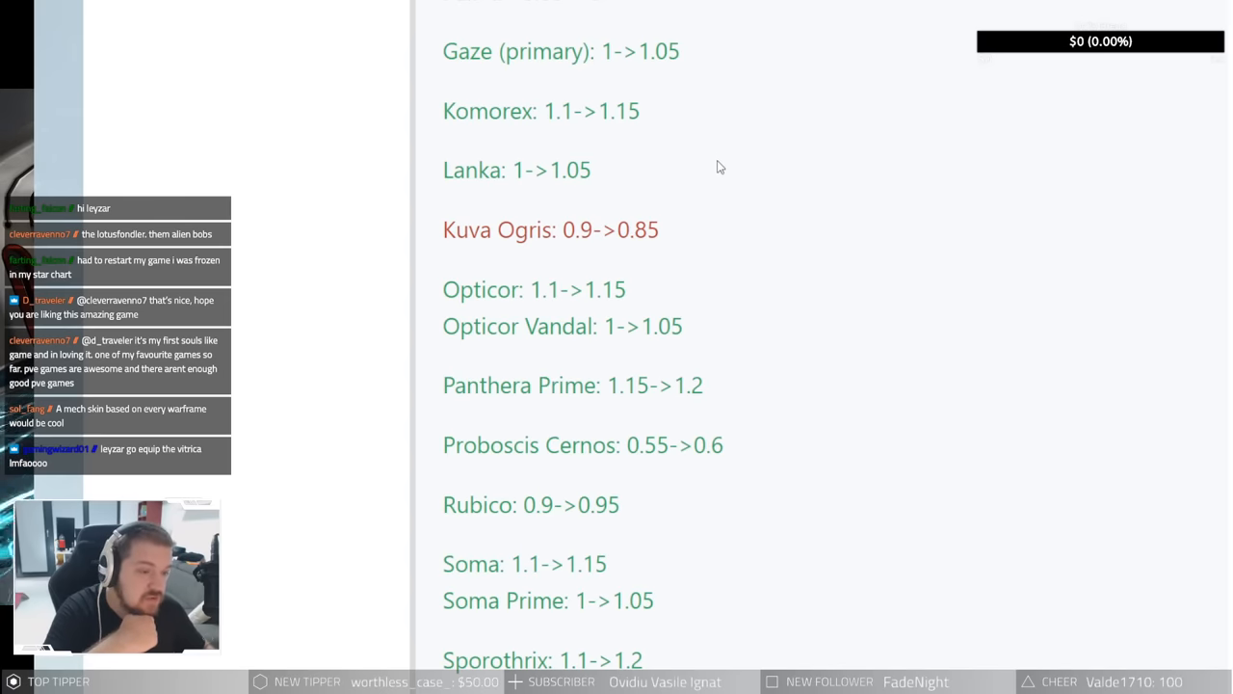
mouse_move(703, 240)
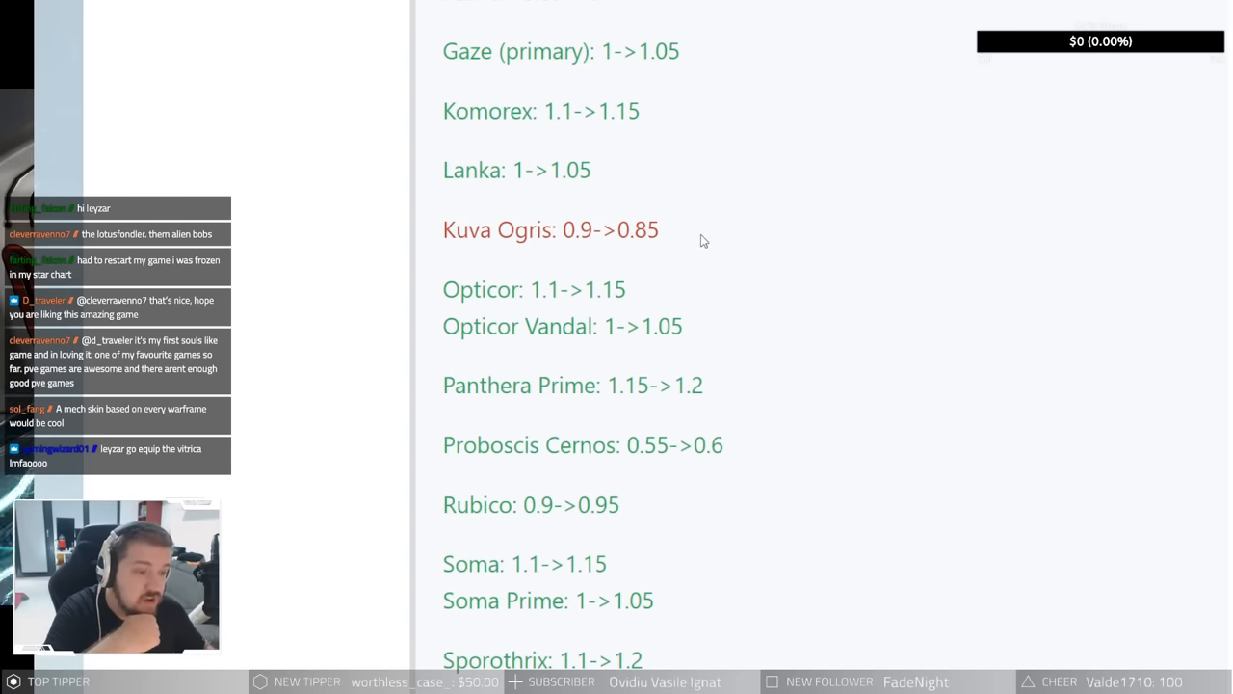
mouse_move(698, 286)
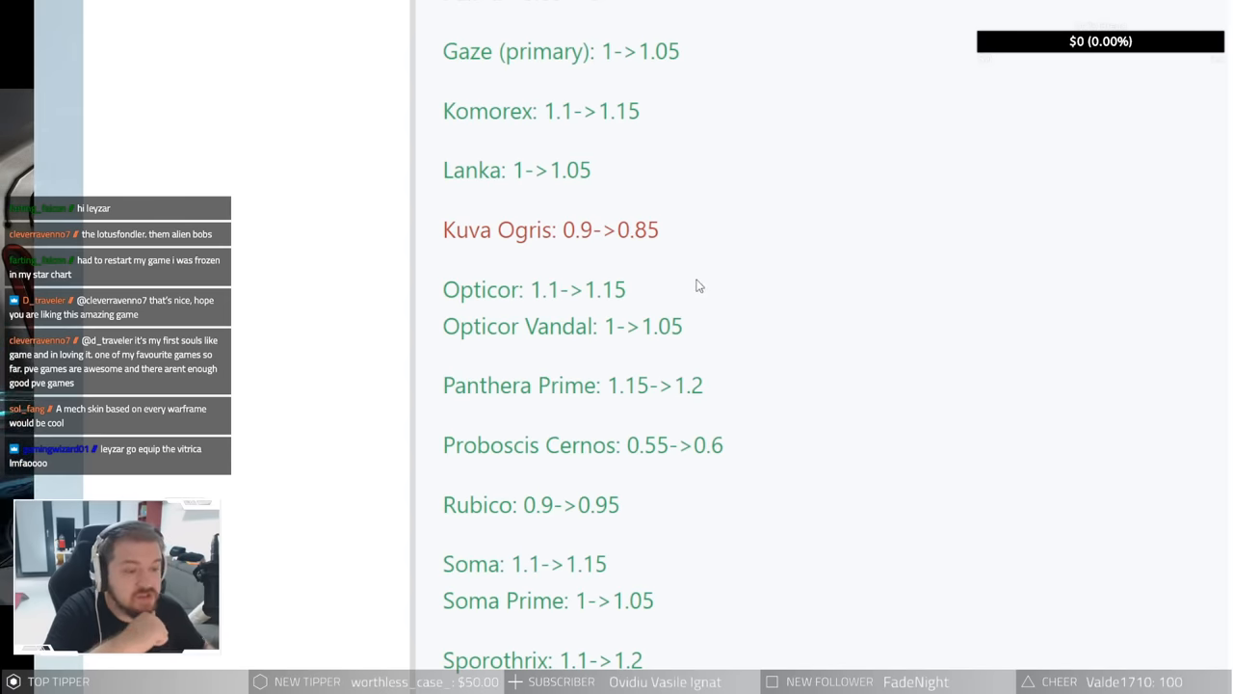
mouse_move(677, 277)
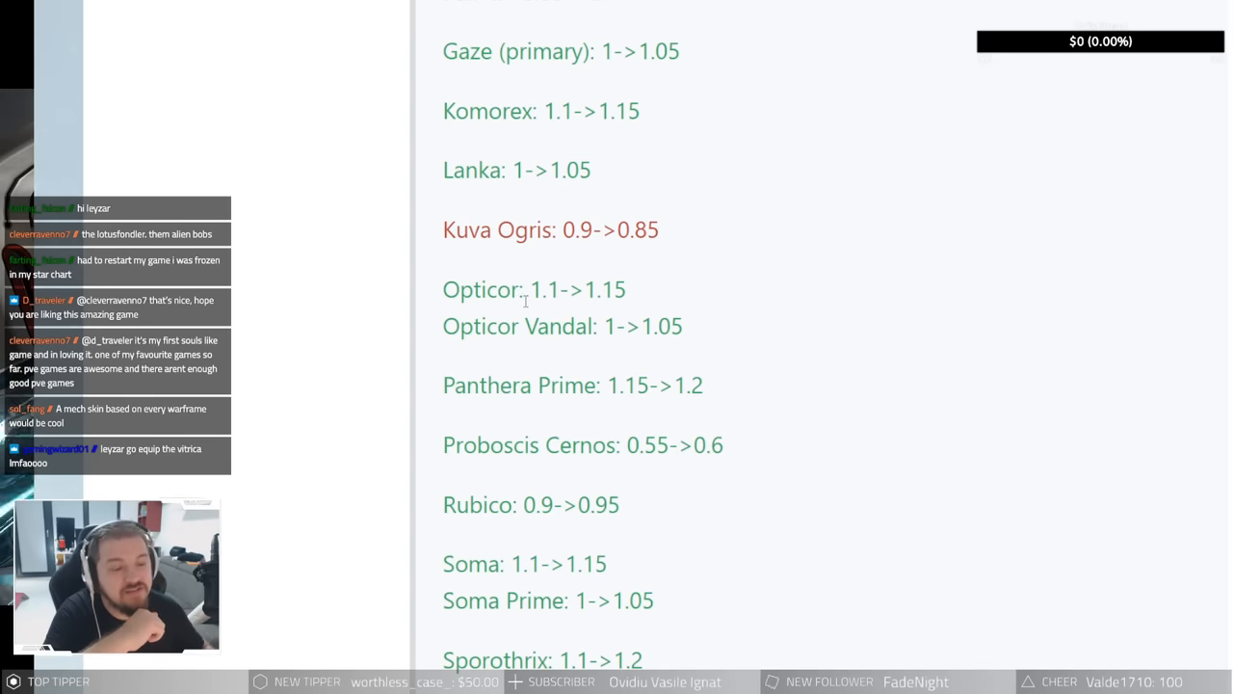
mouse_move(684, 255)
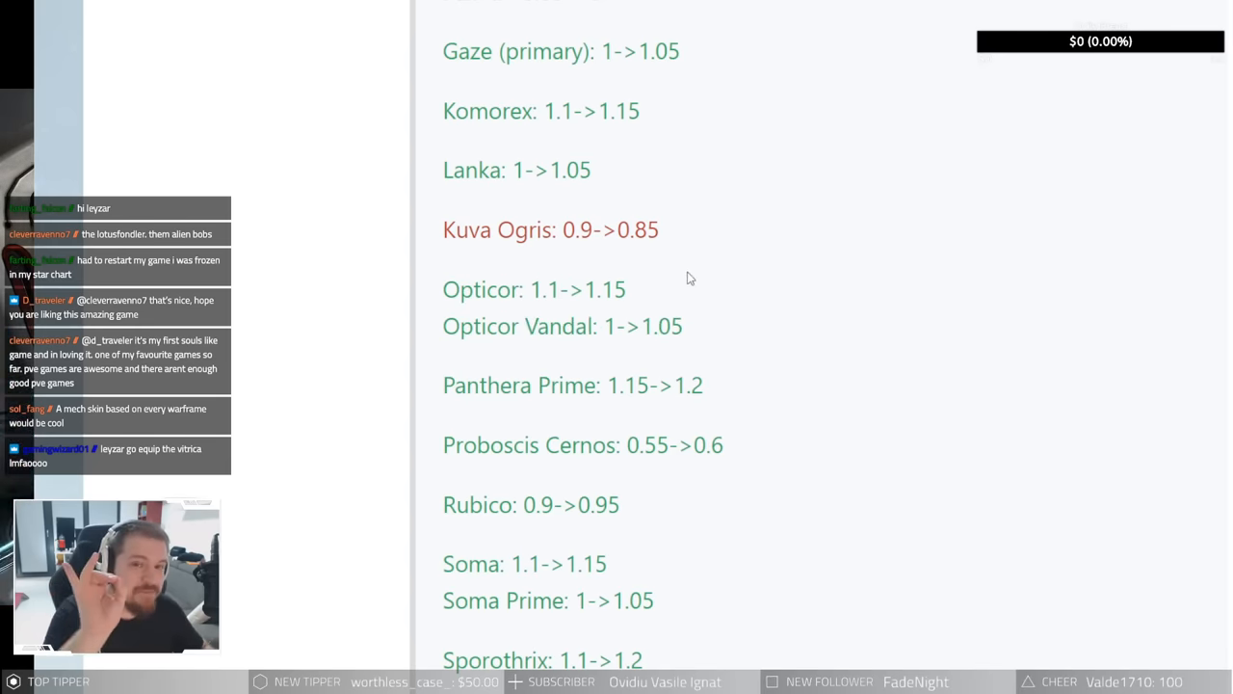
mouse_move(675, 184)
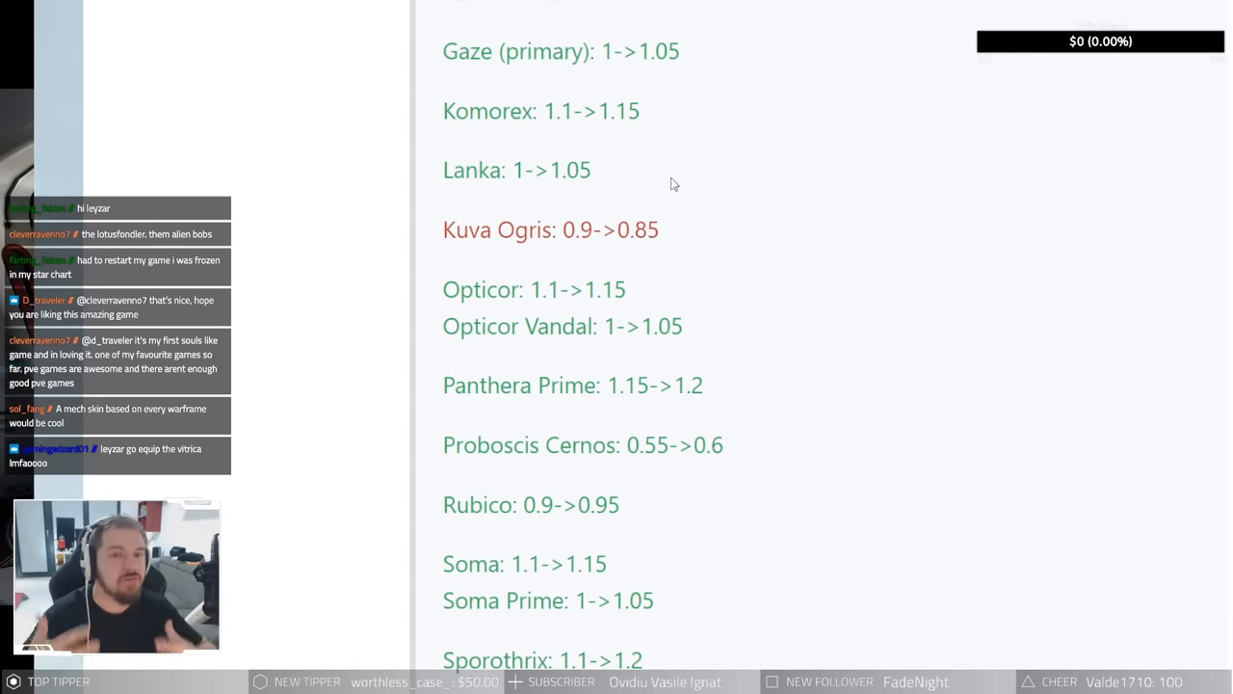
double_click(537, 289)
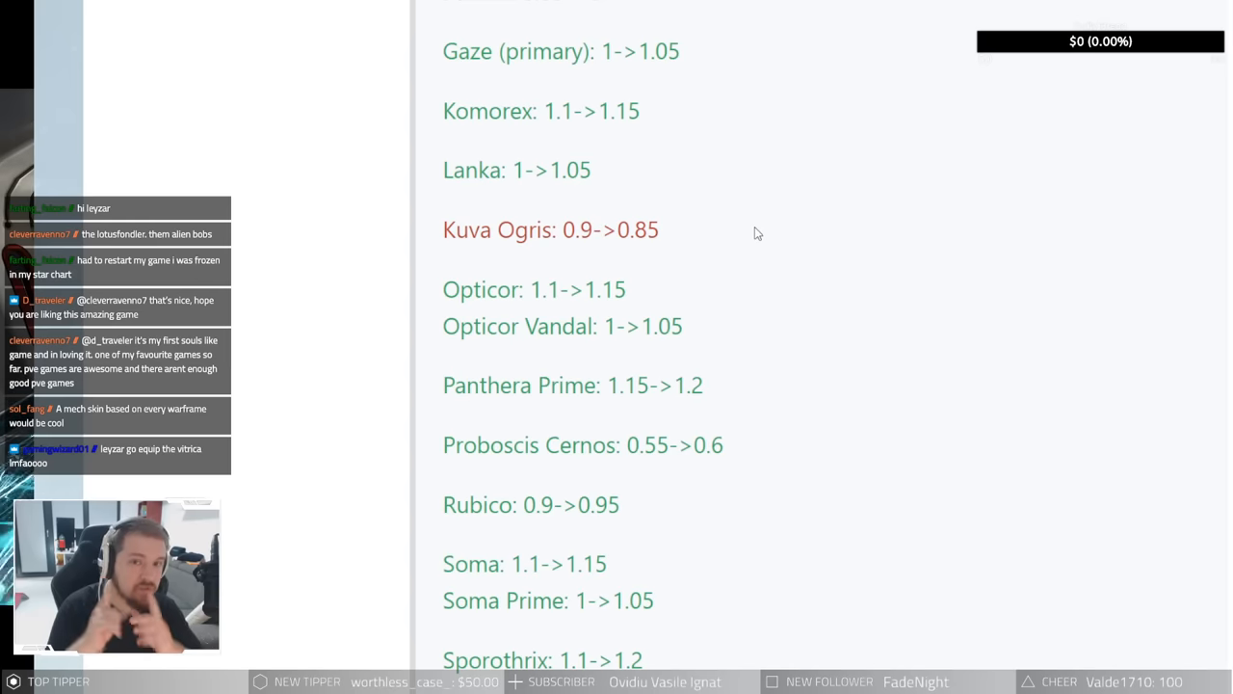
scroll("down", 3)
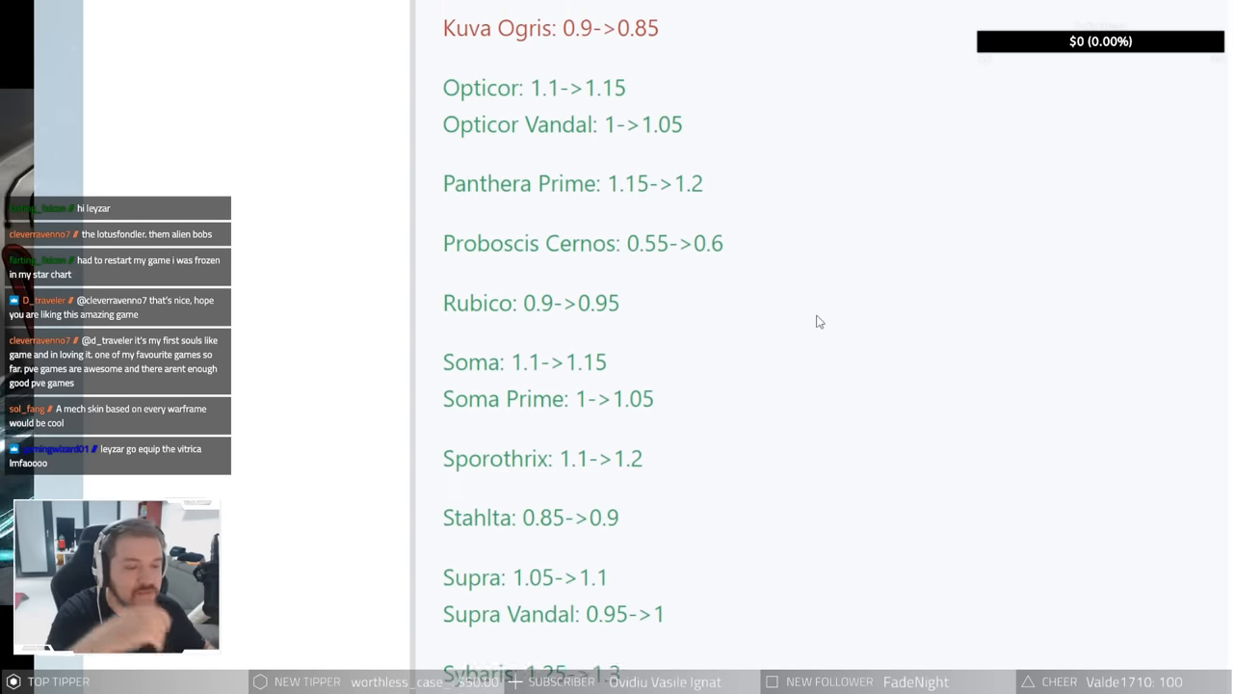
scroll("up", 3)
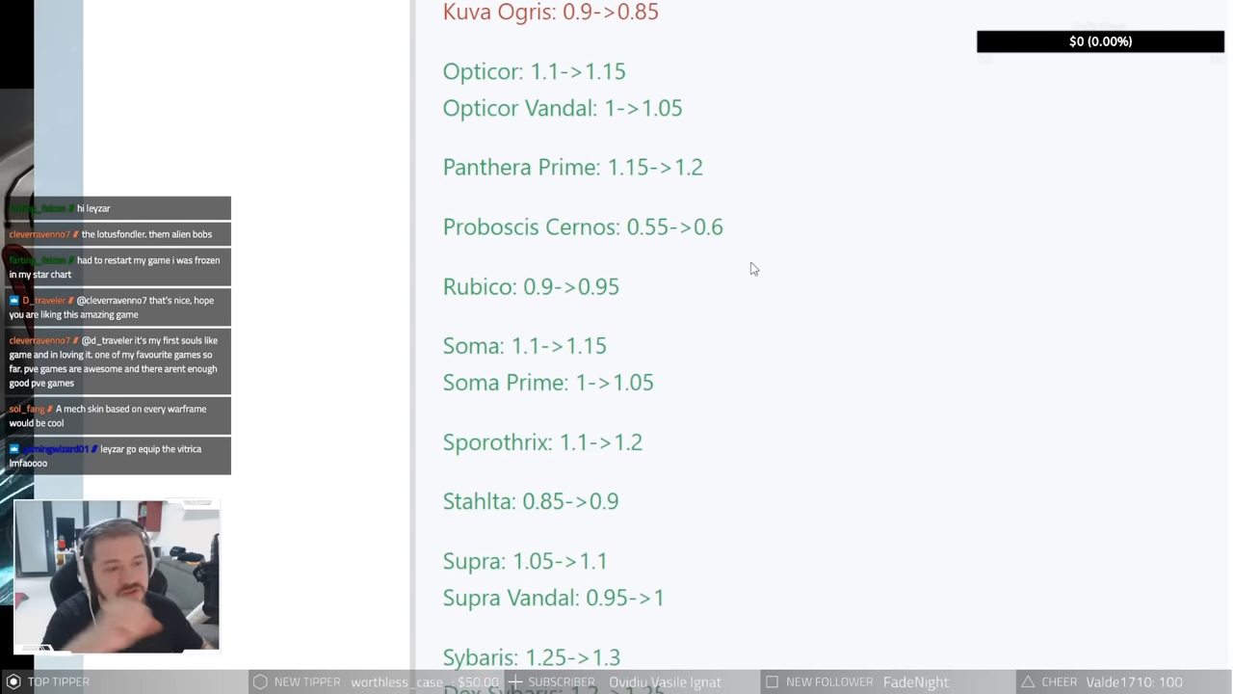
mouse_move(530, 156)
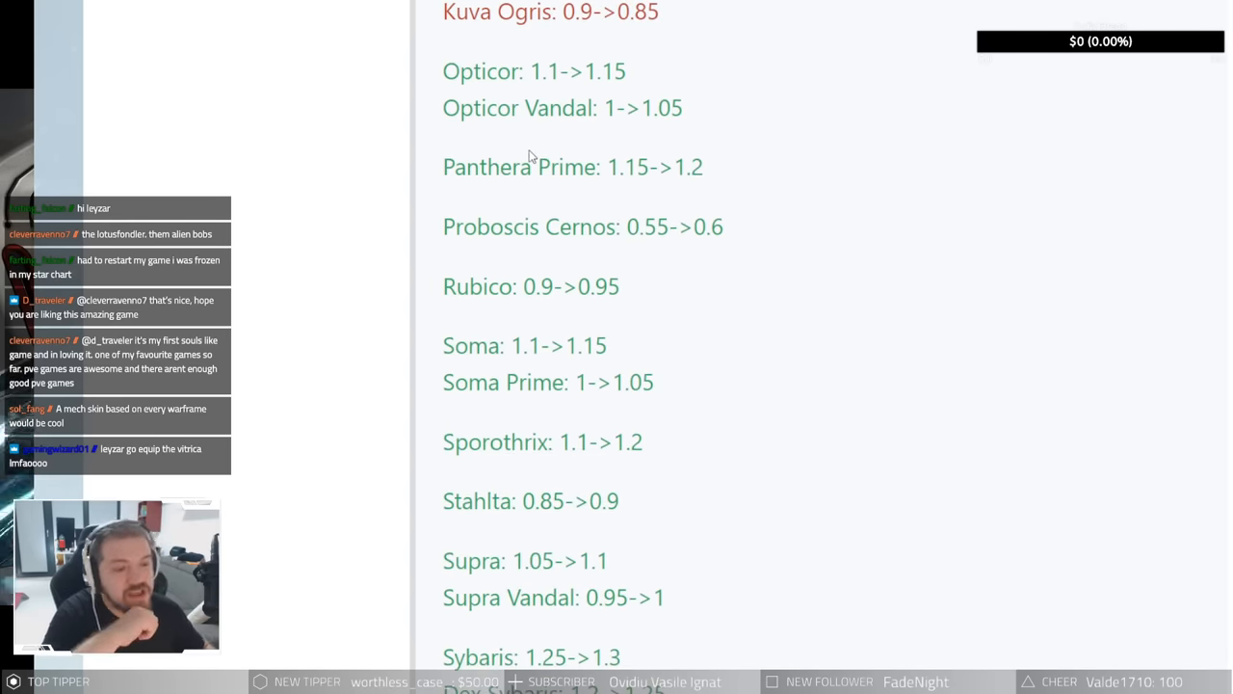
mouse_move(845, 115)
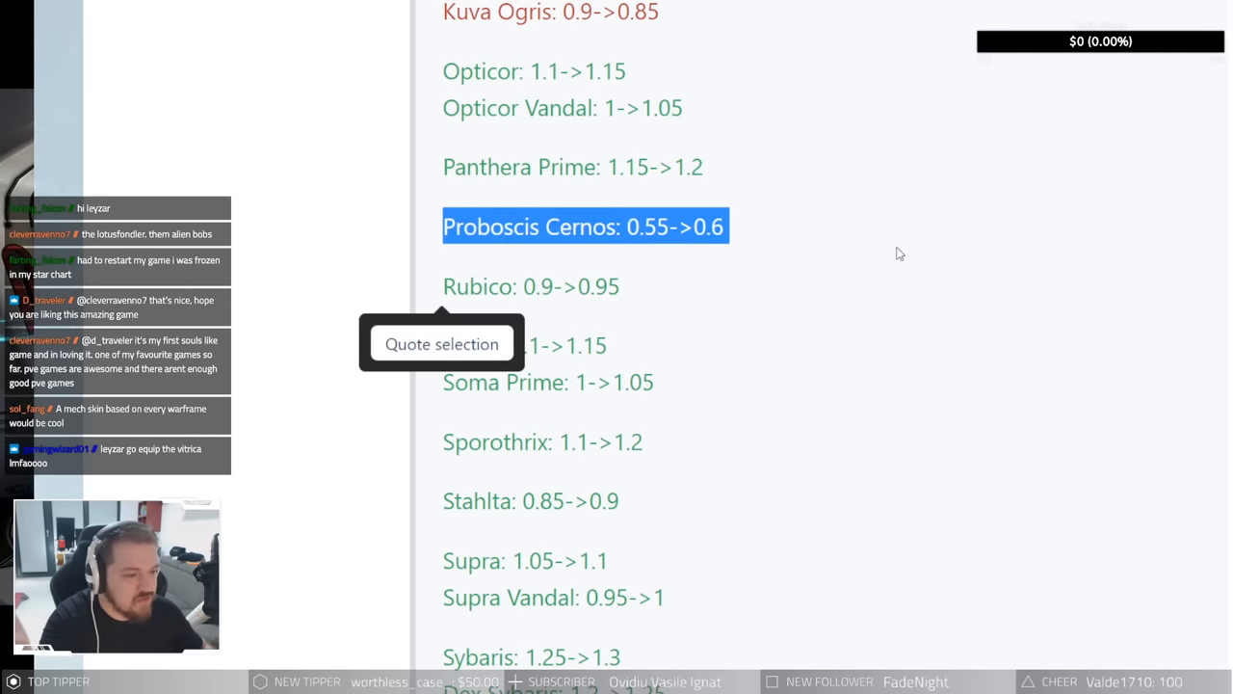
Step: Highlight the Sporothrix line and all three Sybaris variants, then clear the highlight
scroll("down", 3)
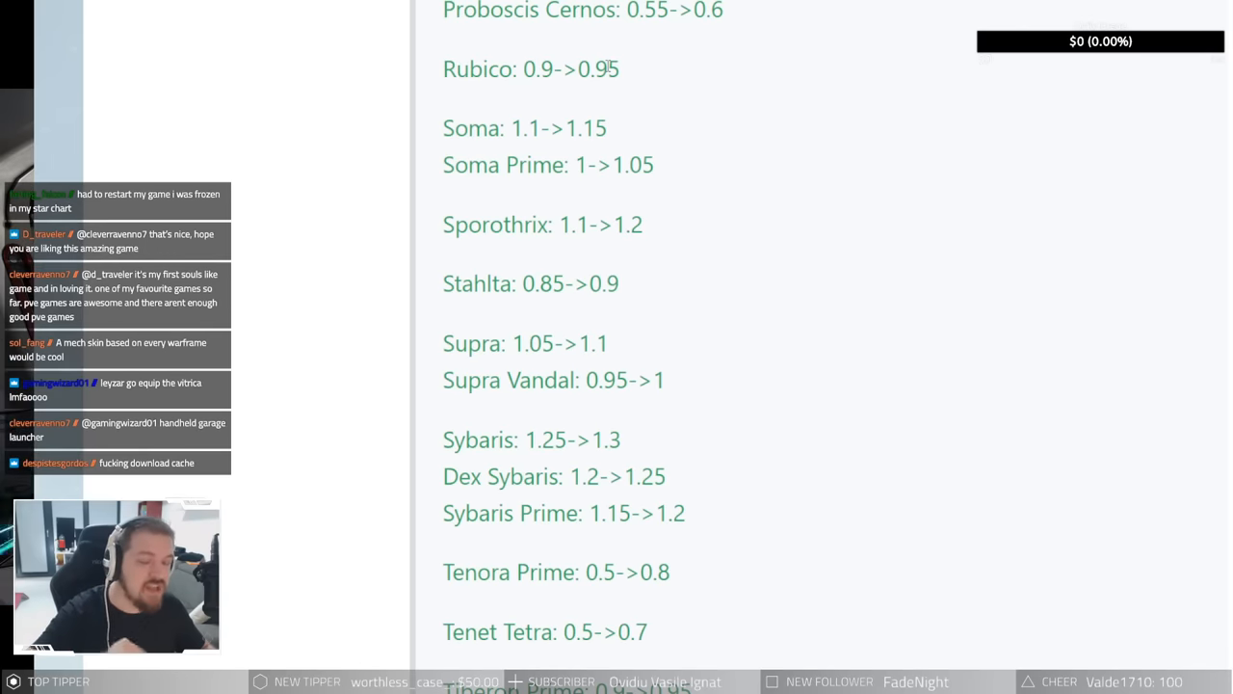
mouse_move(495, 197)
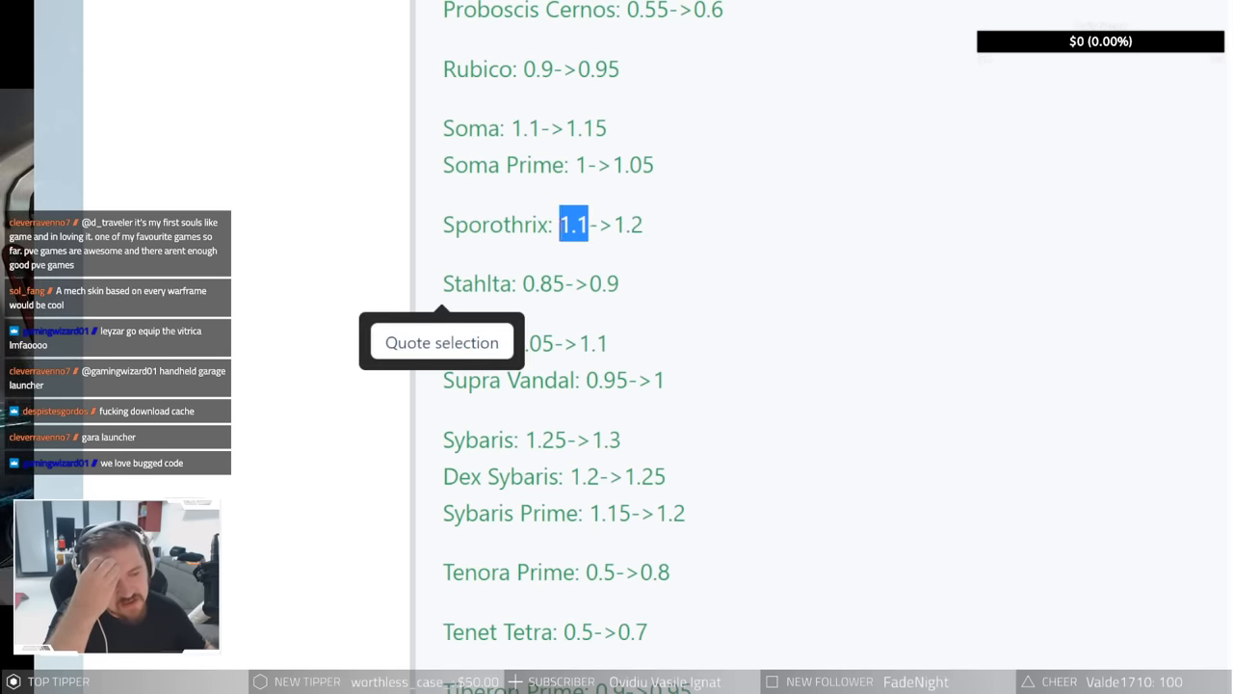
triple_click(541, 223)
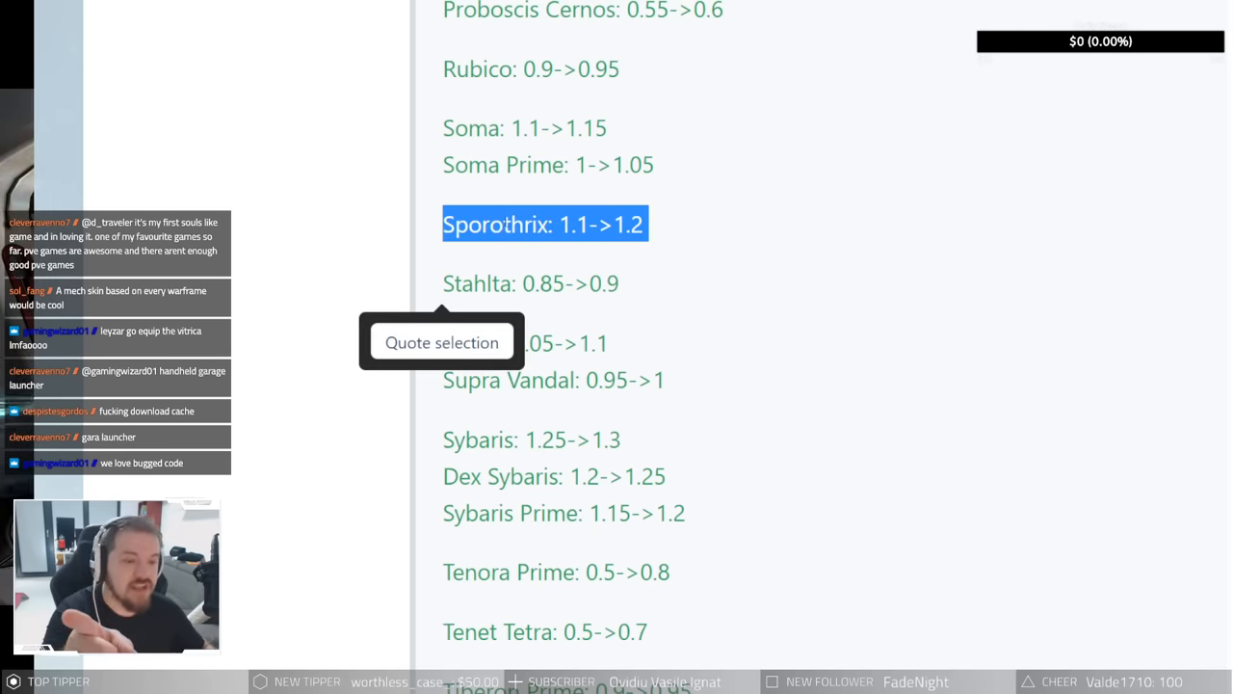
scroll("down", 3)
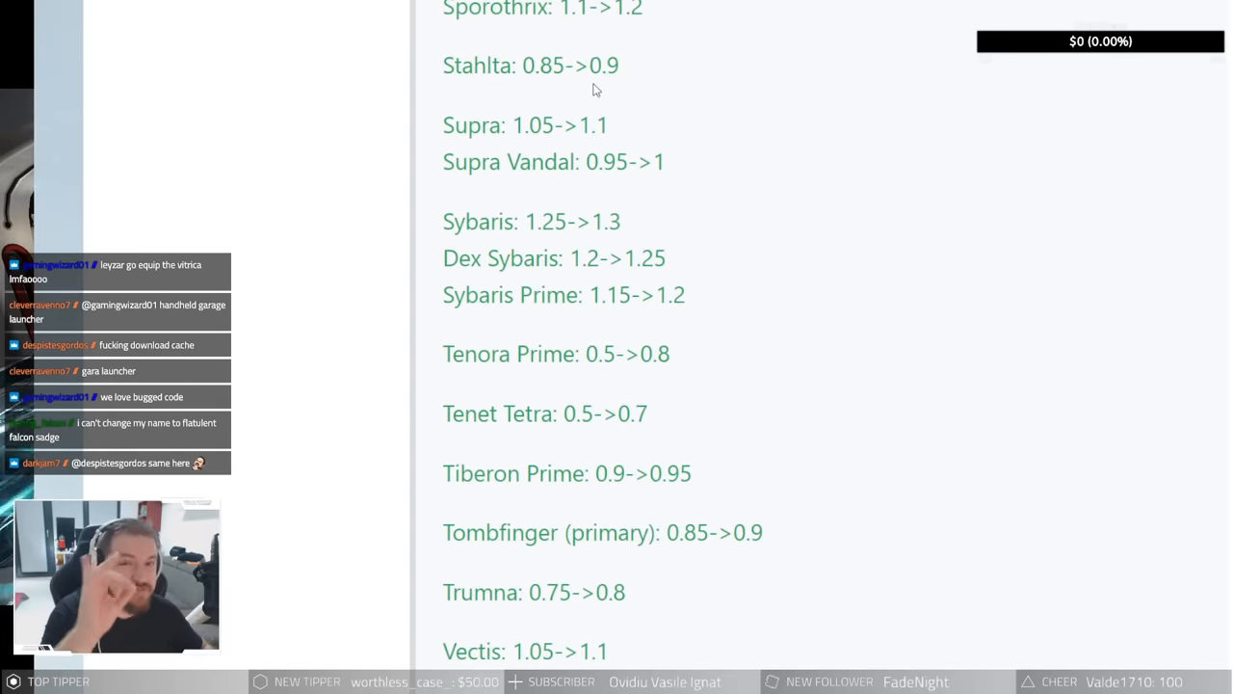
mouse_move(570, 95)
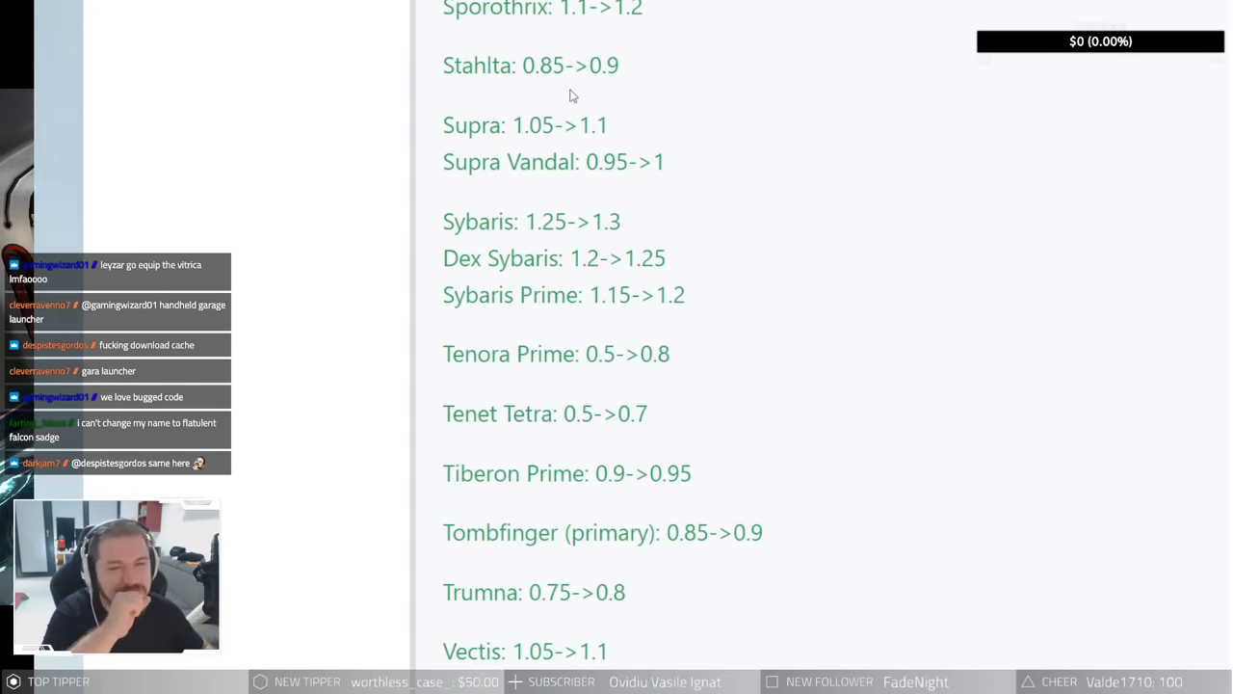
mouse_move(561, 99)
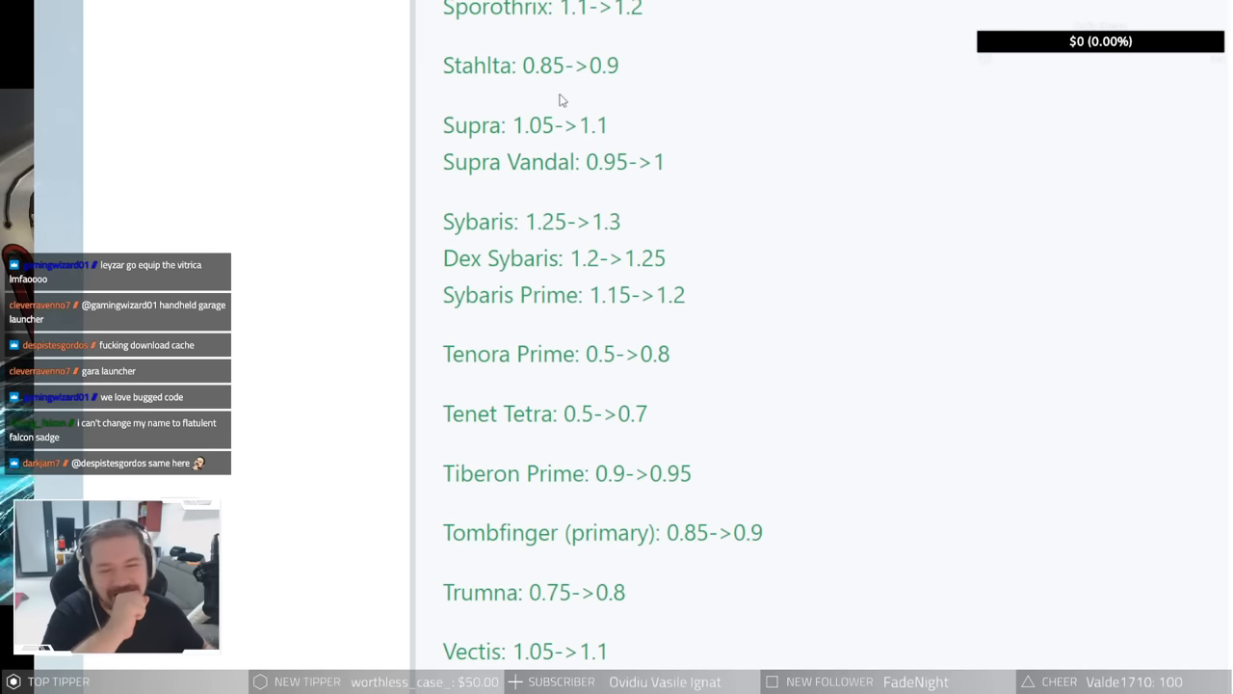
mouse_move(764, 57)
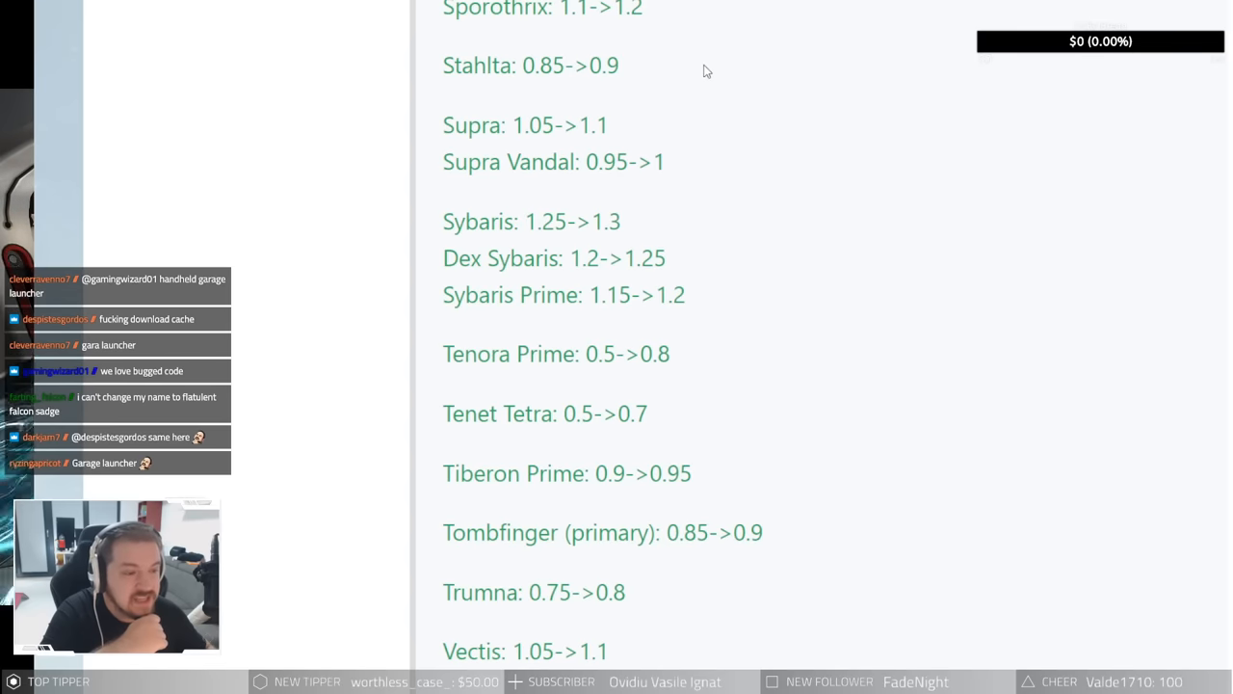
mouse_move(693, 133)
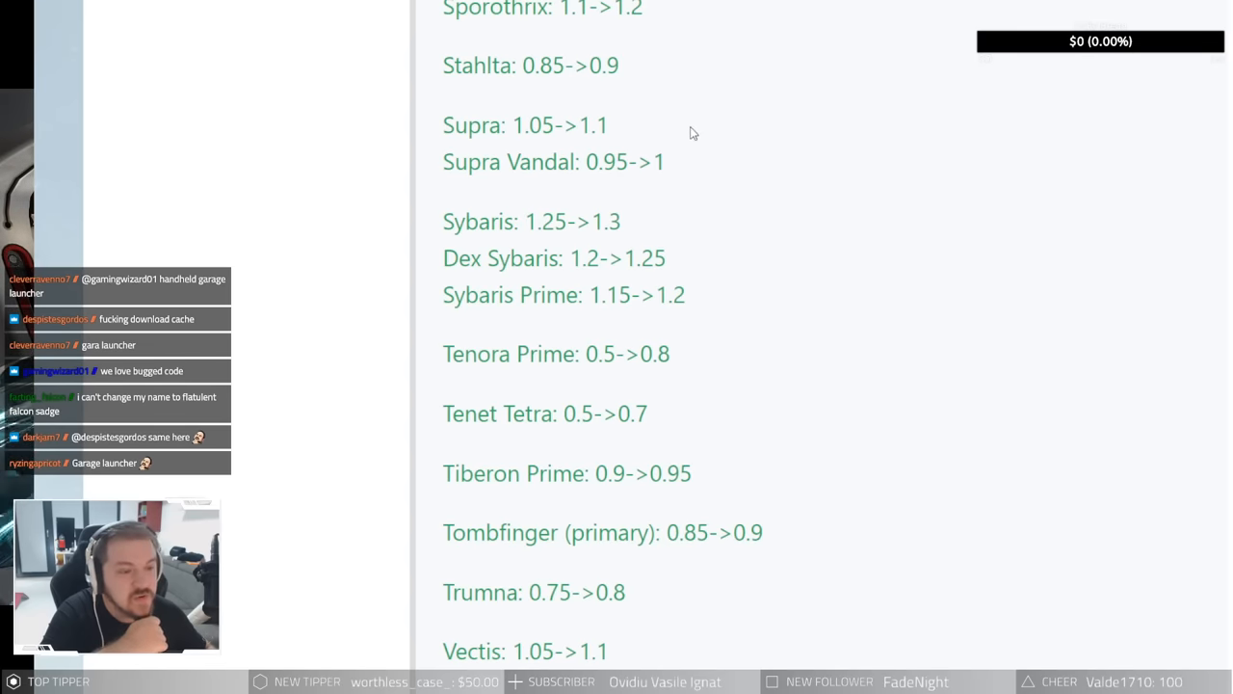
mouse_move(706, 305)
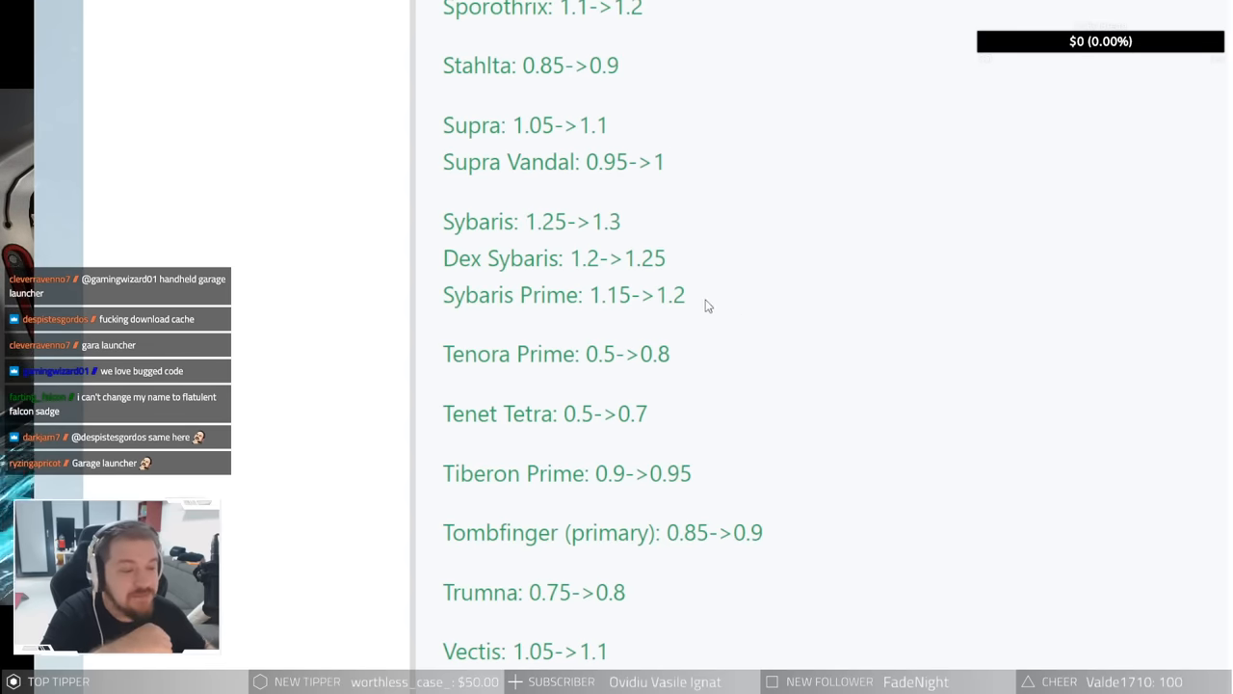
left_click_drag(442, 222, 685, 295)
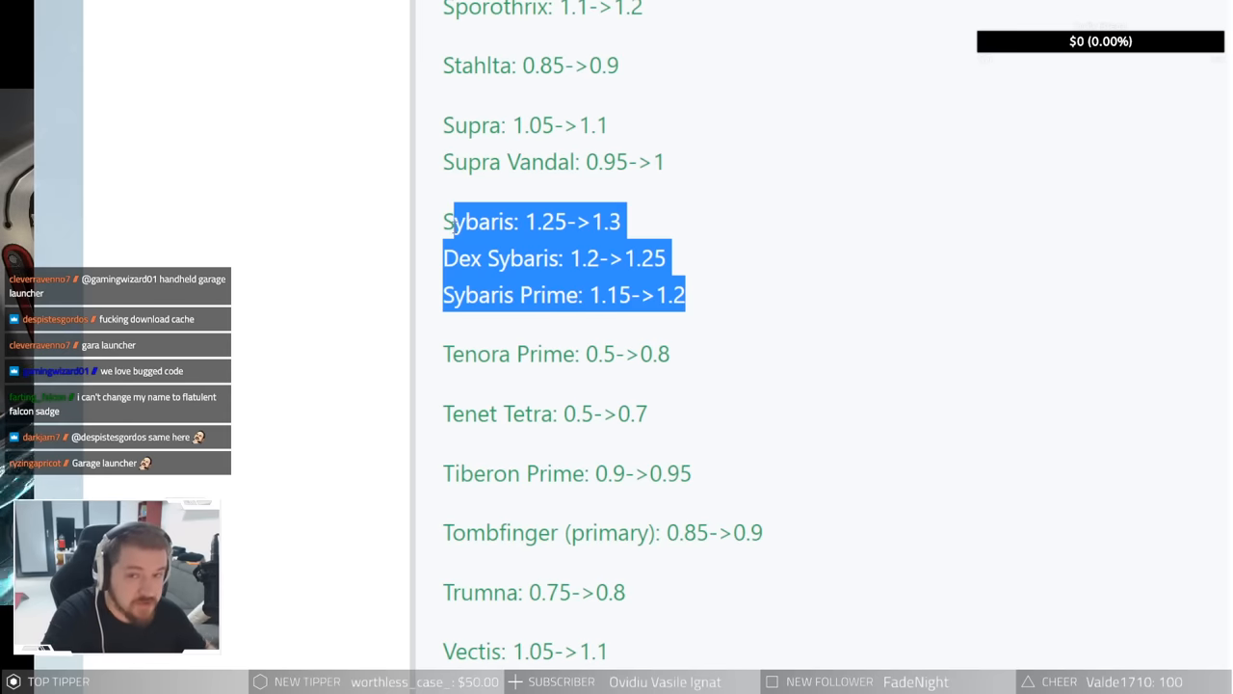
mouse_move(436, 203)
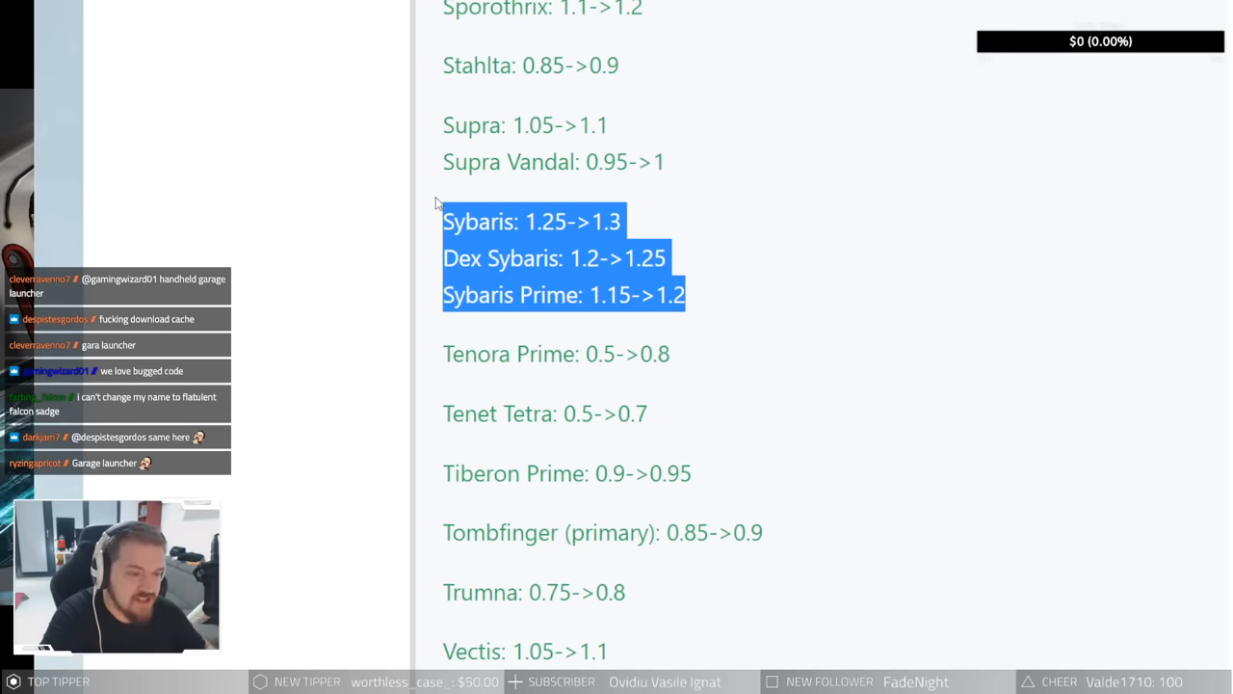
left_click(703, 299)
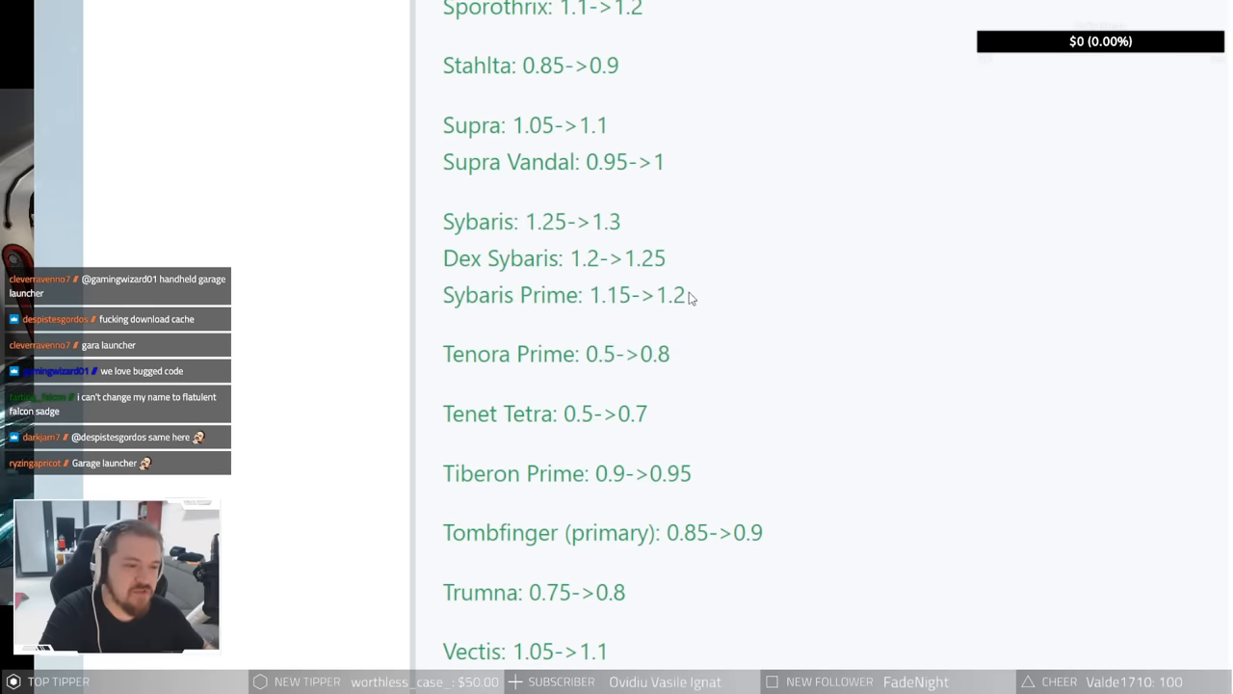
Step: Mark the Dex Sybaris and Sybaris Prime lines, then highlight Tenora Prime
left_click_drag(520, 257, 686, 294)
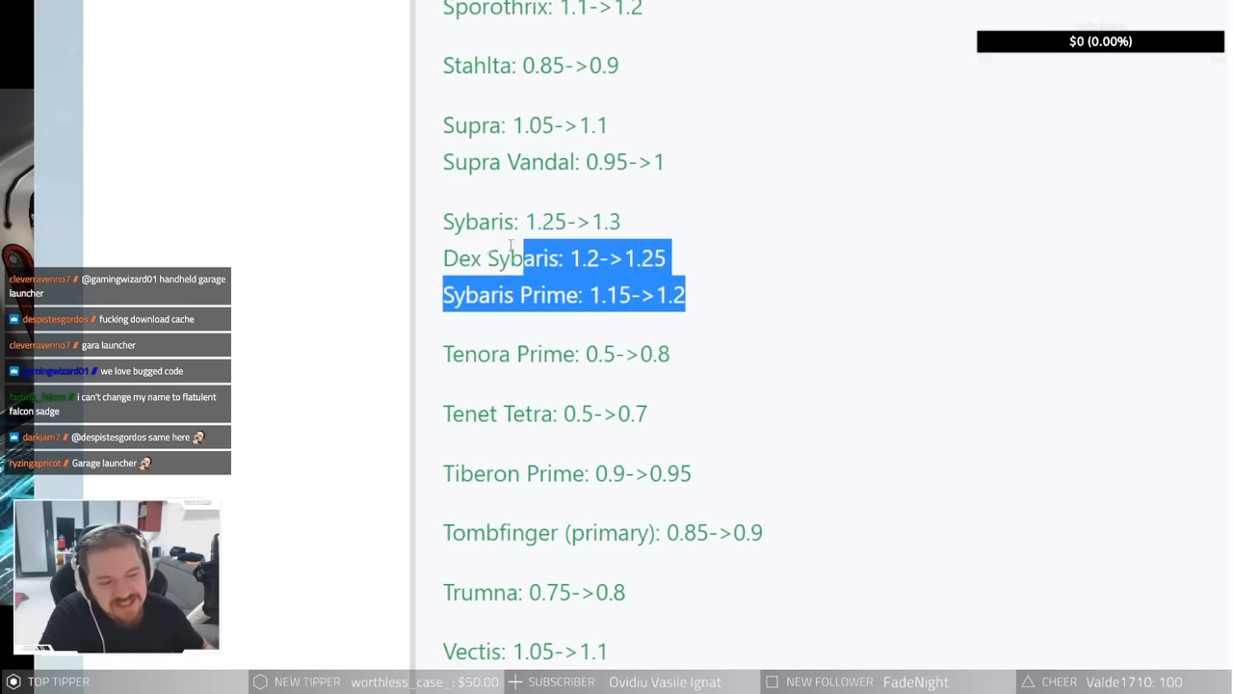
left_click(700, 265)
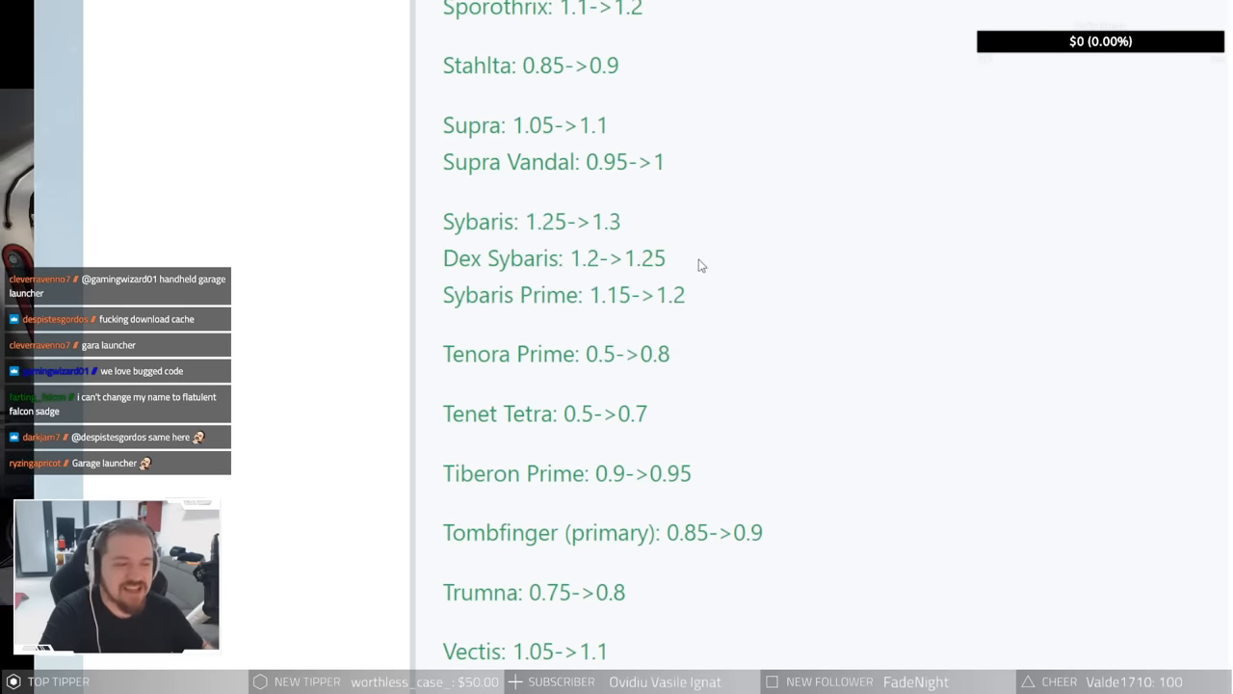
mouse_move(723, 258)
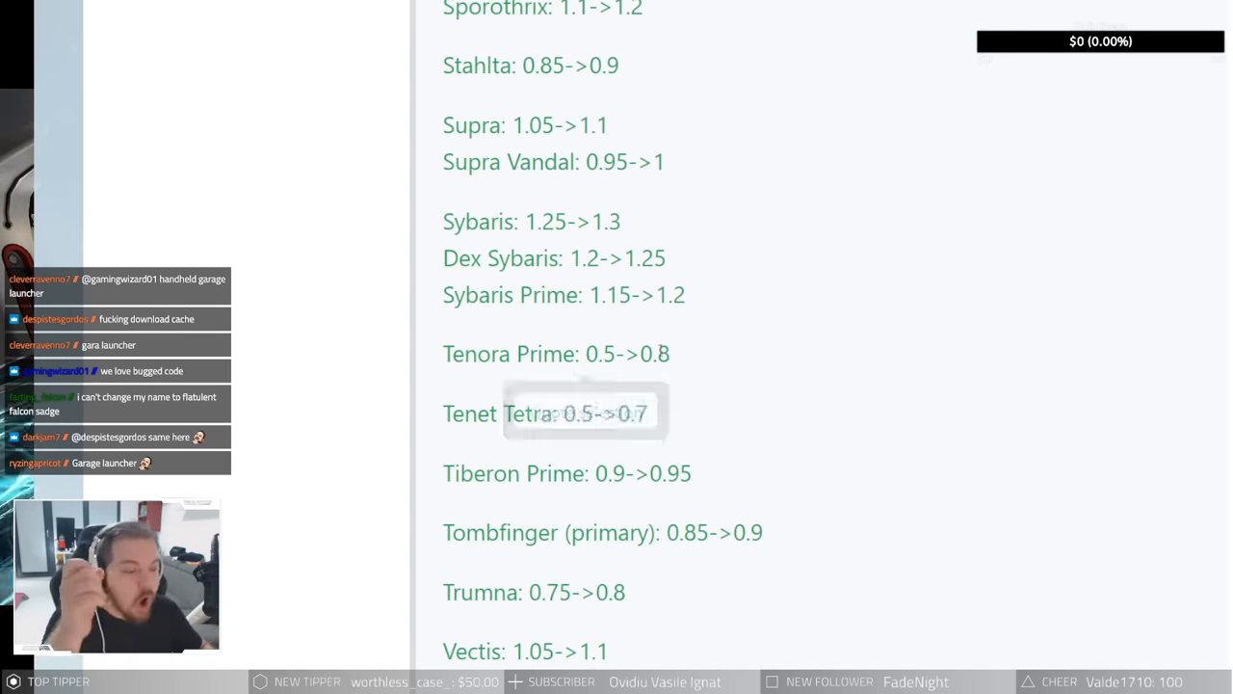
double_click(600, 354)
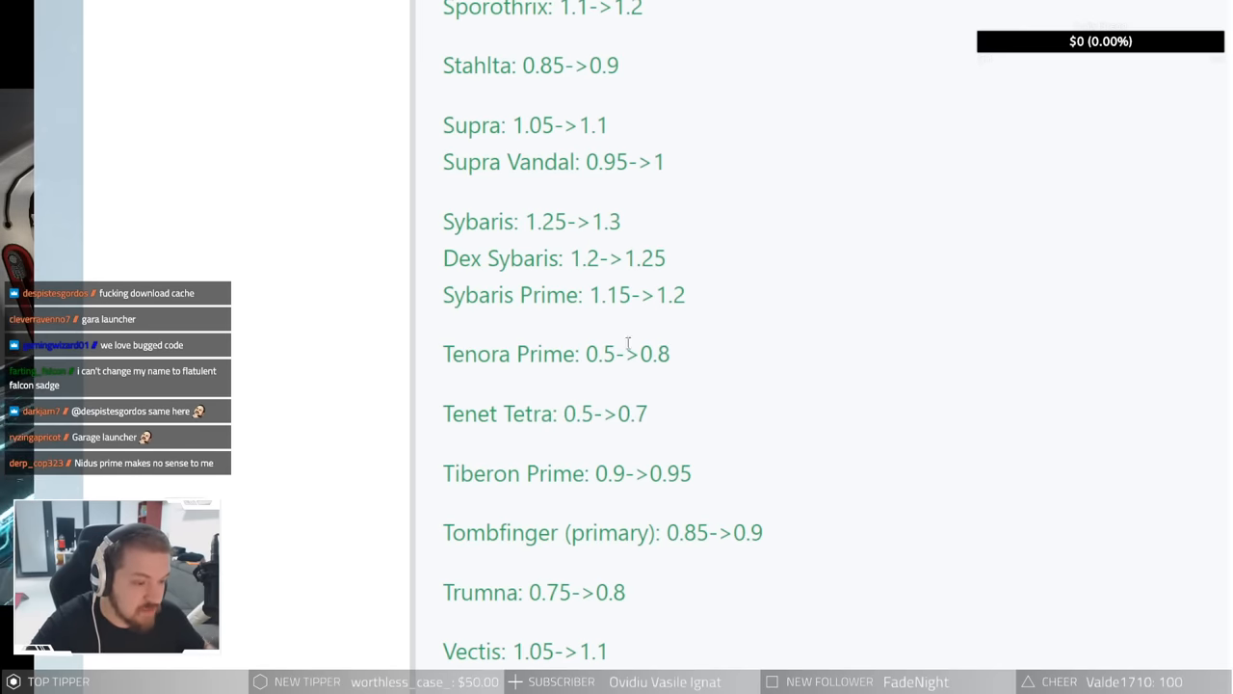
double_click(544, 353)
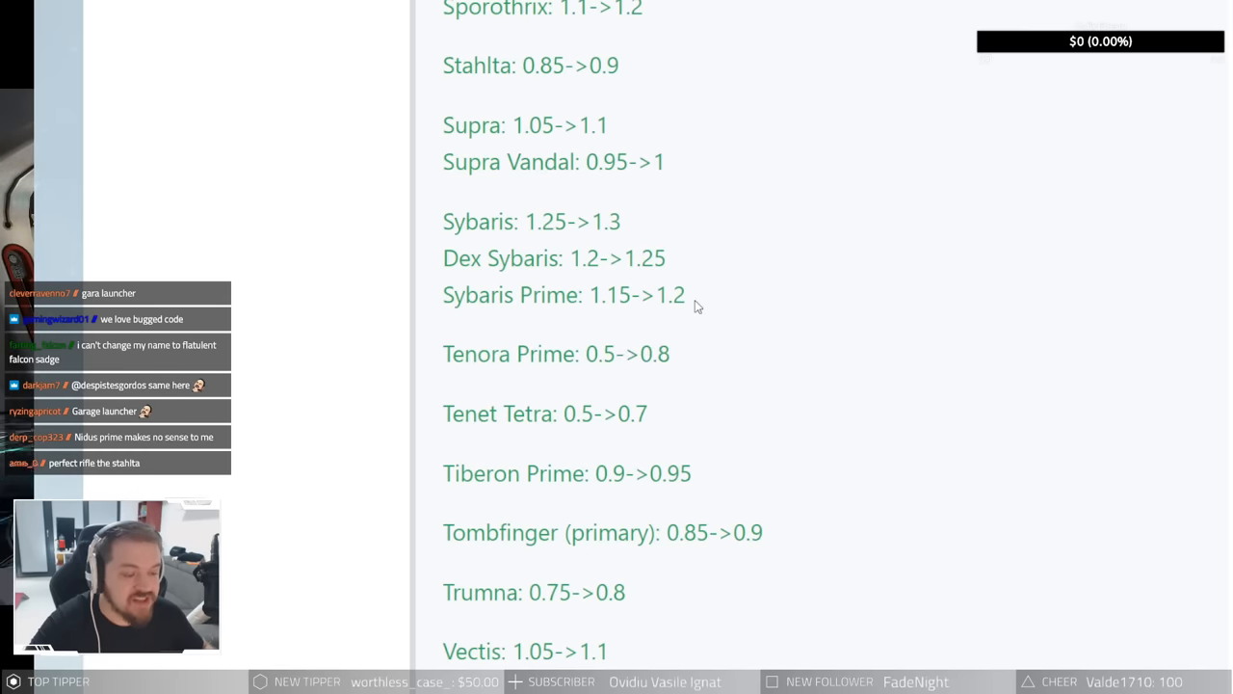
mouse_move(645, 316)
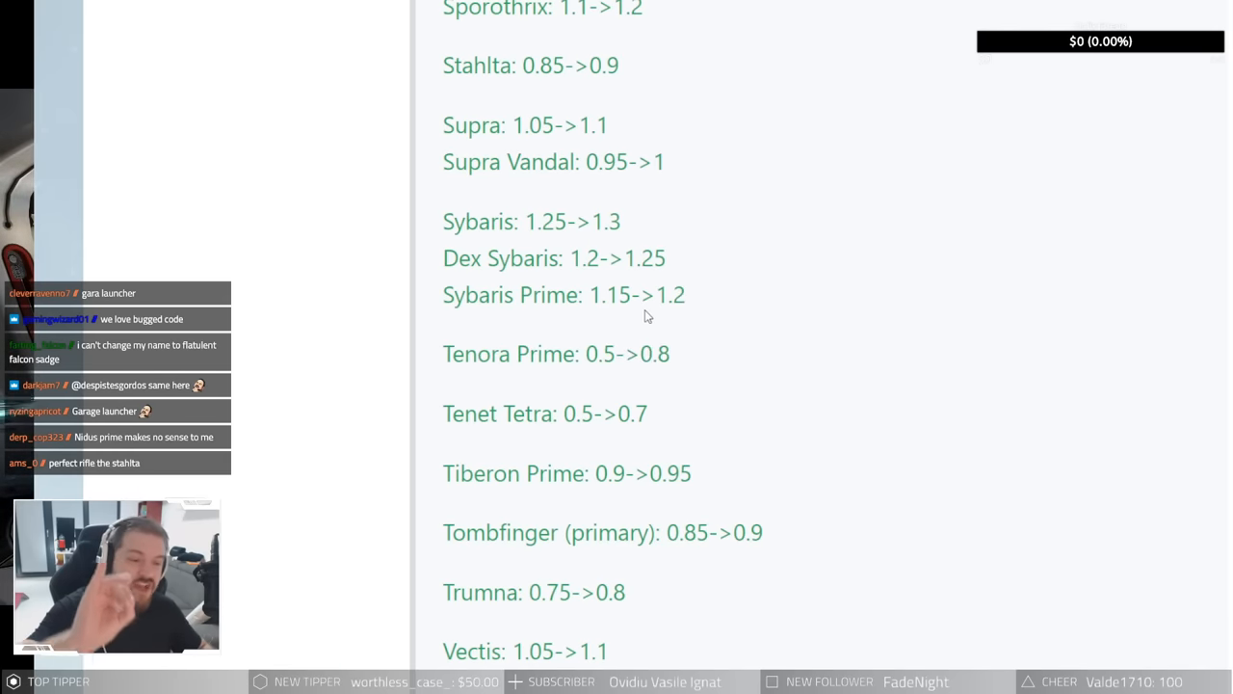
double_click(557, 353)
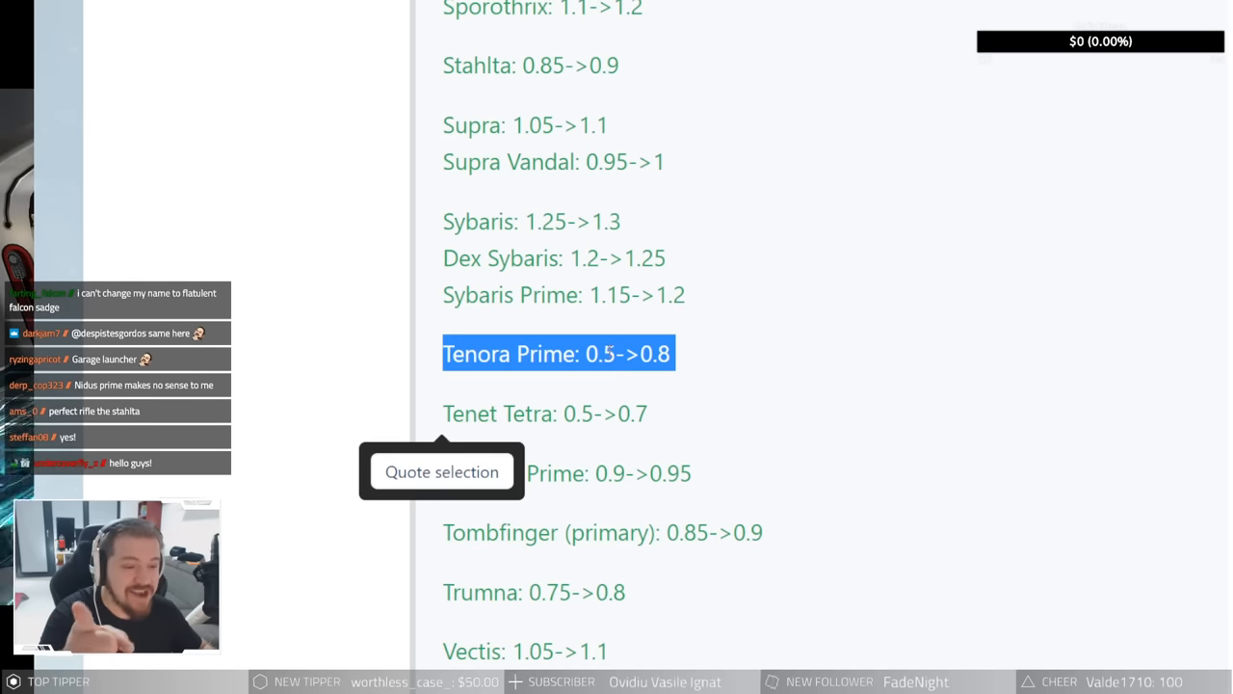
Step: Read through Tenet Tetra to Kuva Zarr, clearing the Tenet Tetra highlight
scroll("down", 3)
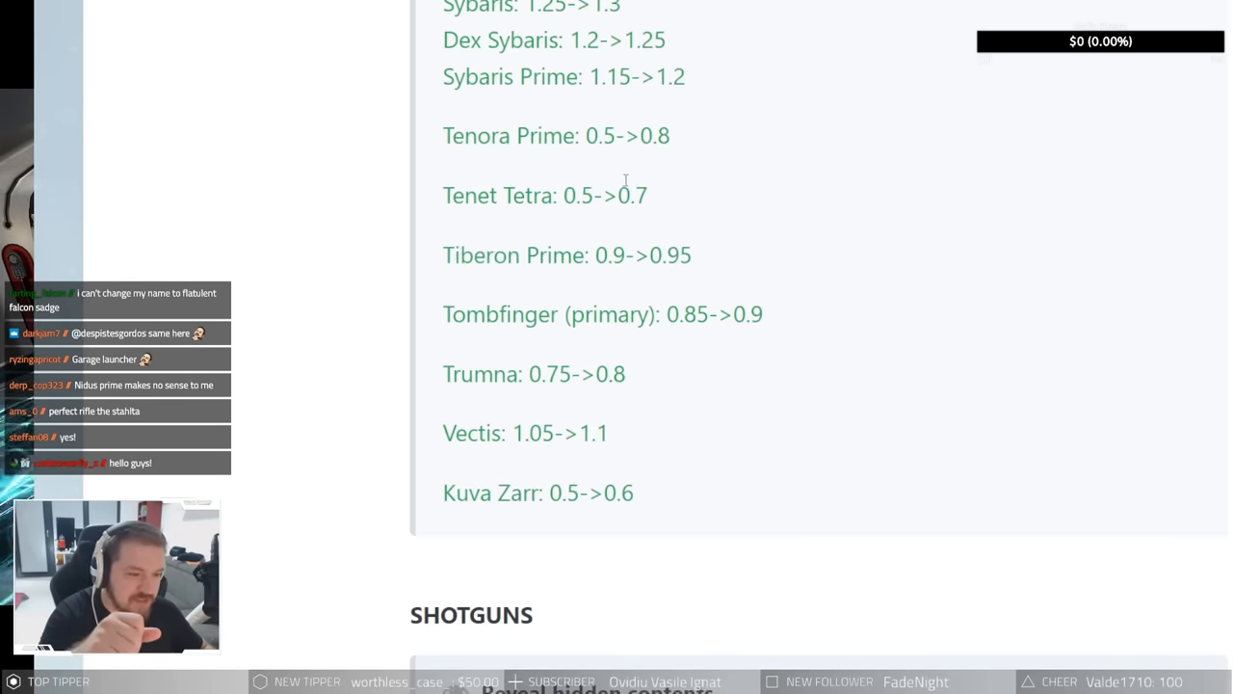
mouse_move(636, 219)
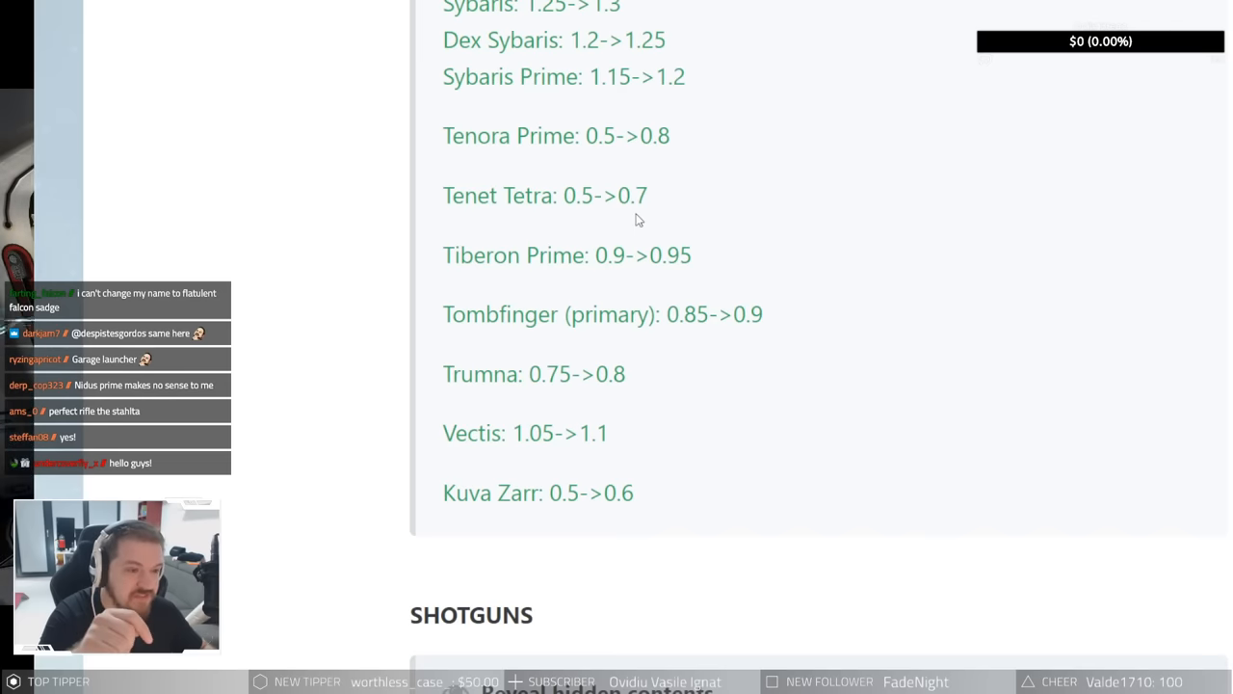
scroll("up", 3)
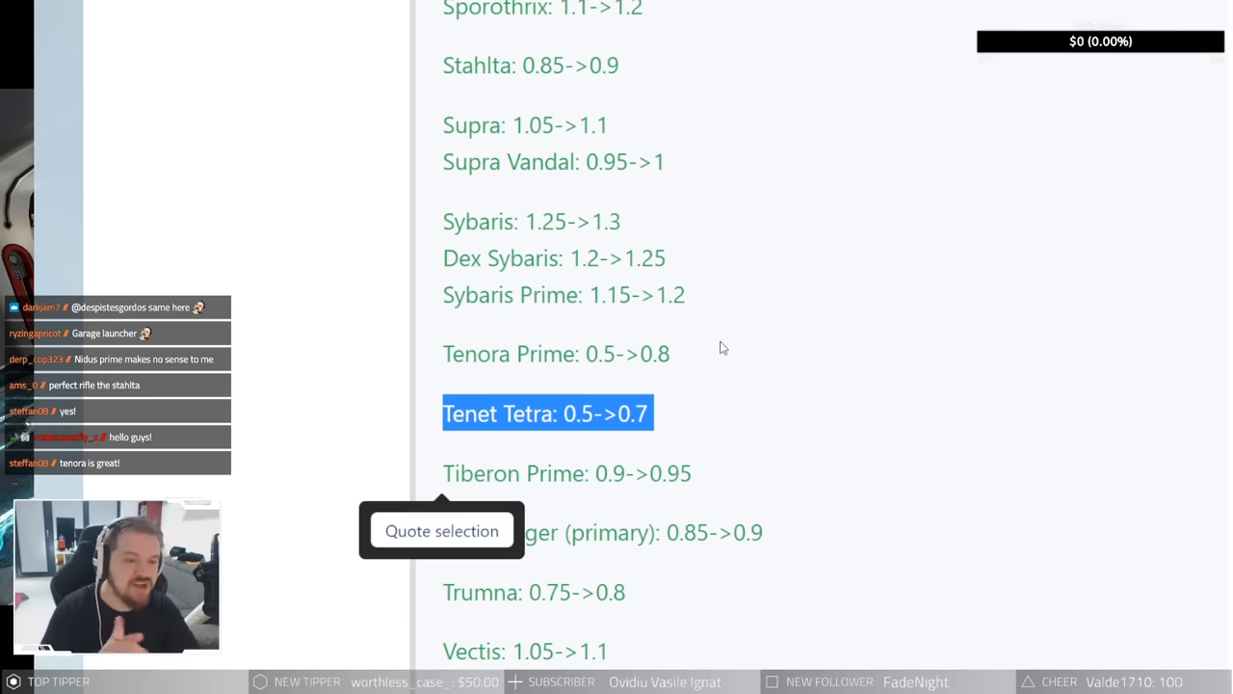
scroll("down", 3)
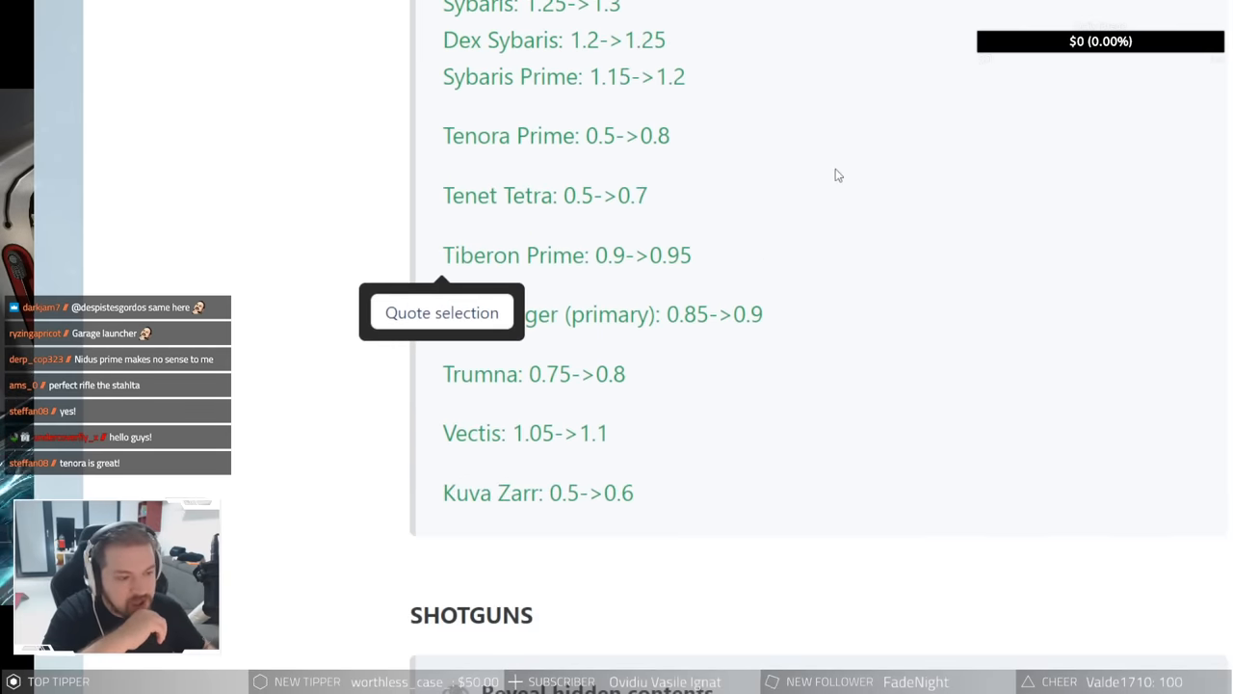
left_click(696, 350)
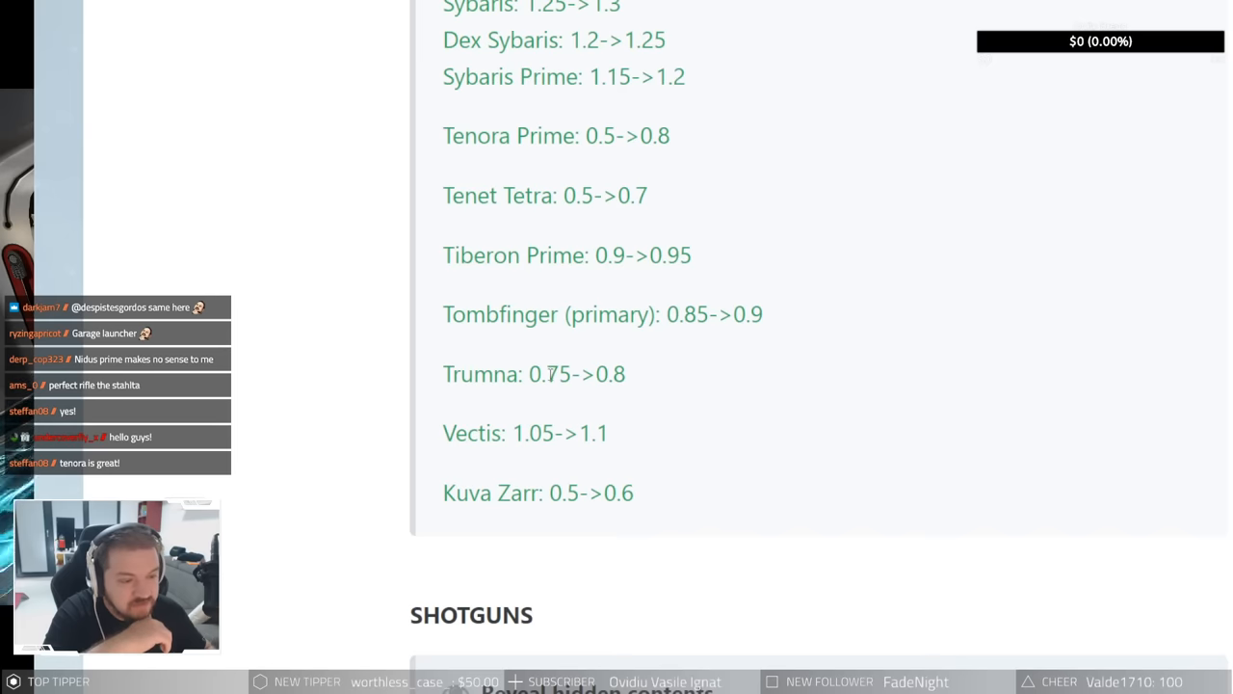
mouse_move(740, 280)
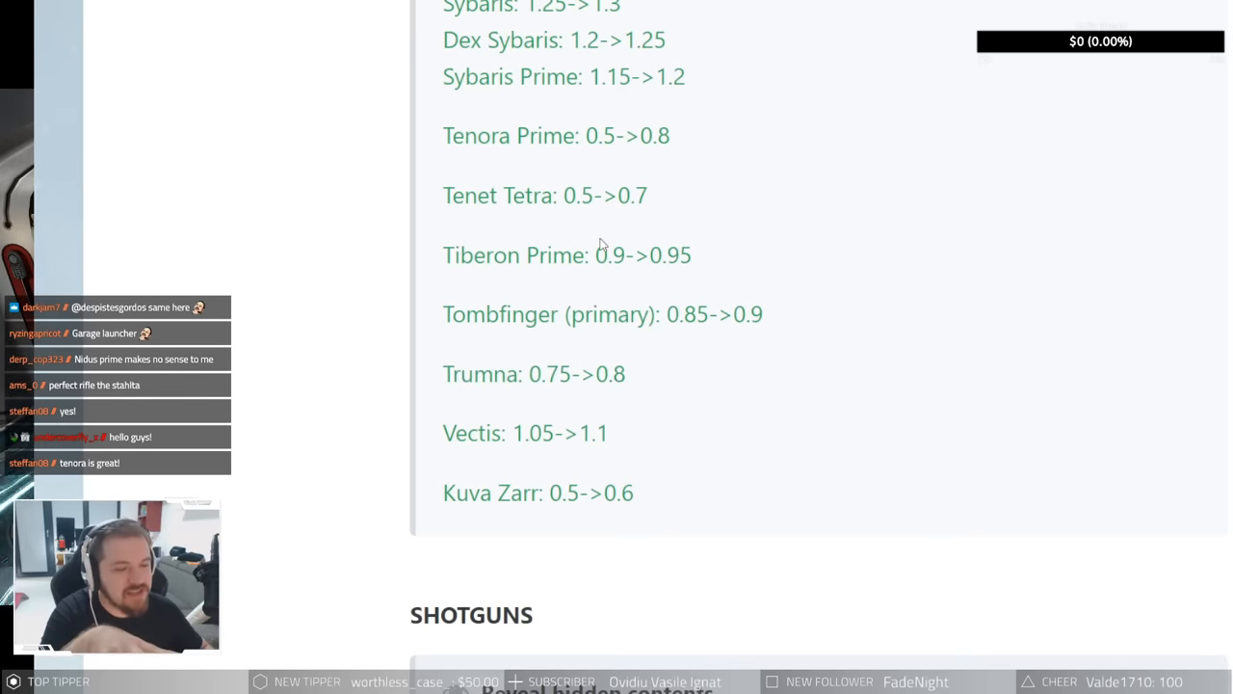
mouse_move(597, 248)
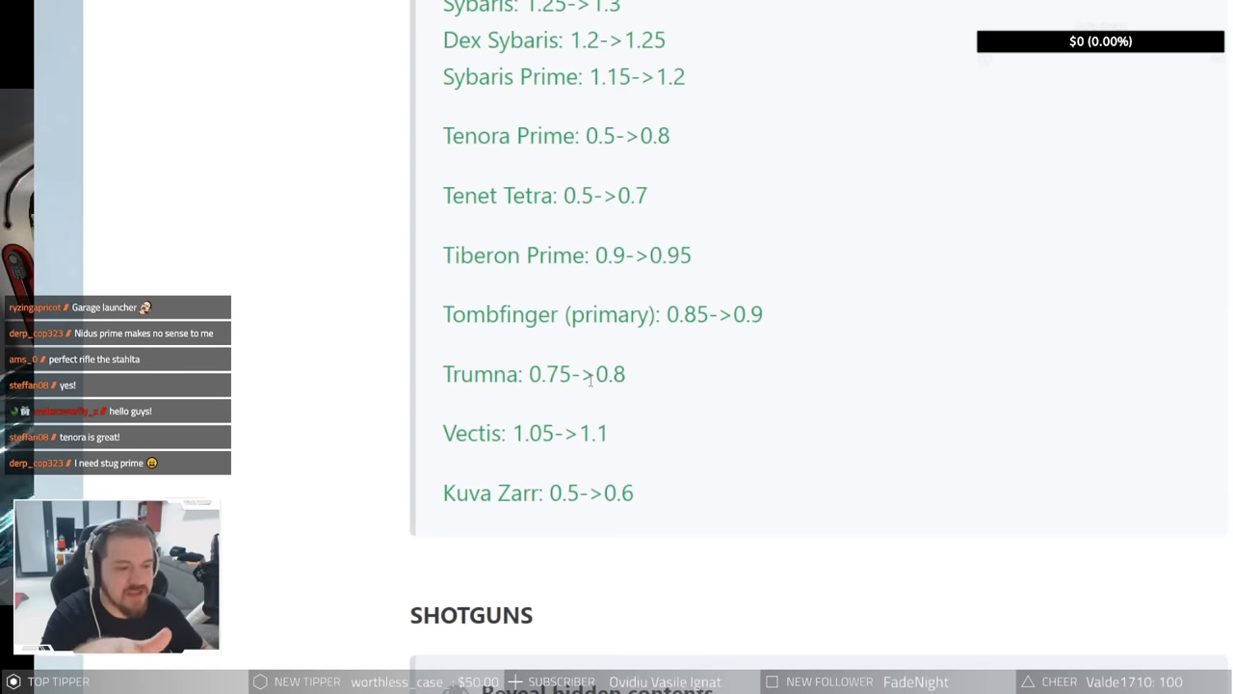
mouse_move(554, 369)
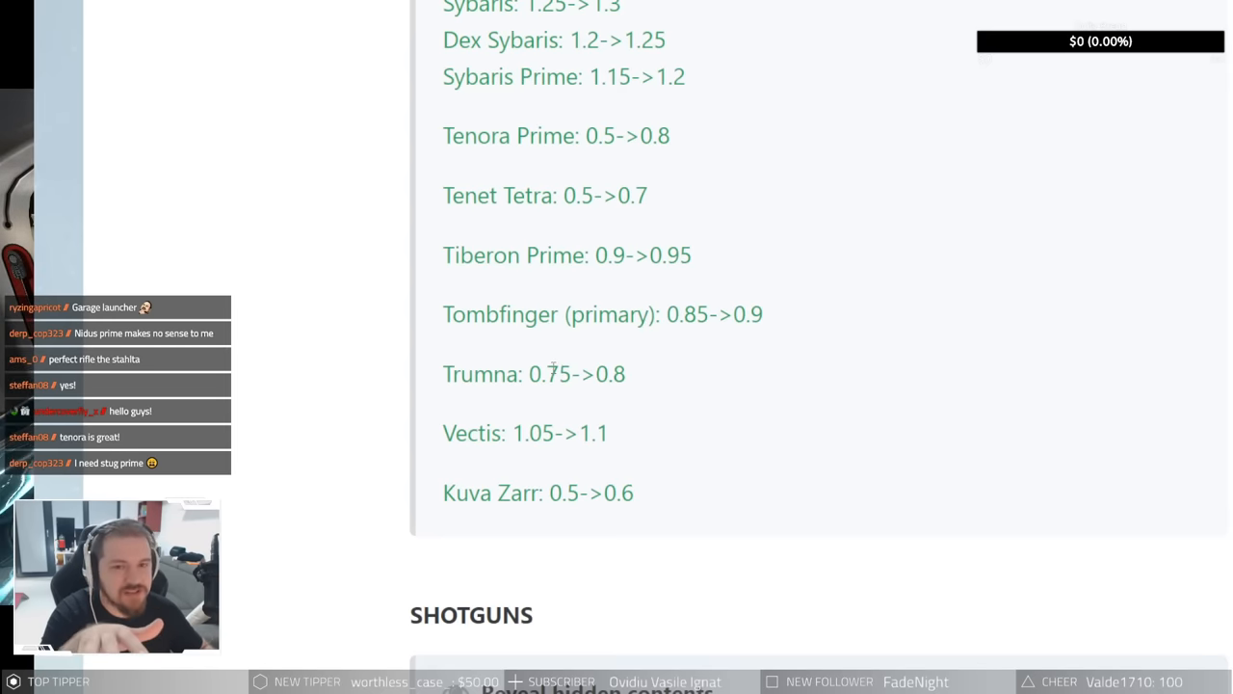
double_click(533, 374)
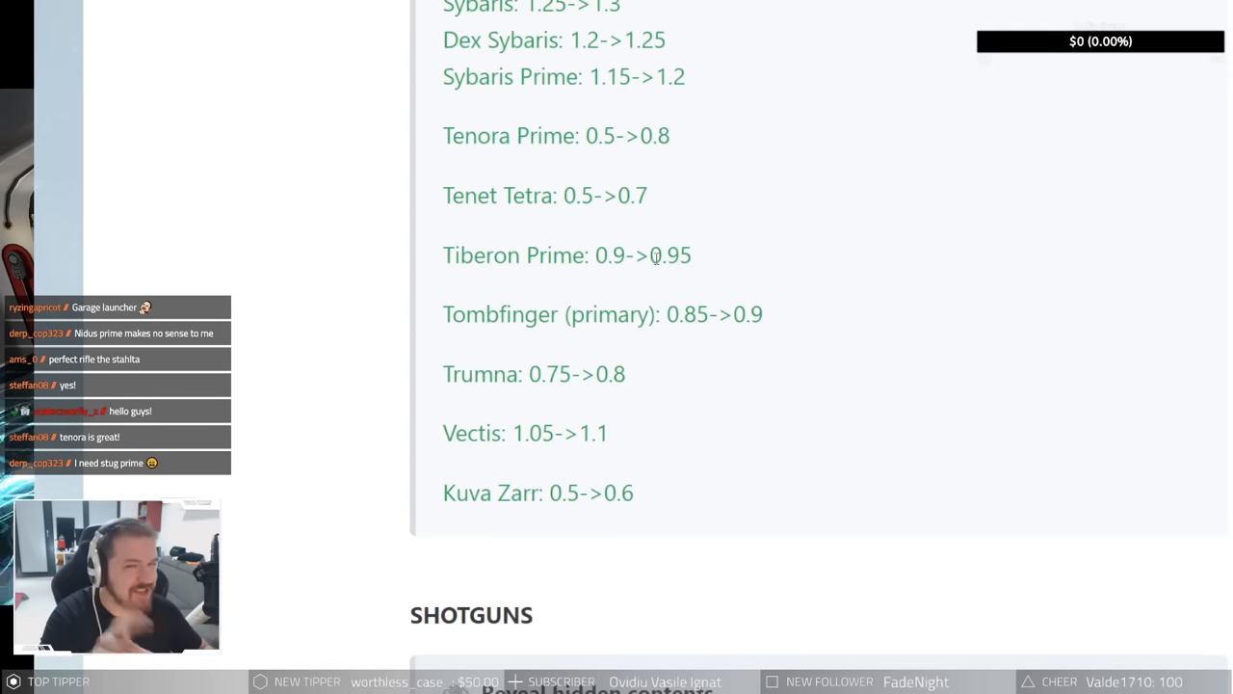
mouse_move(642, 200)
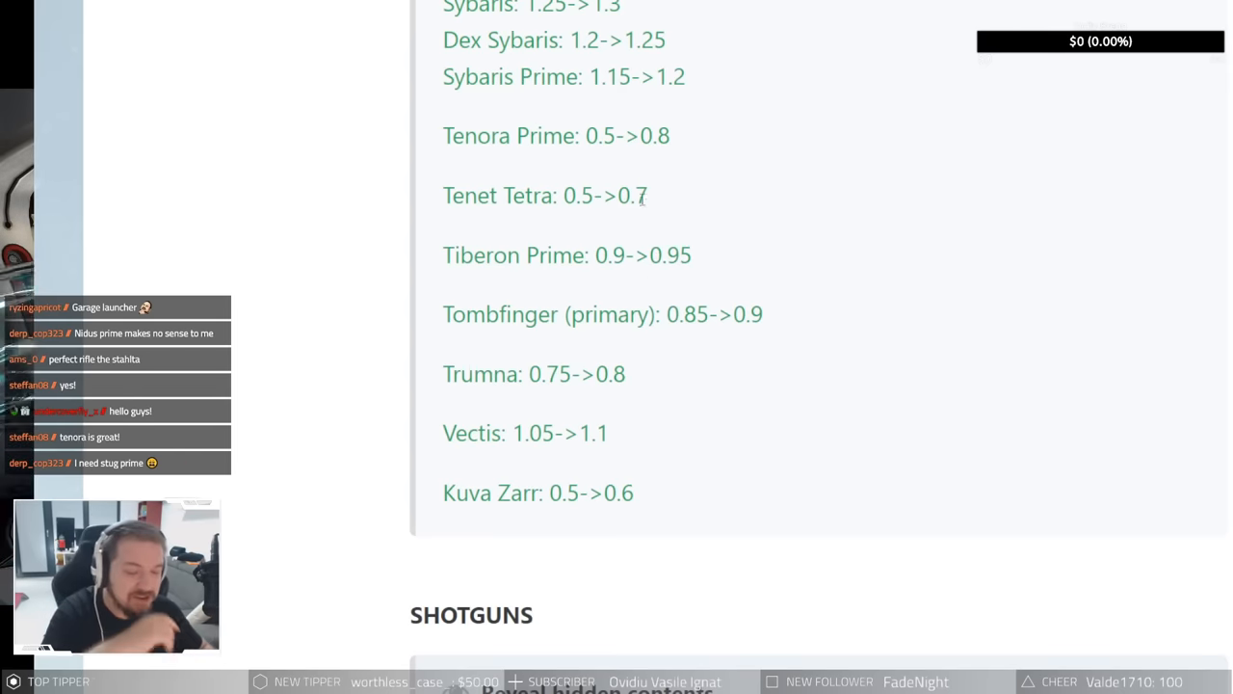
scroll("down", 3)
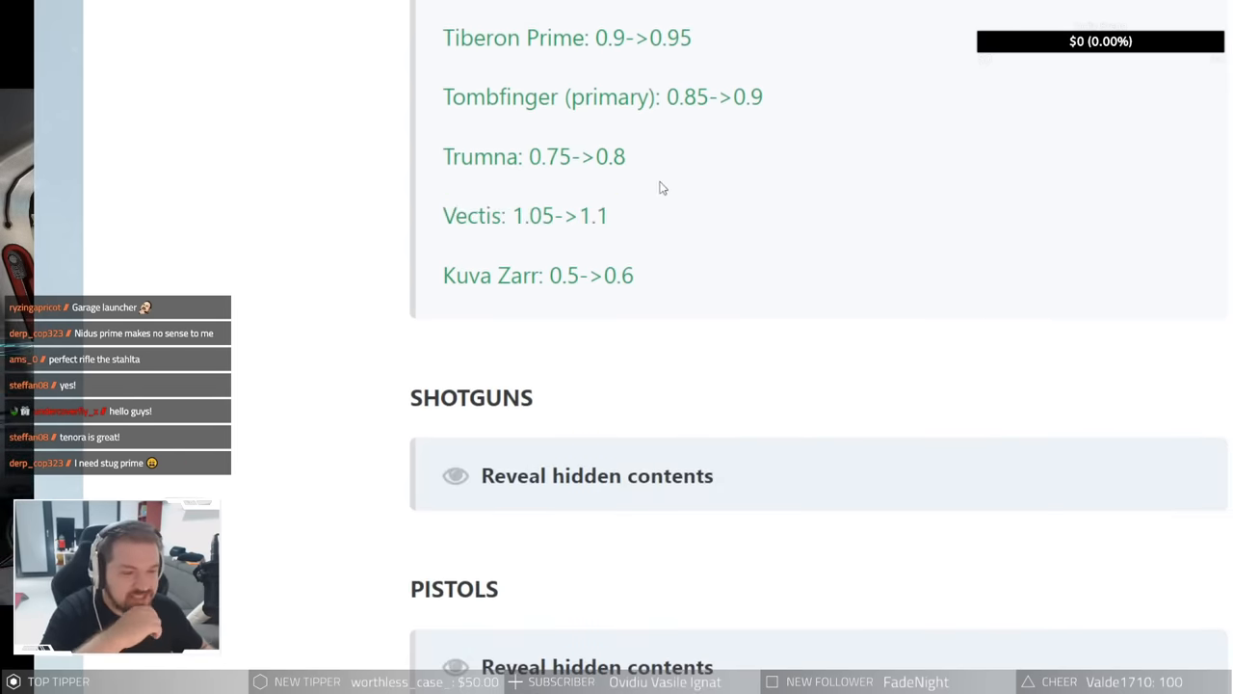
mouse_move(538, 296)
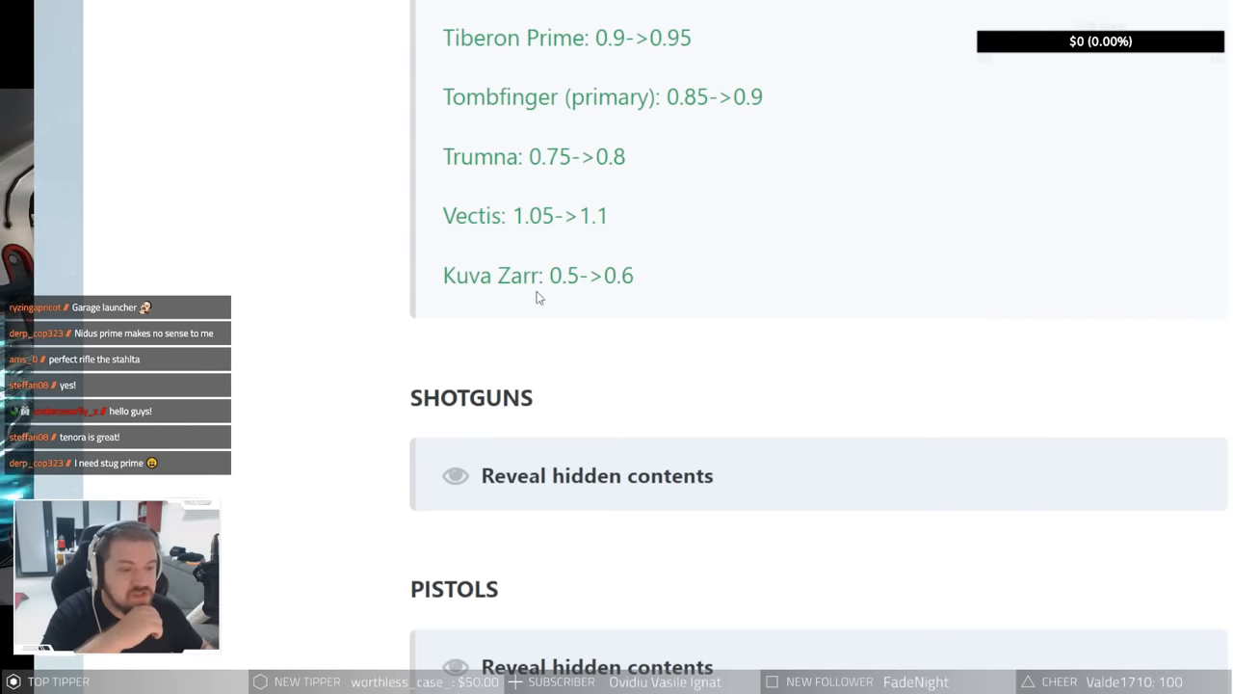
double_click(592, 274)
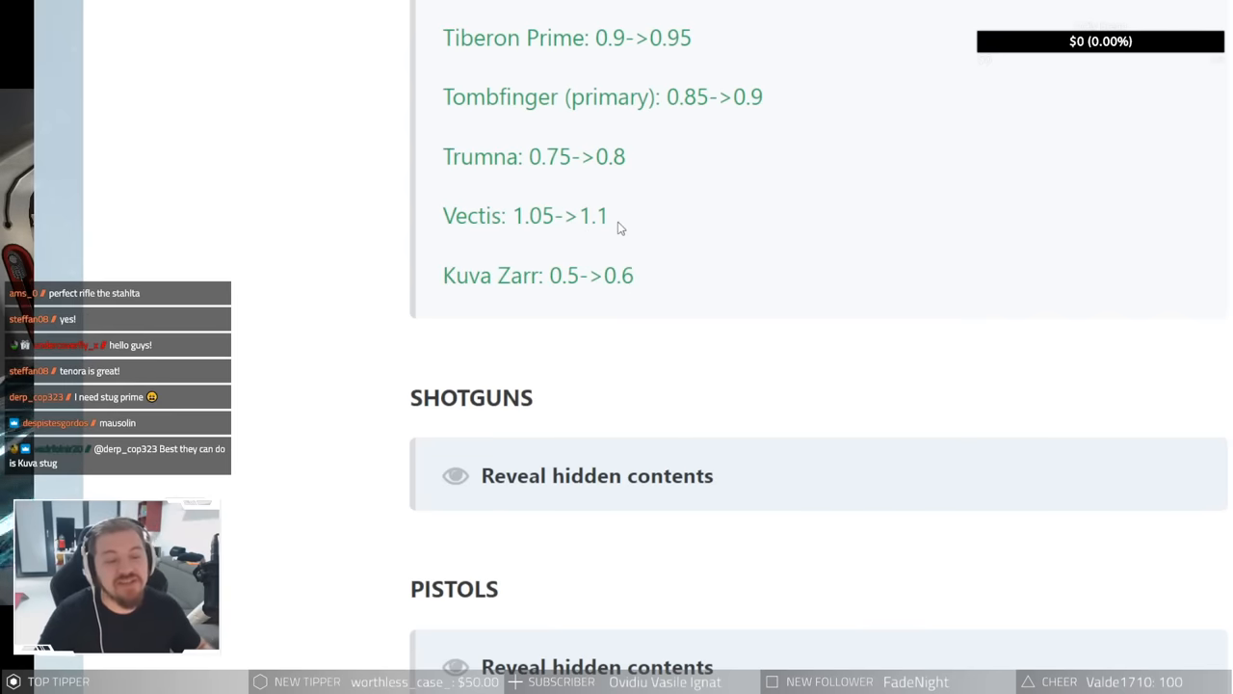
mouse_move(583, 237)
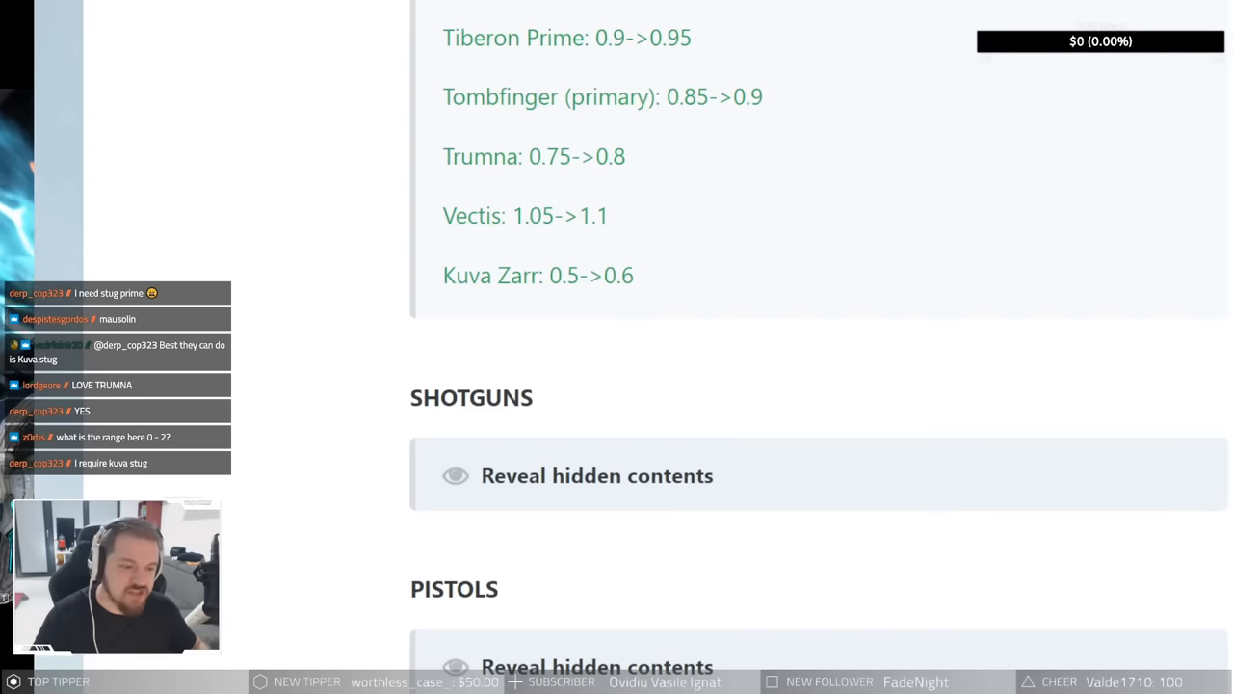
Step: Reveal the Shotguns list and highlight the Arca Plasmor and Astilla Prime lines
left_click(597, 475)
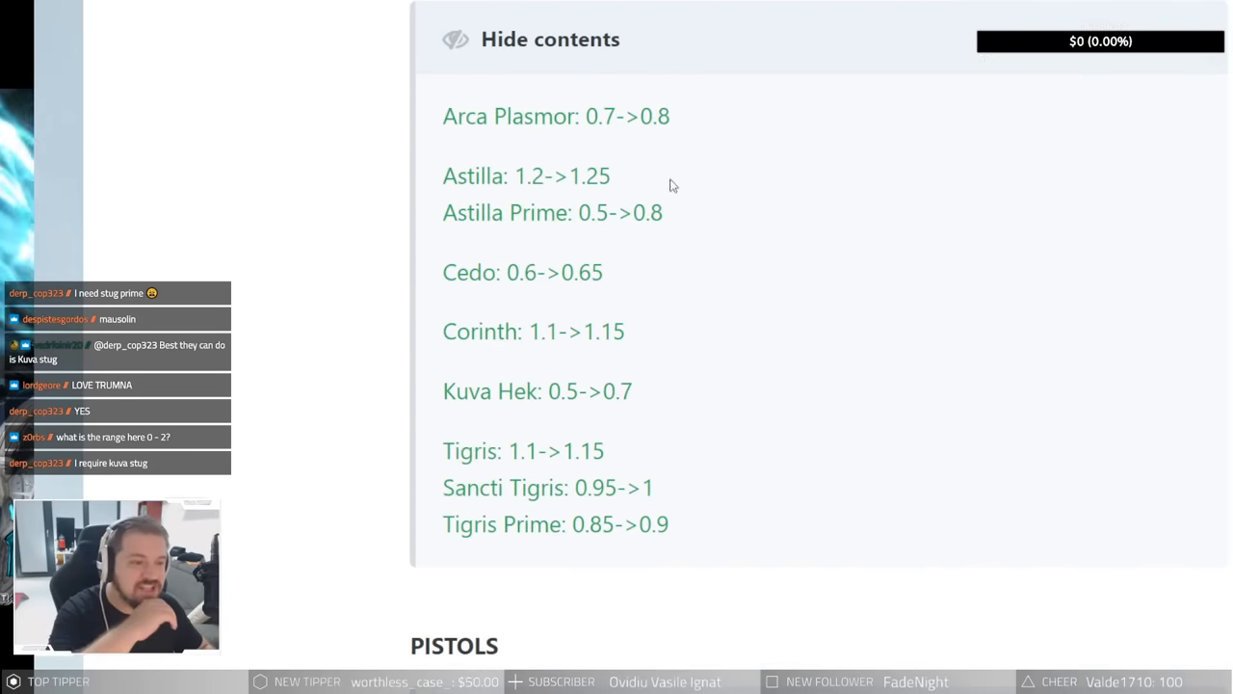
mouse_move(665, 135)
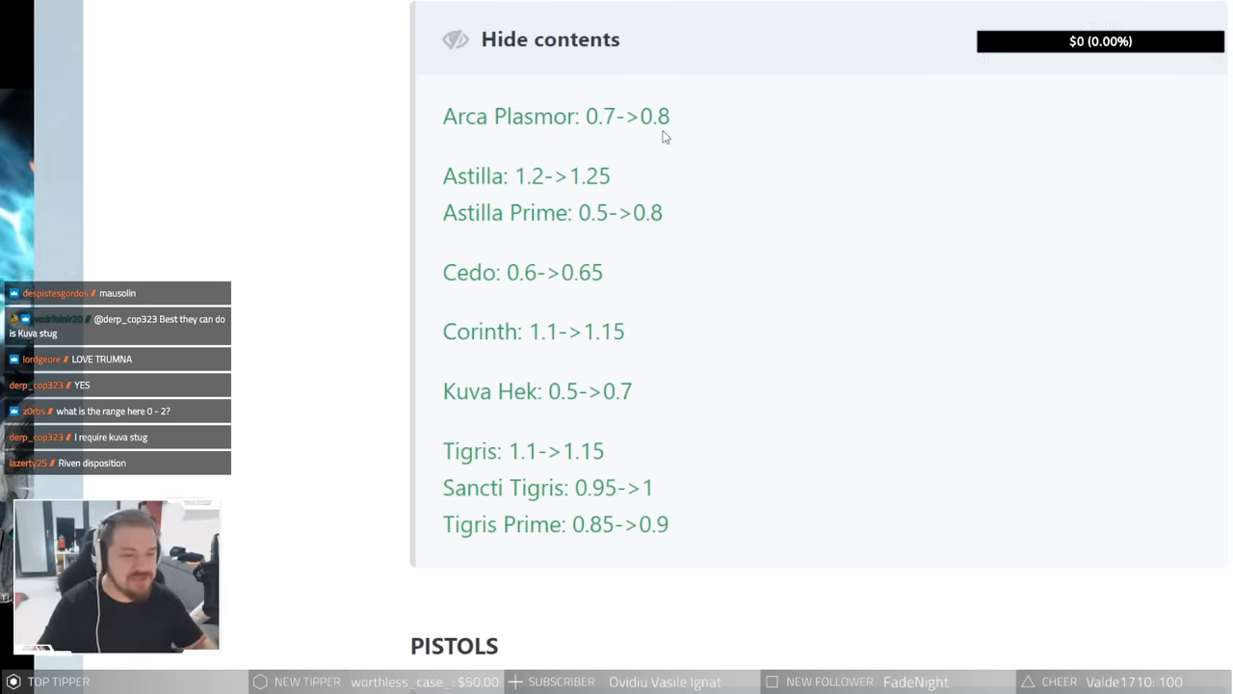
double_click(557, 116)
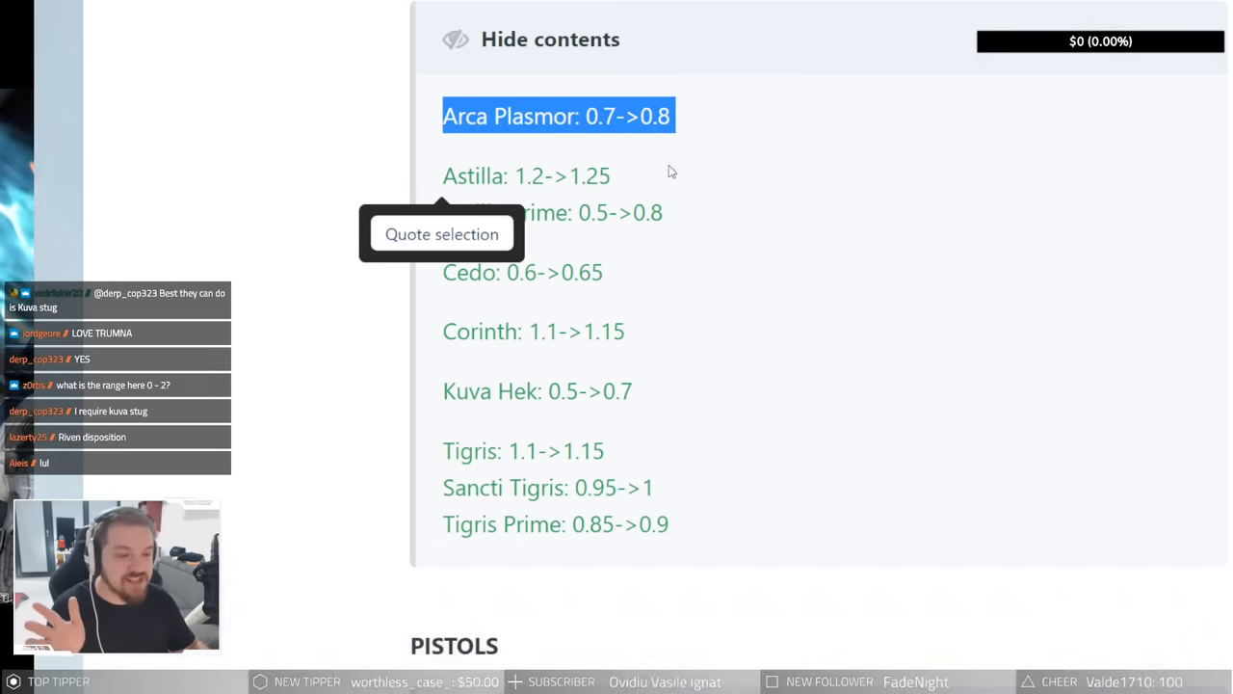
left_click(727, 168)
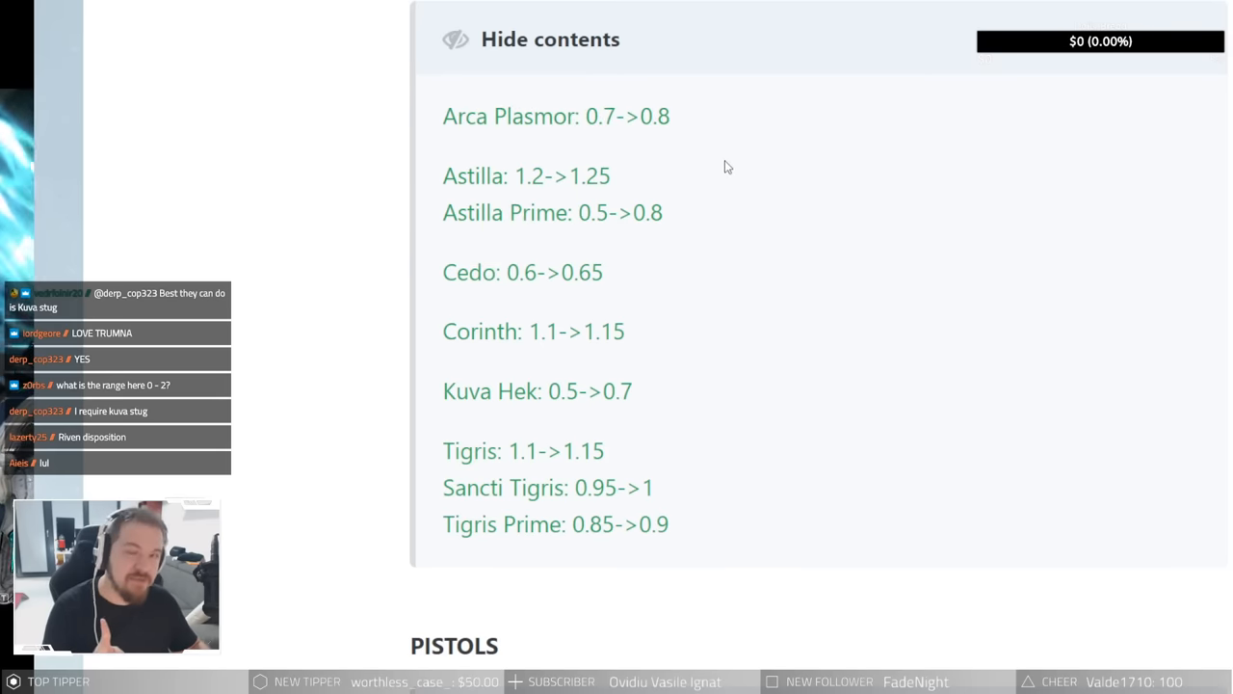
mouse_move(625, 145)
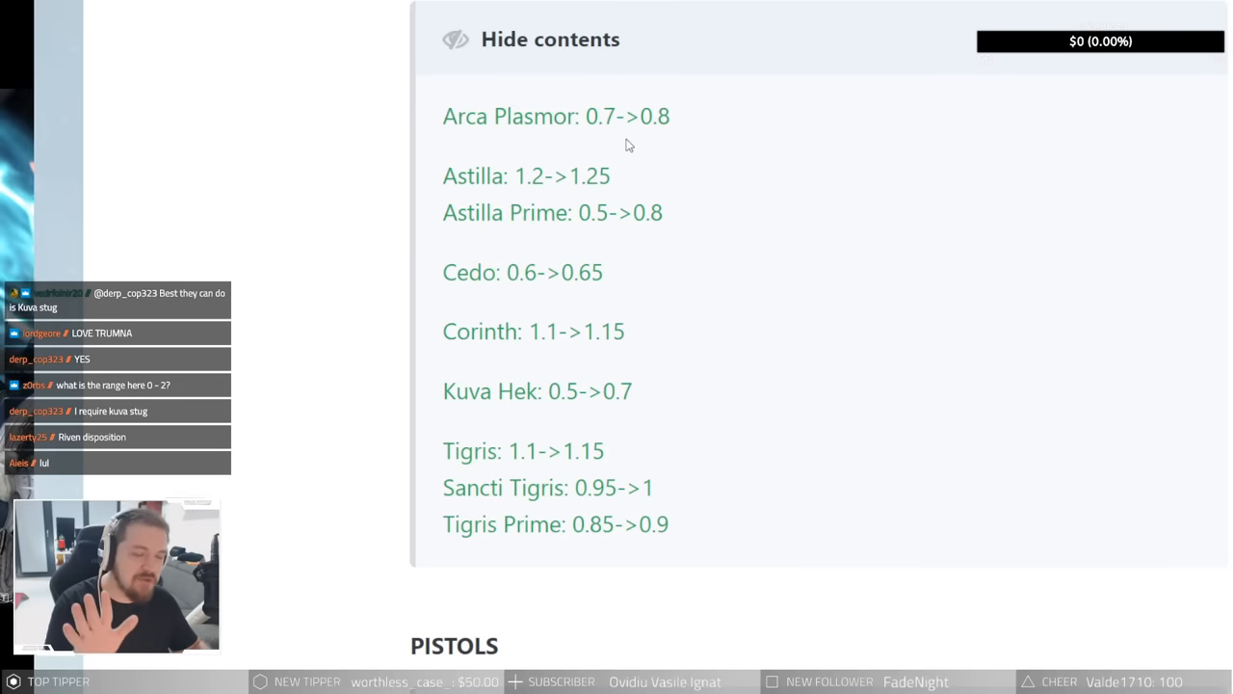
mouse_move(691, 143)
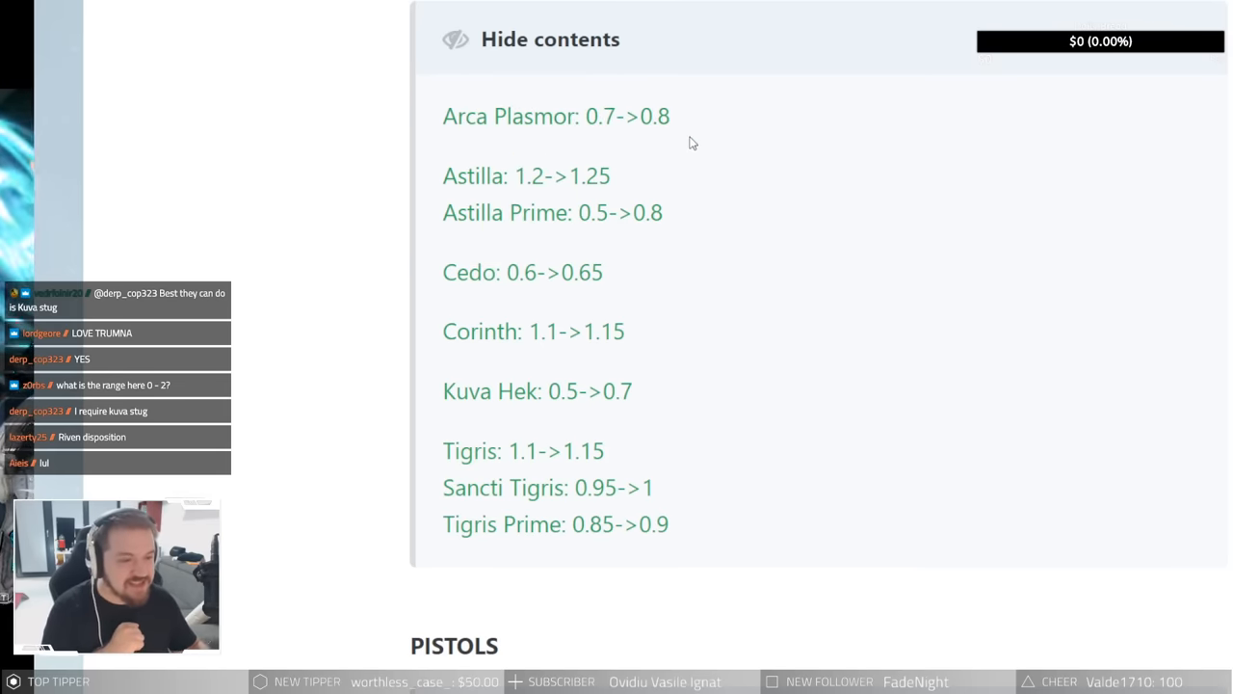
mouse_move(600, 234)
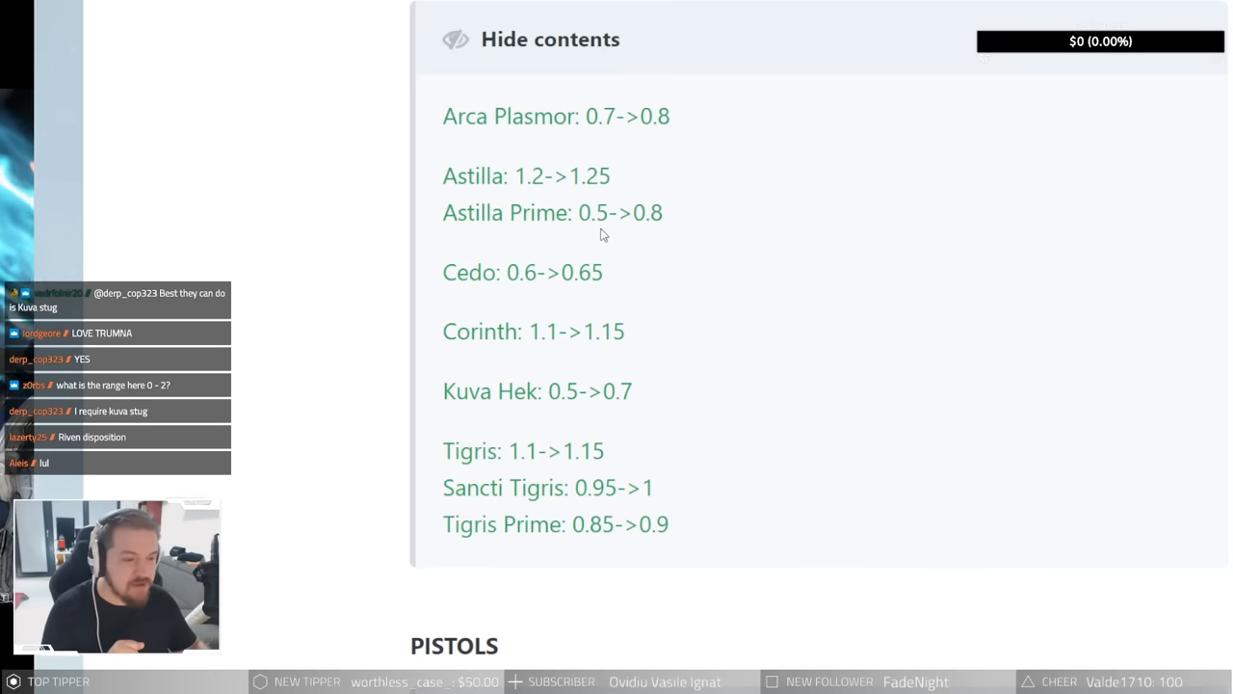
double_click(554, 212)
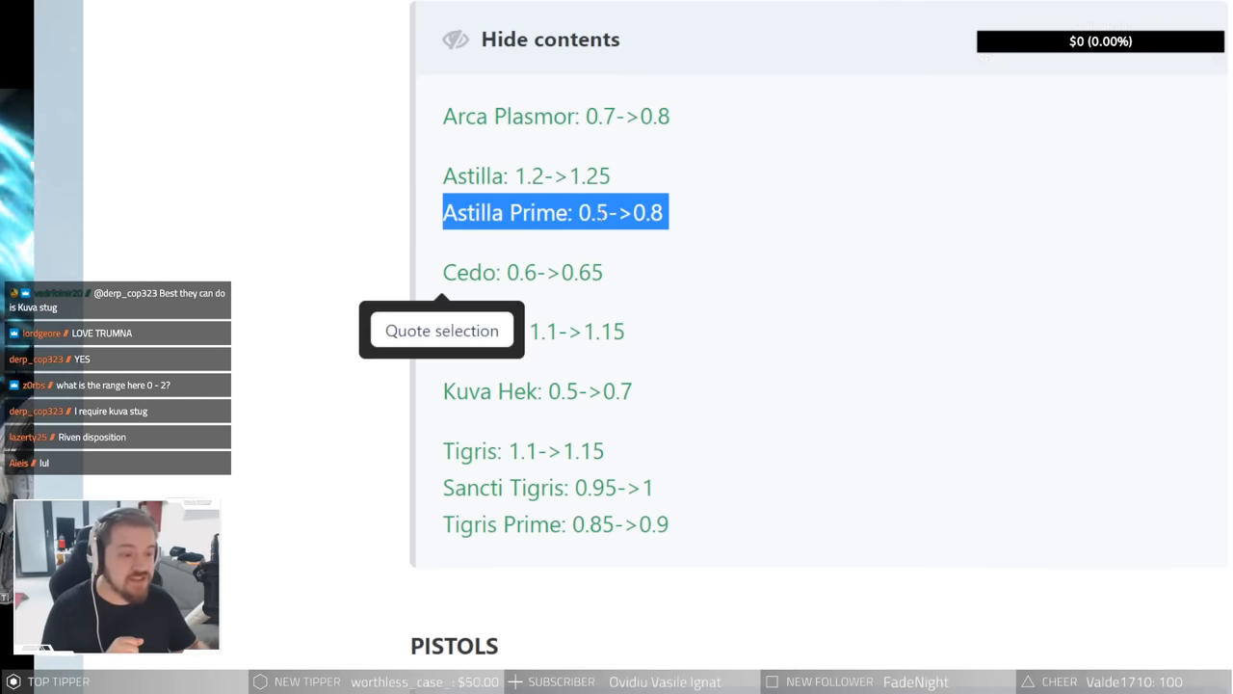
mouse_move(726, 176)
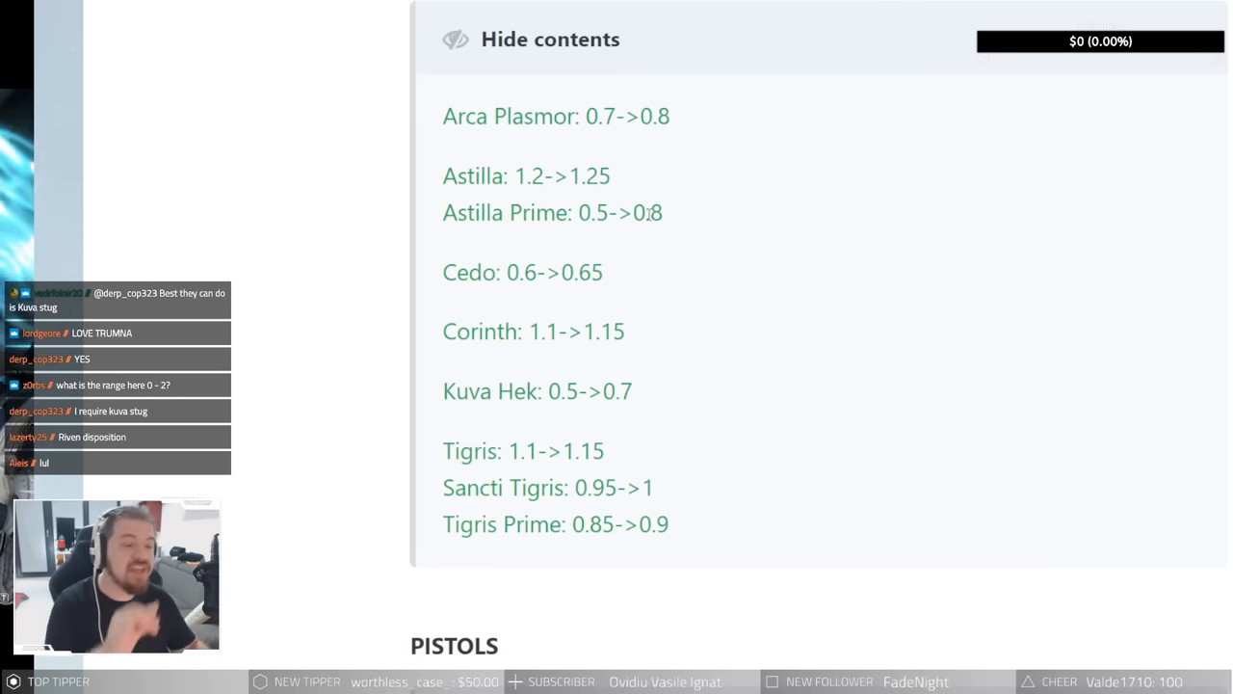
mouse_move(673, 172)
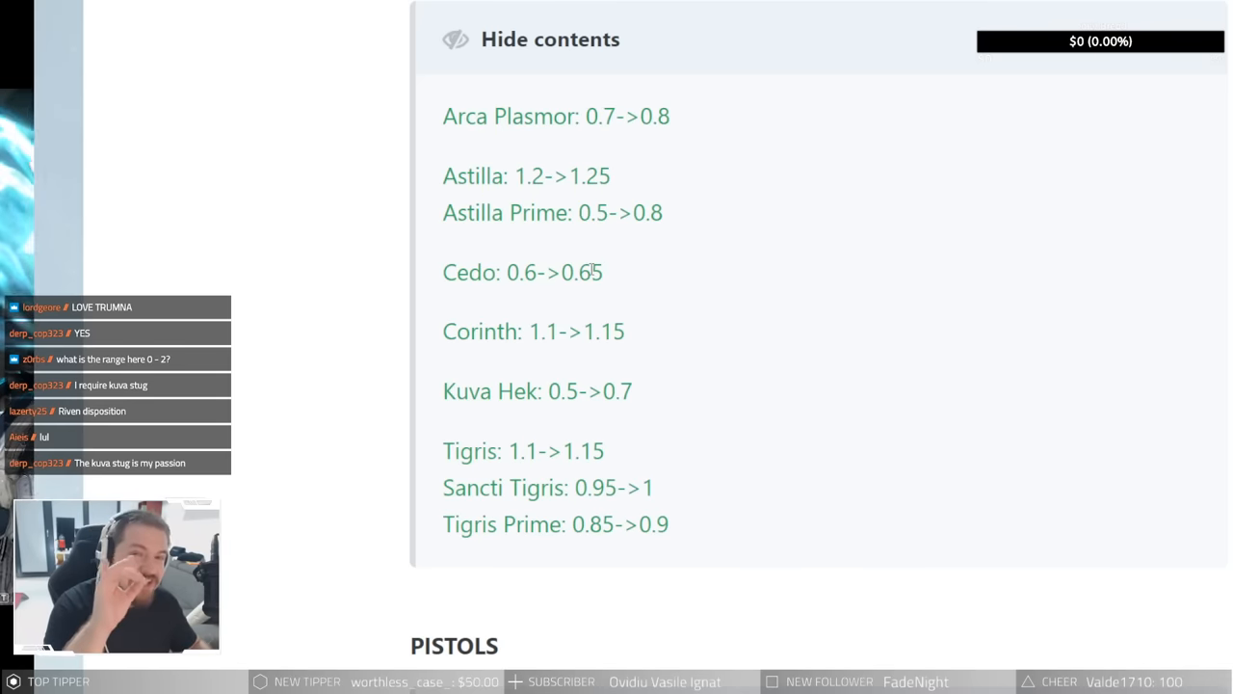
mouse_move(667, 246)
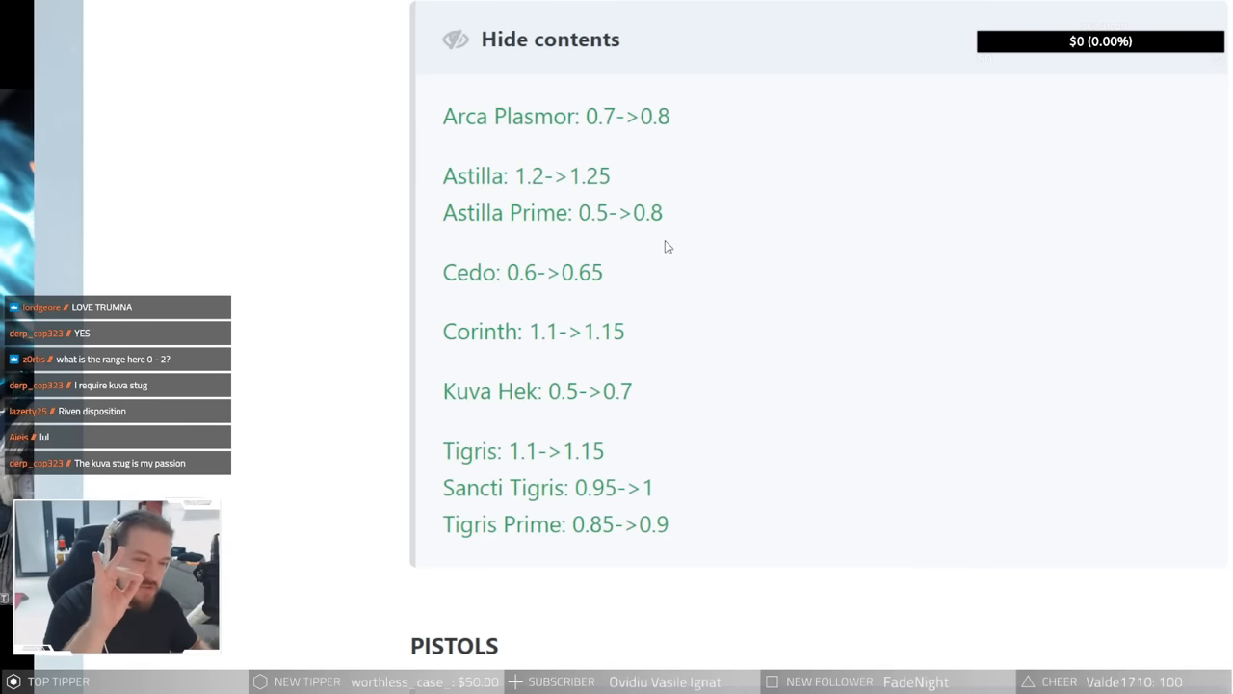
mouse_move(661, 243)
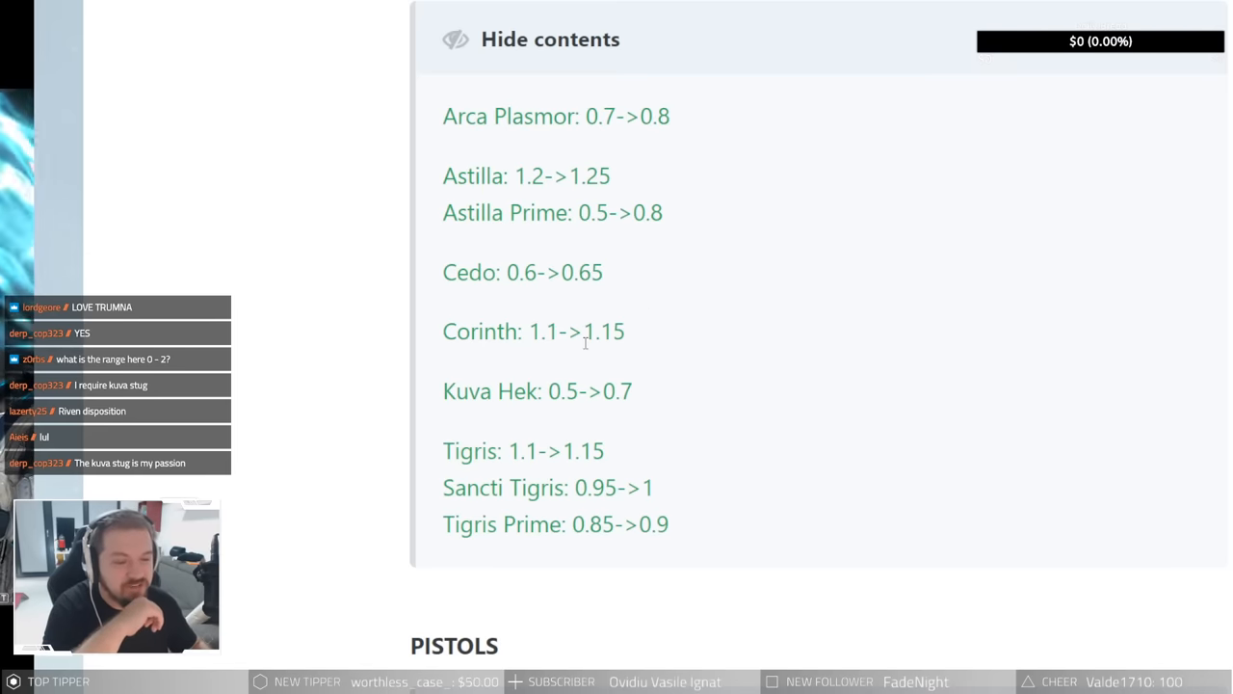
mouse_move(675, 359)
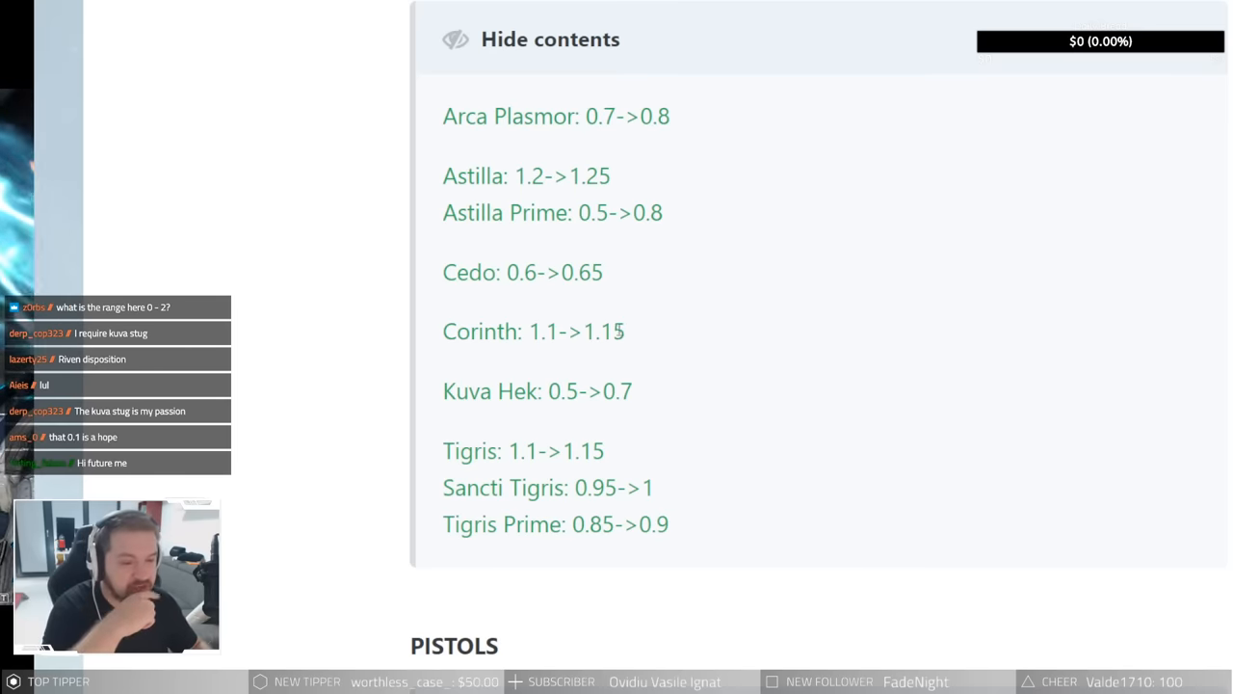
mouse_move(654, 385)
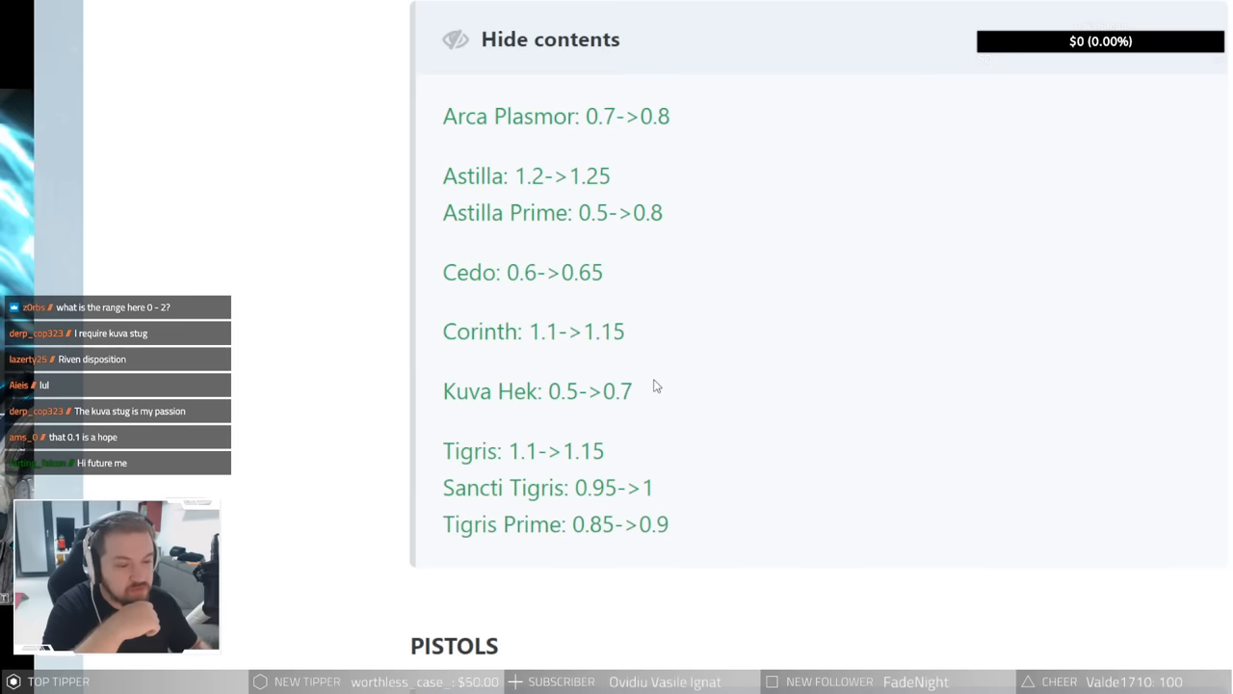
mouse_move(688, 347)
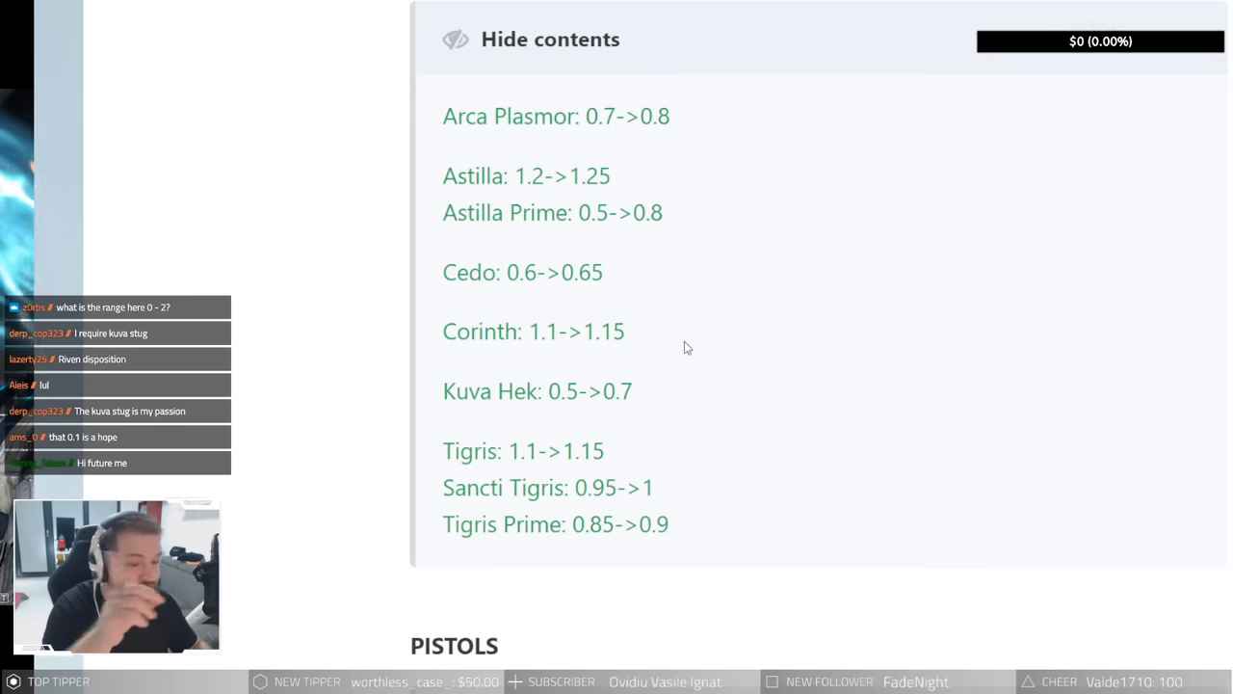
scroll("down", 3)
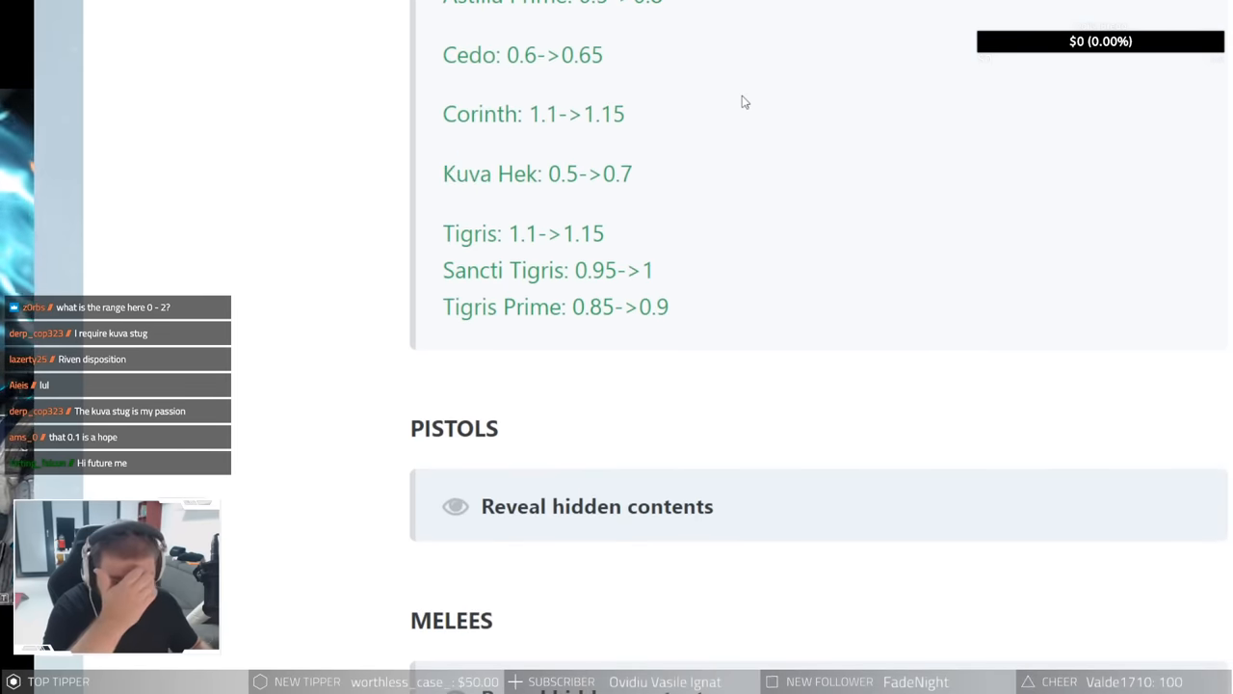
mouse_move(552, 173)
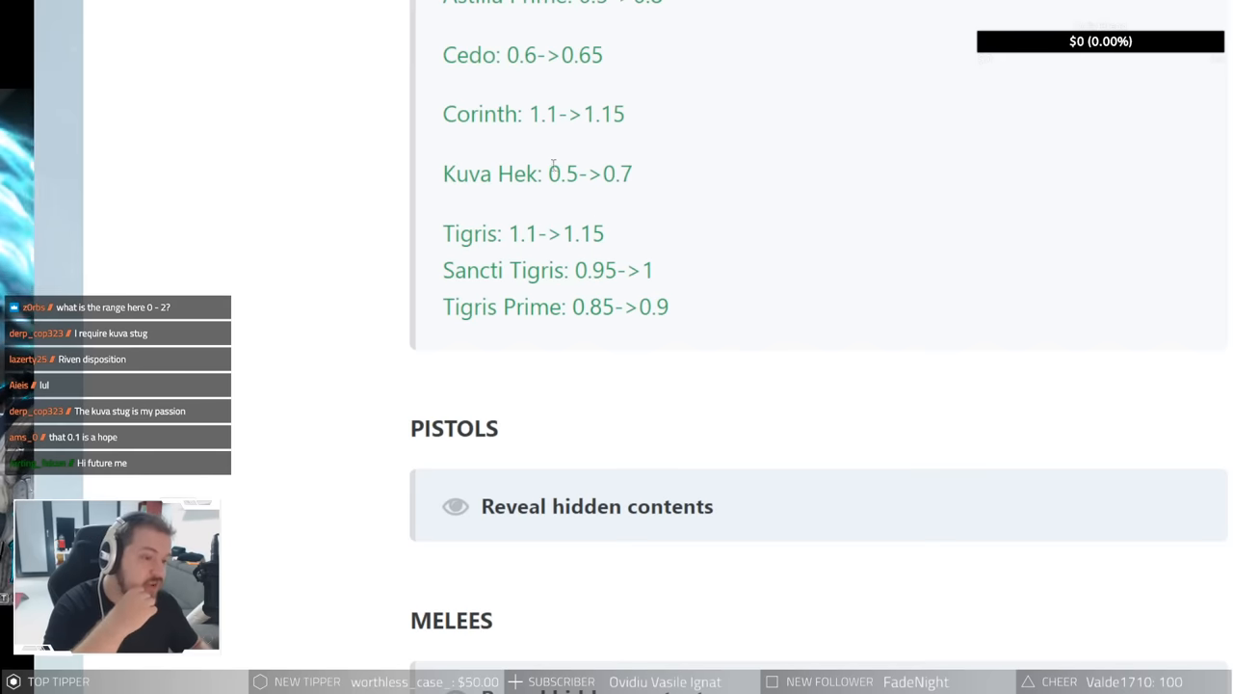
mouse_move(692, 125)
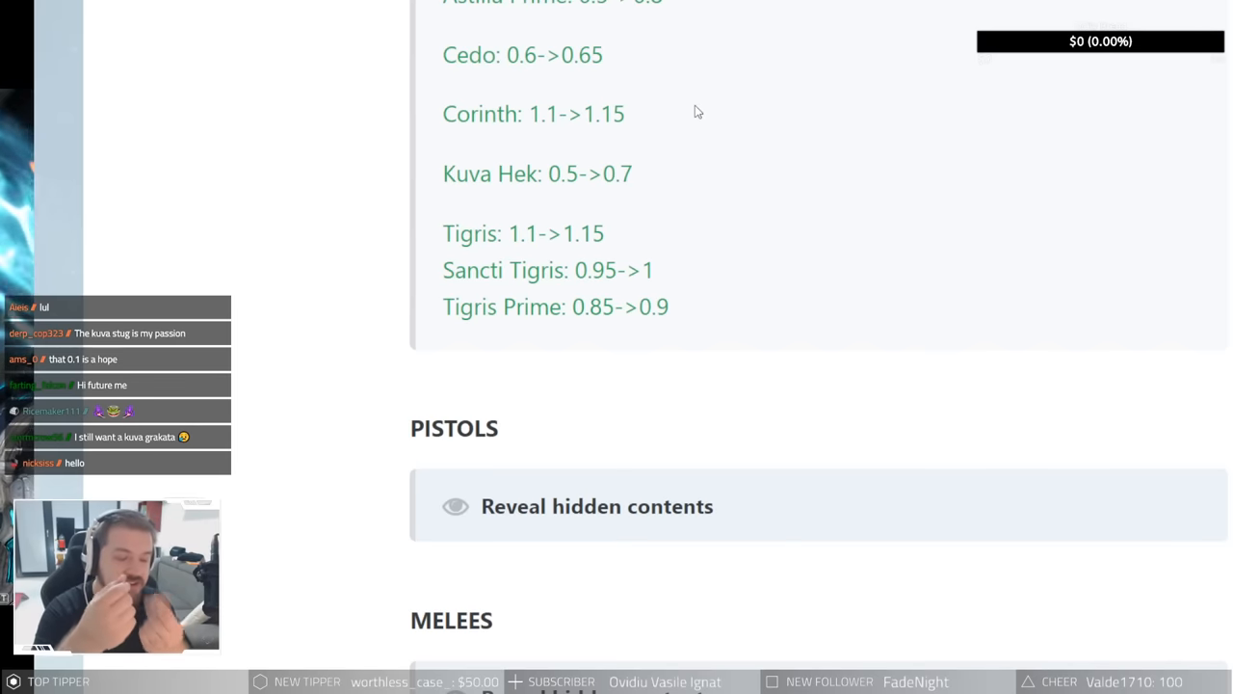
mouse_move(701, 205)
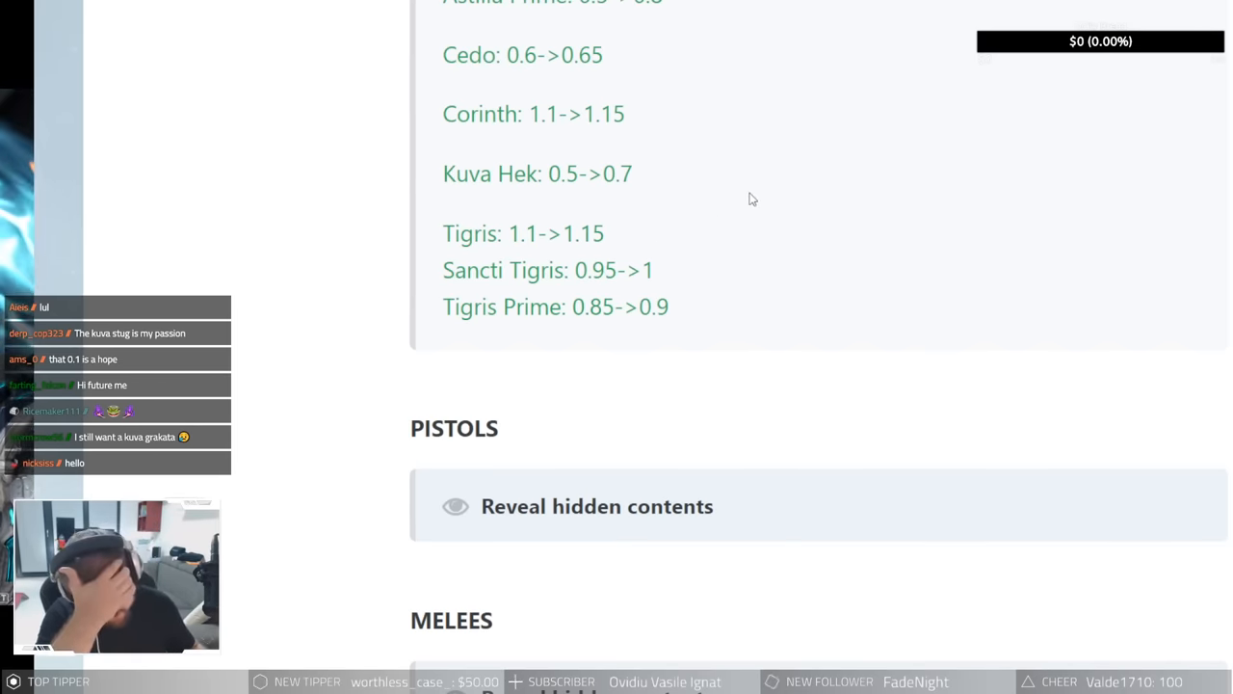
mouse_move(554, 334)
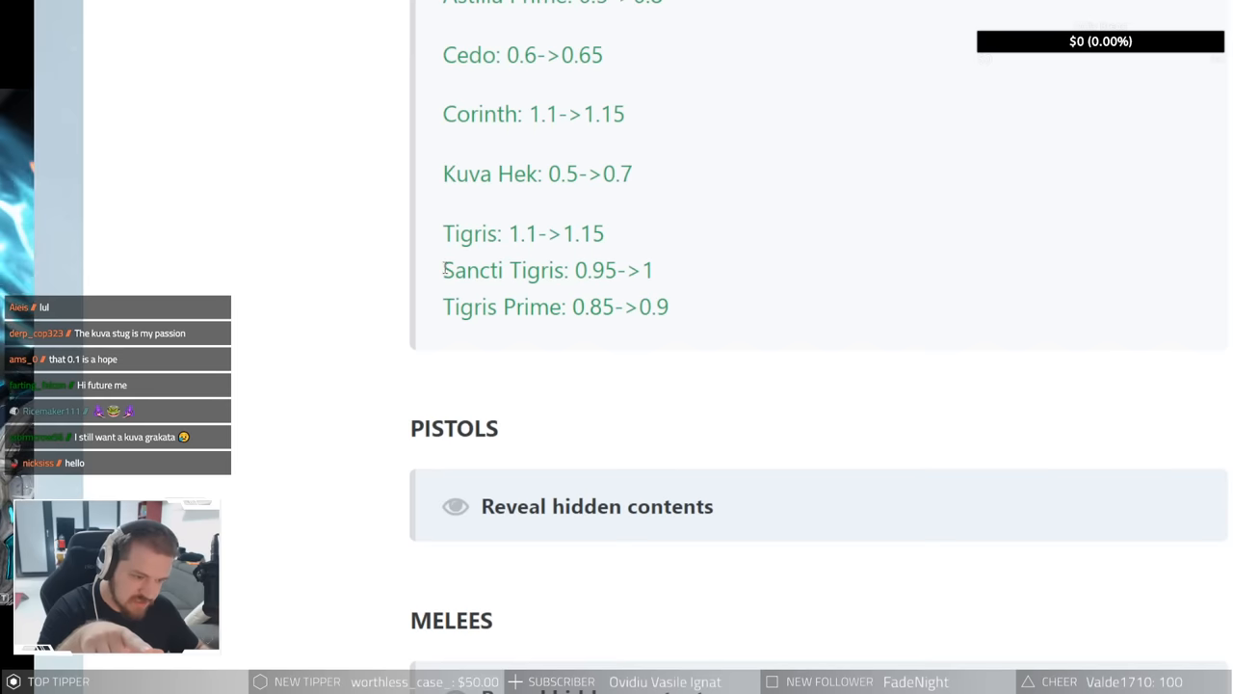
double_click(503, 270)
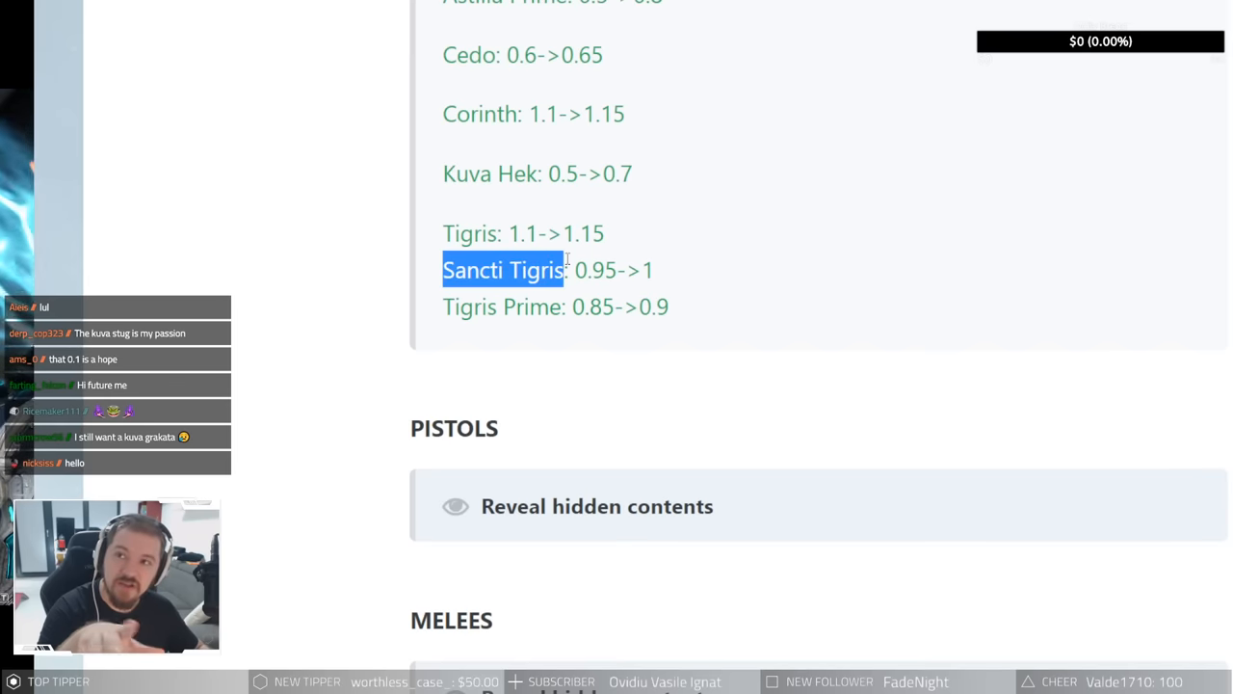
left_click(567, 270)
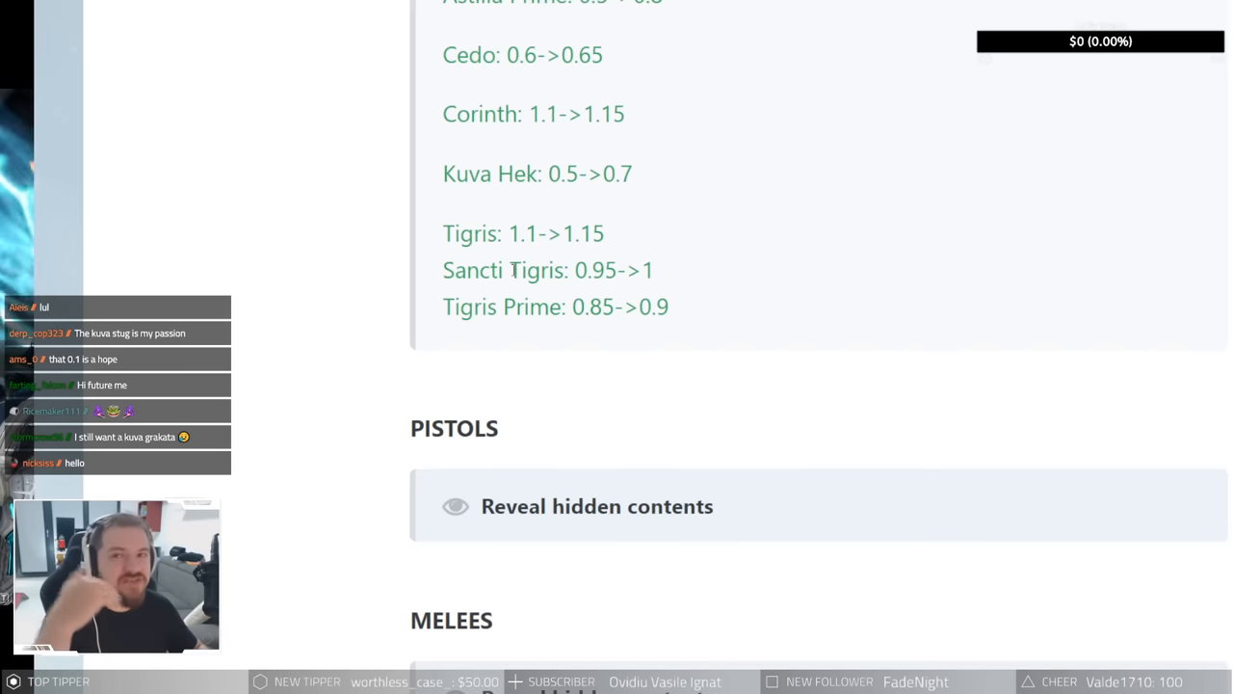
left_click(597, 506)
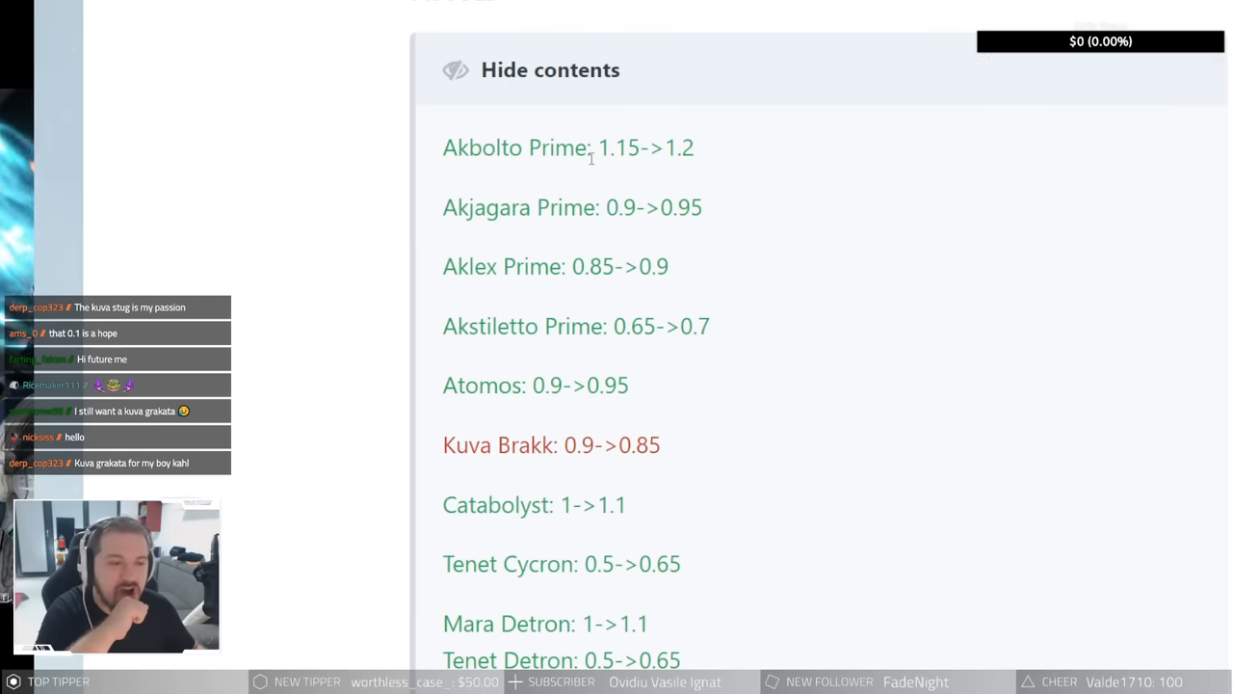
mouse_move(803, 123)
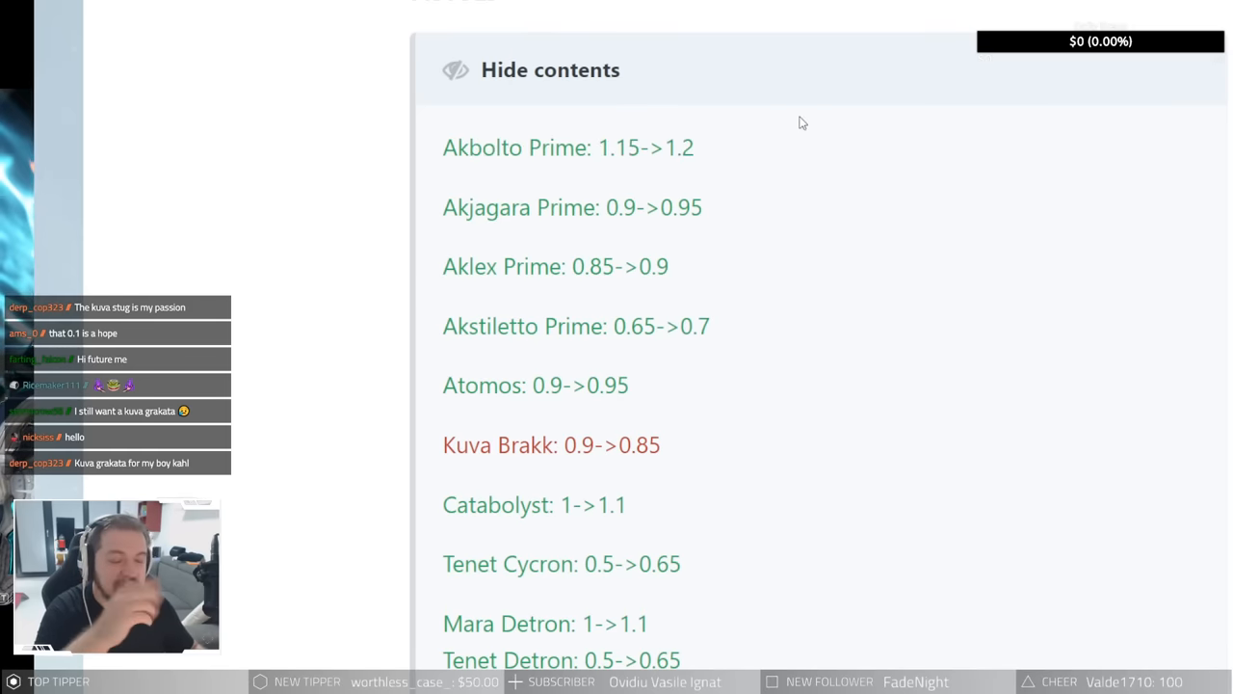
mouse_move(716, 154)
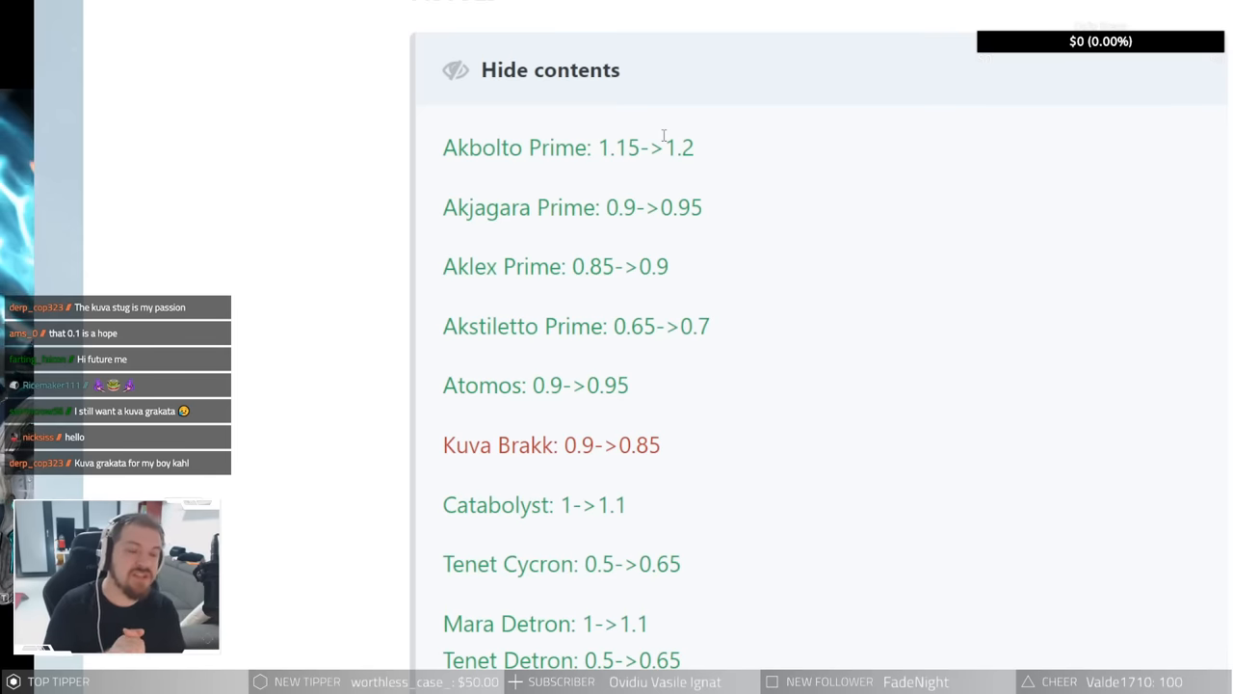
mouse_move(701, 185)
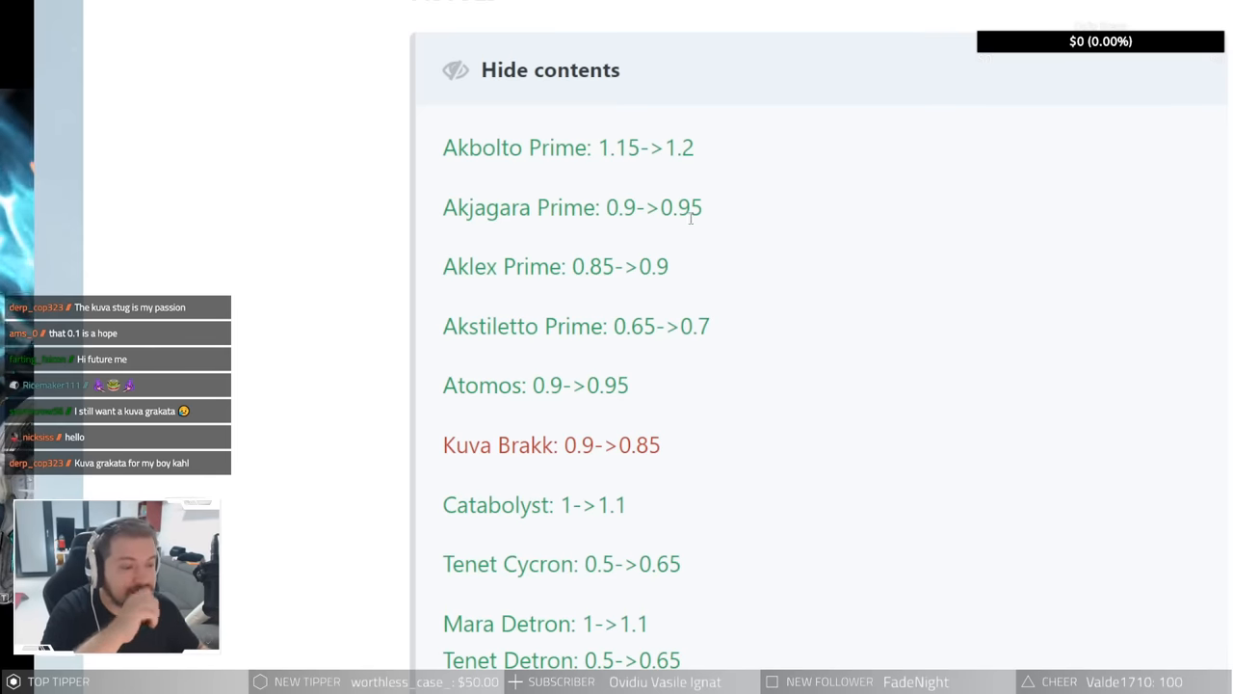
mouse_move(674, 277)
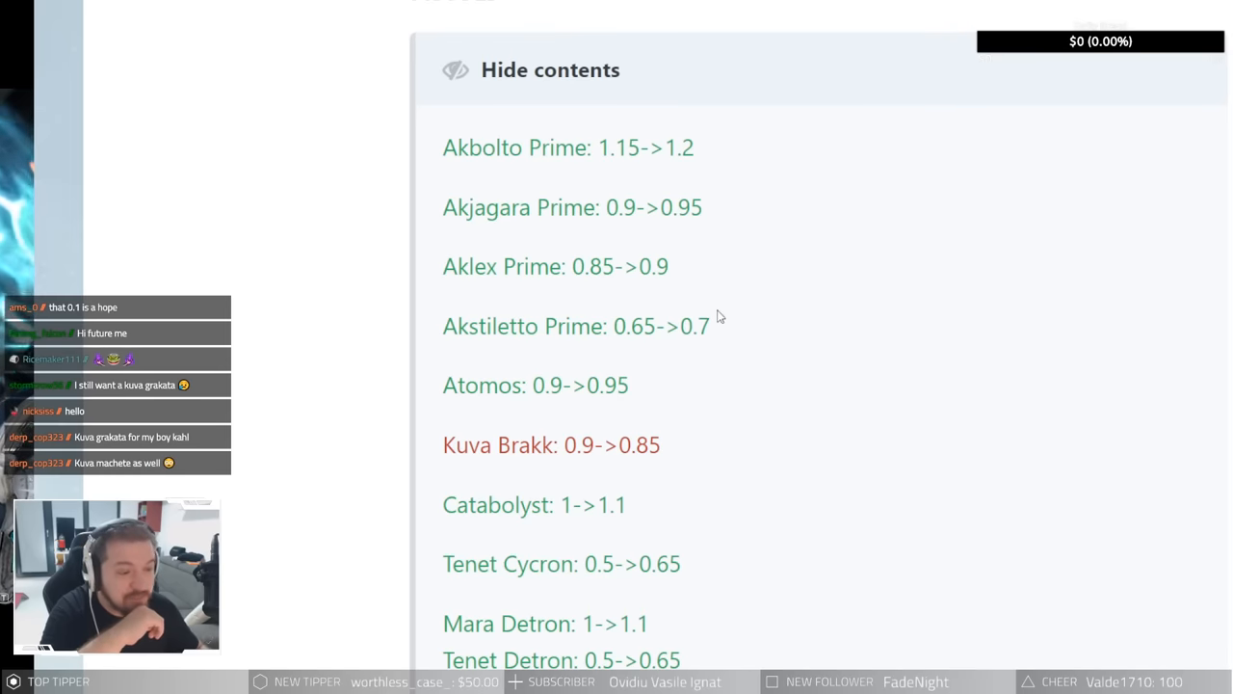
mouse_move(742, 341)
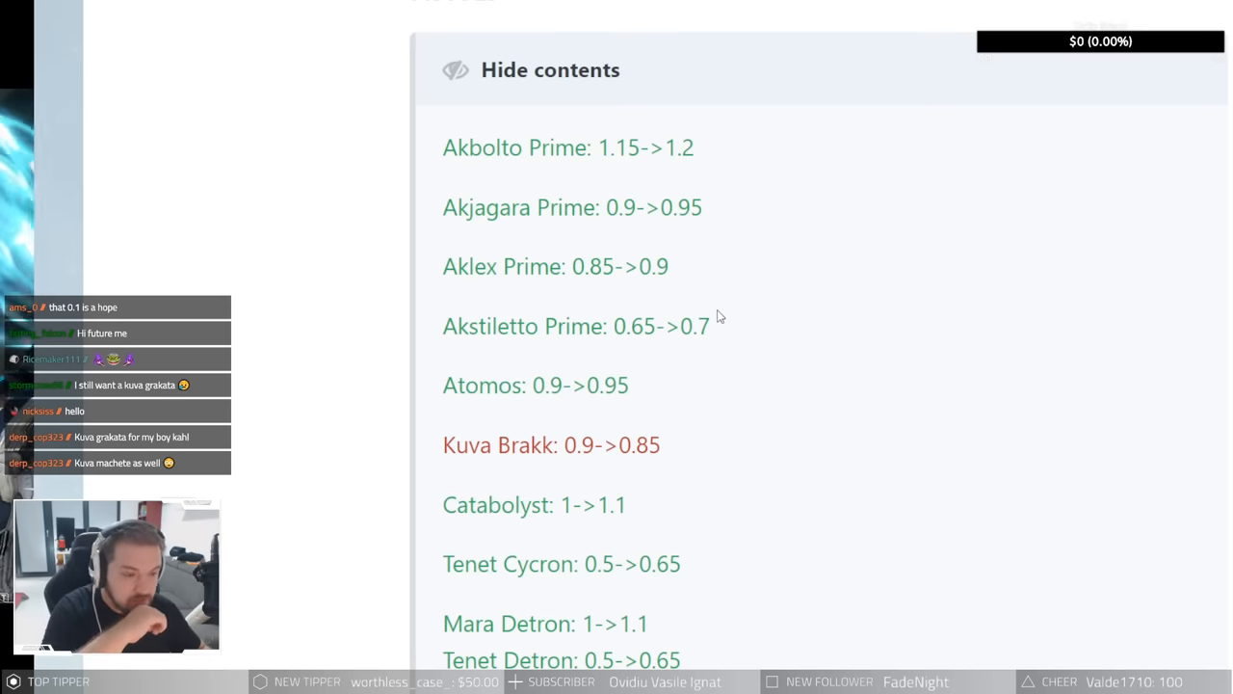
left_click_drag(443, 148, 711, 326)
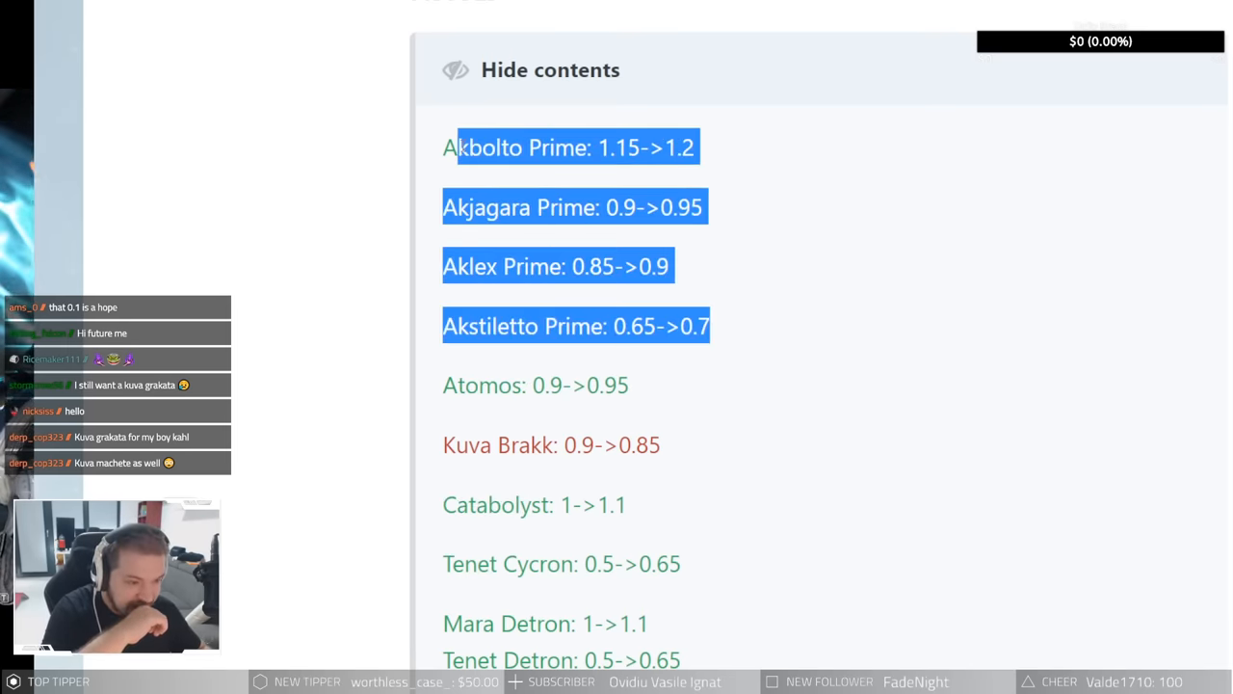
left_click(747, 331)
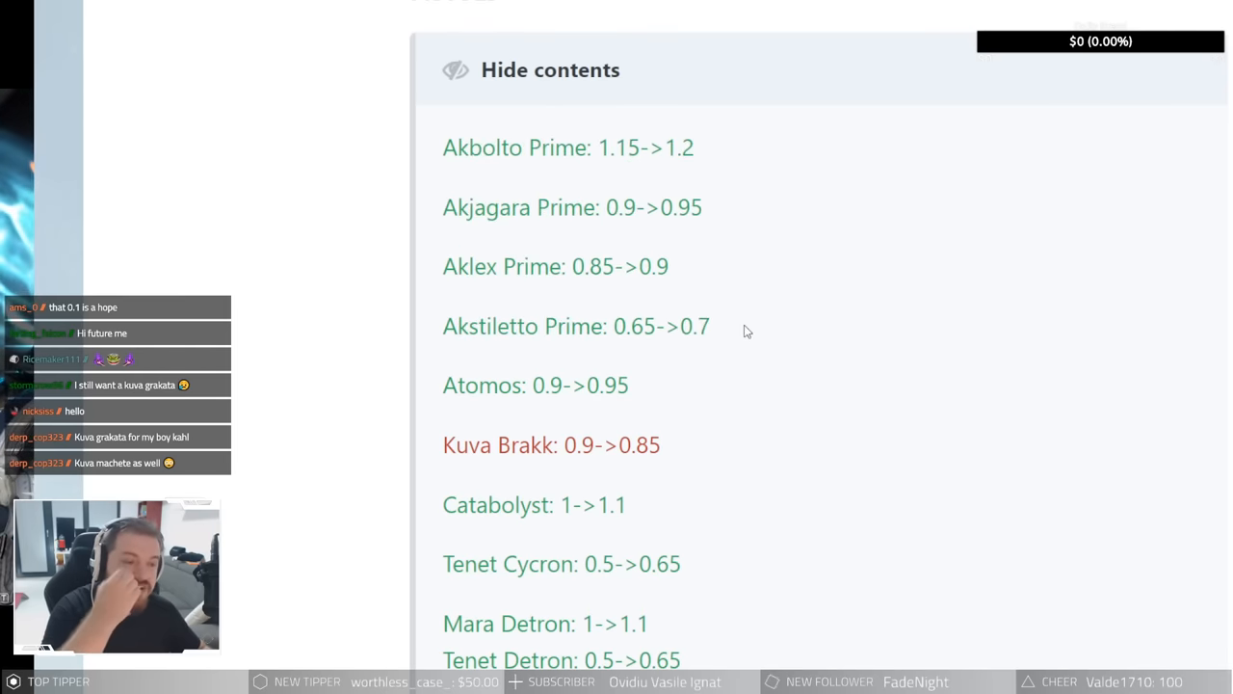
mouse_move(715, 330)
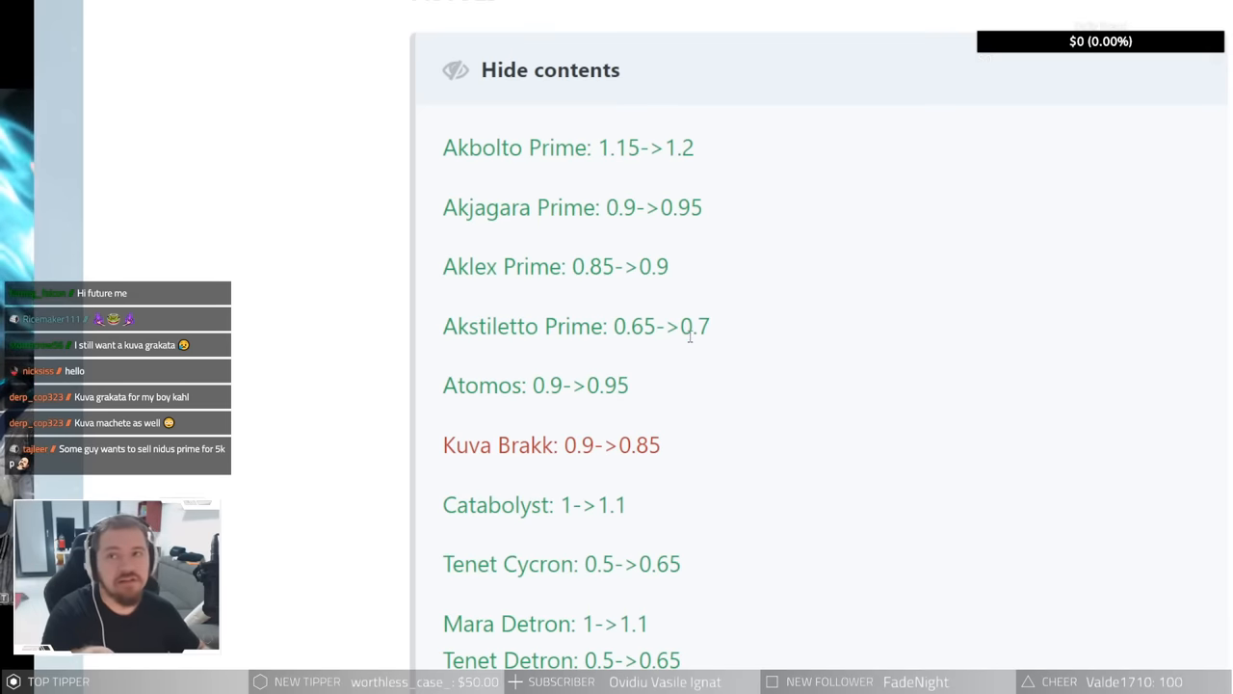
Step: Scroll down and highlight the whole Tenet Cycron 0.5->0.65 entry
scroll("down", 3)
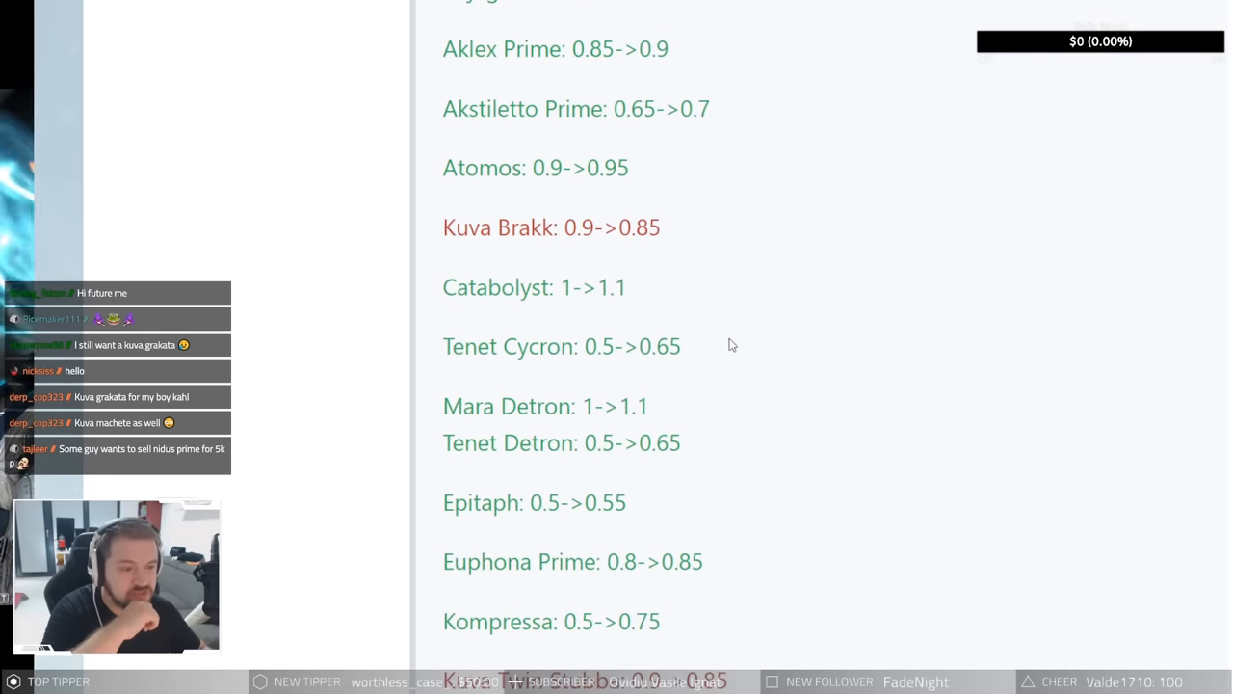
mouse_move(573, 215)
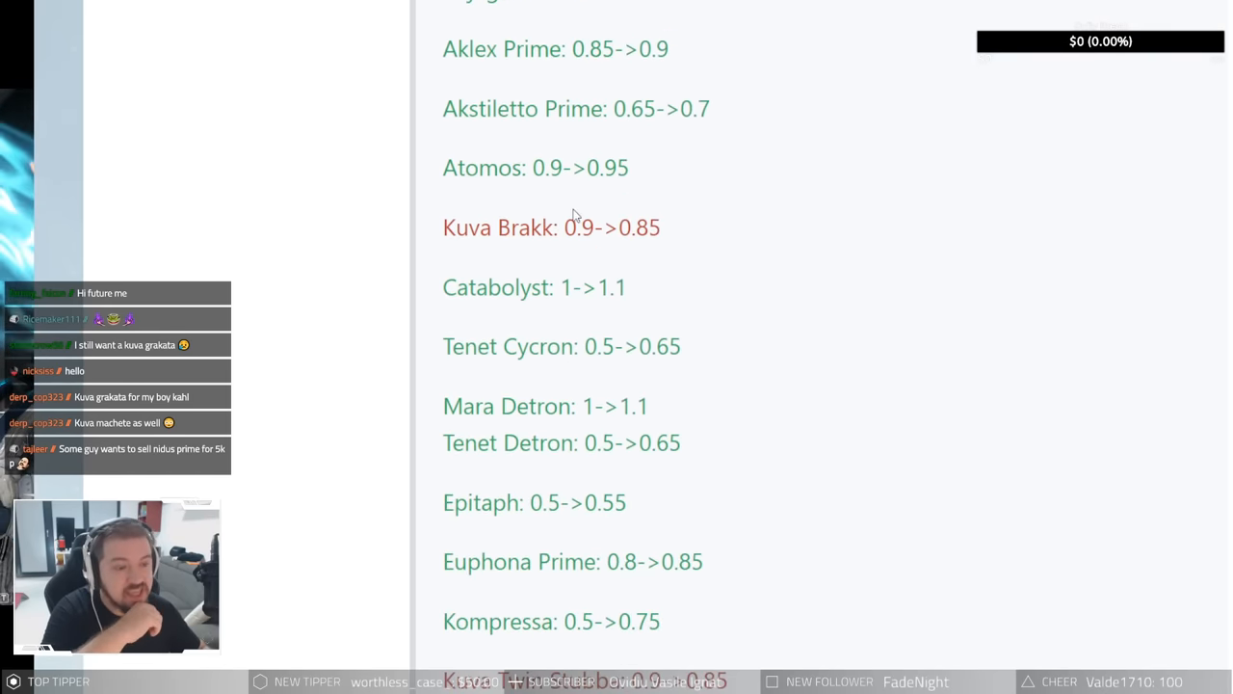
mouse_move(552, 248)
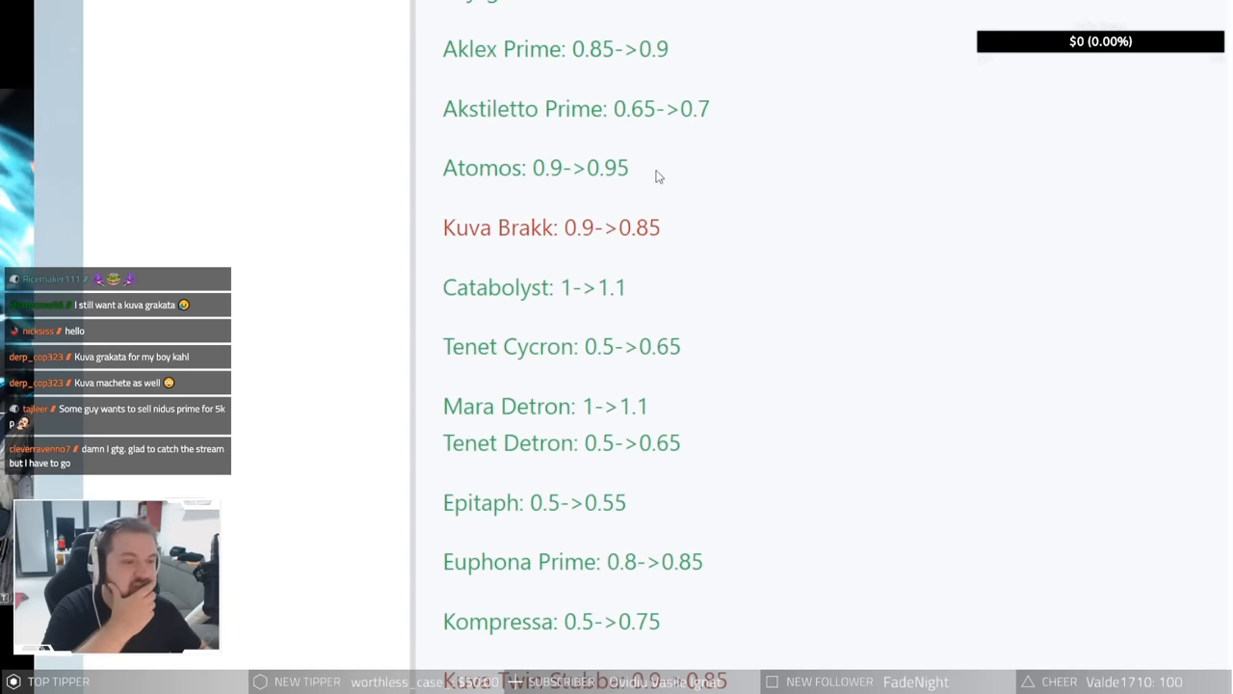
mouse_move(692, 175)
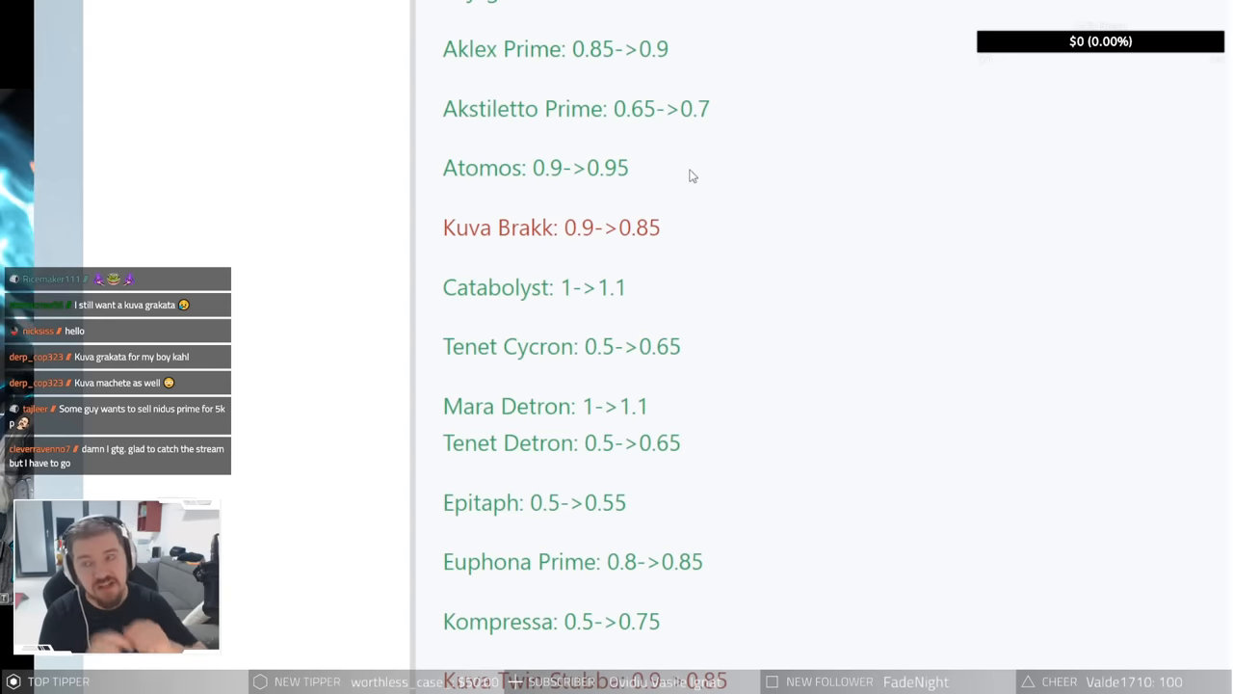
mouse_move(790, 157)
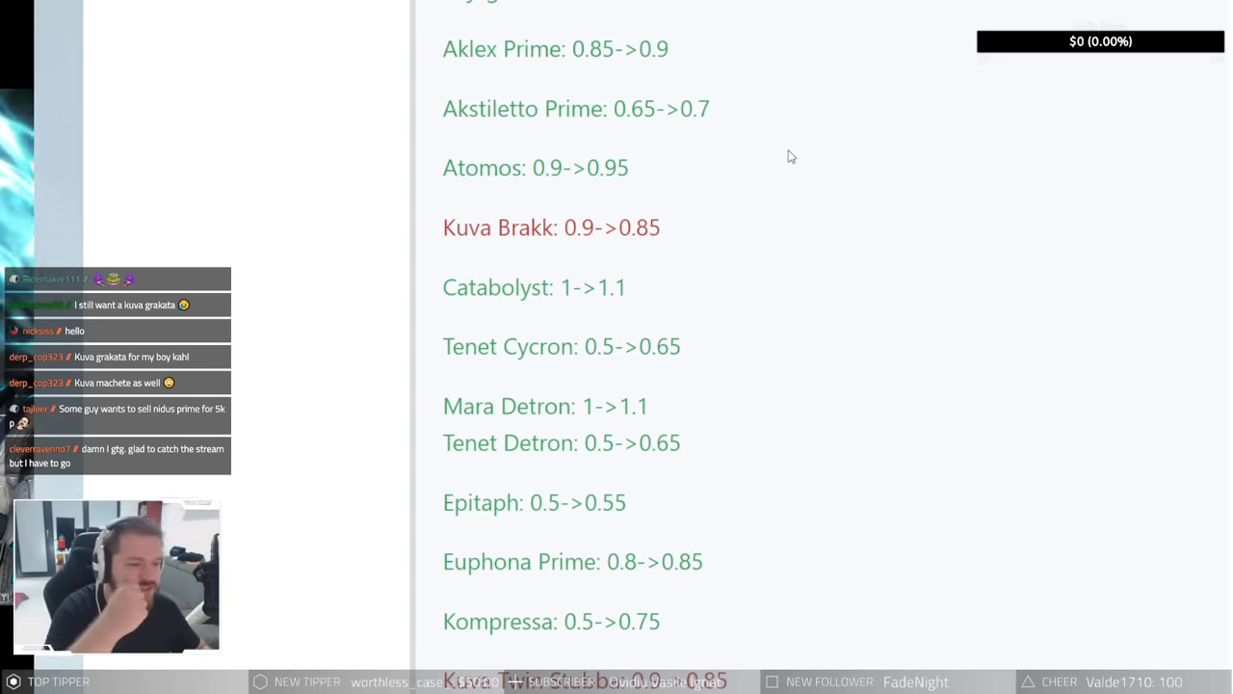
mouse_move(782, 188)
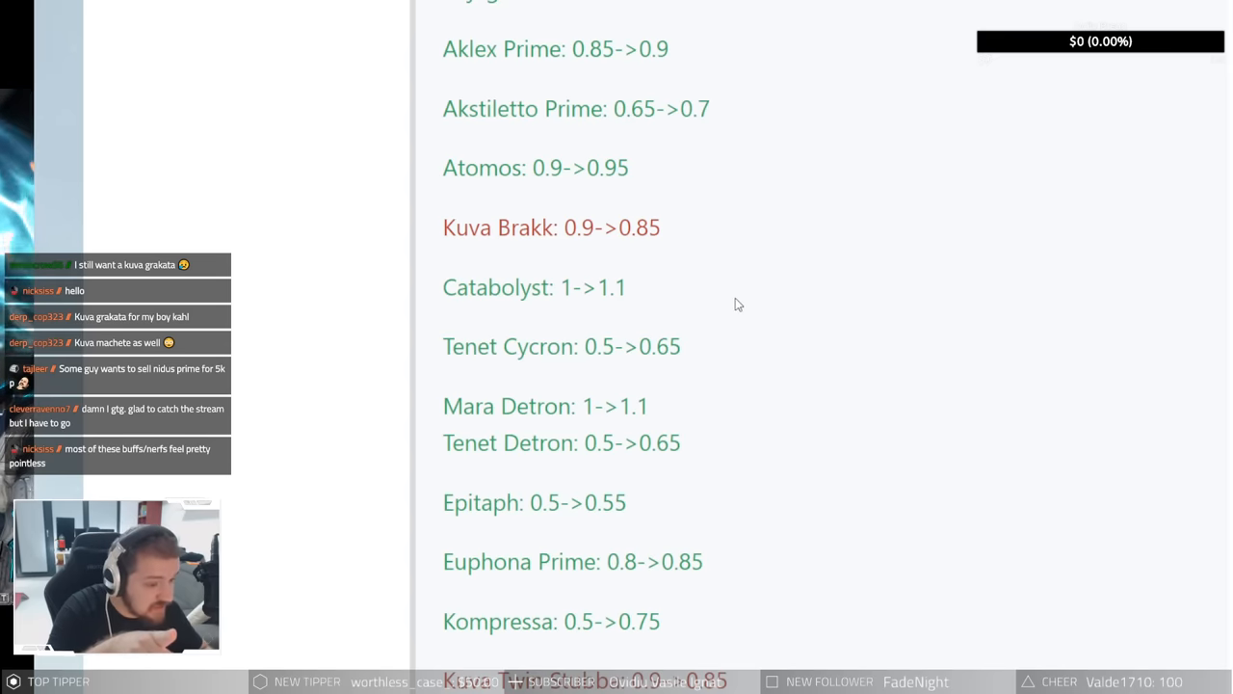
double_click(538, 346)
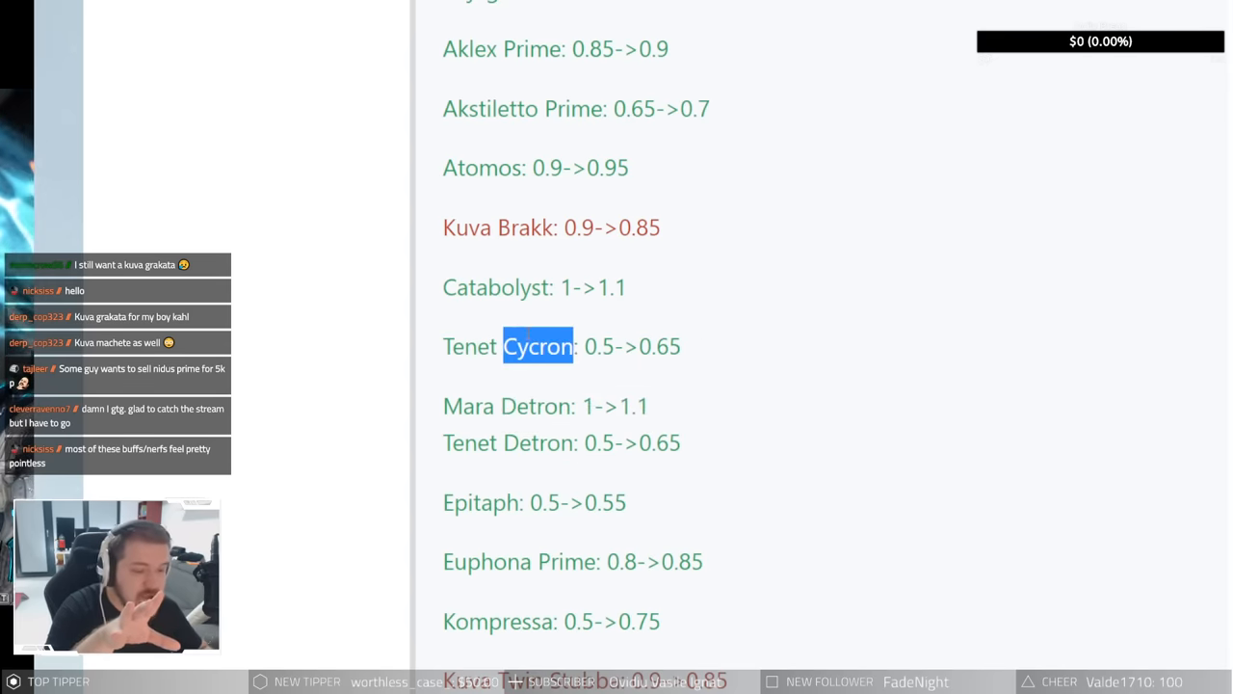
double_click(537, 346)
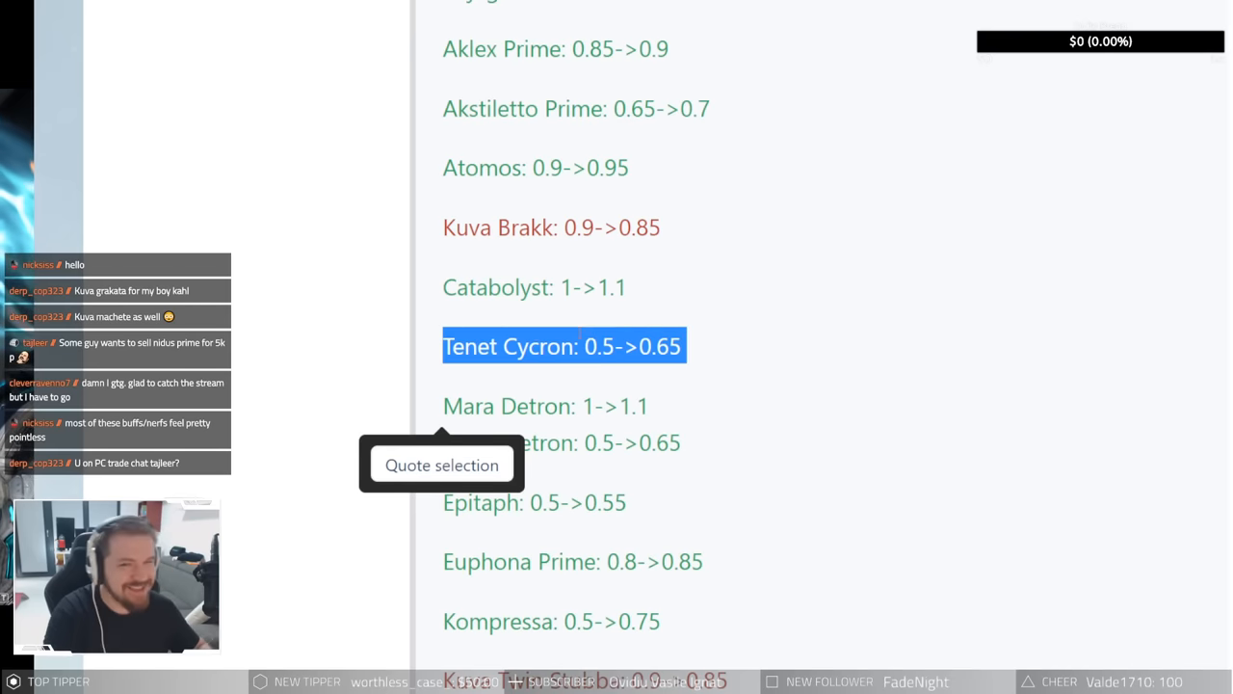
mouse_move(800, 327)
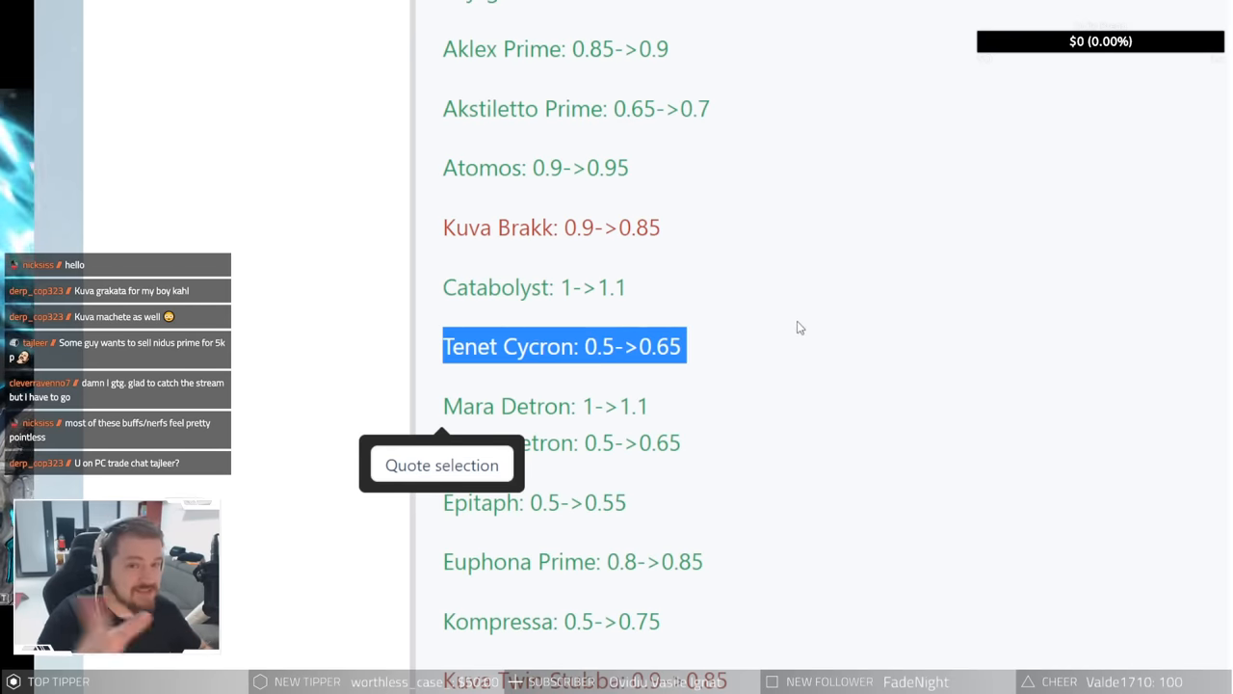
scroll("down", 3)
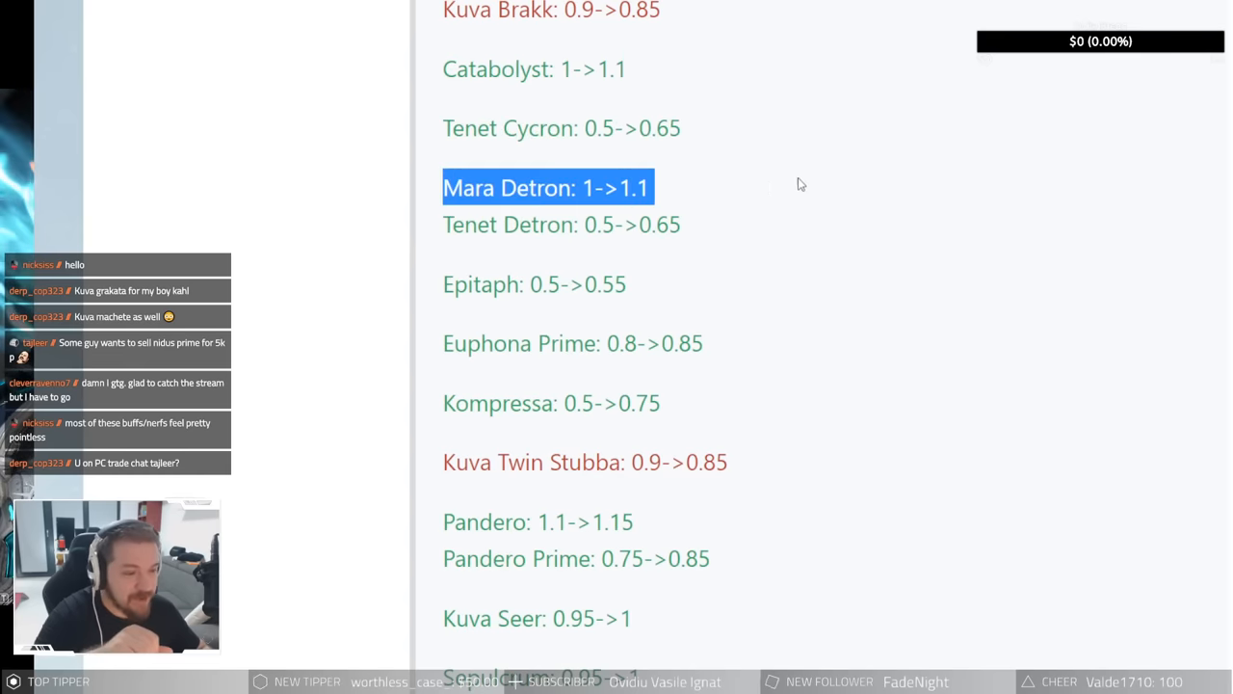
left_click(576, 188)
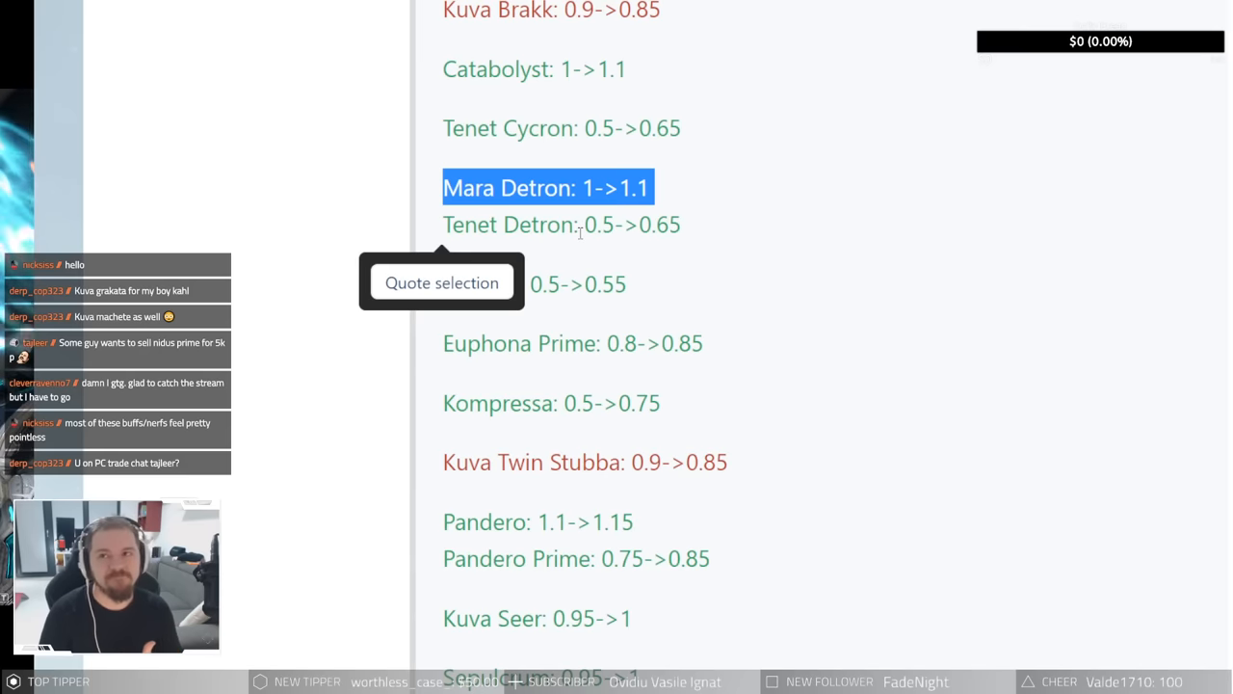
left_click(738, 169)
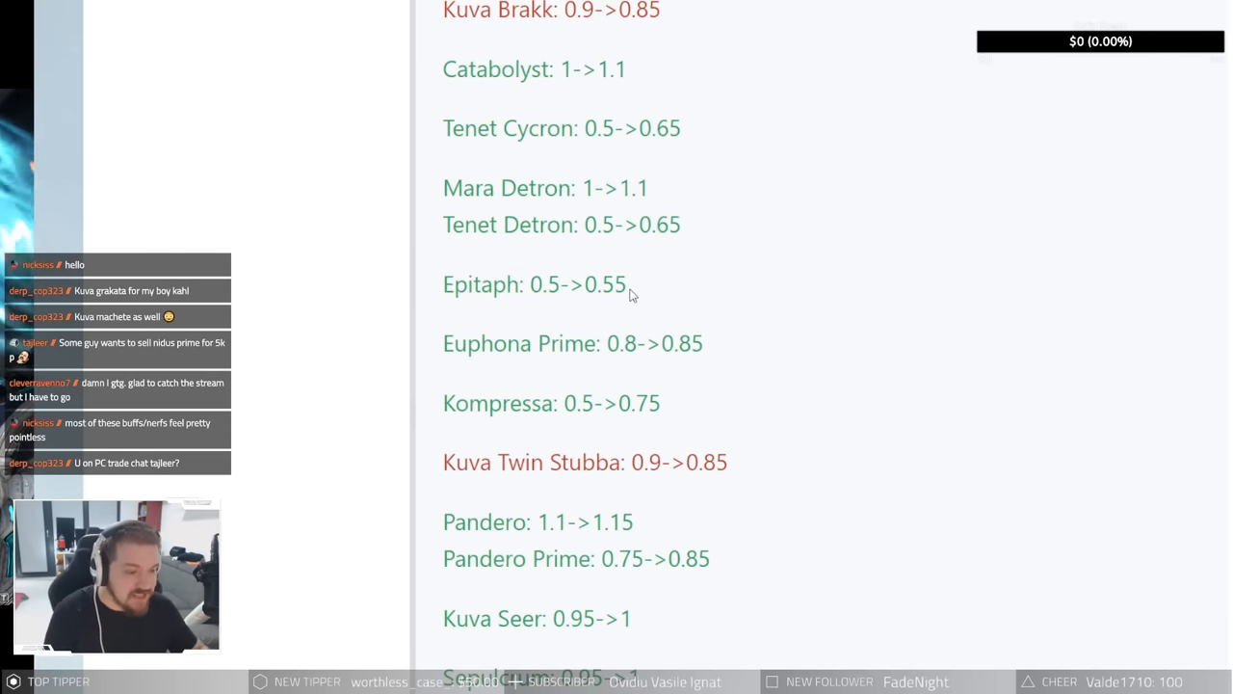
mouse_move(717, 266)
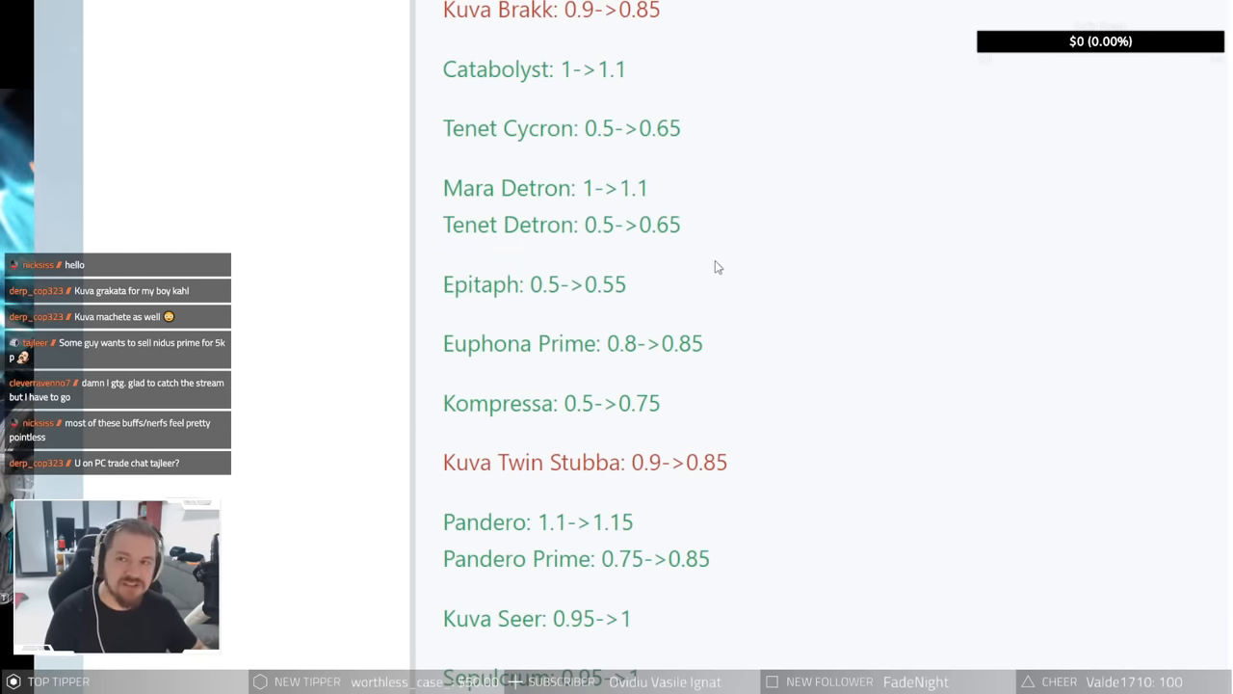
Step: Highlight the Euphona Prime 0.8->0.85 disposition line
double_click(537, 283)
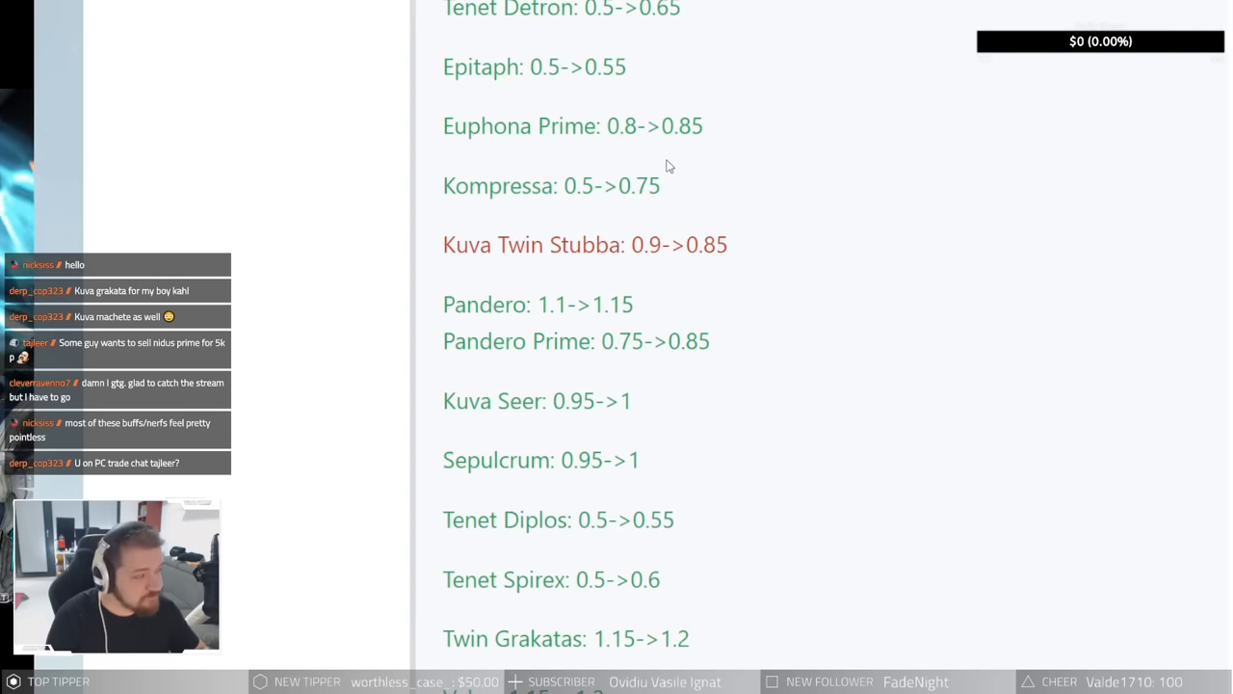
scroll("up", 3)
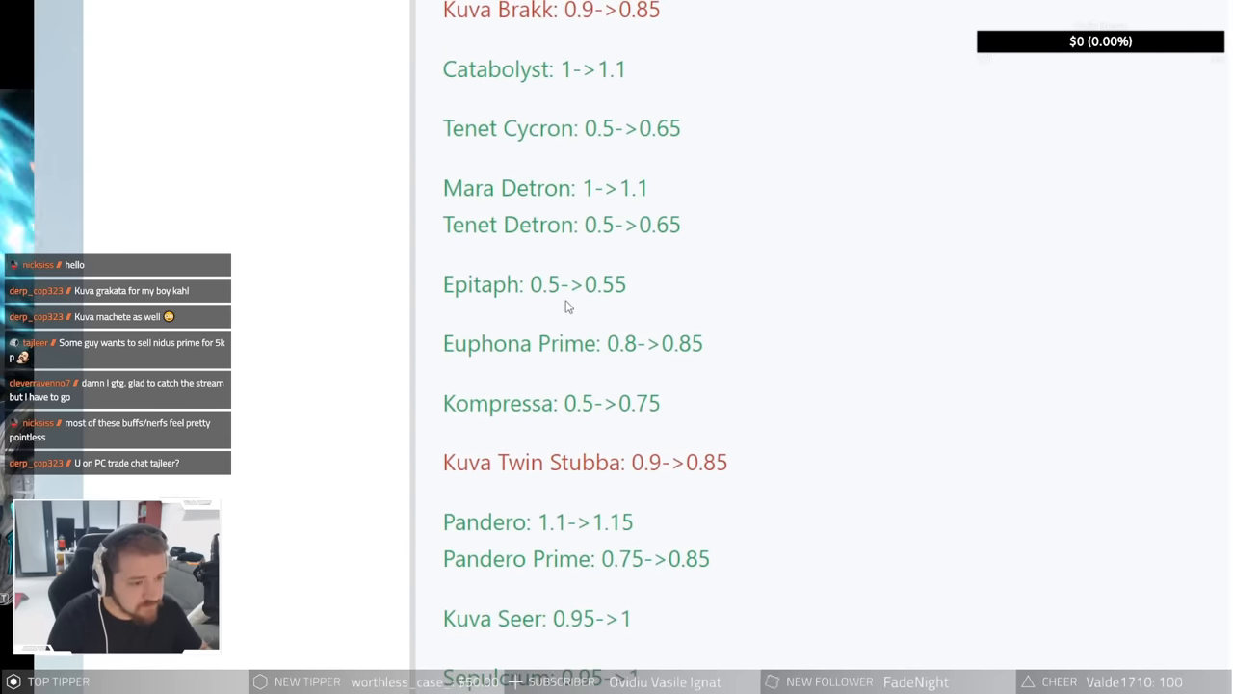
double_click(543, 283)
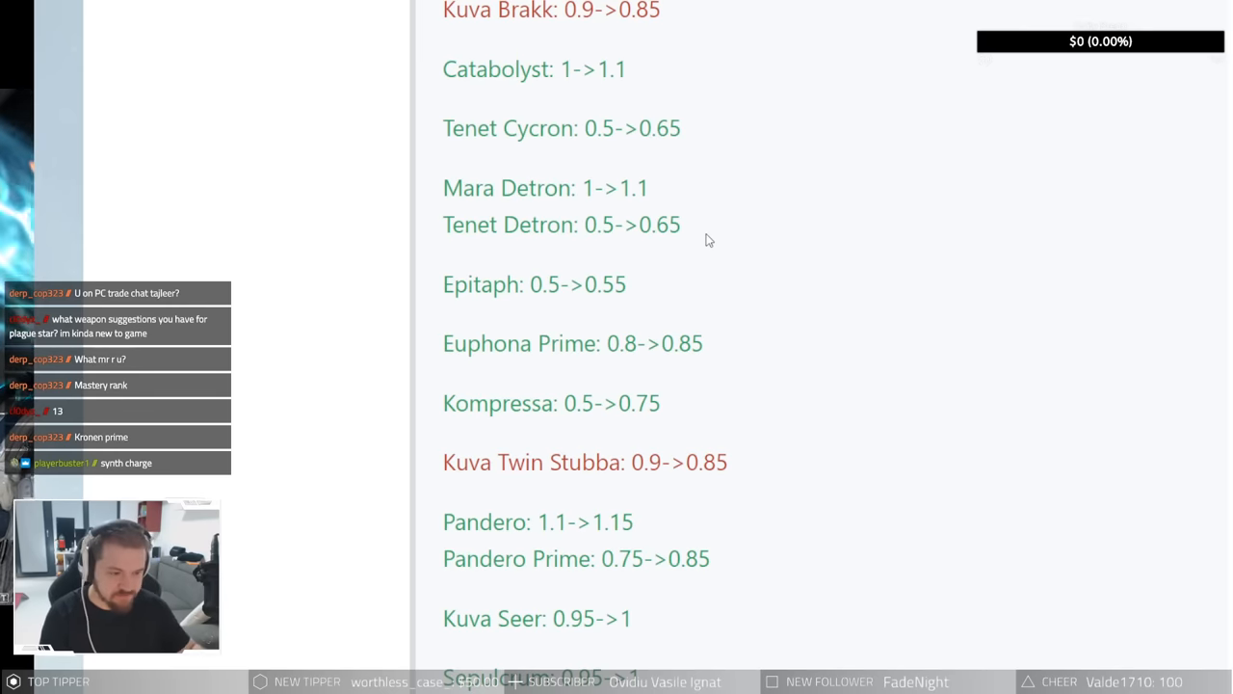
mouse_move(800, 201)
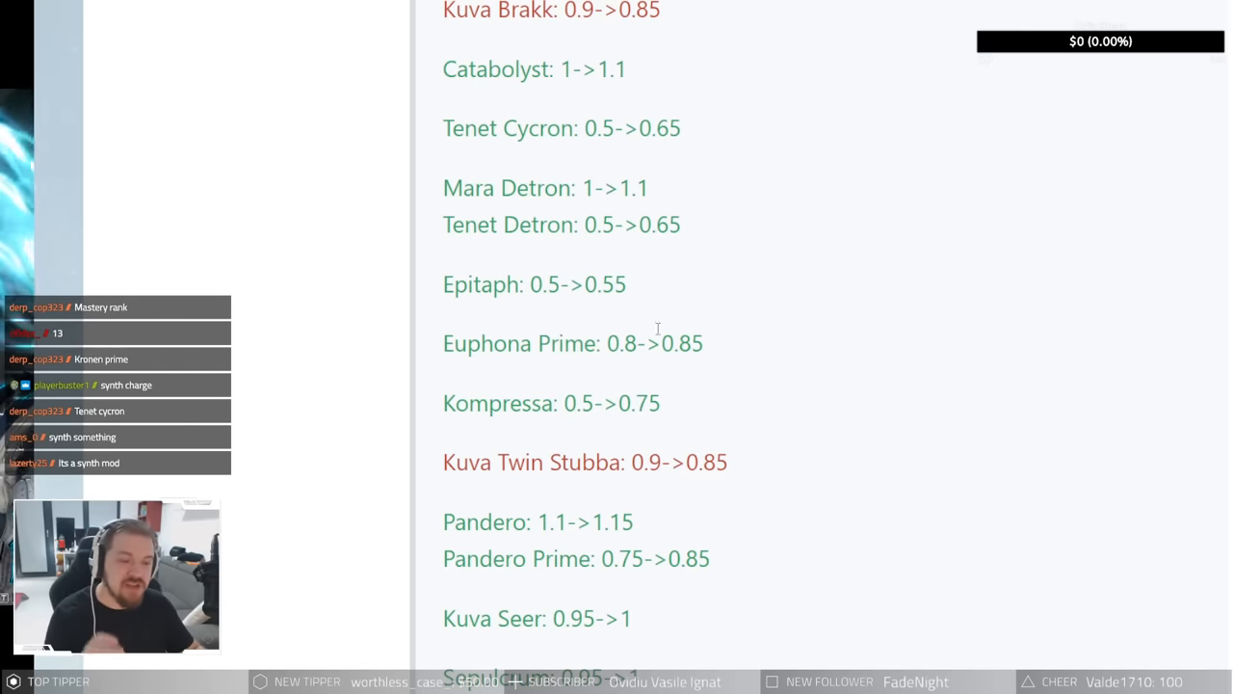
mouse_move(625, 350)
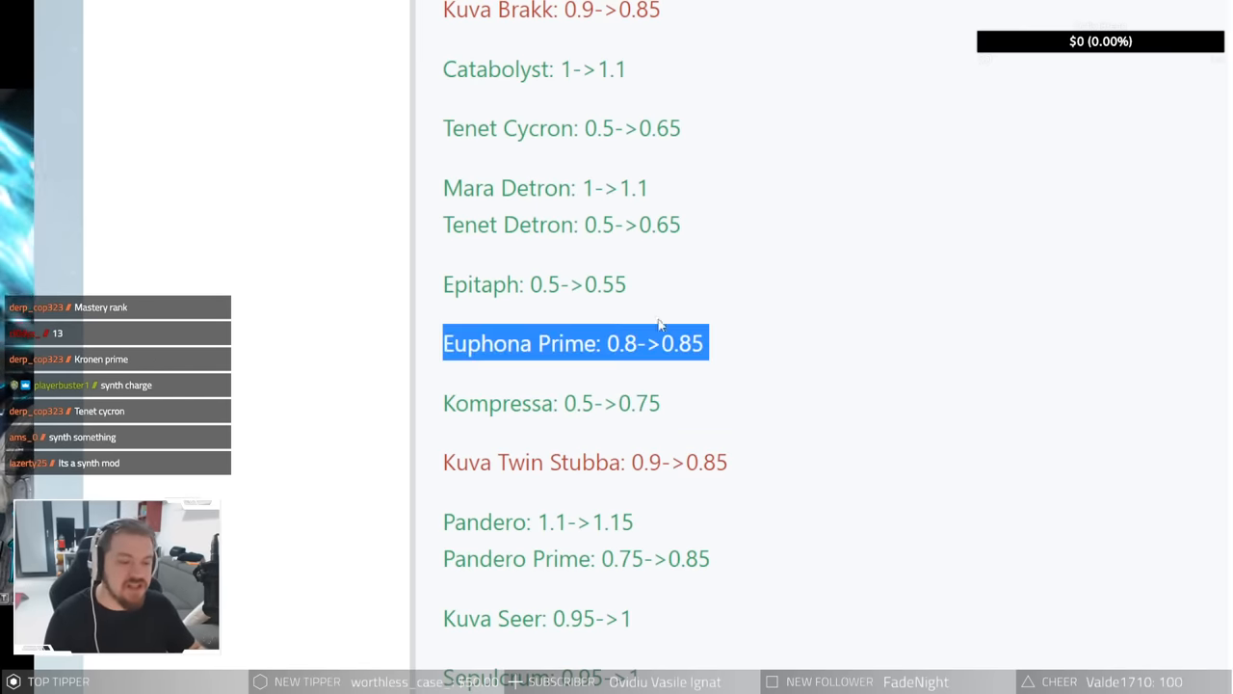
Step: Scroll to Tenet Detron through Twin Grakatas and highlight the Pandero 1.1->1.15 entry
scroll("down", 3)
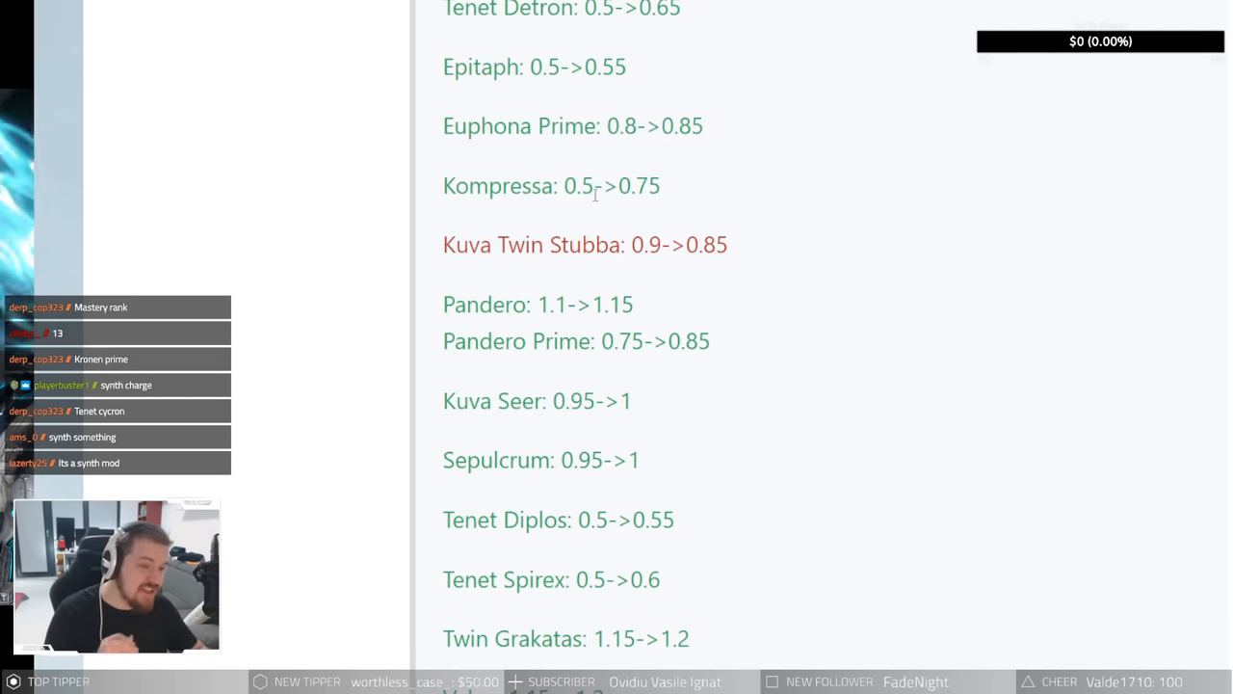
double_click(625, 185)
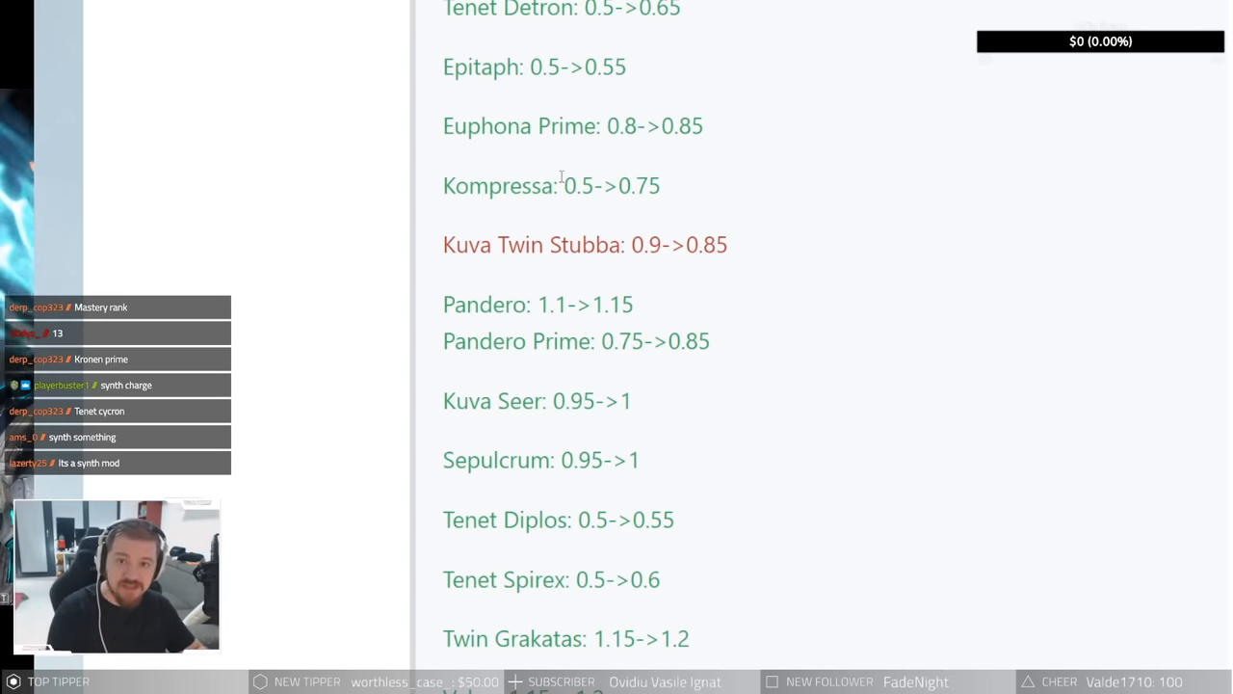
mouse_move(588, 269)
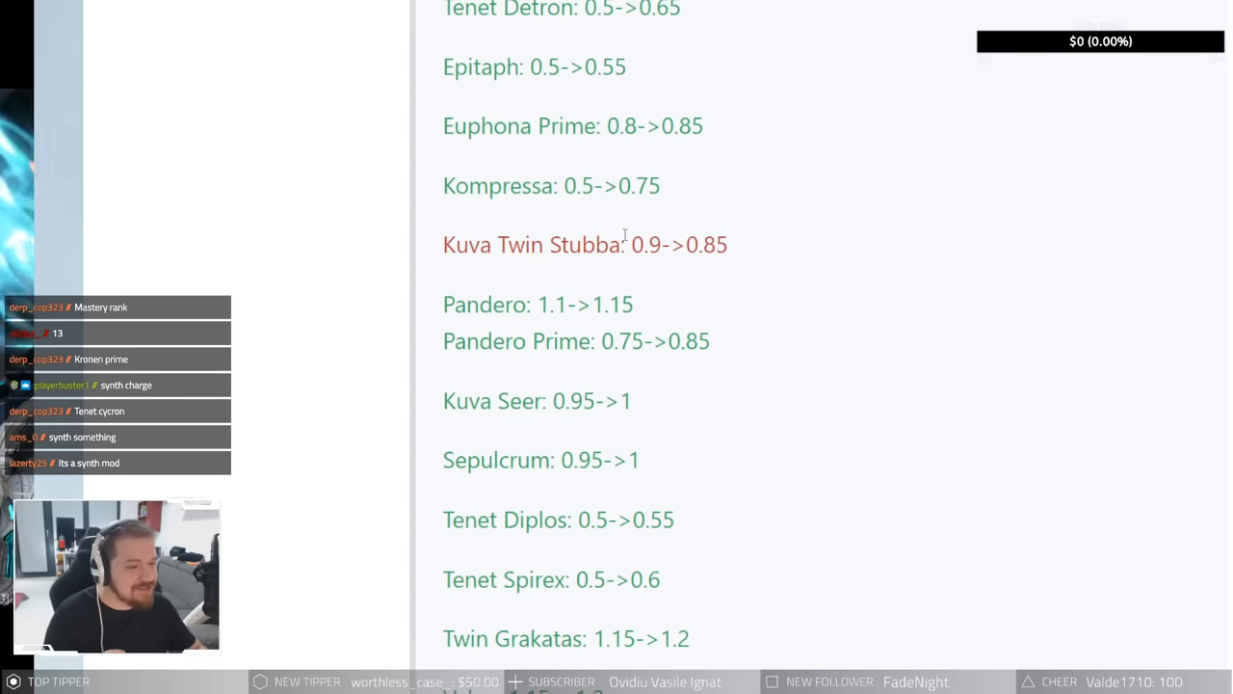
mouse_move(479, 281)
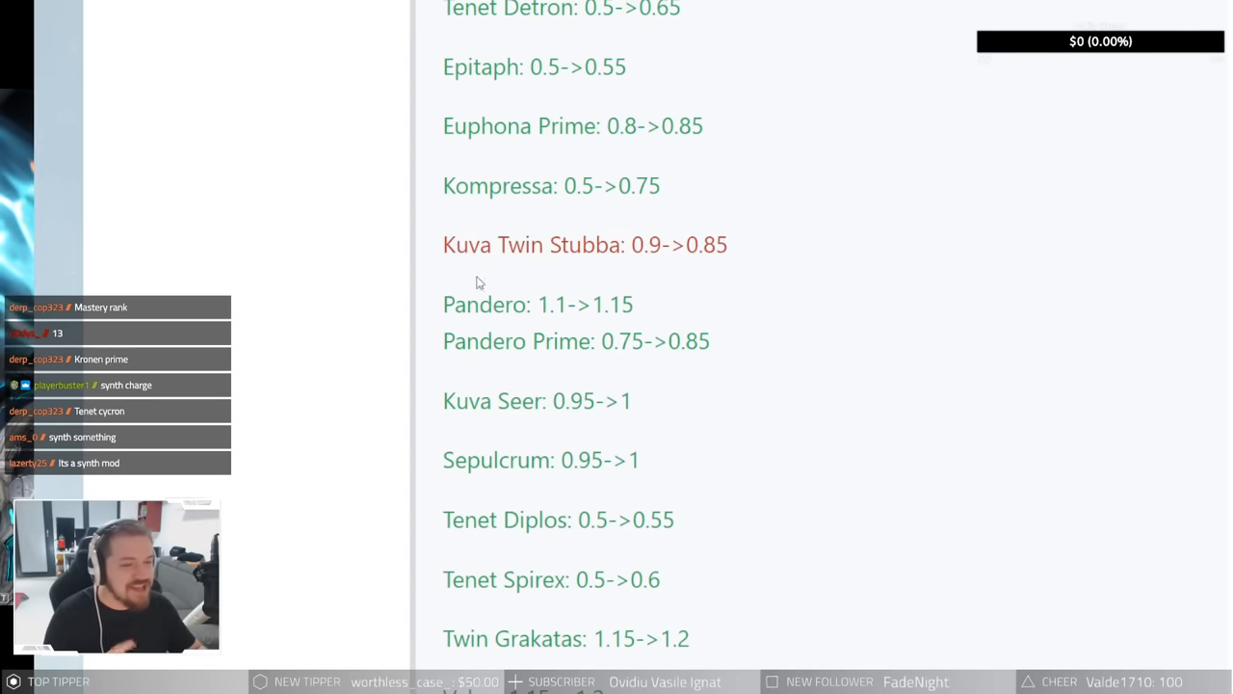
double_click(537, 303)
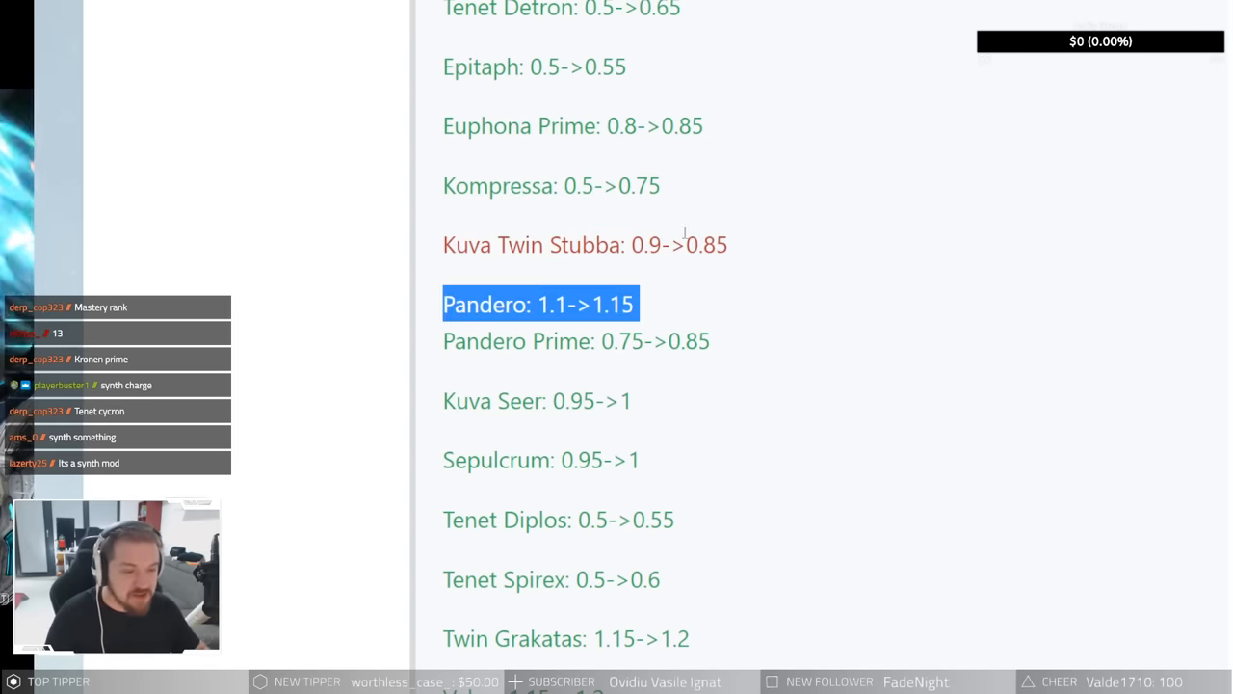
Step: Scroll down to Velox, Zakti Prime and Zymos above the collapsed Melees section
scroll("down", 3)
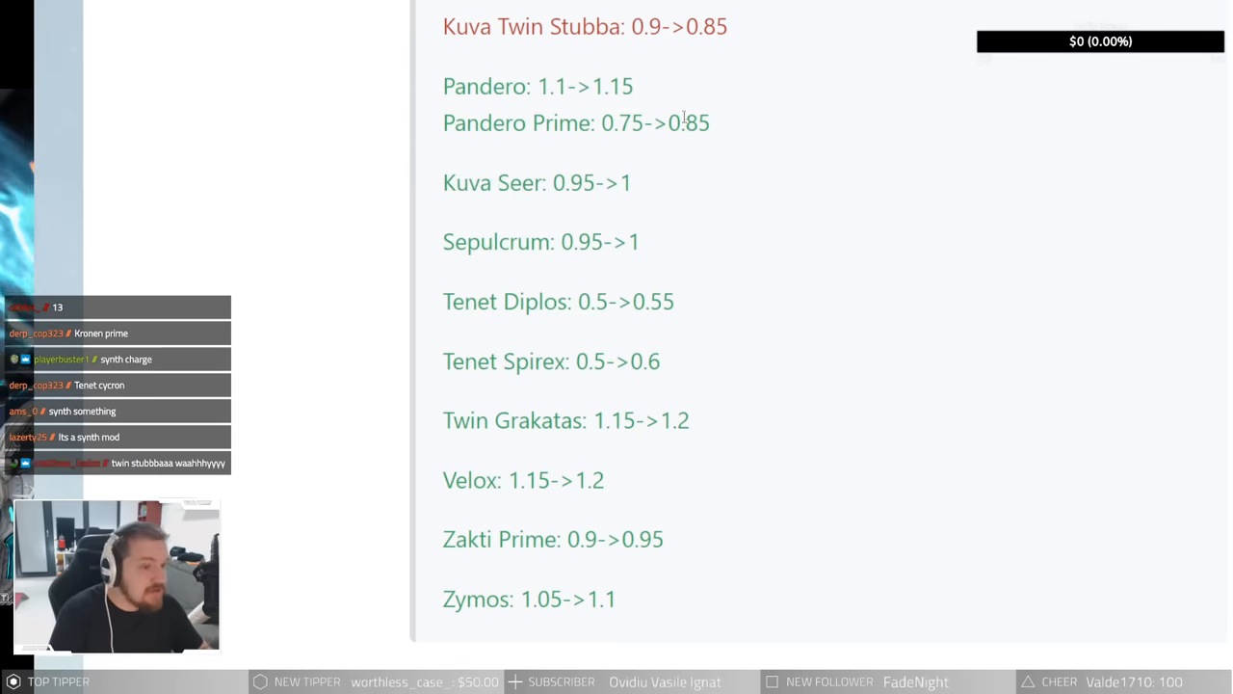
mouse_move(668, 144)
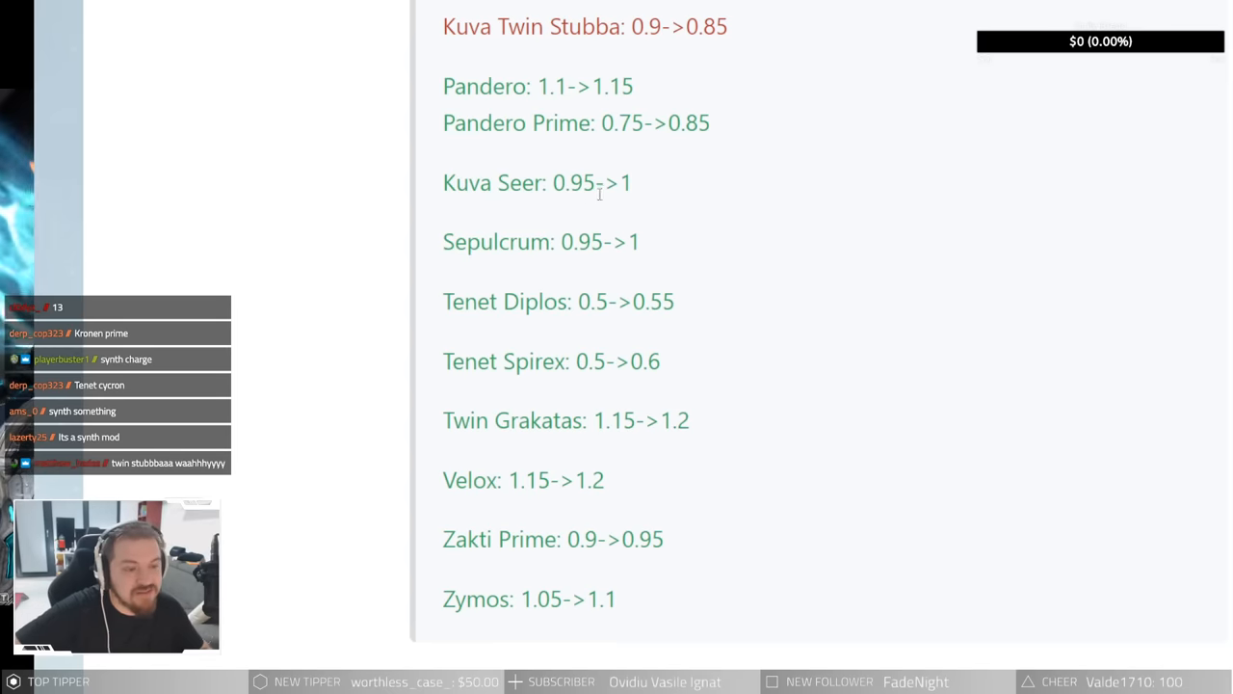
mouse_move(570, 170)
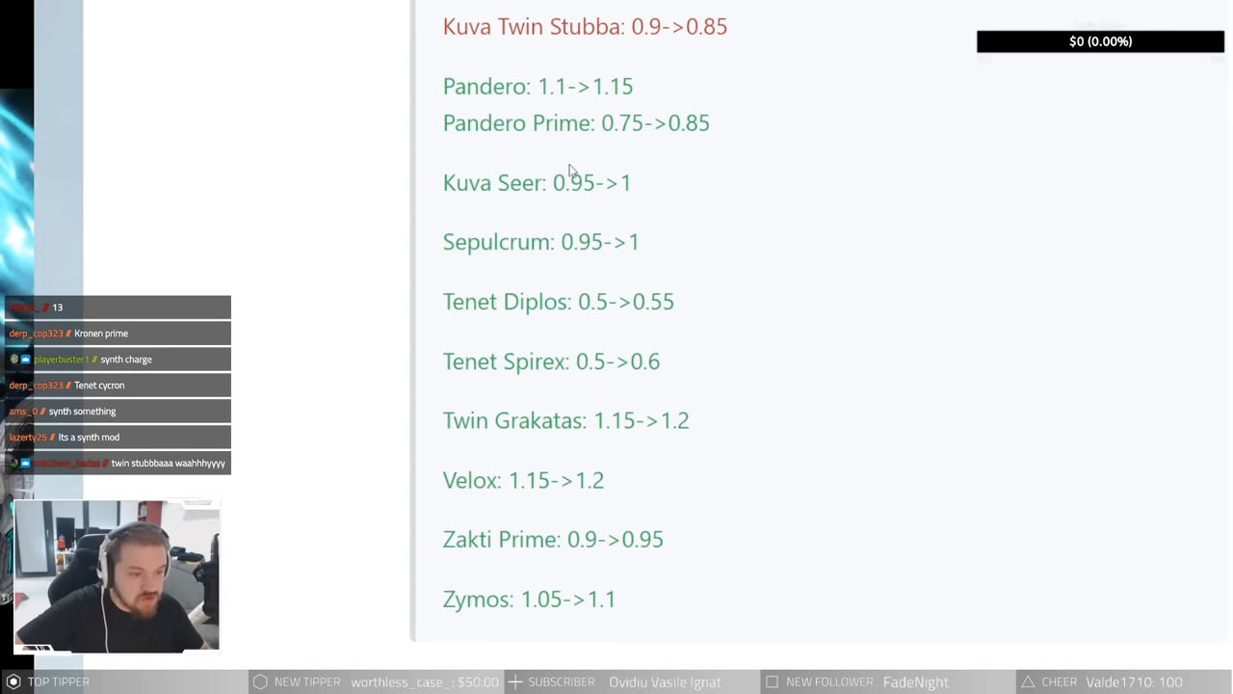
mouse_move(587, 239)
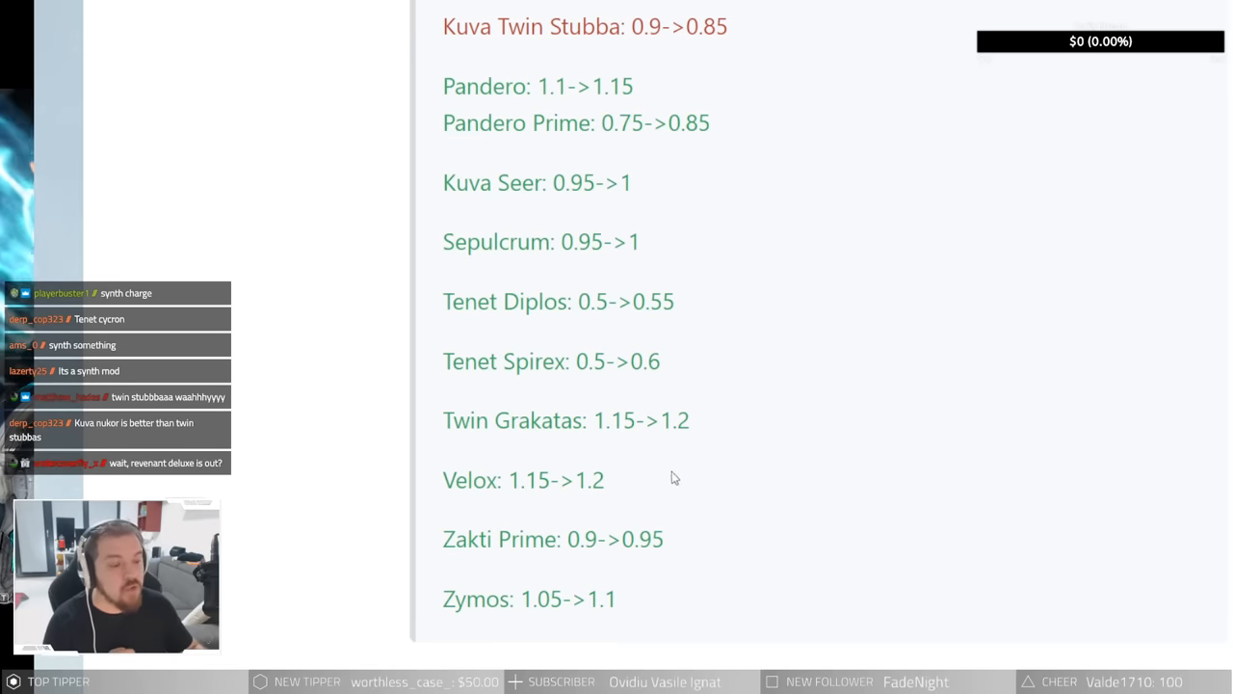
mouse_move(819, 283)
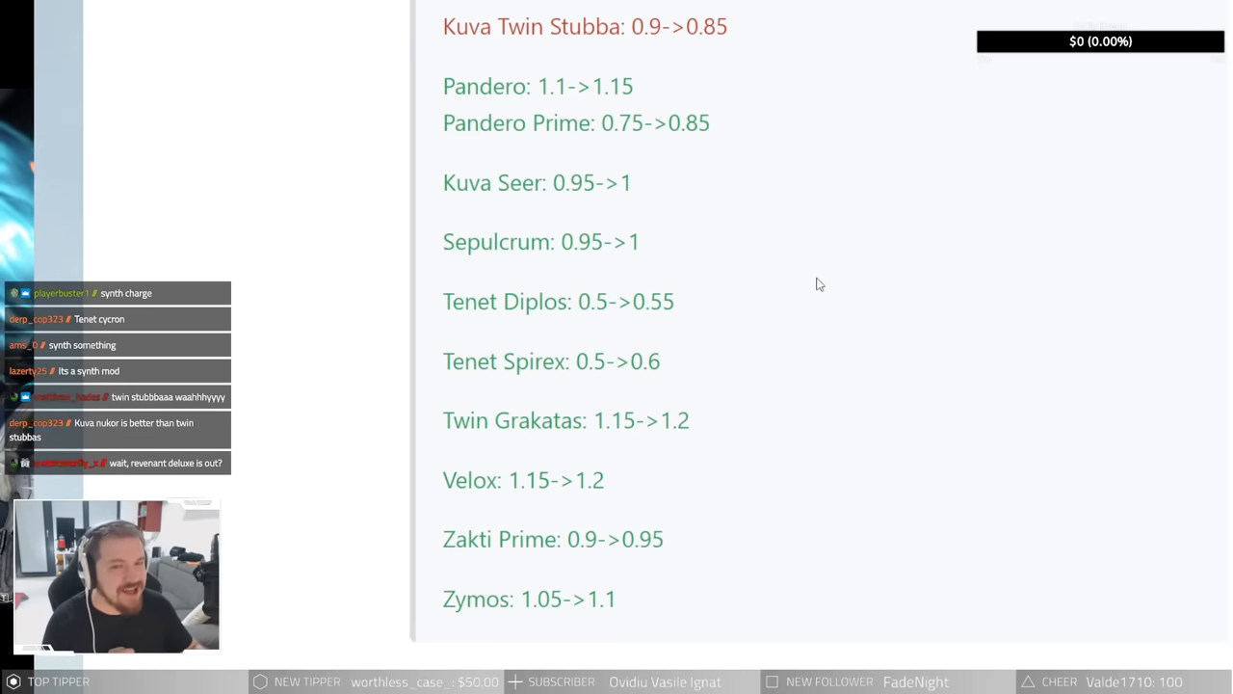
mouse_move(751, 387)
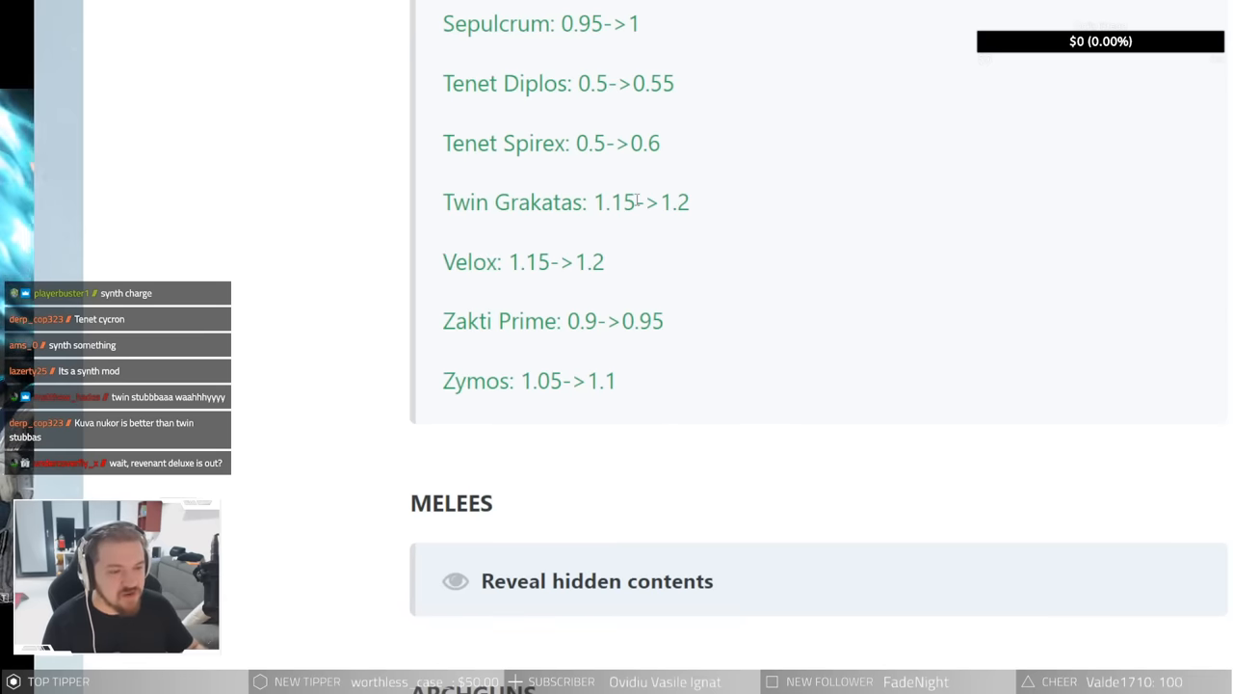
mouse_move(593, 412)
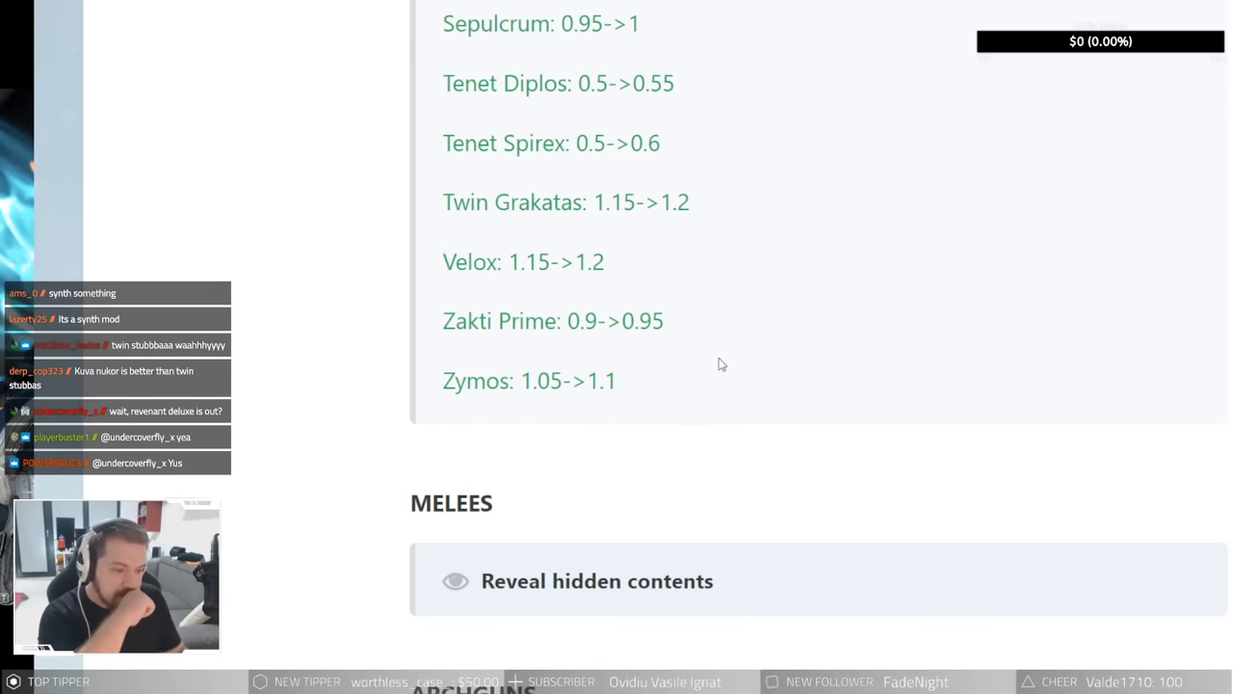
Step: Reveal the Melees disposition list and read down from Ankyros
scroll("down", 3)
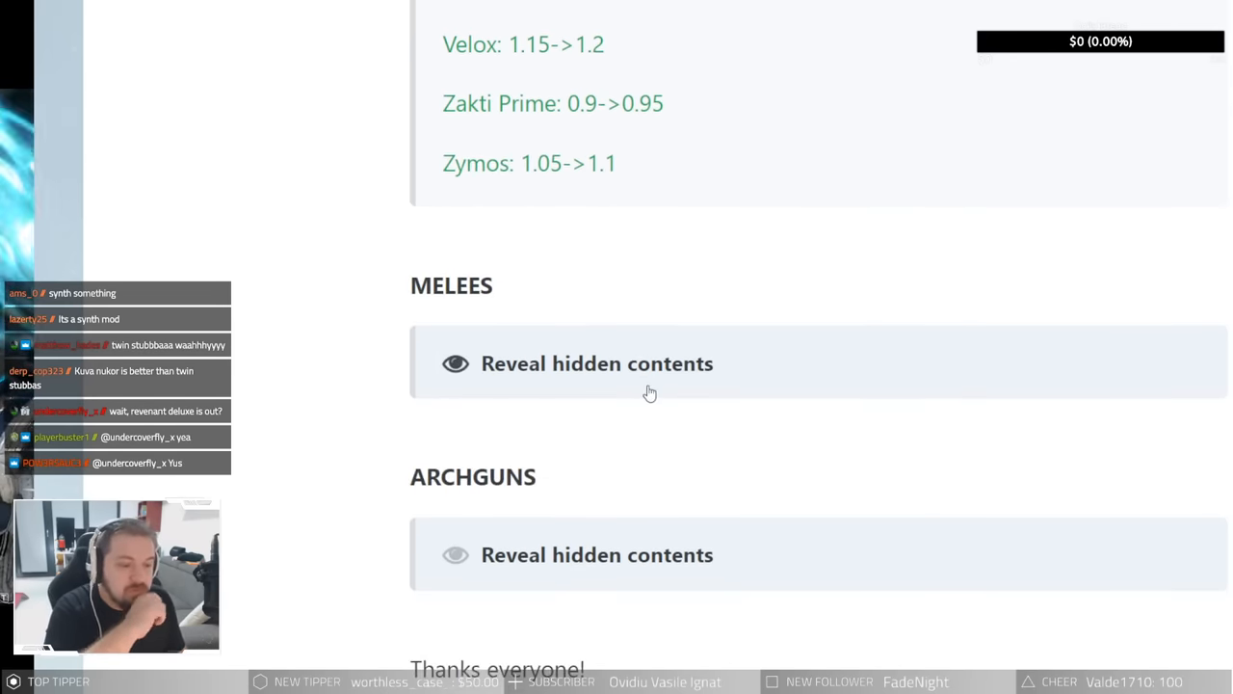
left_click(597, 363)
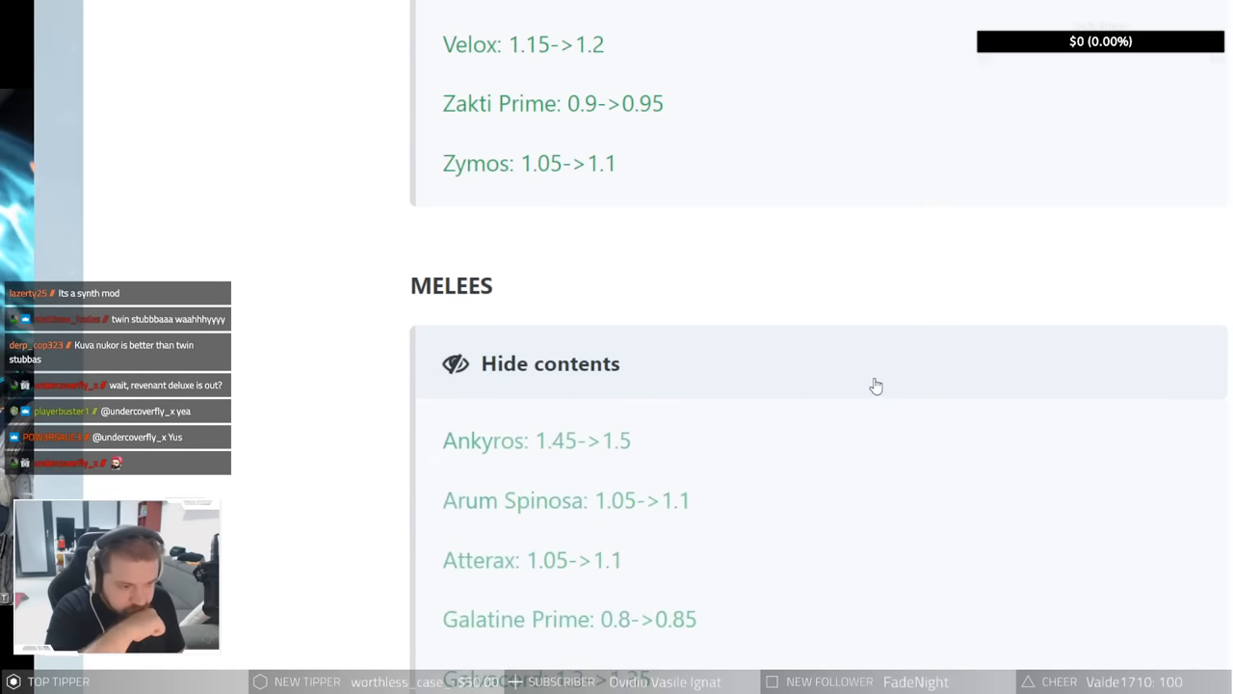
scroll("down", 3)
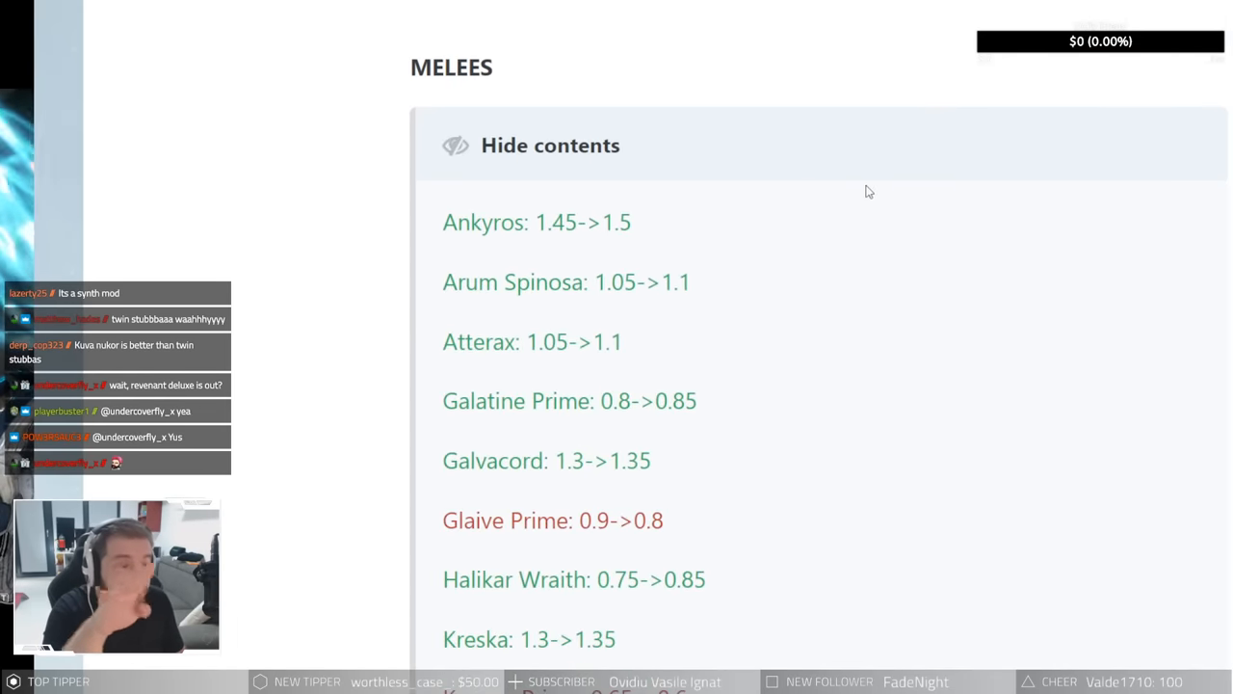
mouse_move(594, 264)
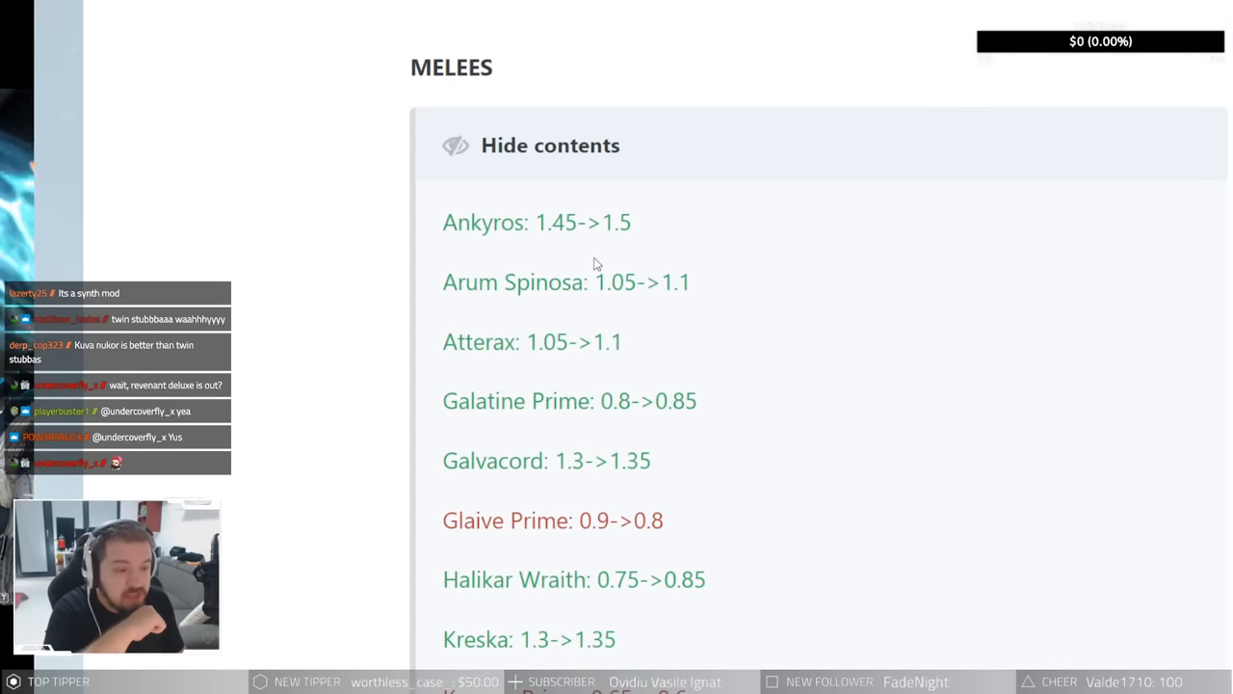
mouse_move(545, 325)
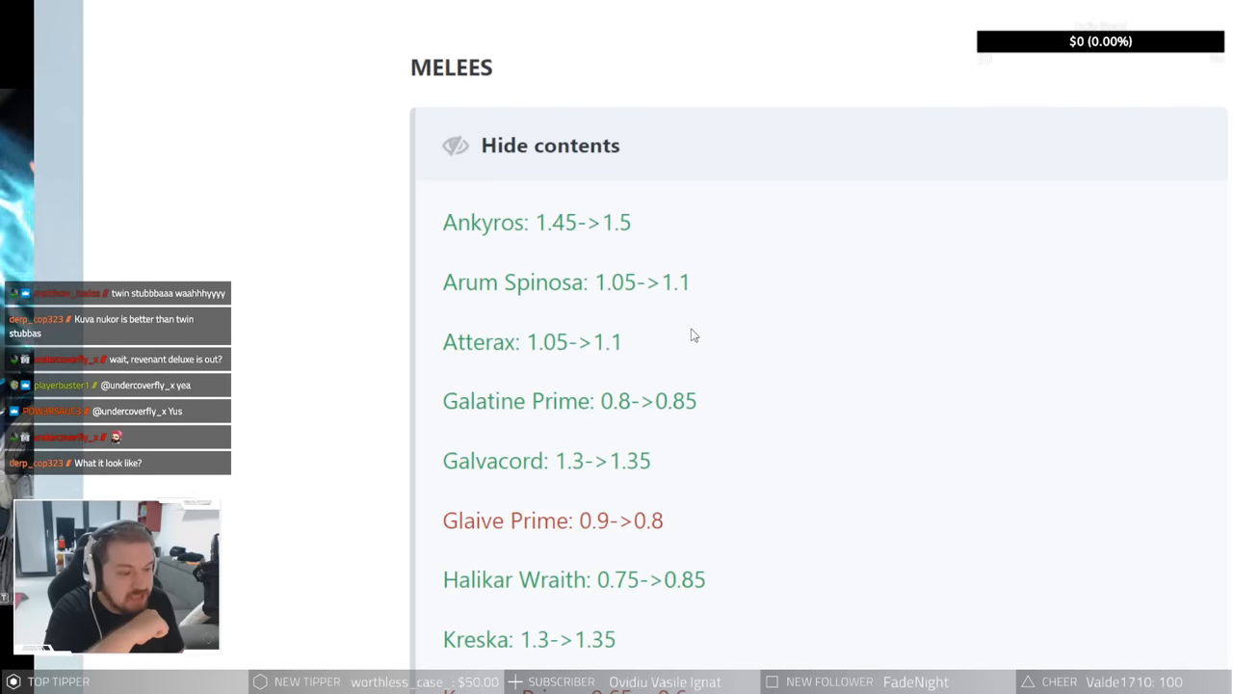
scroll("down", 3)
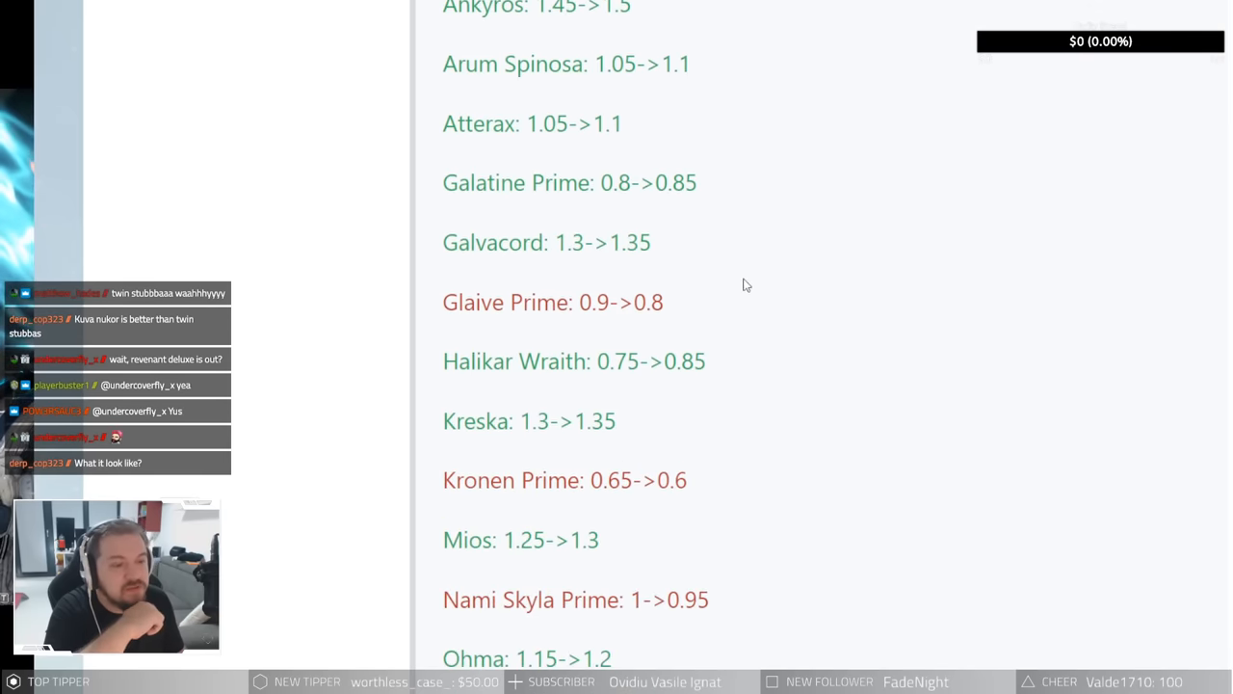
mouse_move(668, 218)
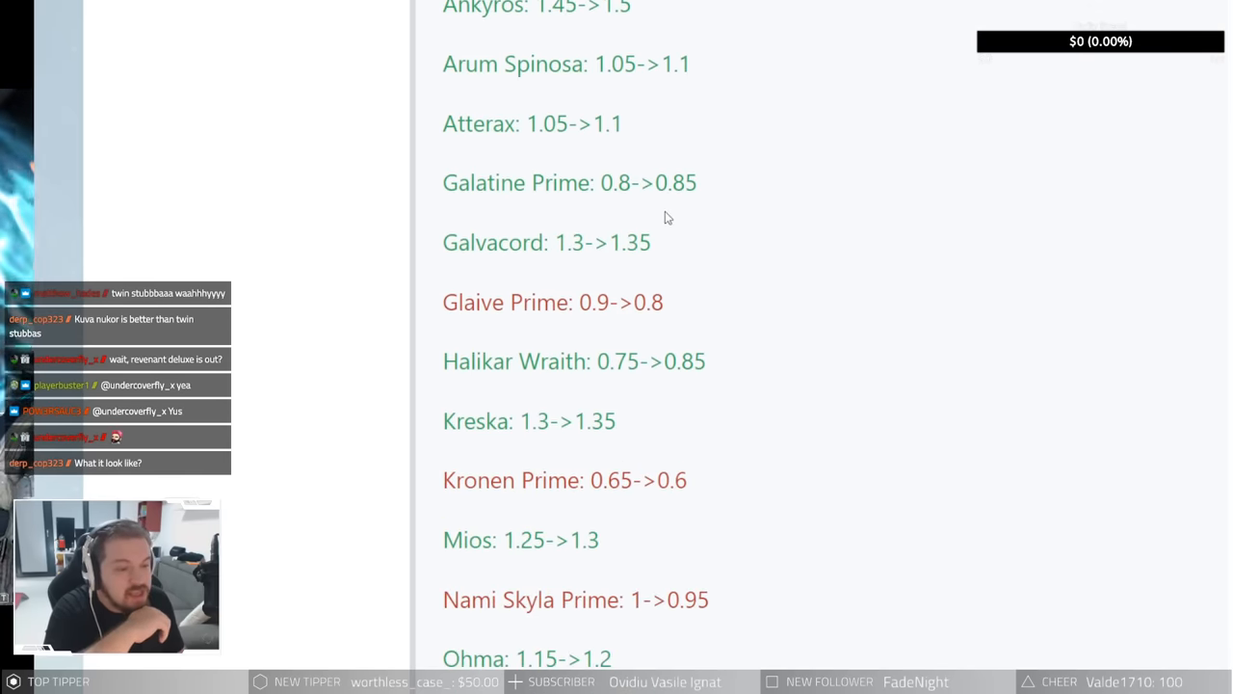
mouse_move(684, 250)
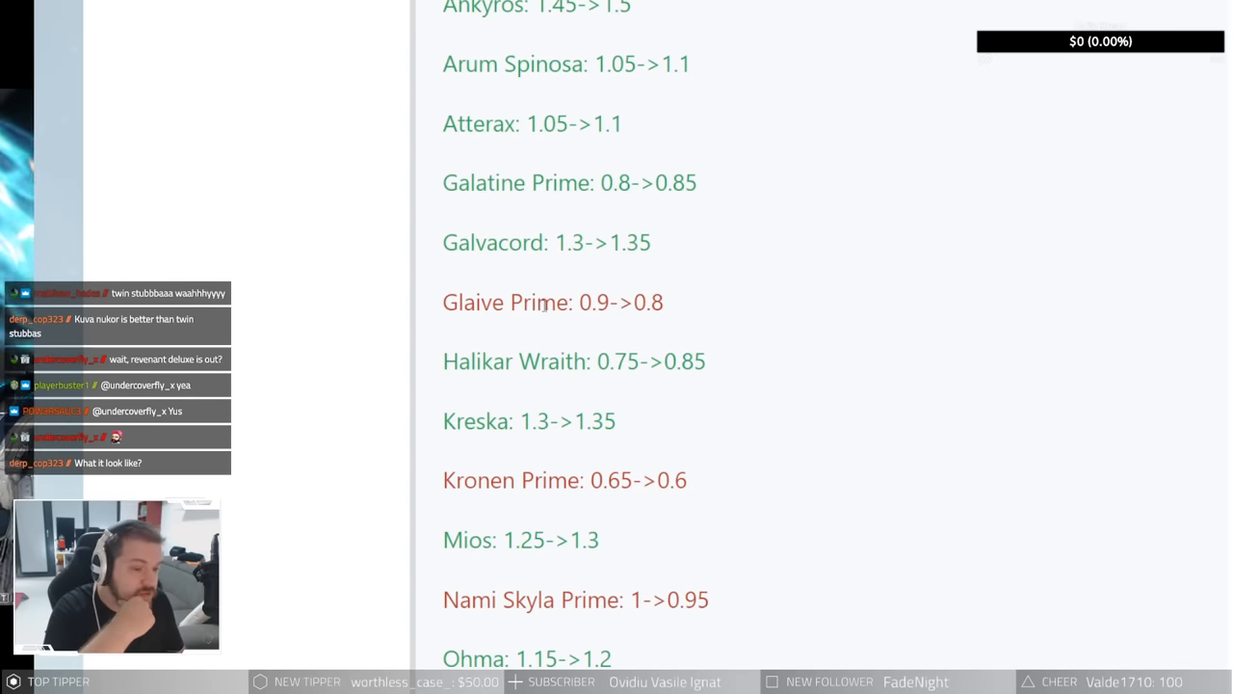
scroll("down", 3)
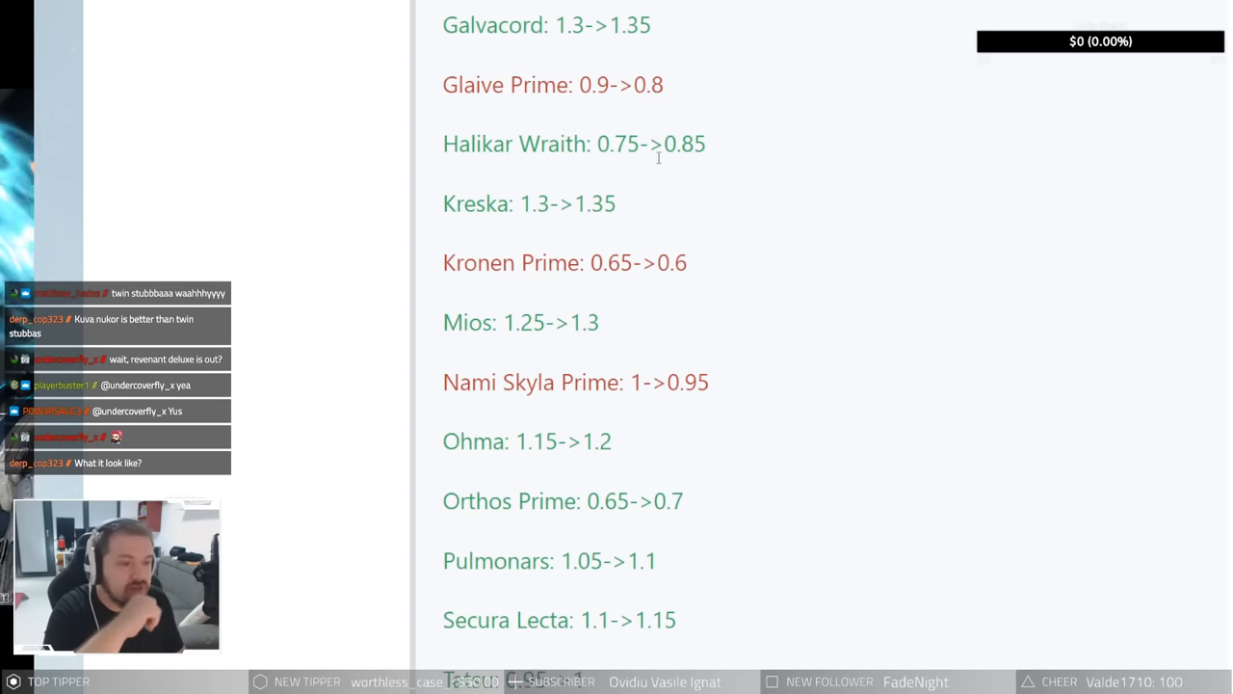
mouse_move(573, 154)
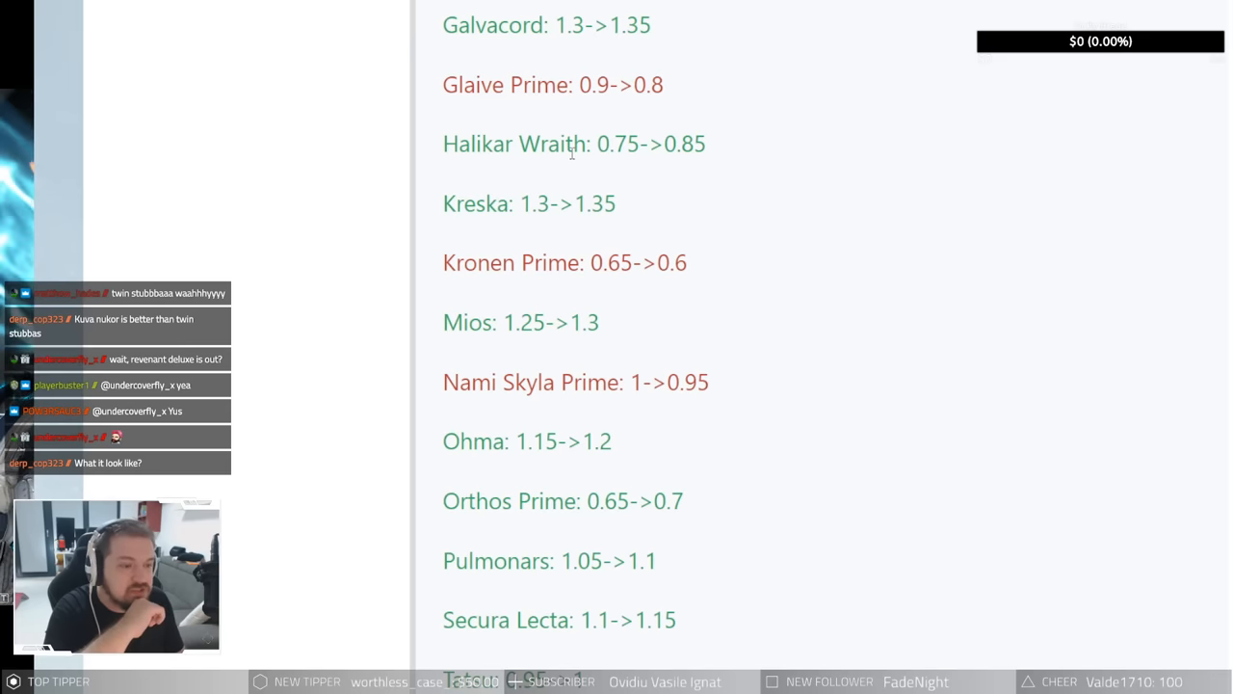
mouse_move(523, 184)
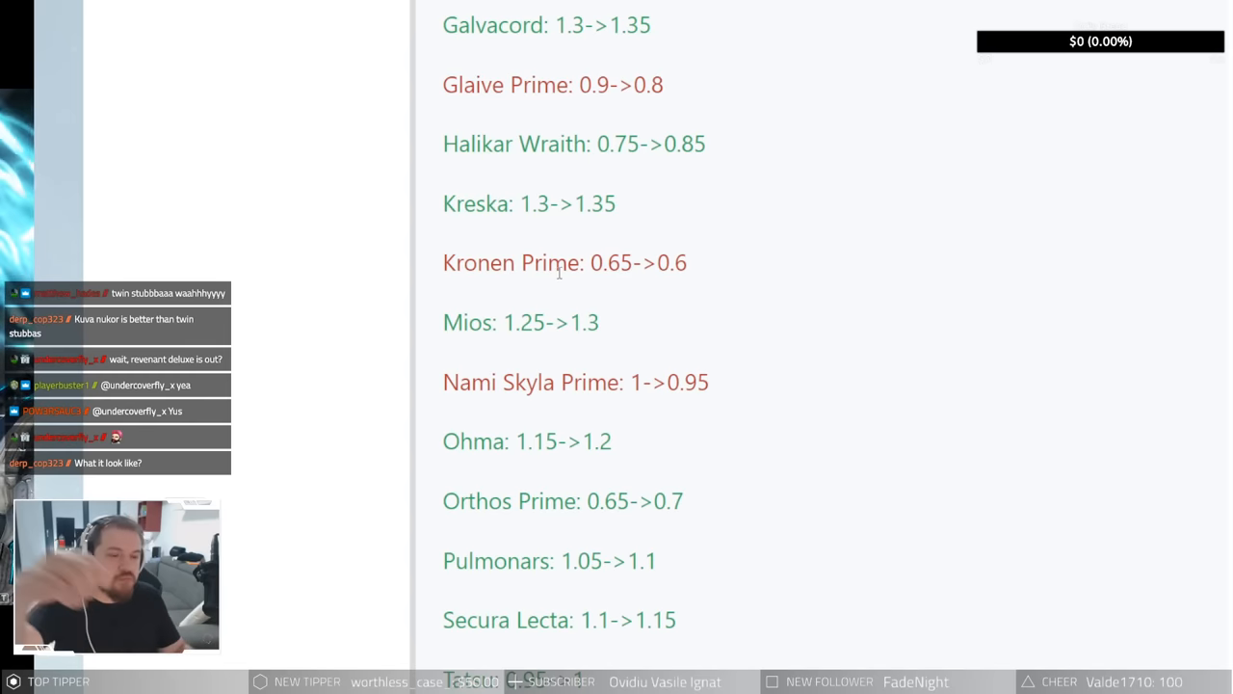
mouse_move(693, 260)
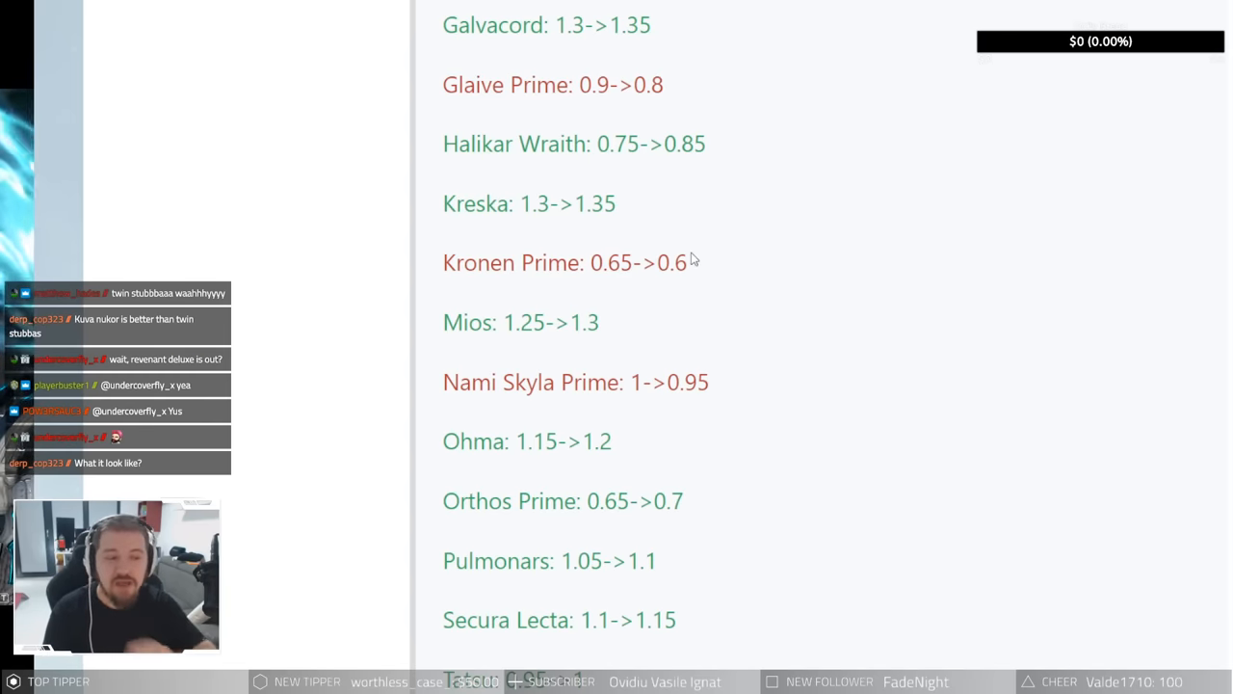
mouse_move(568, 250)
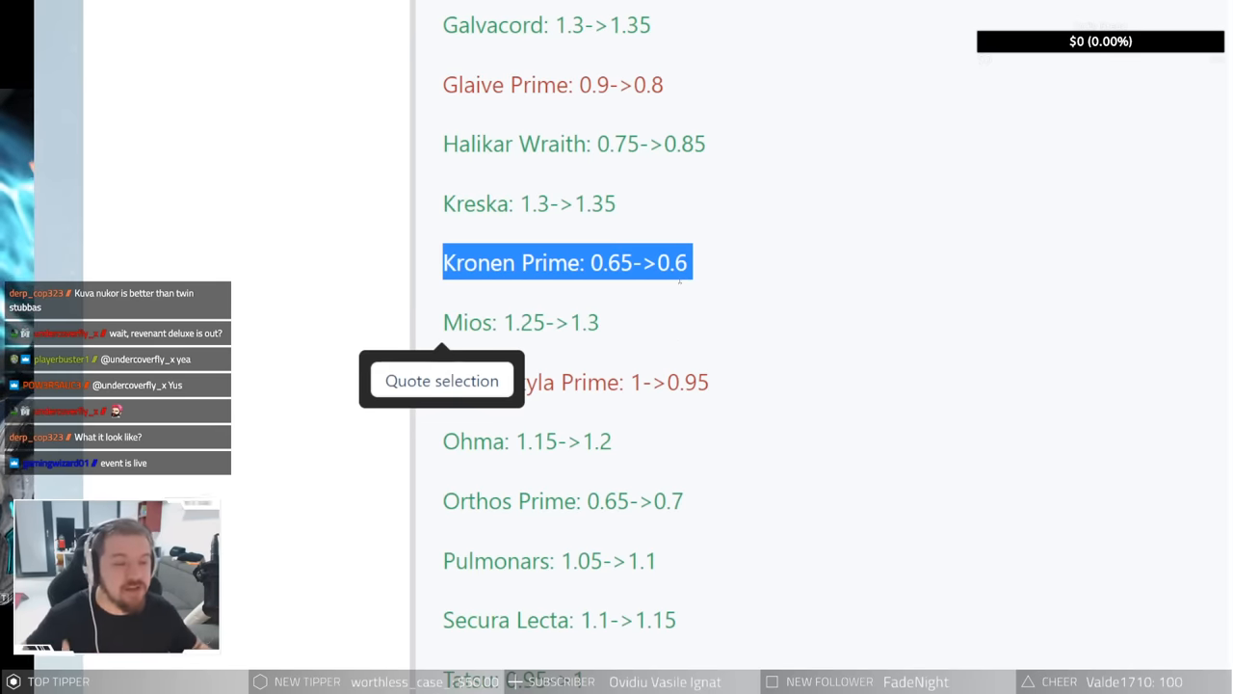
Step: Clear the Kronen Prime selection and read on through Vastilok, Venka and Vitrica
left_click(915, 316)
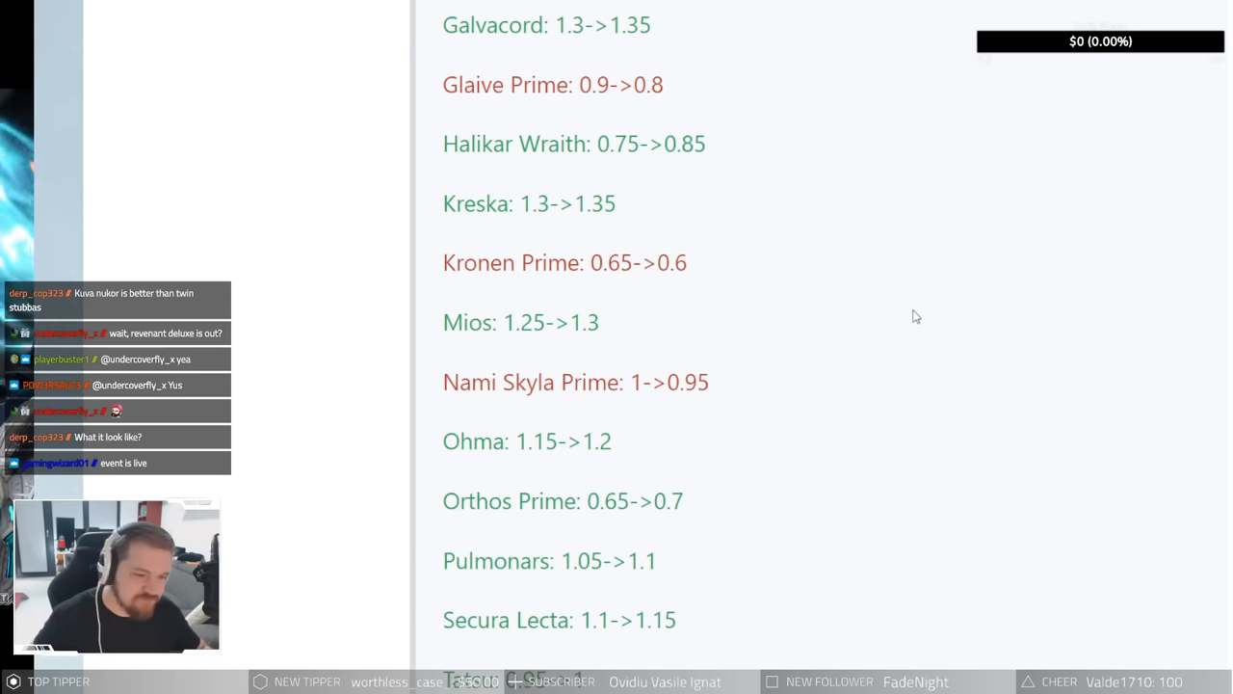
mouse_move(574, 306)
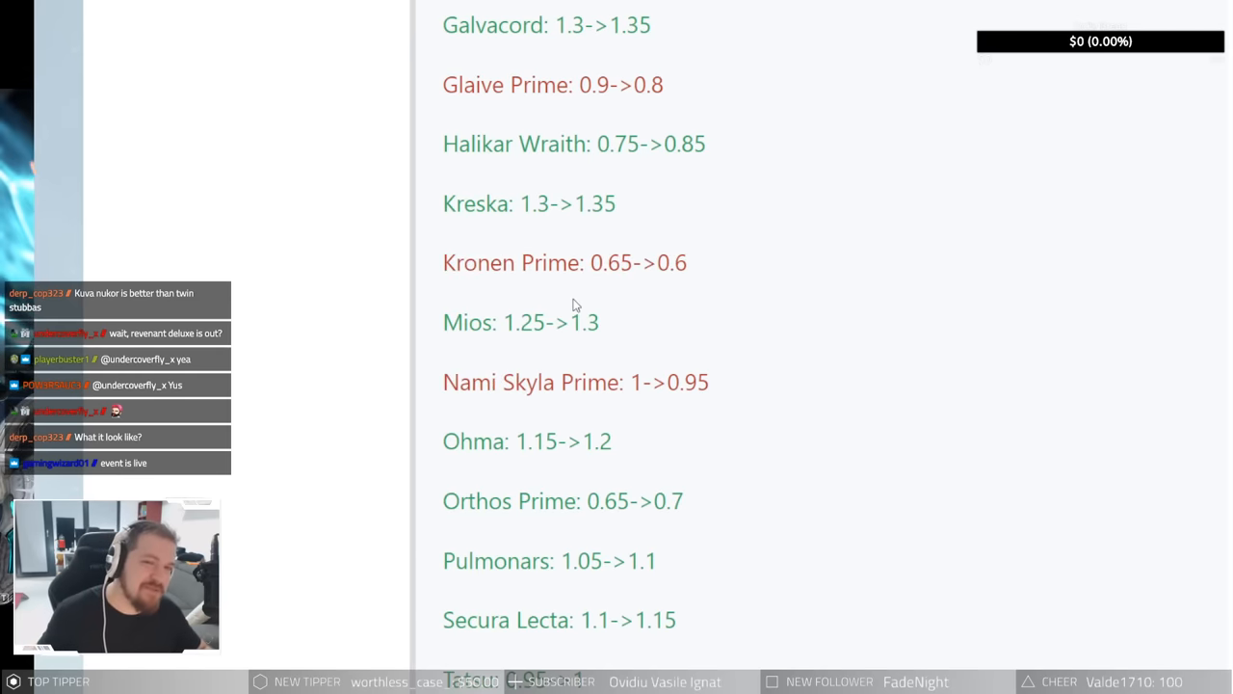
mouse_move(530, 305)
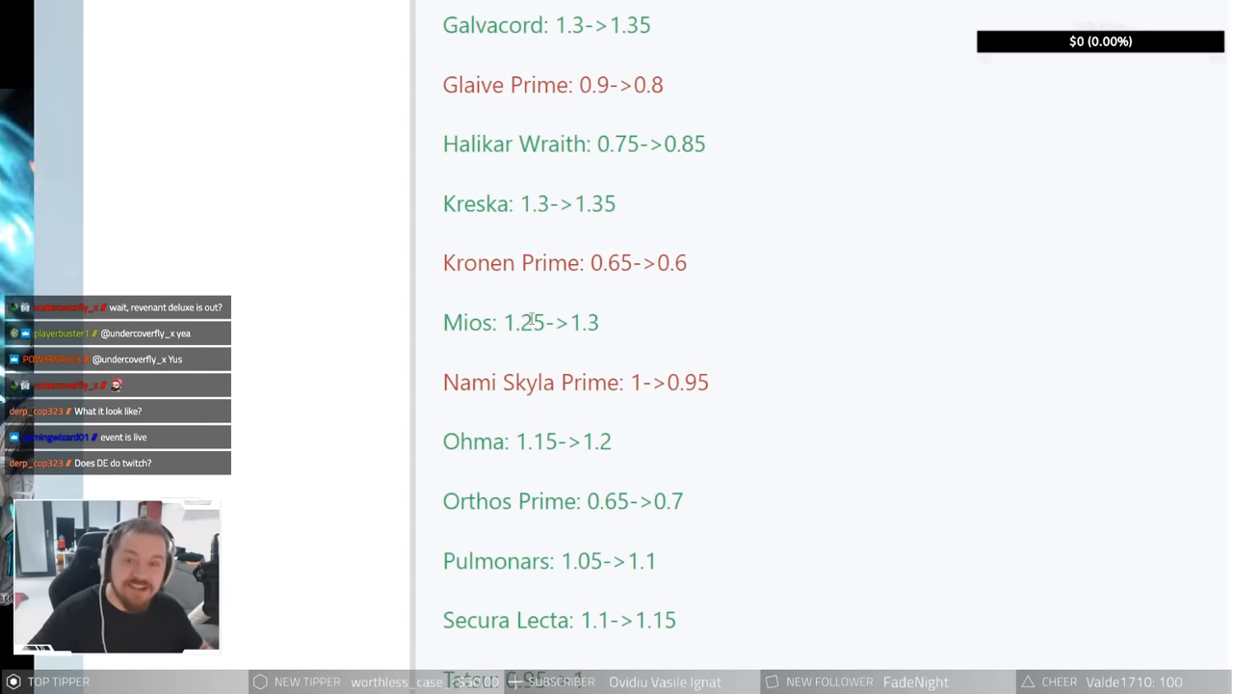
mouse_move(725, 180)
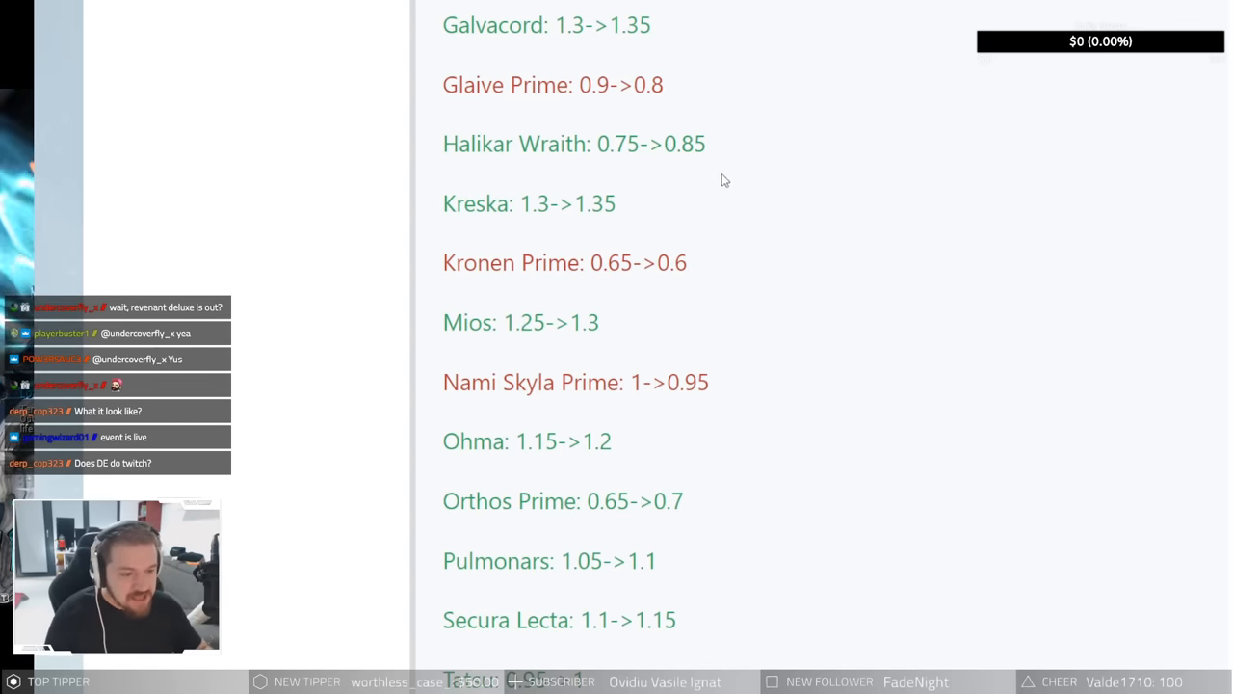
scroll("down", 3)
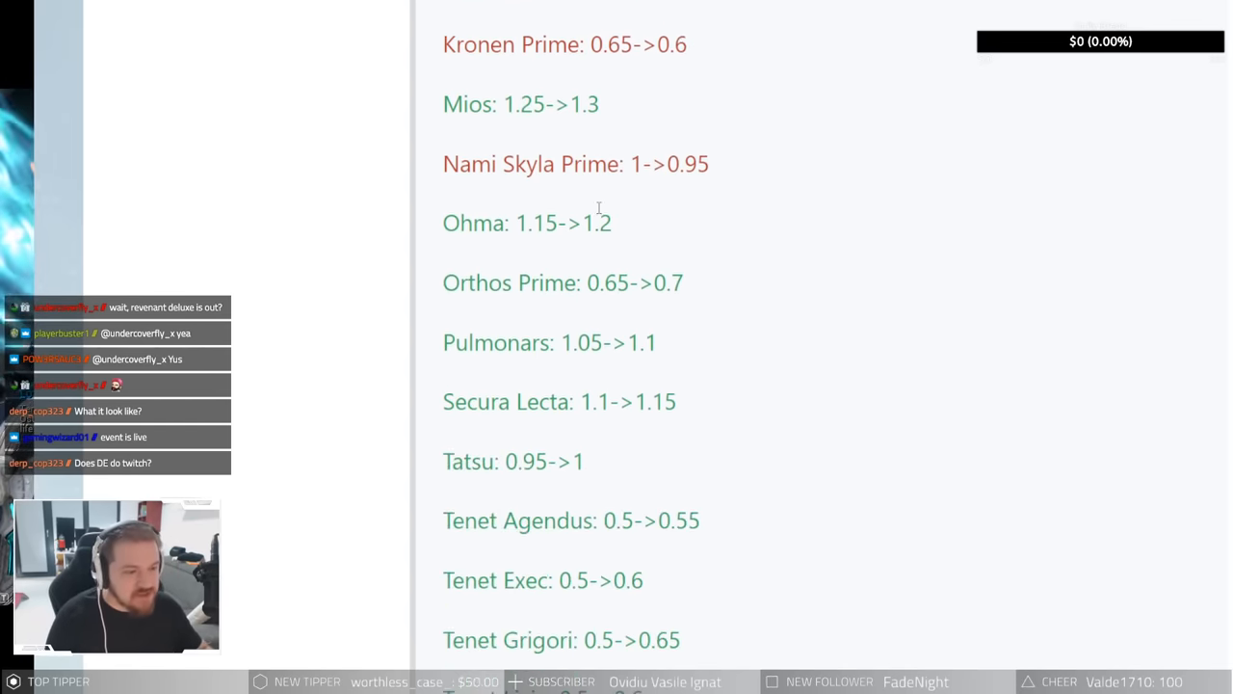
mouse_move(708, 198)
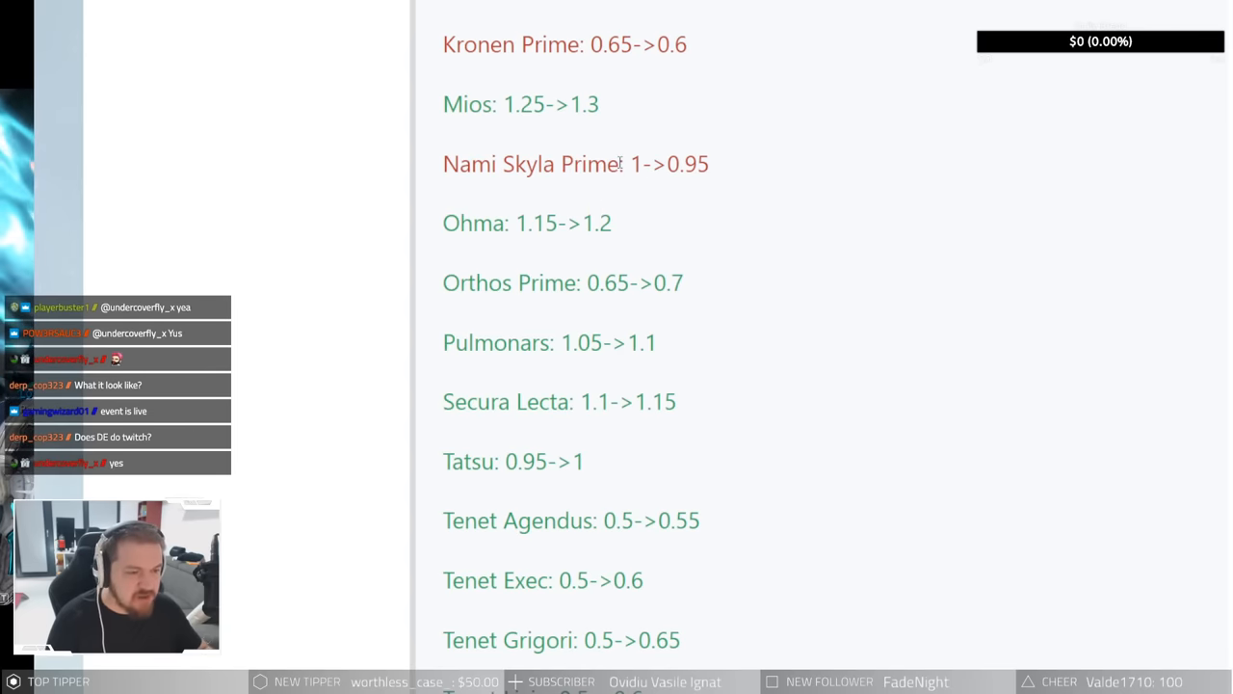
double_click(576, 164)
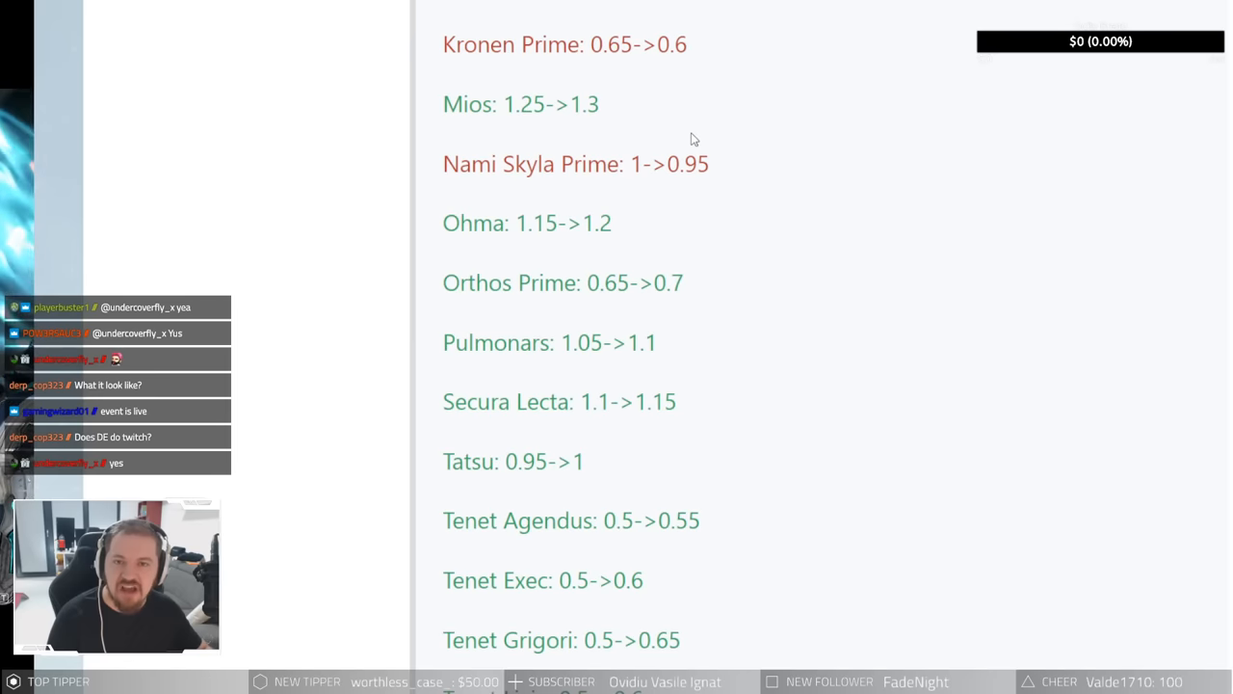
mouse_move(687, 145)
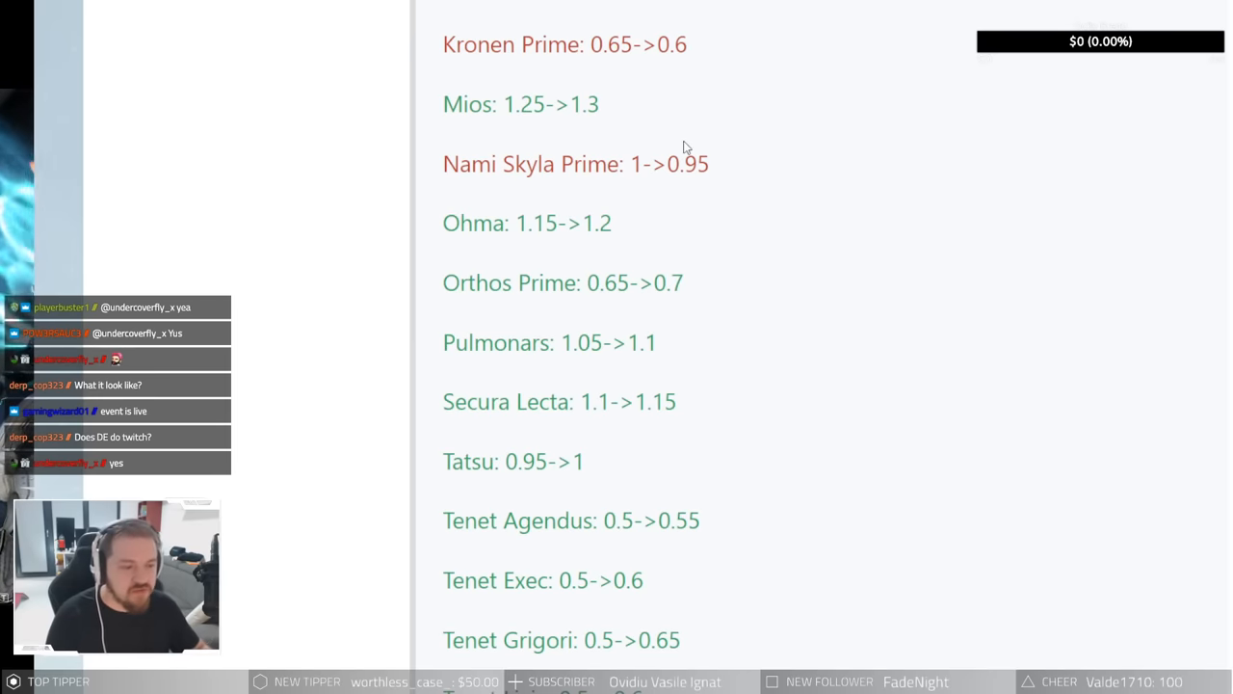
mouse_move(706, 190)
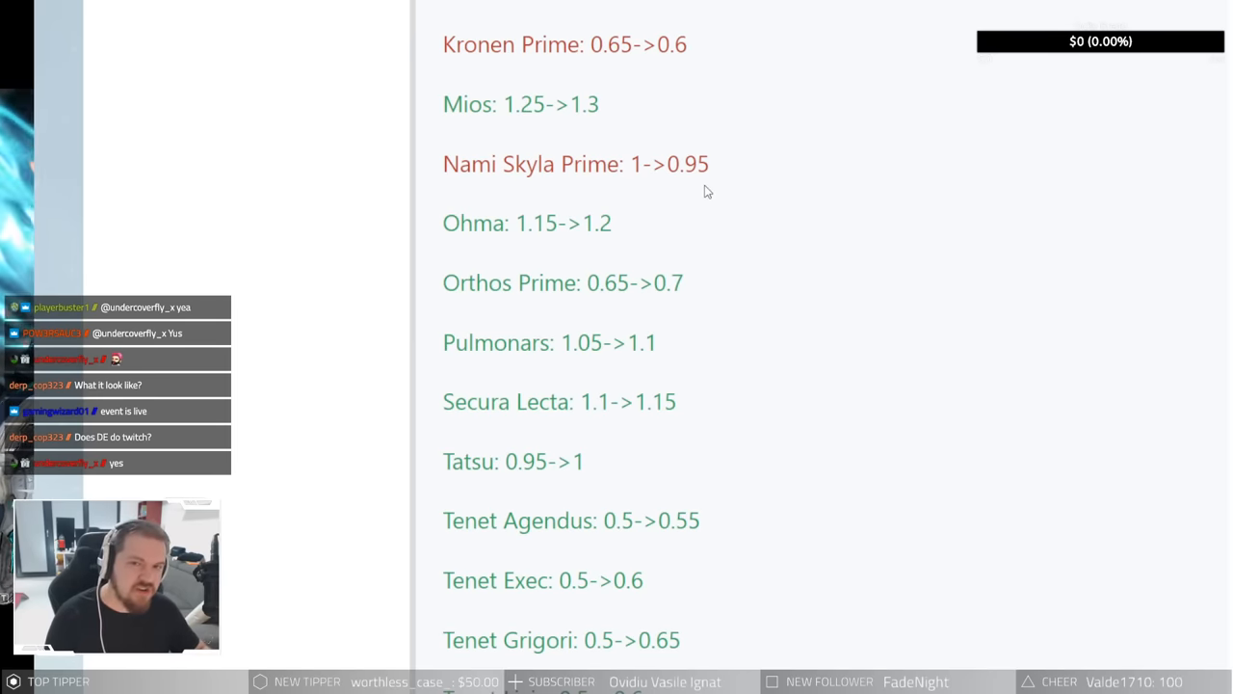
mouse_move(740, 141)
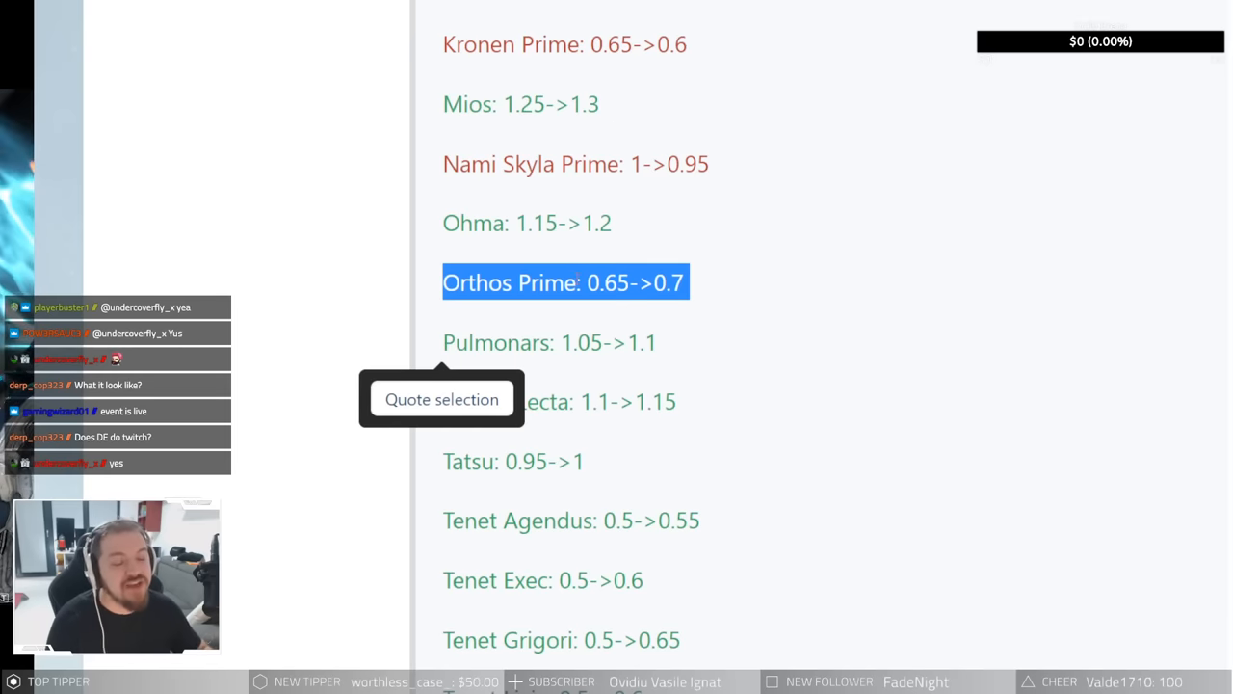
scroll("down", 3)
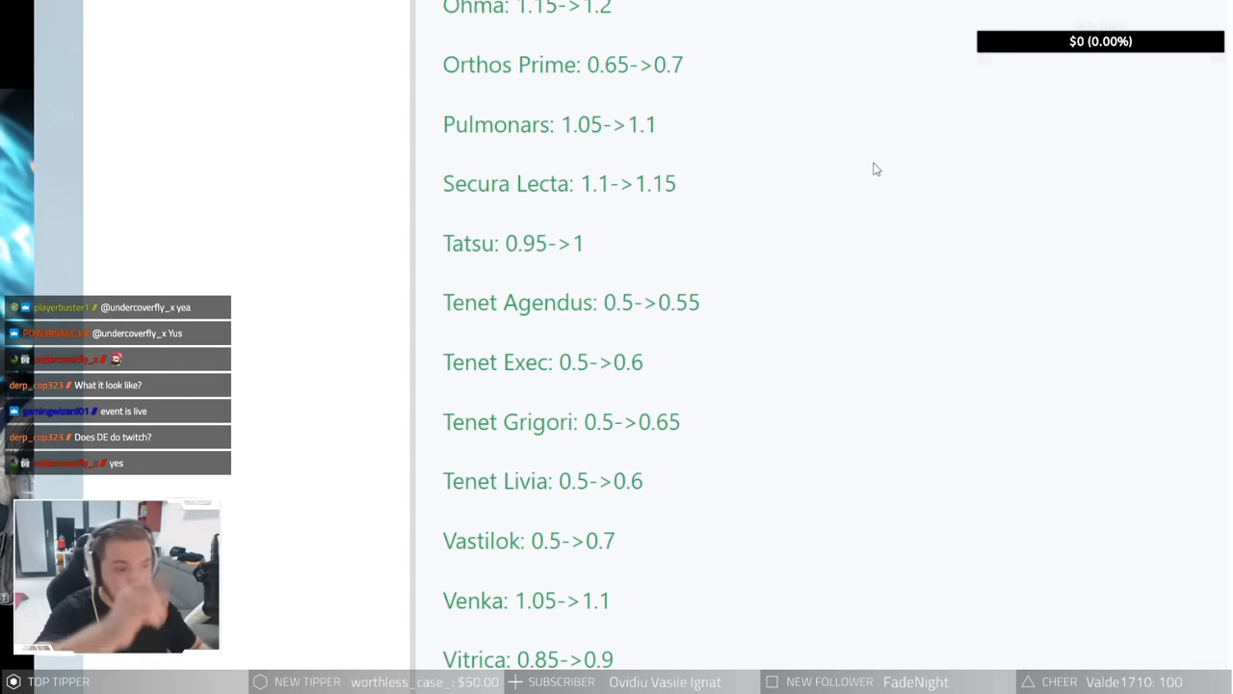
mouse_move(756, 279)
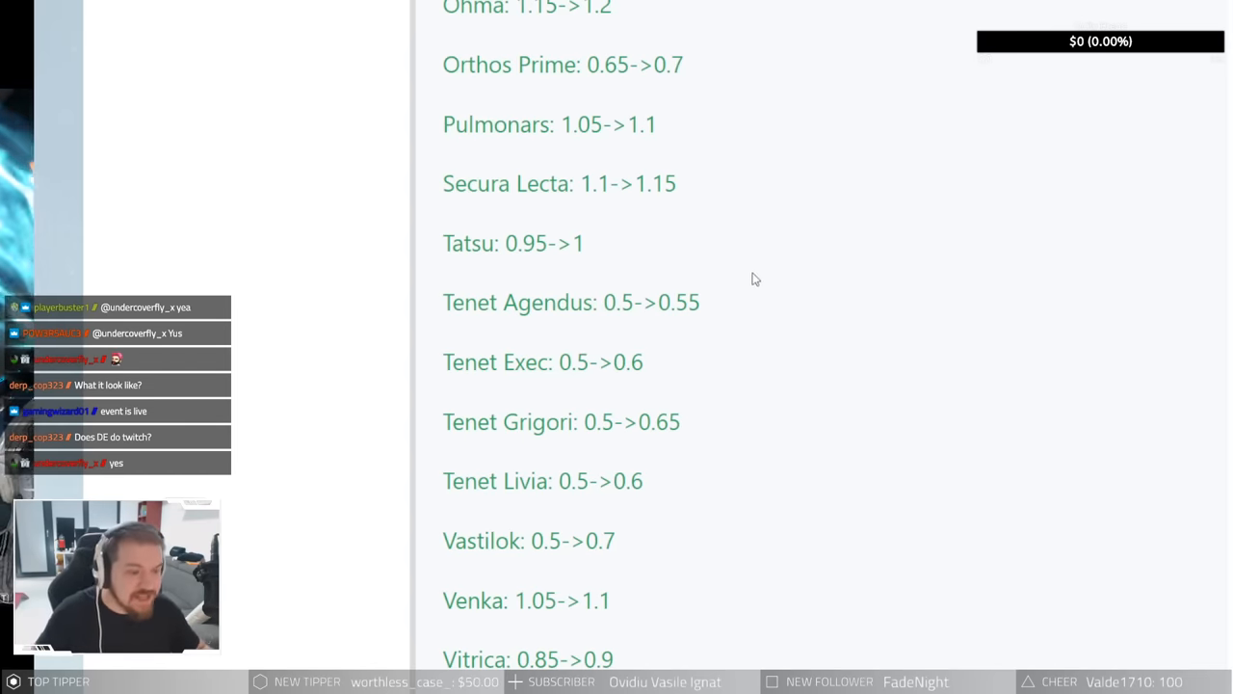
mouse_move(763, 278)
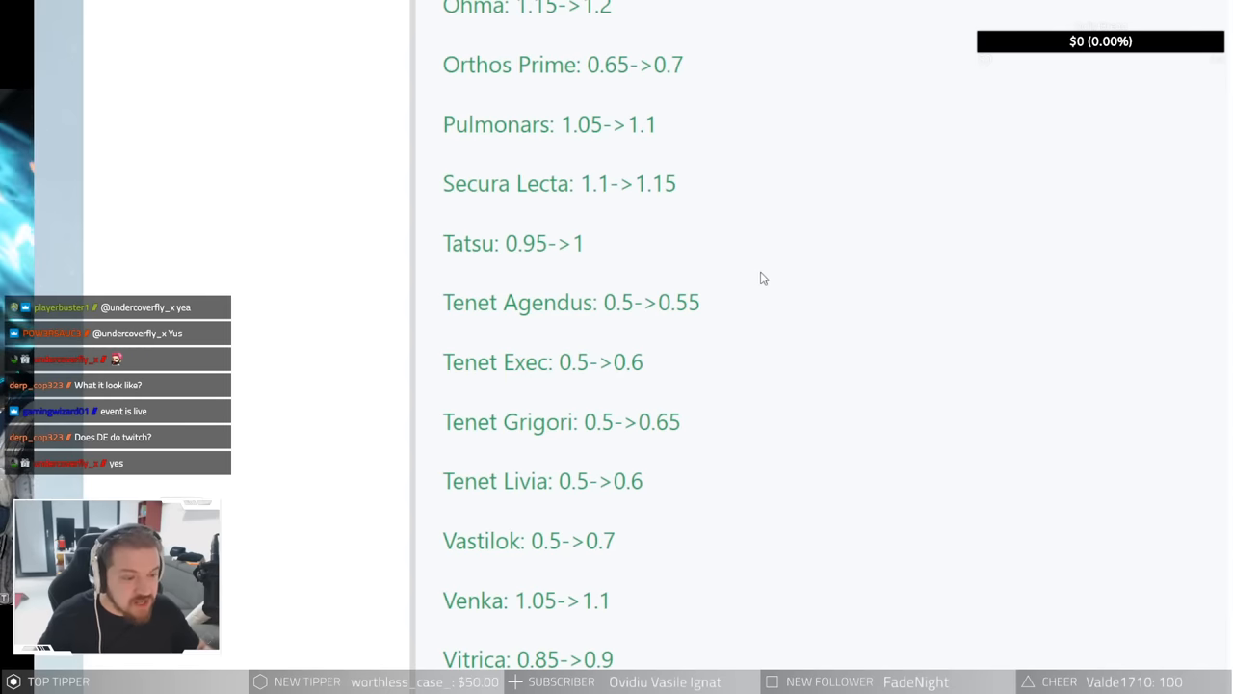
mouse_move(705, 392)
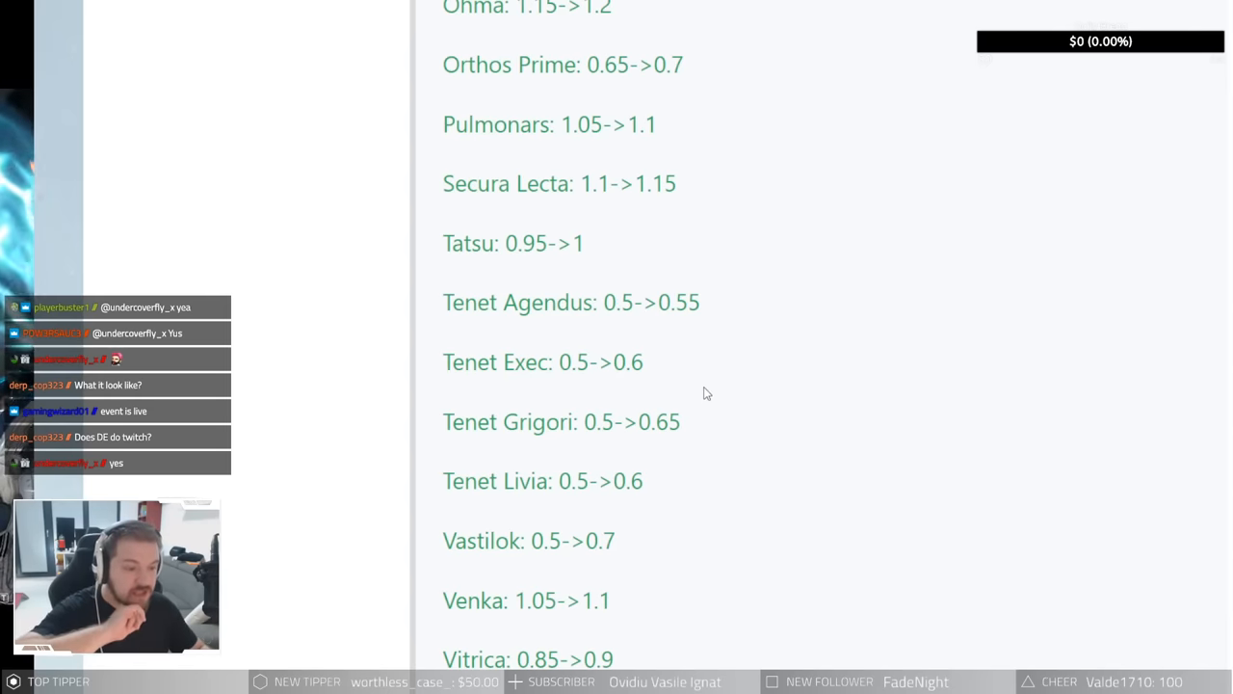
mouse_move(742, 429)
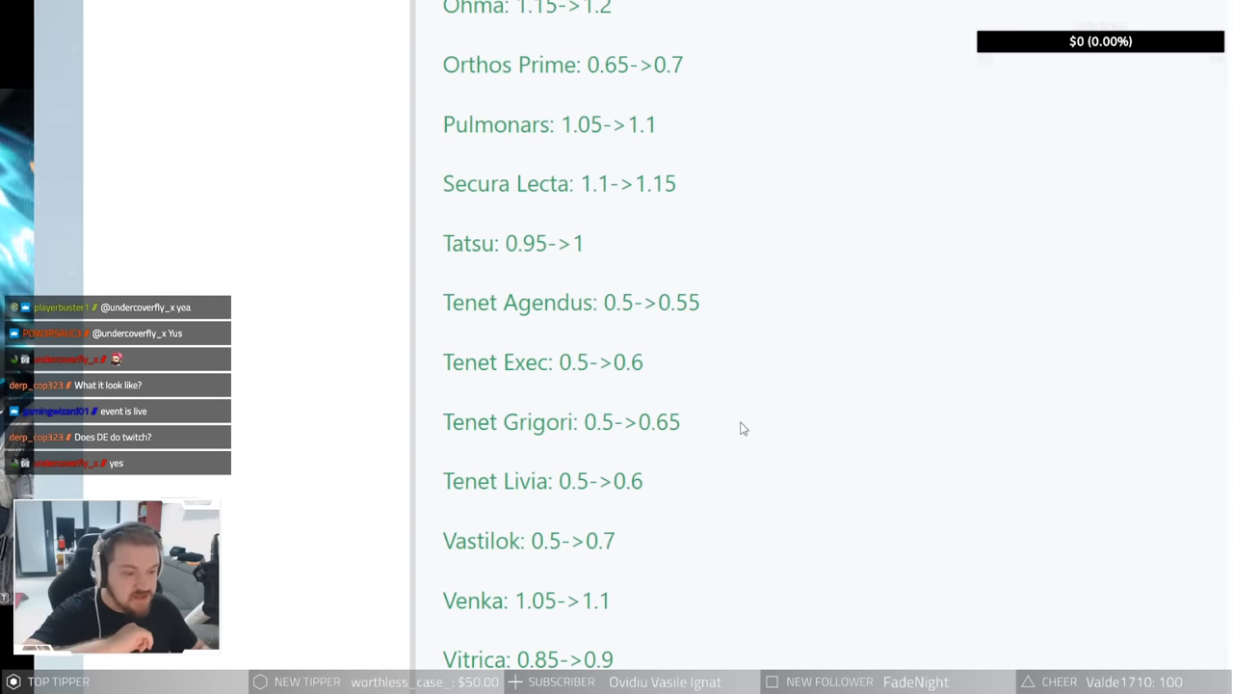
mouse_move(652, 552)
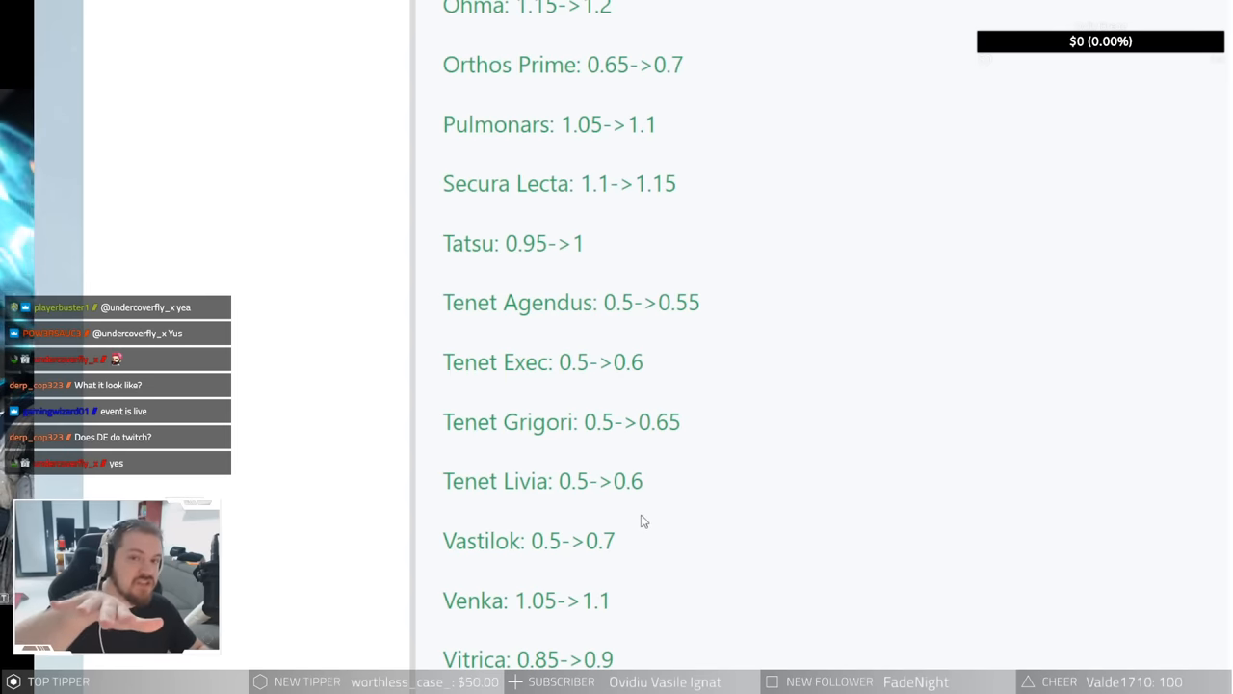
Step: Read the last melee entries to War and Zenistar, reaching the collapsed Archguns section
scroll("down", 3)
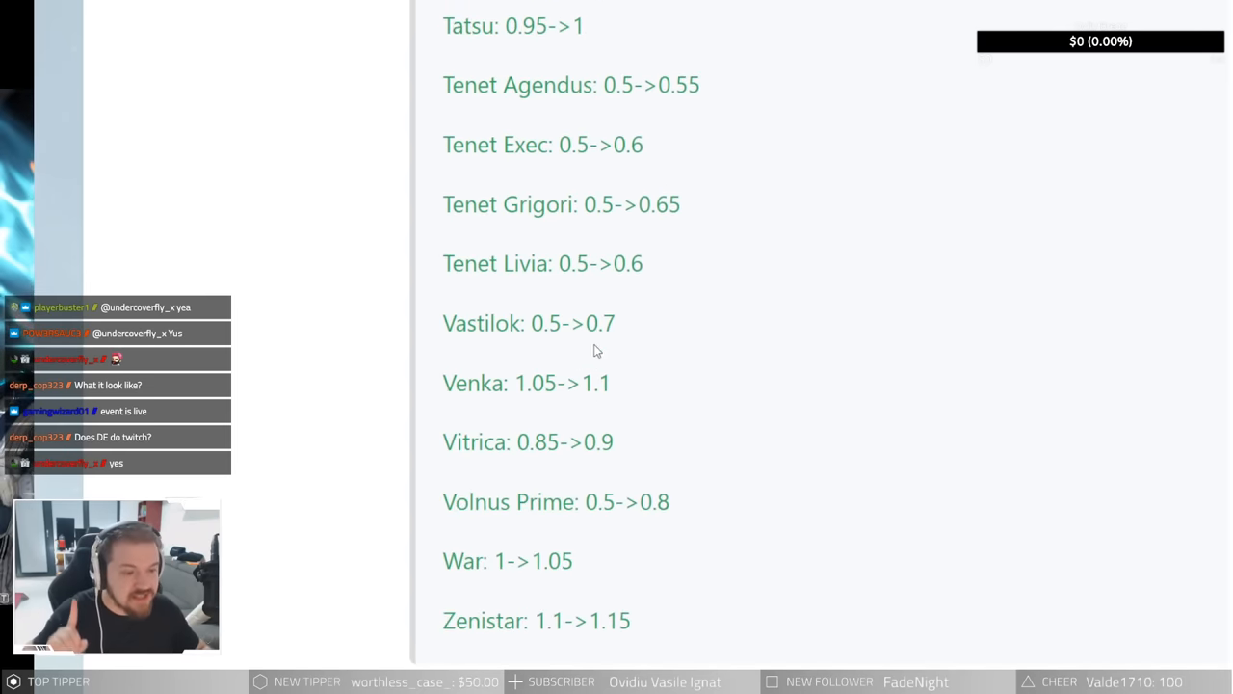
mouse_move(625, 323)
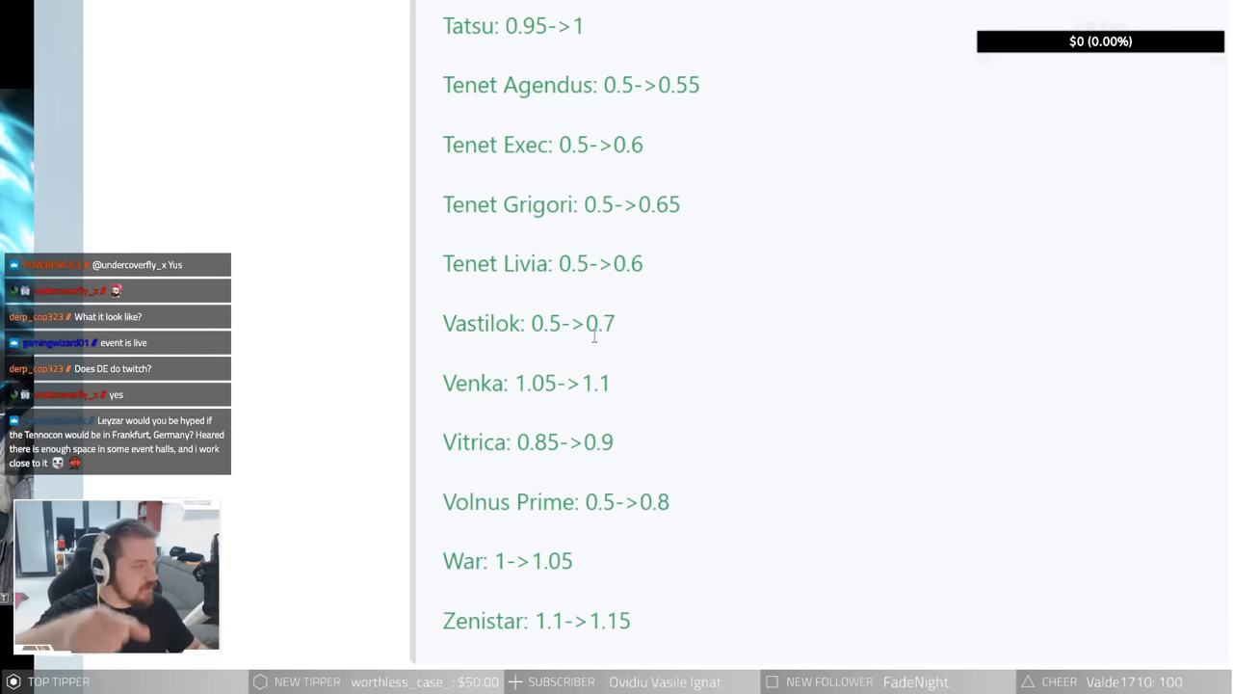
double_click(531, 323)
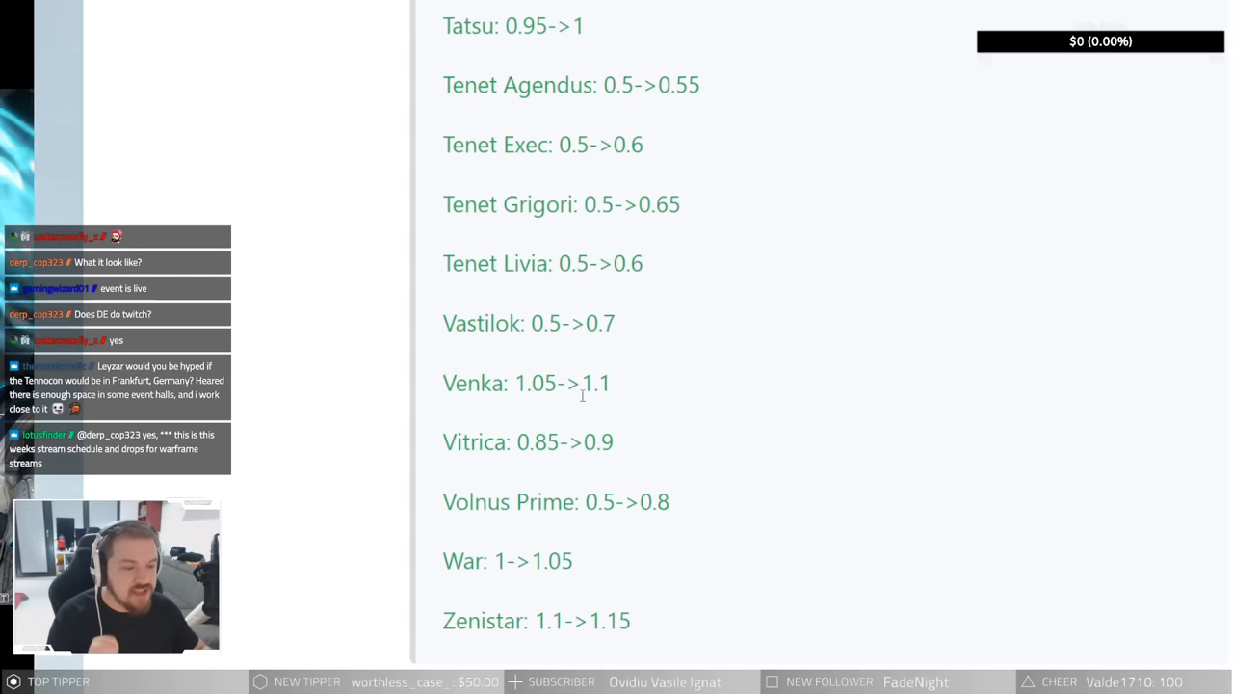
mouse_move(658, 446)
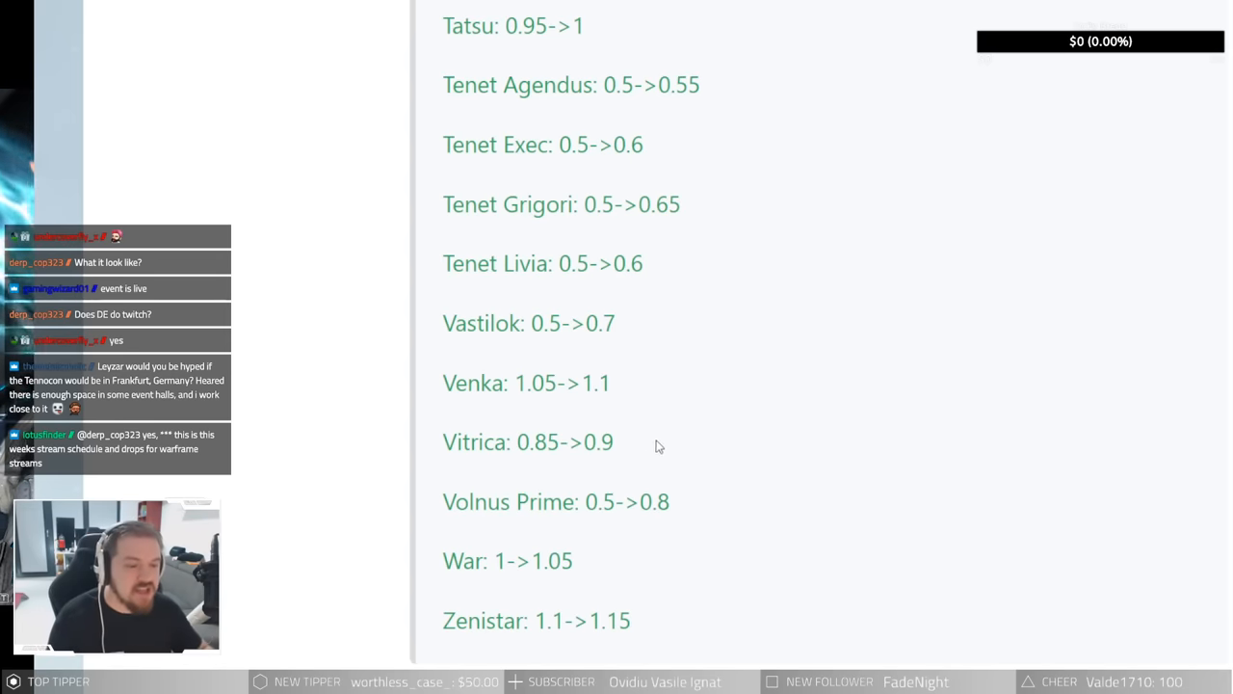
double_click(598, 441)
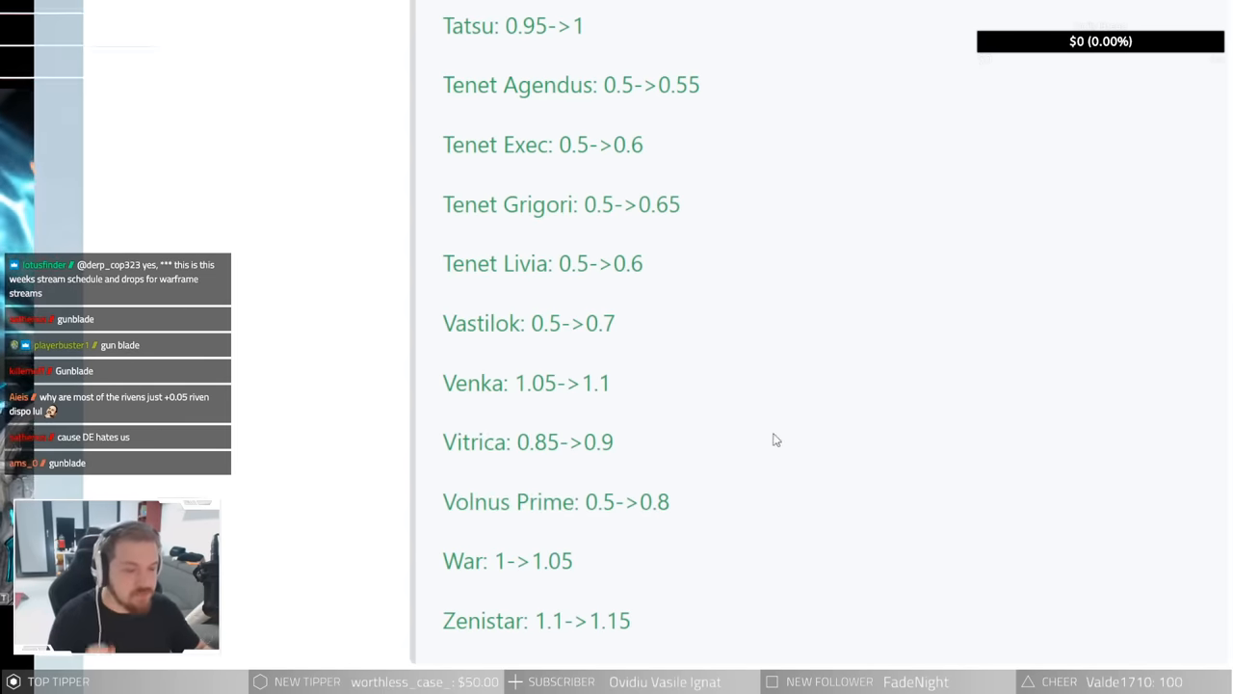
scroll("down", 3)
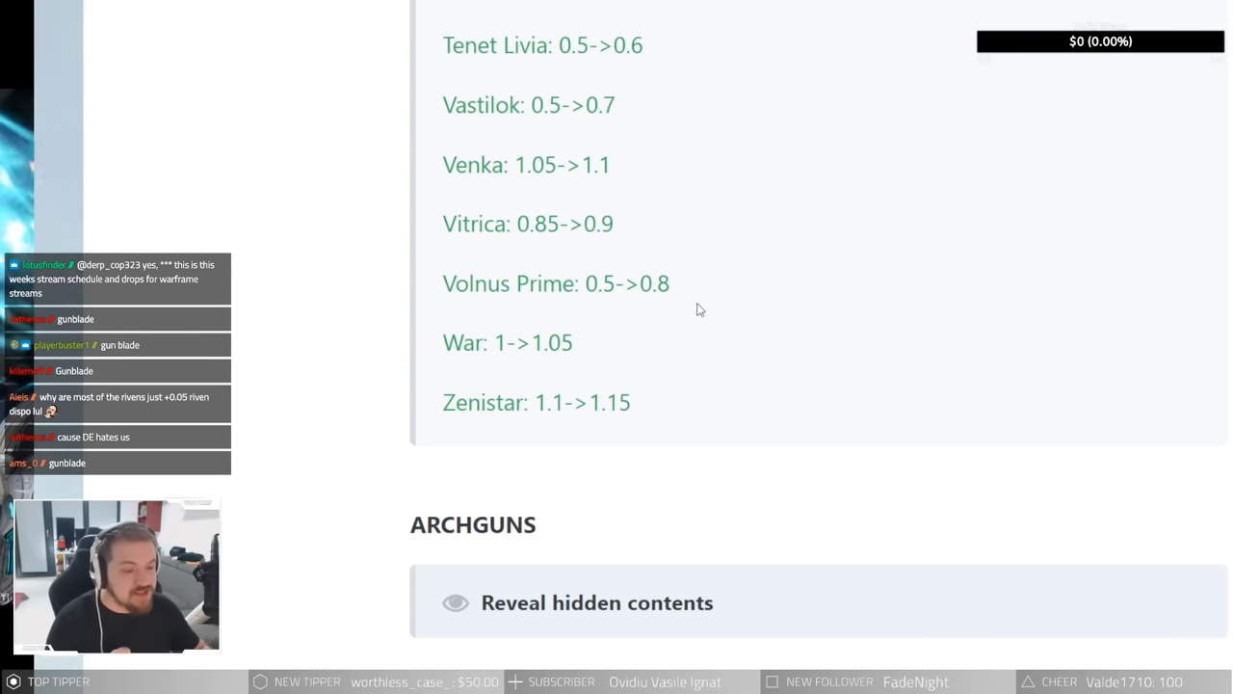
mouse_move(647, 365)
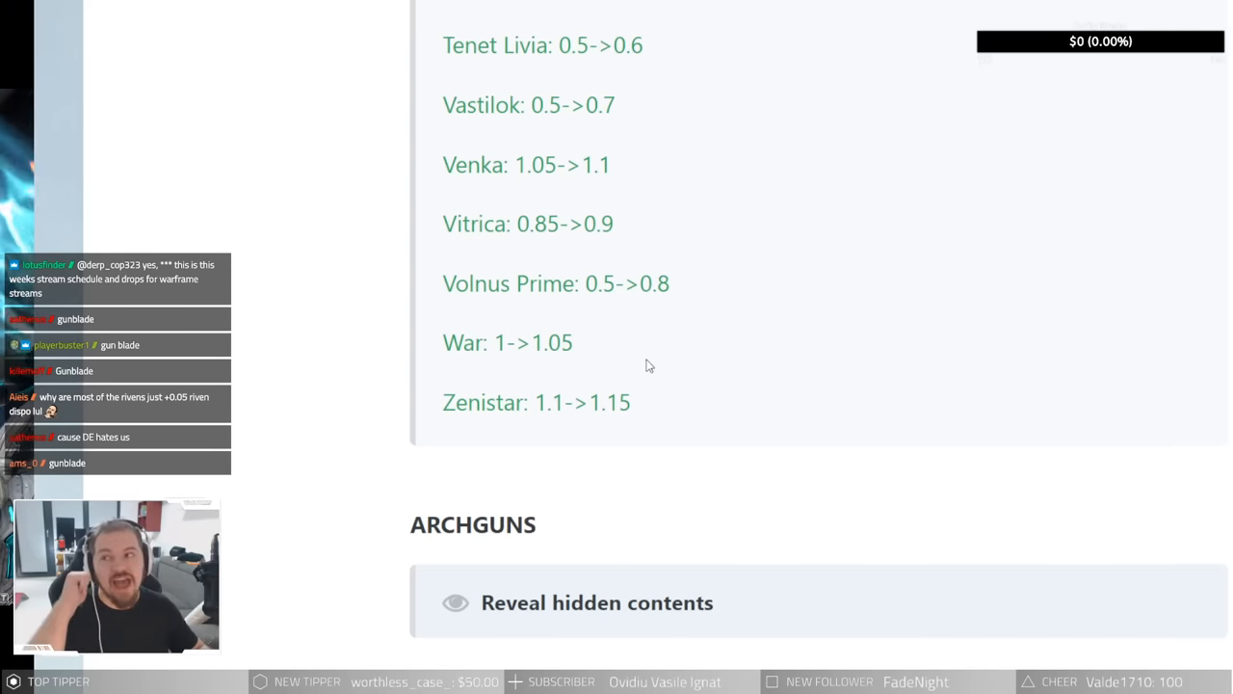
scroll("down", 3)
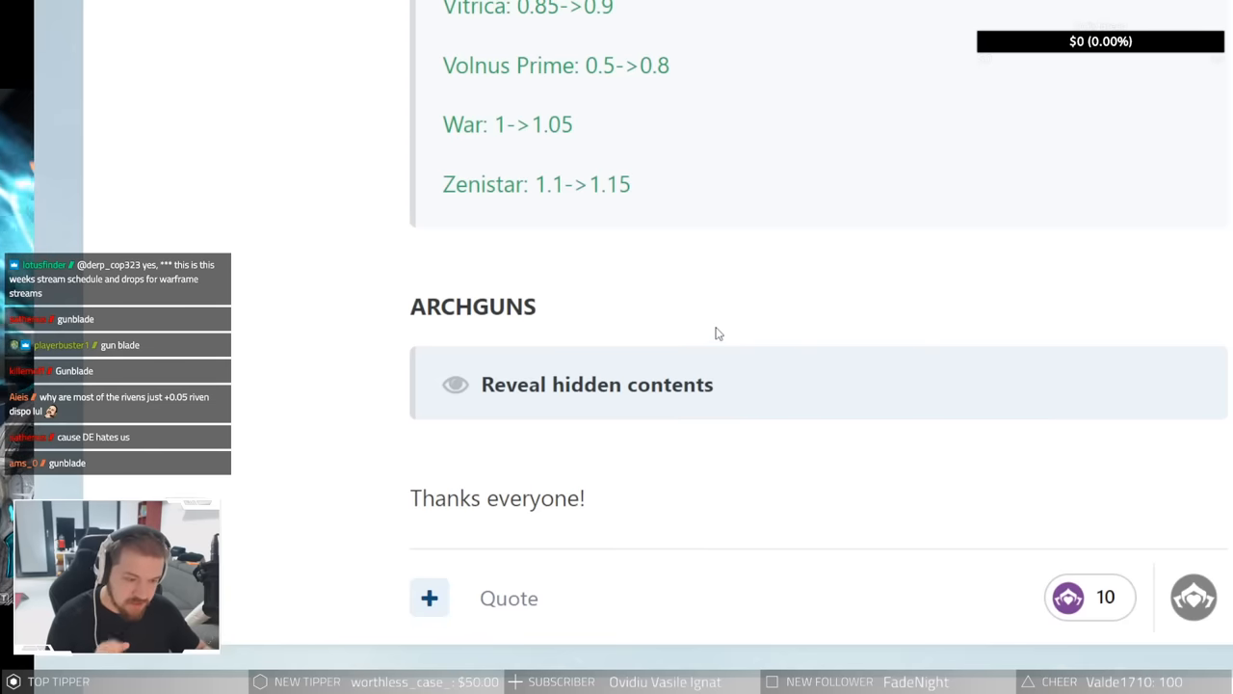
Step: Expand the Archguns spoiler and read dispositions from Prisma Dual Decurion down to Morgha
left_click(597, 384)
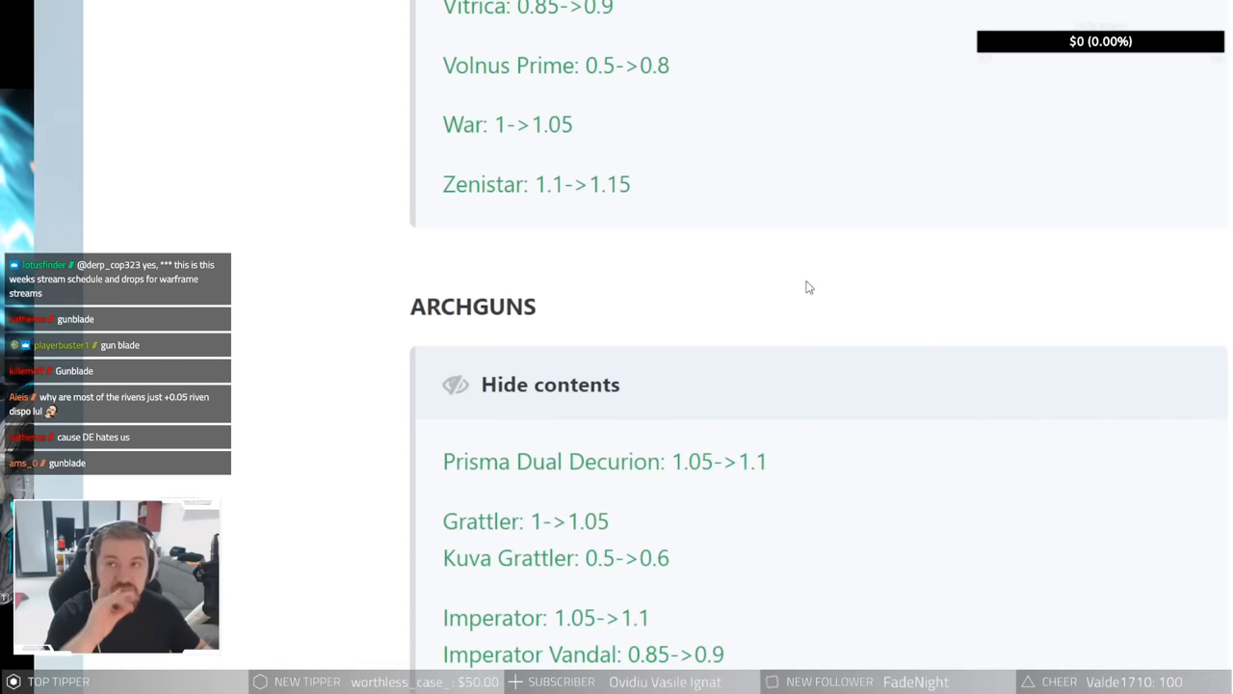
scroll("down", 3)
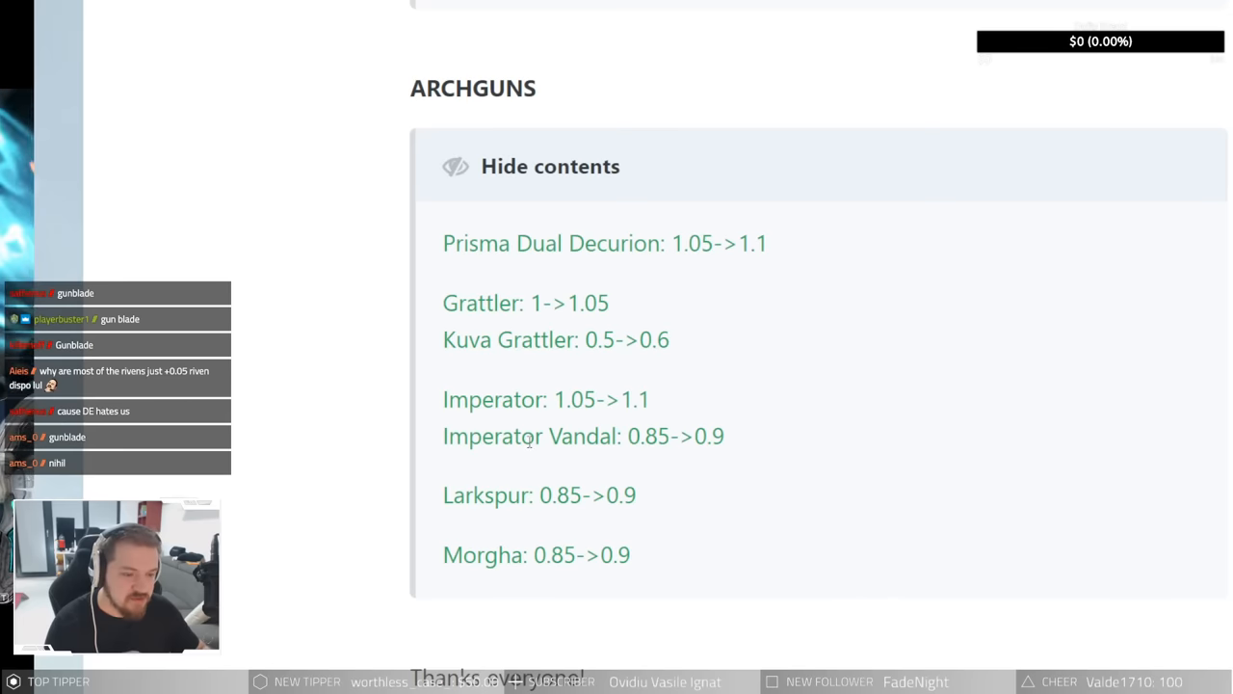
mouse_move(610, 239)
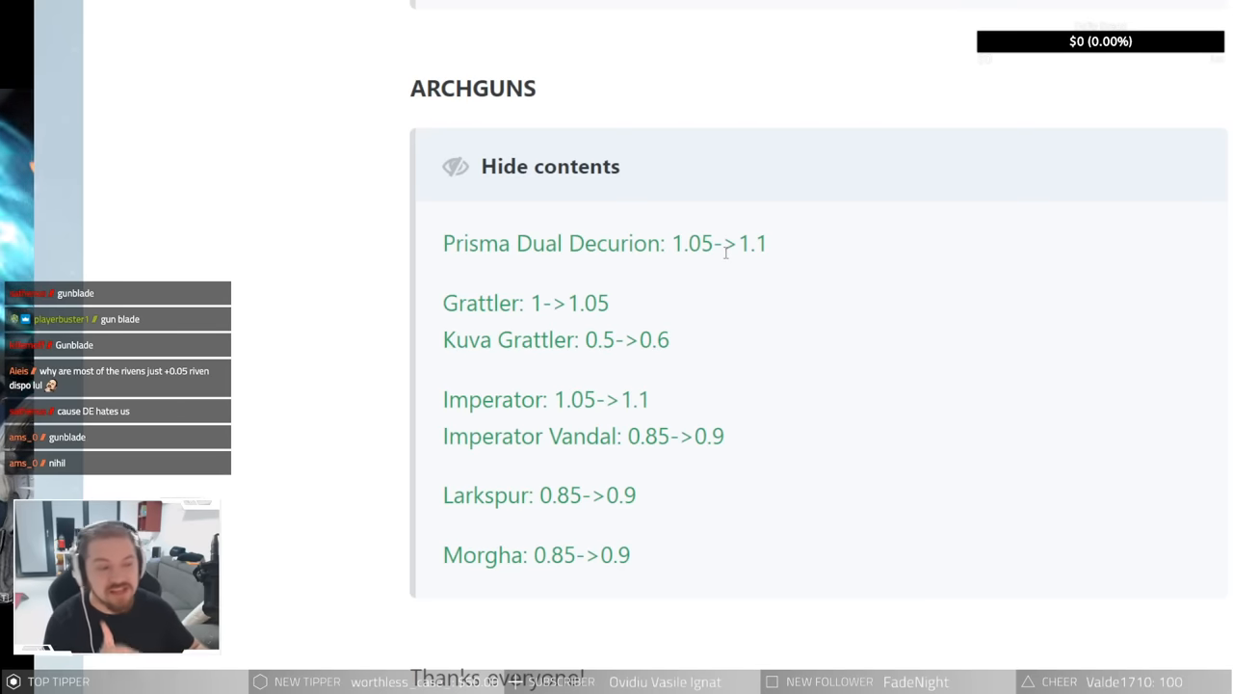
mouse_move(541, 350)
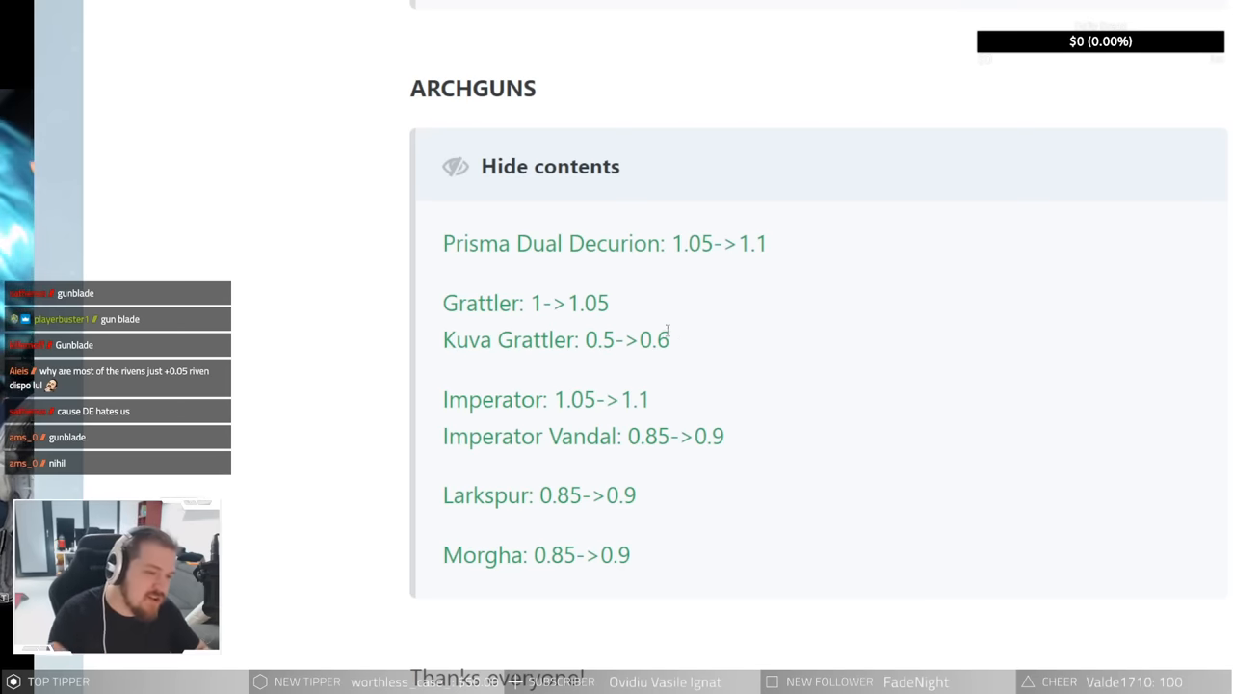
mouse_move(620, 347)
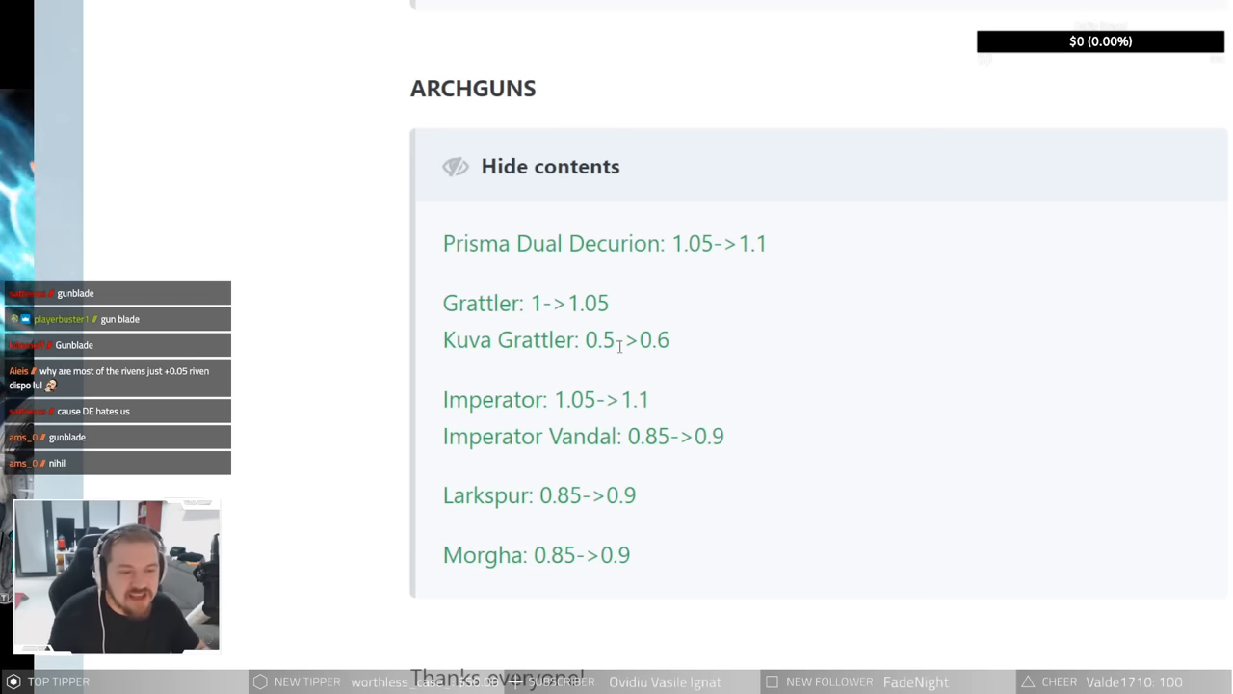
mouse_move(722, 292)
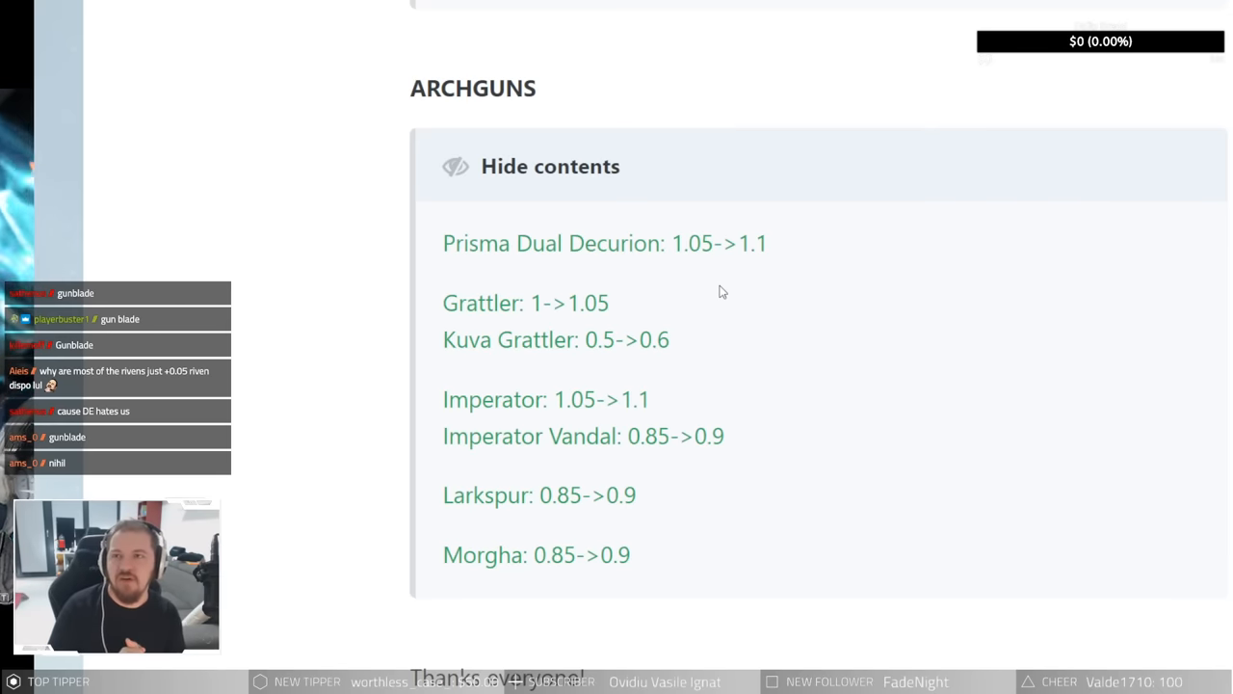
mouse_move(723, 290)
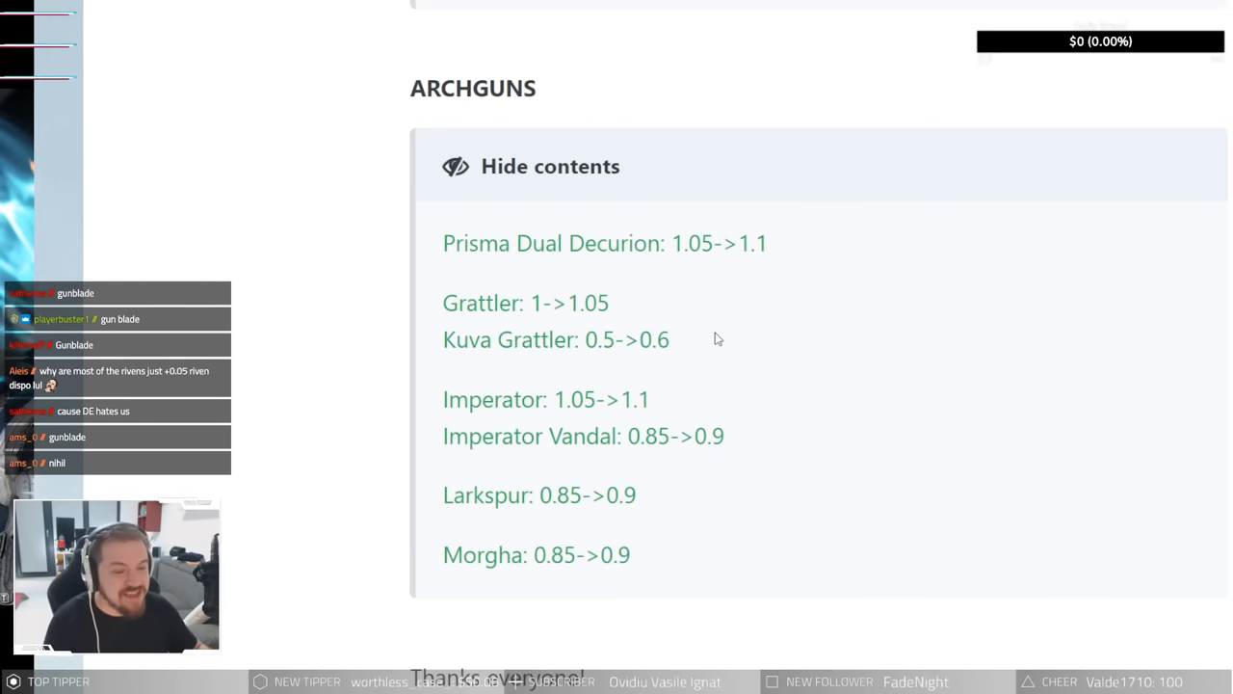
scroll("down", 3)
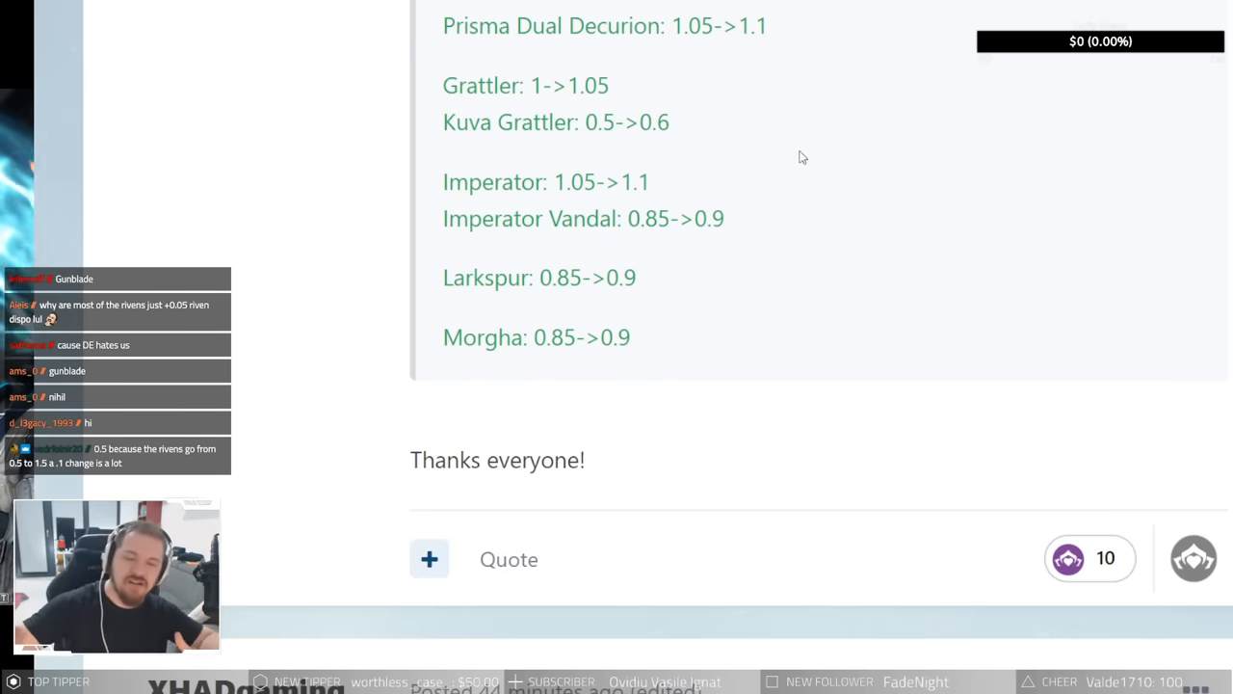
mouse_move(673, 454)
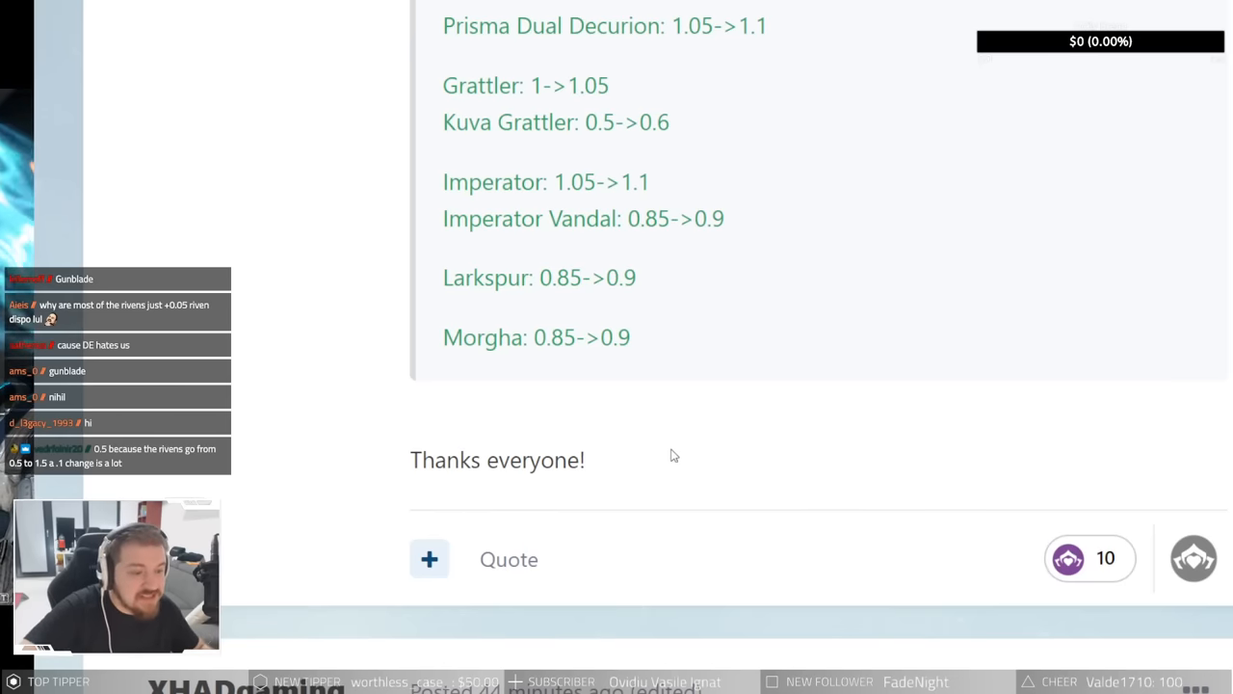
mouse_move(767, 347)
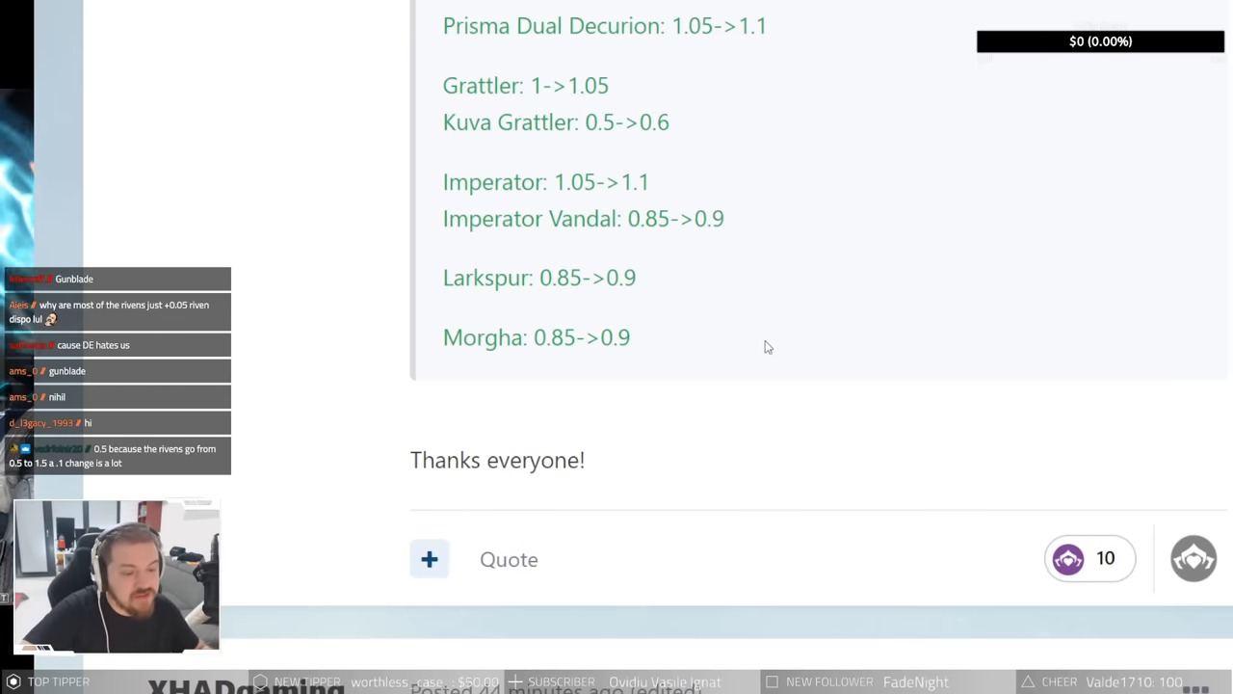
scroll("down", 3)
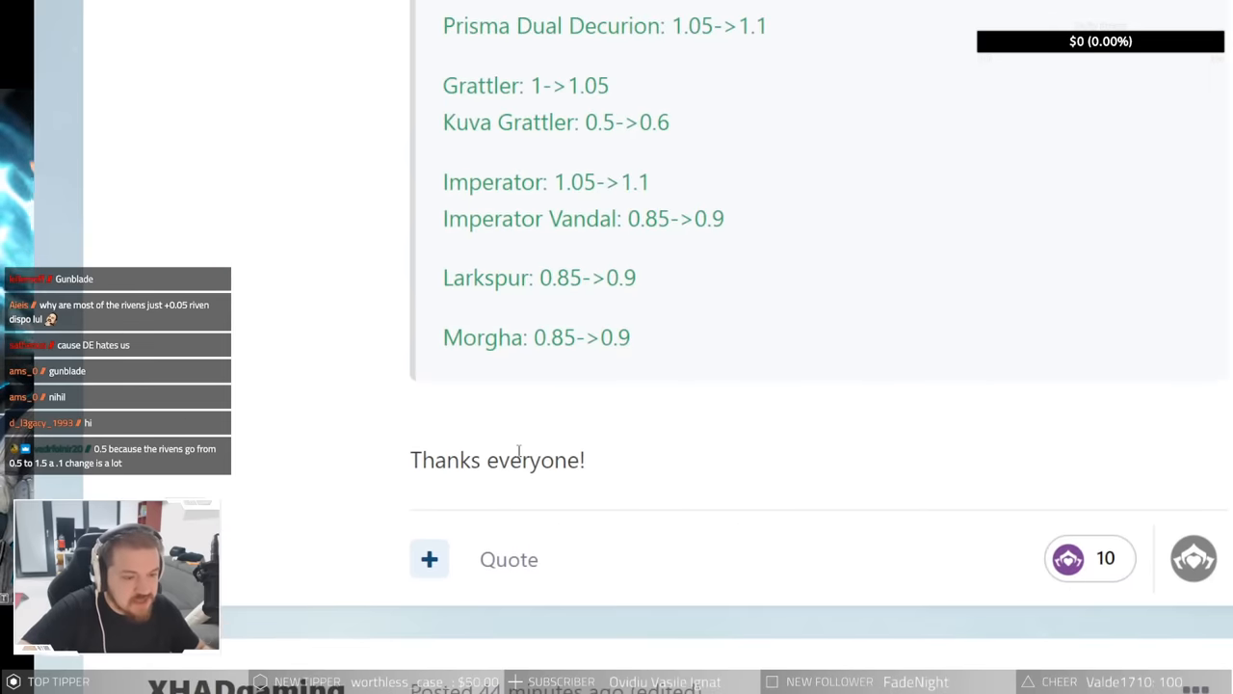
scroll("up", 3)
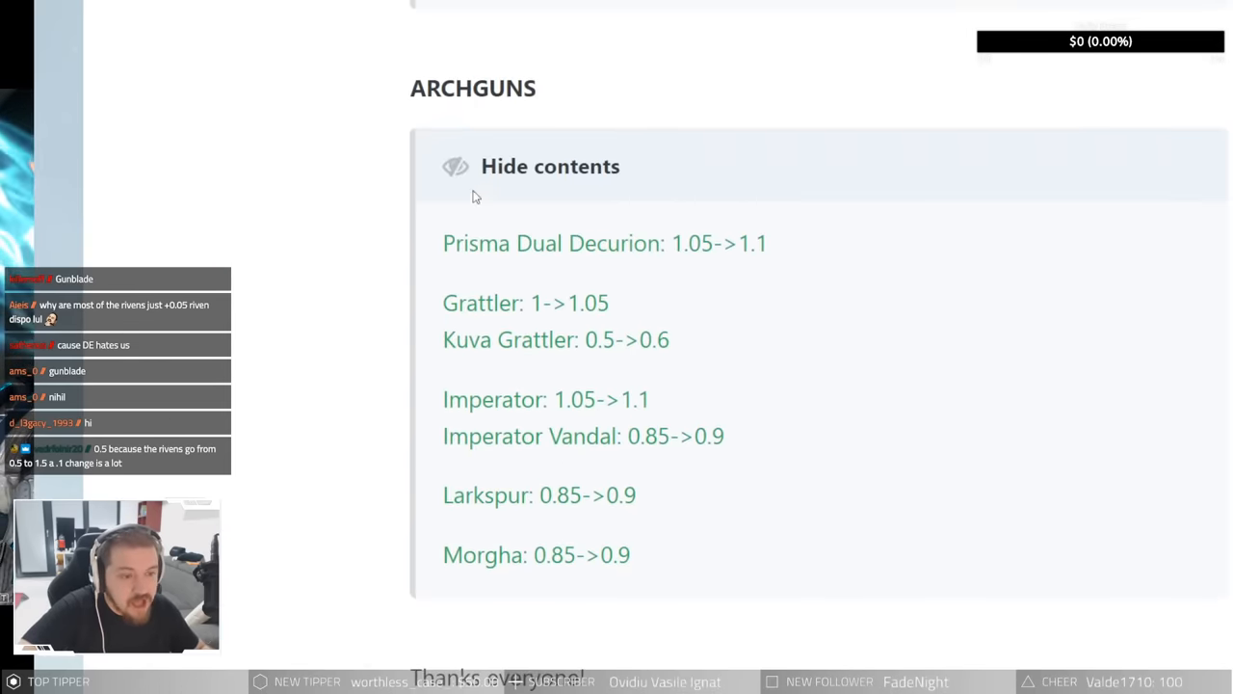
scroll("down", 3)
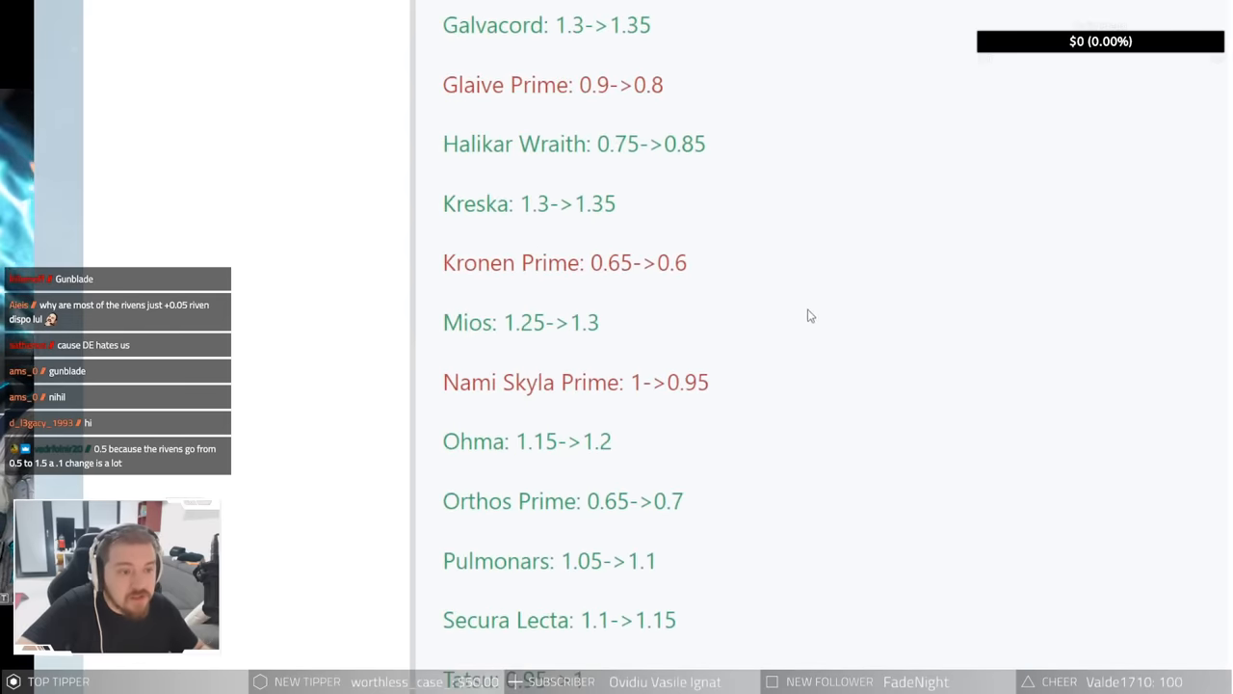
scroll("down", 3)
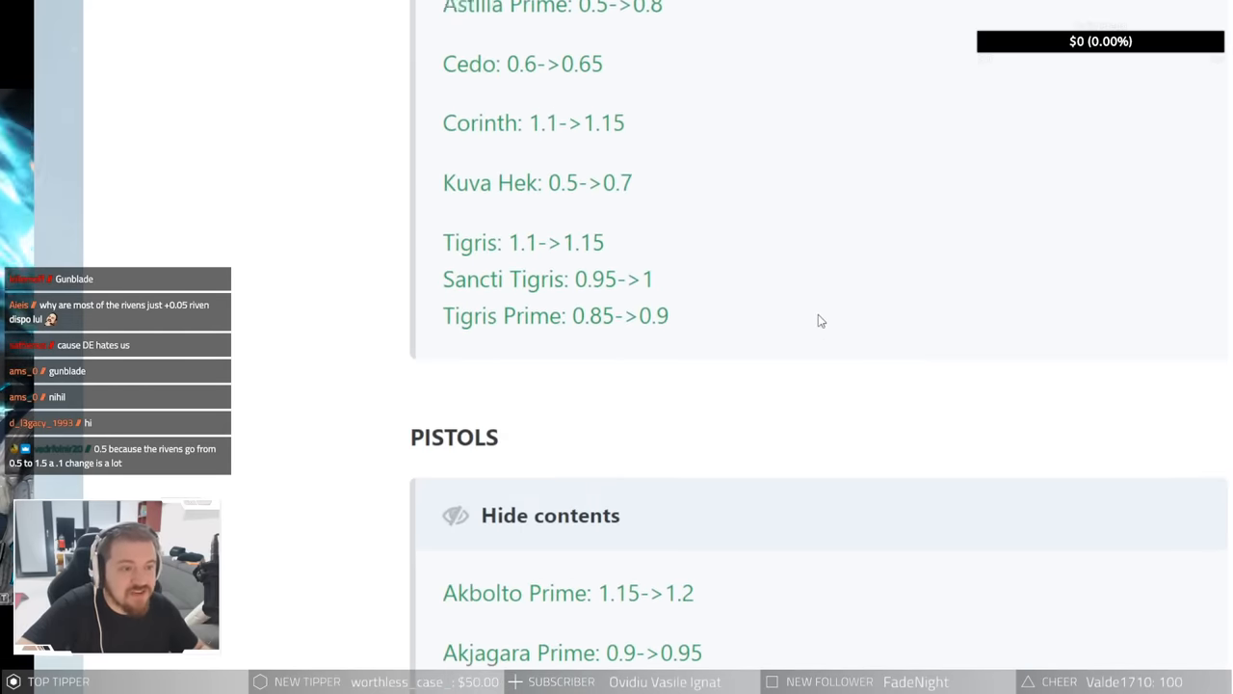
scroll("up", 3)
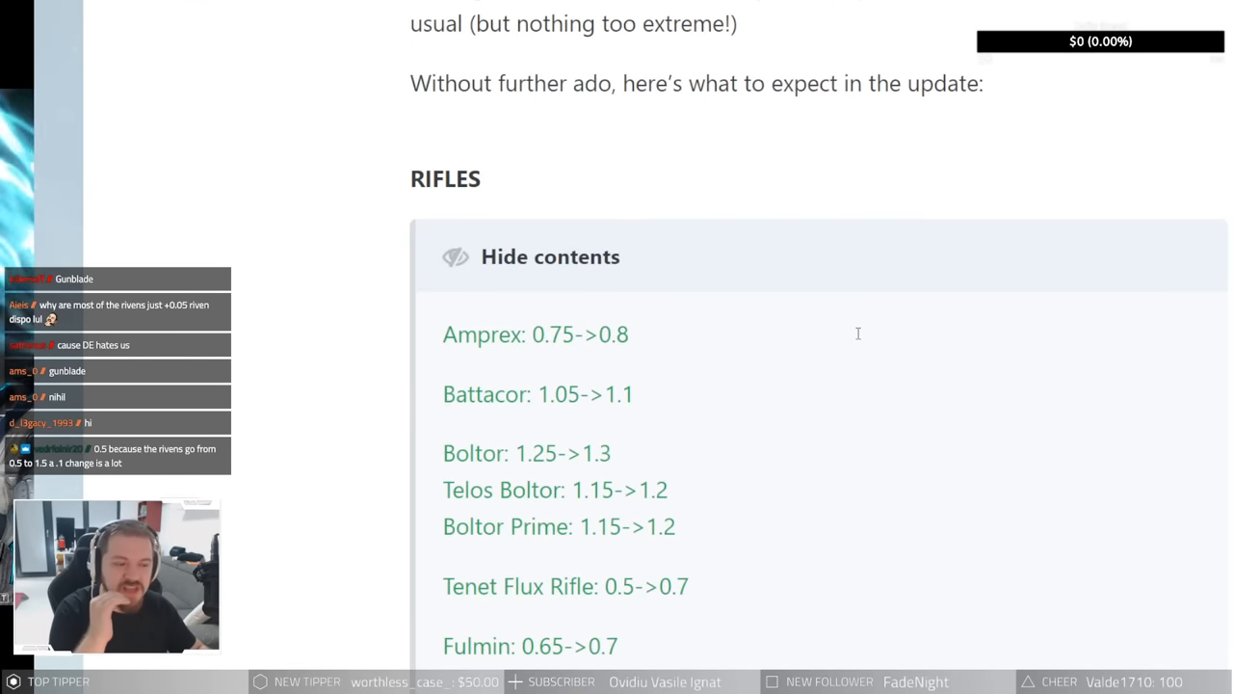
scroll("down", 3)
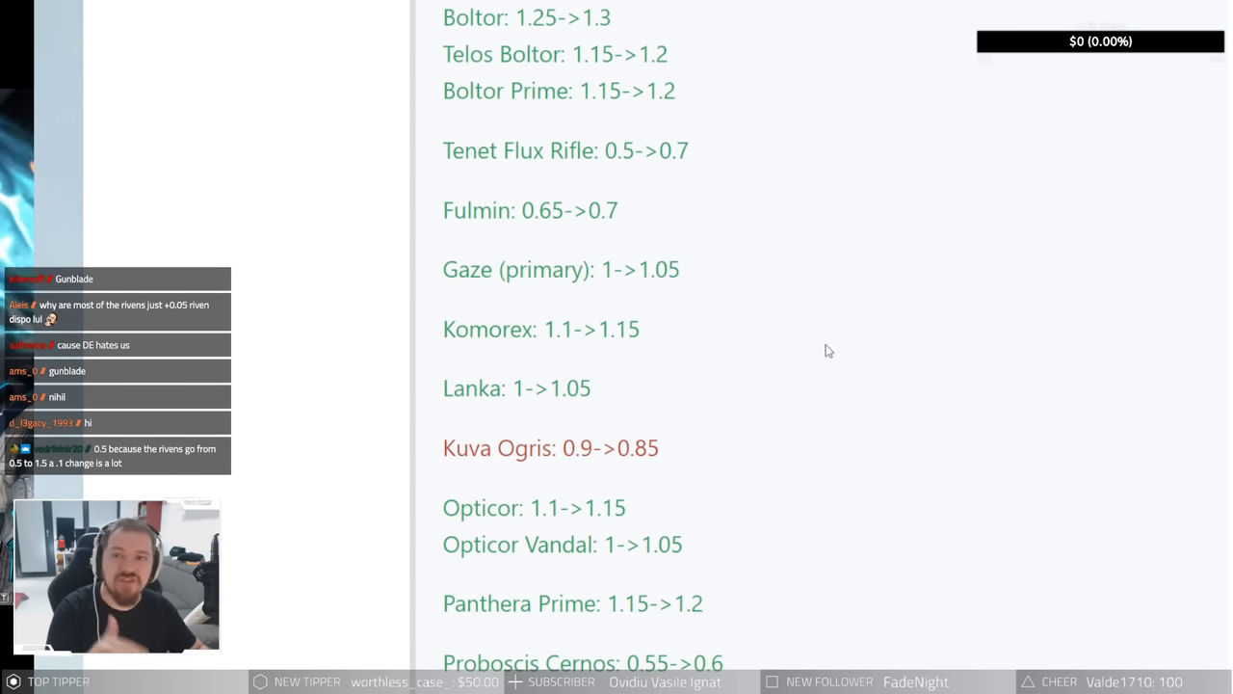
mouse_move(862, 325)
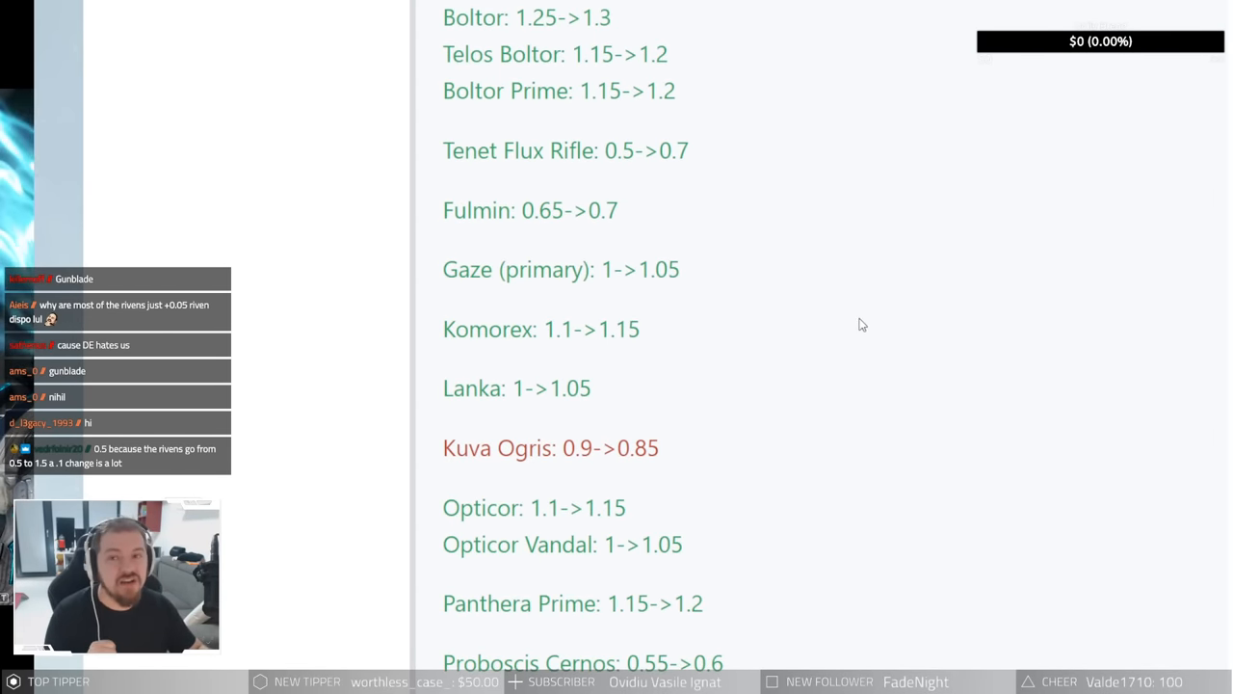
mouse_move(851, 328)
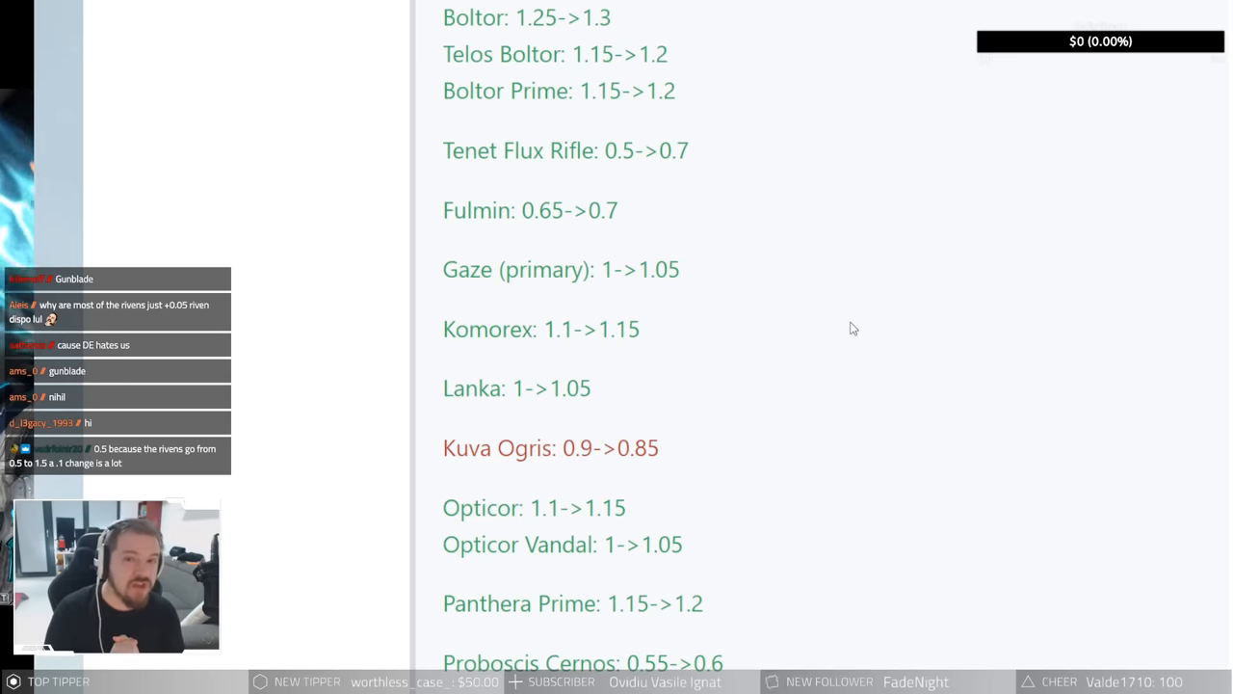